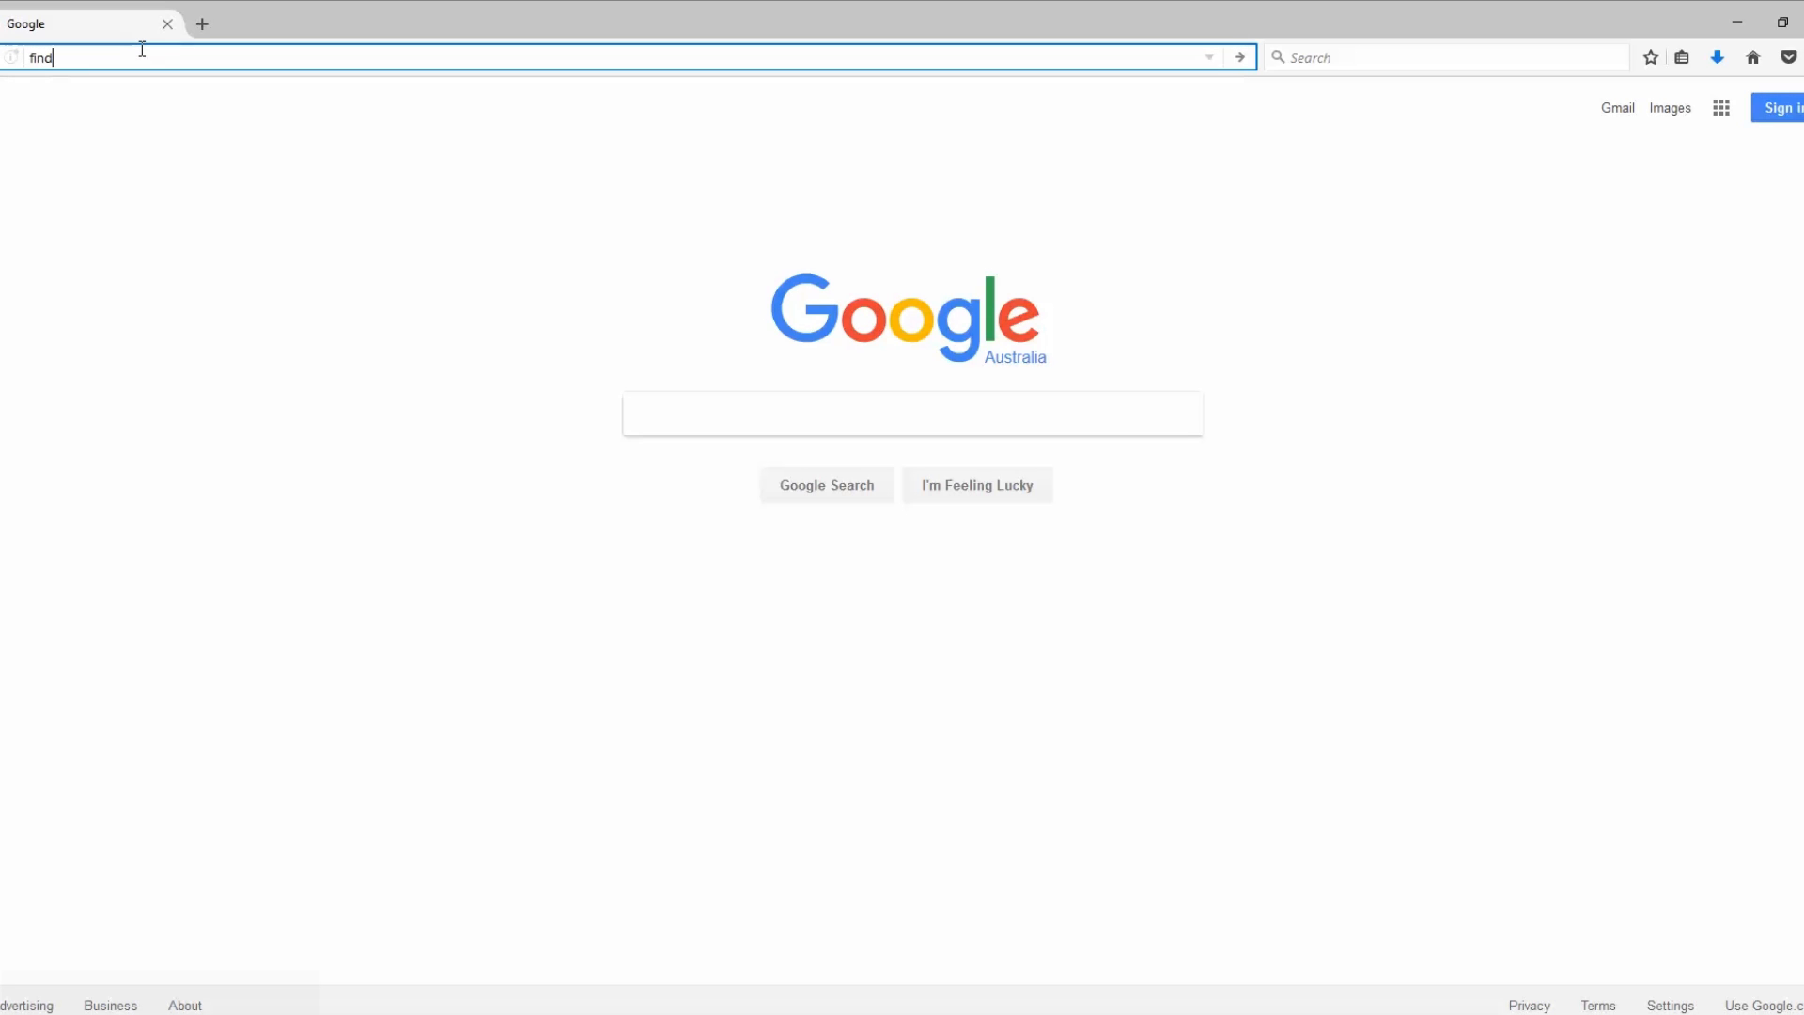
# Step: Search find.synology.com and connect to the discovered DS1517+ DiskStation
pyautogui.write('.synolo')
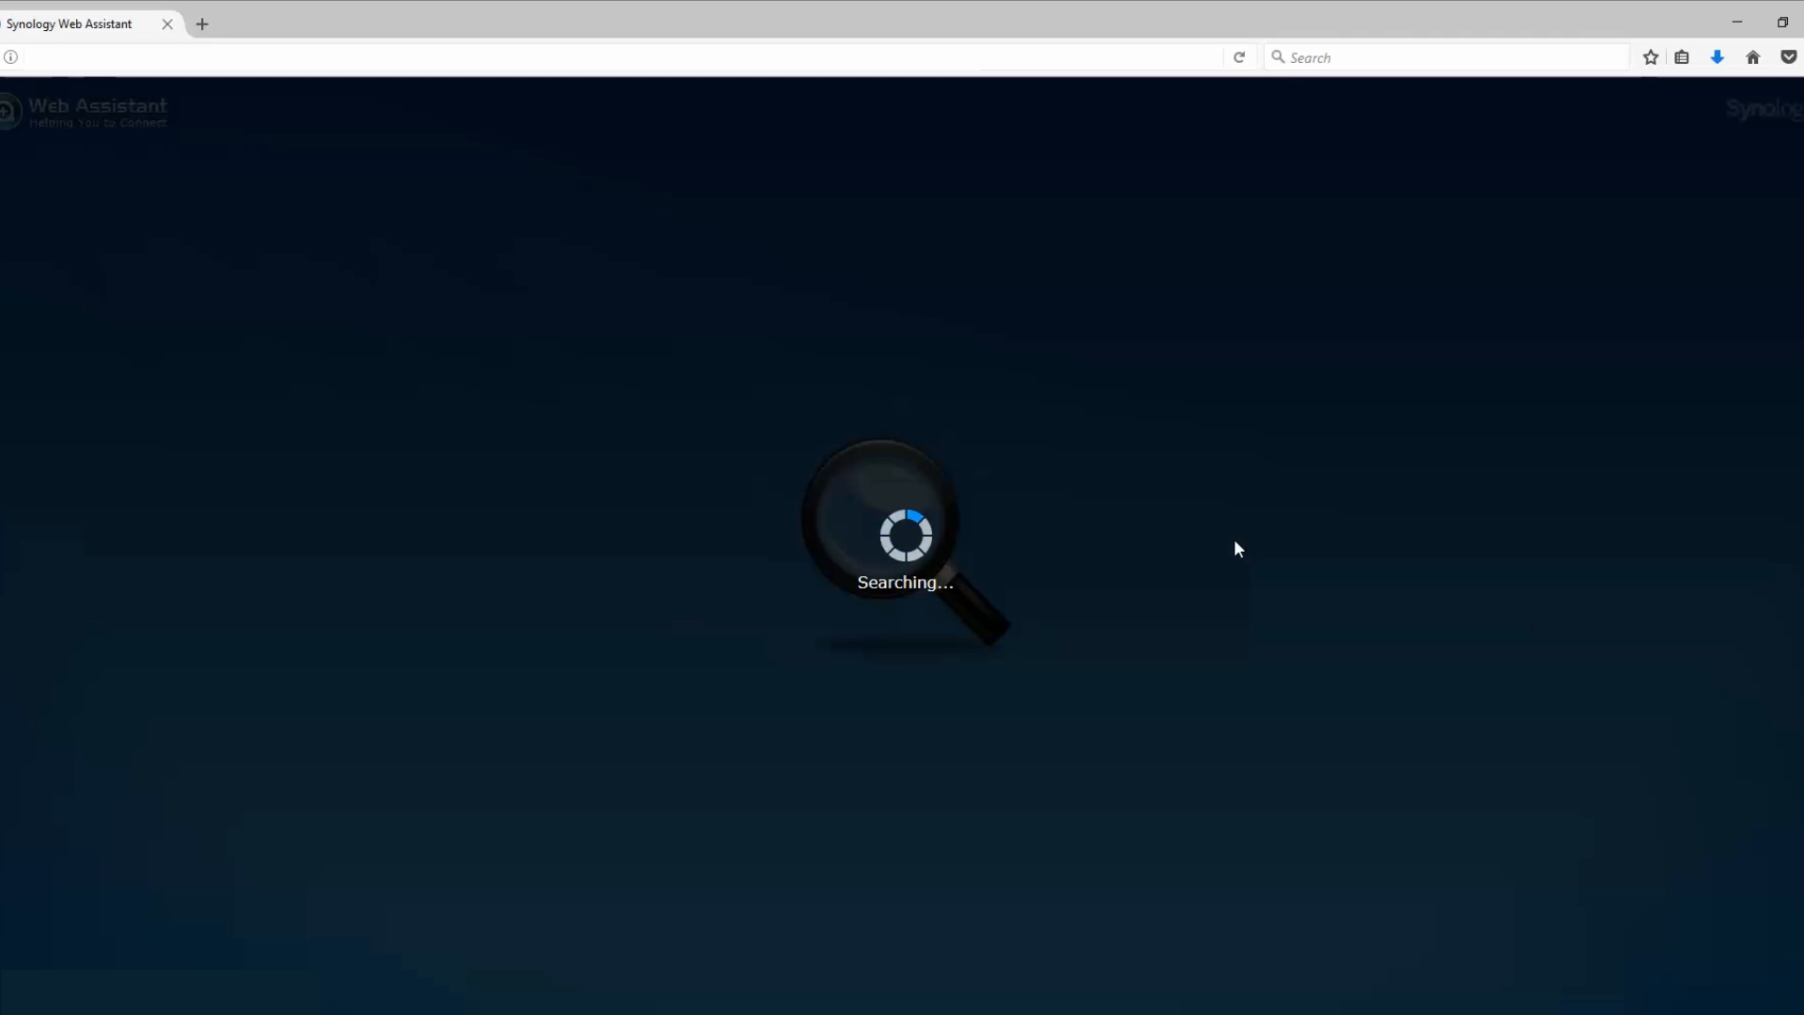
pyautogui.moveTo(1404, 579)
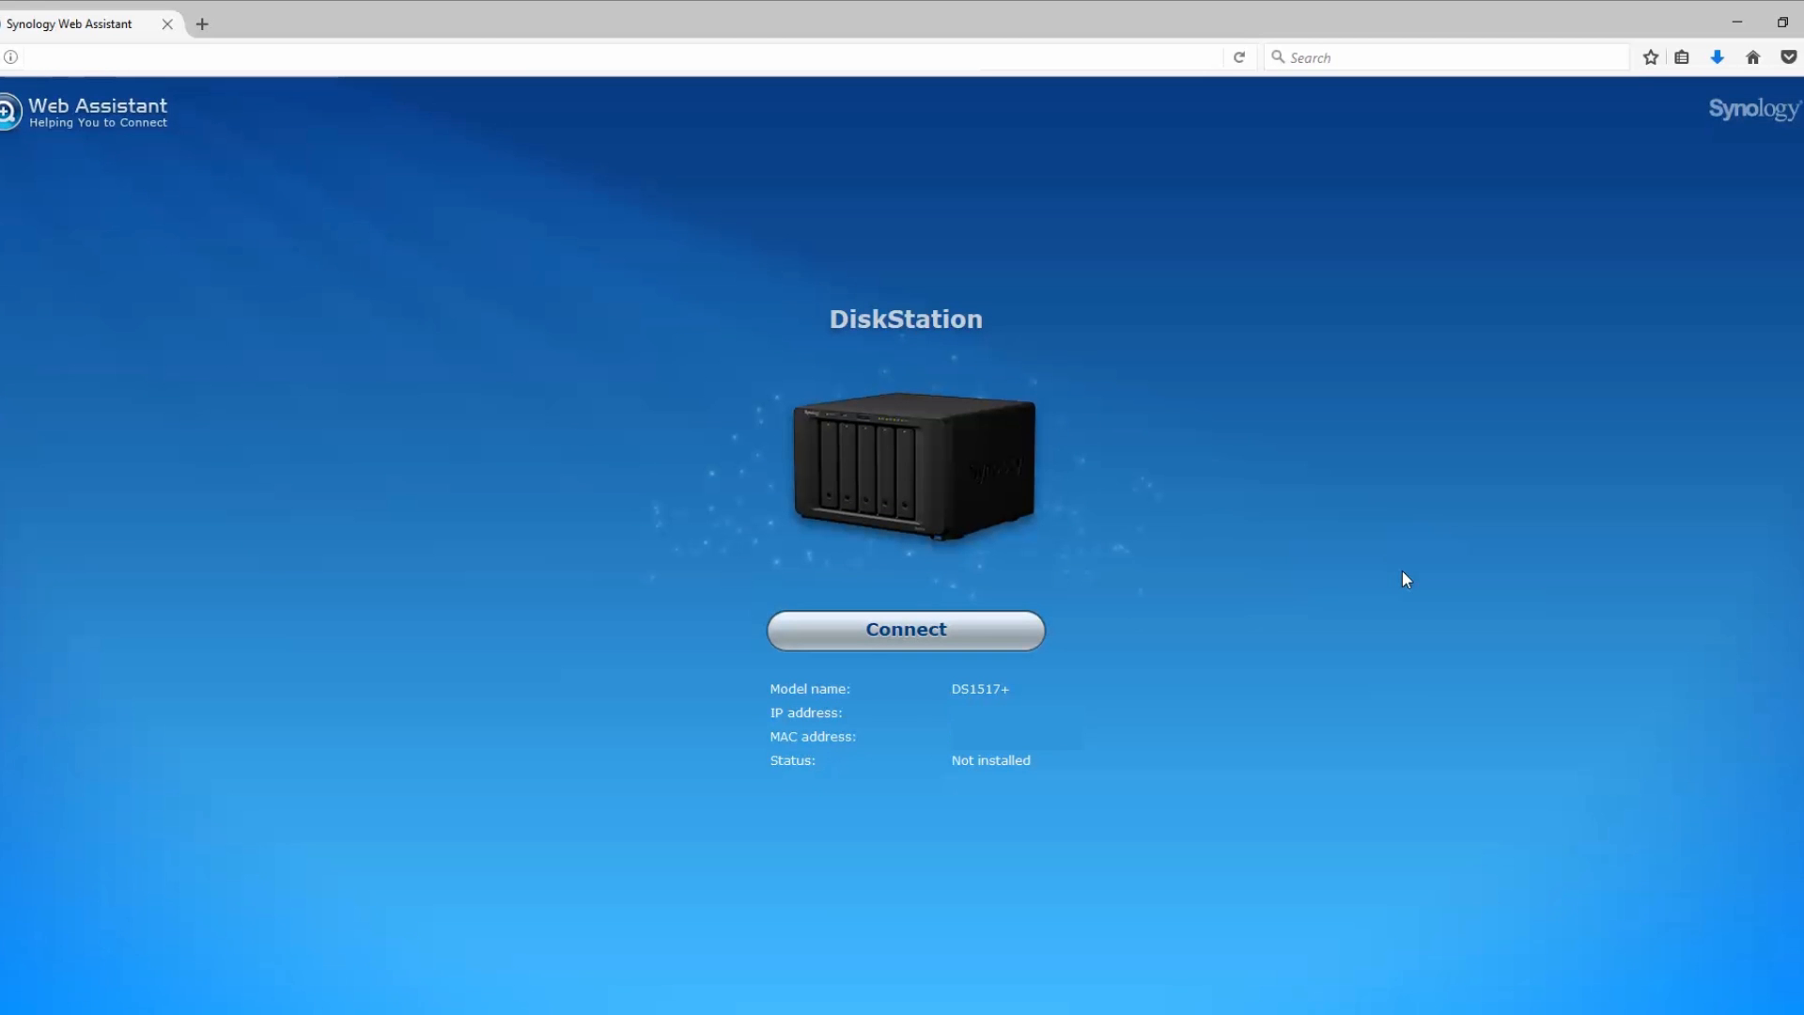
pyautogui.click(904, 630)
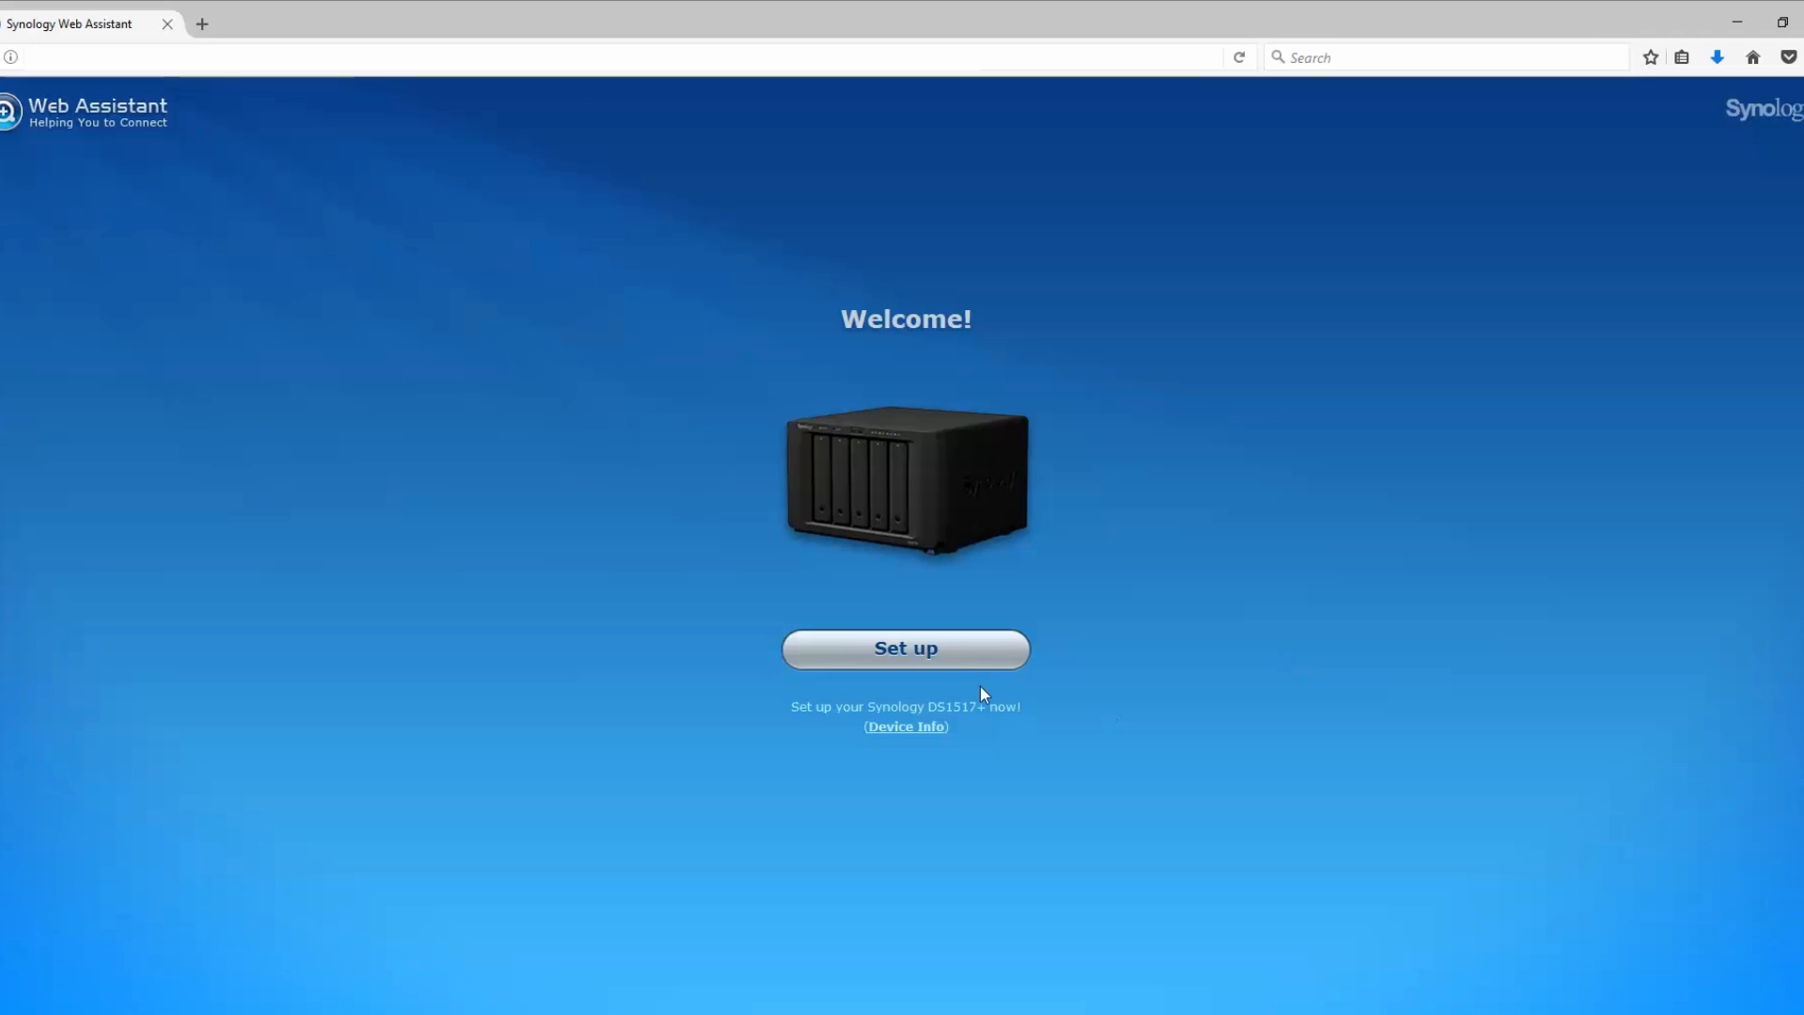
# Step: Set up the DS1517+ and install the latest DSM, accepting erasure of disks 1 and 2
pyautogui.click(904, 648)
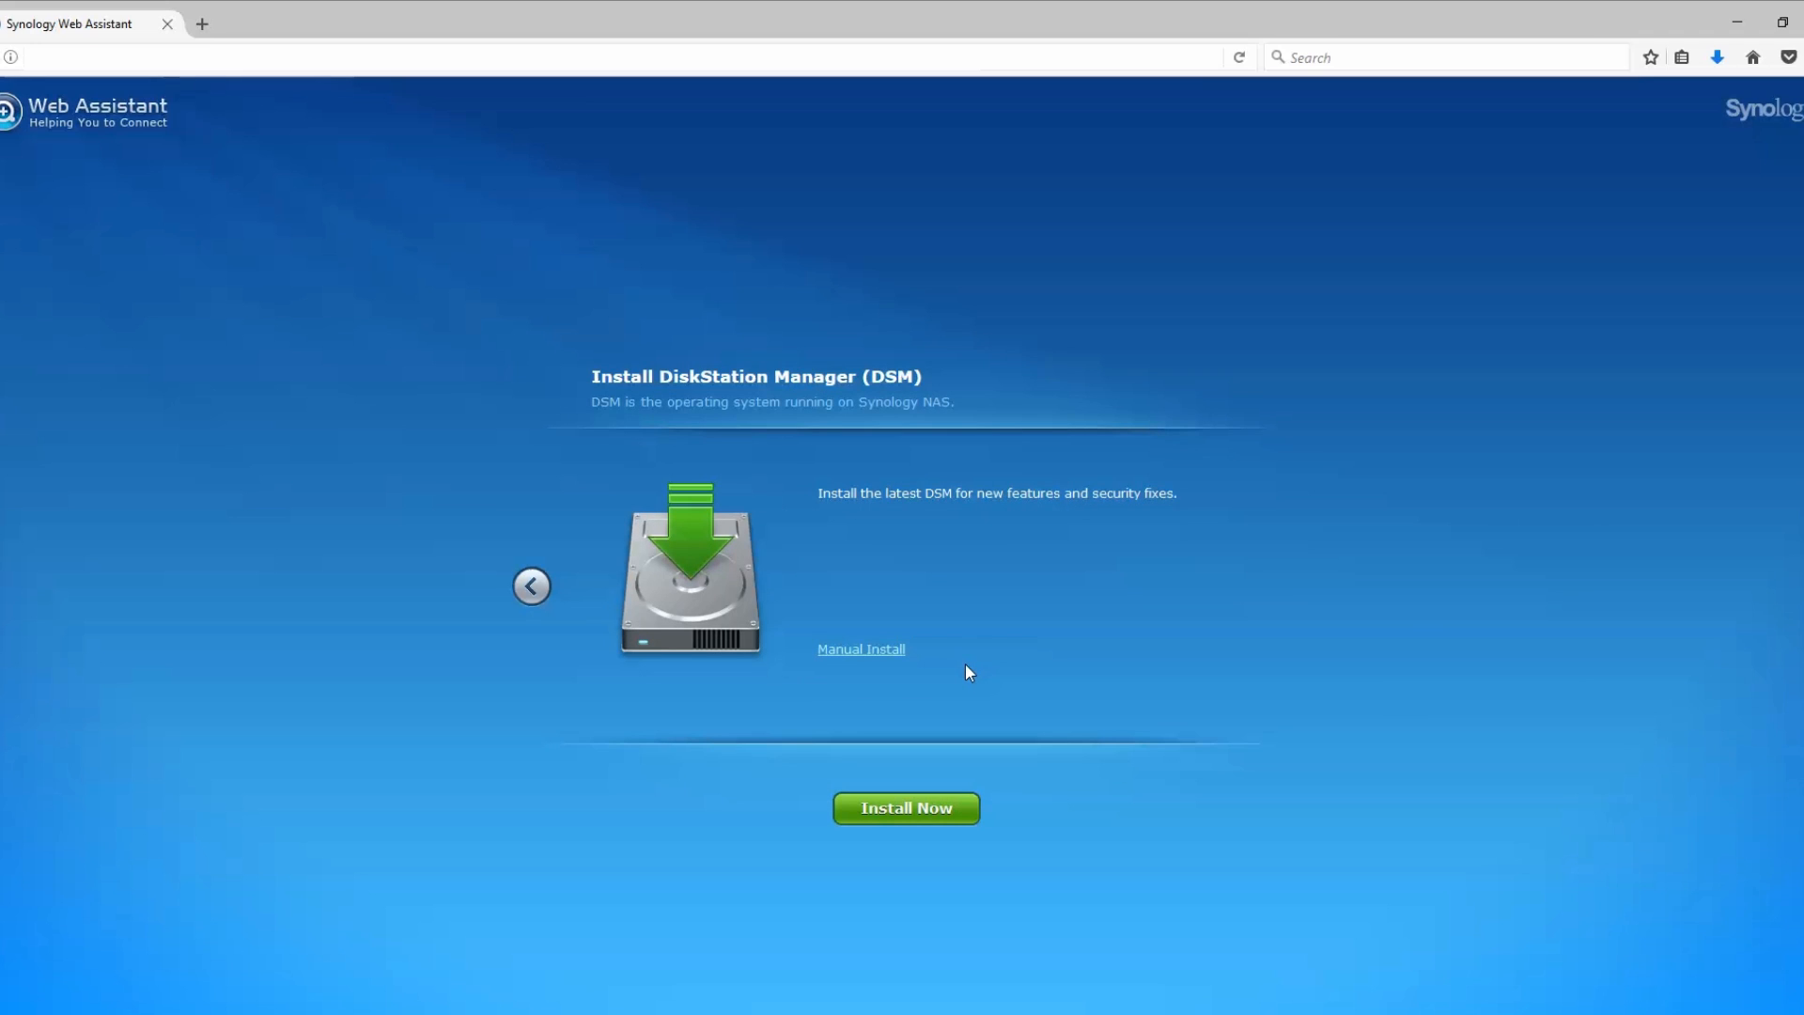
pyautogui.moveTo(1025, 578)
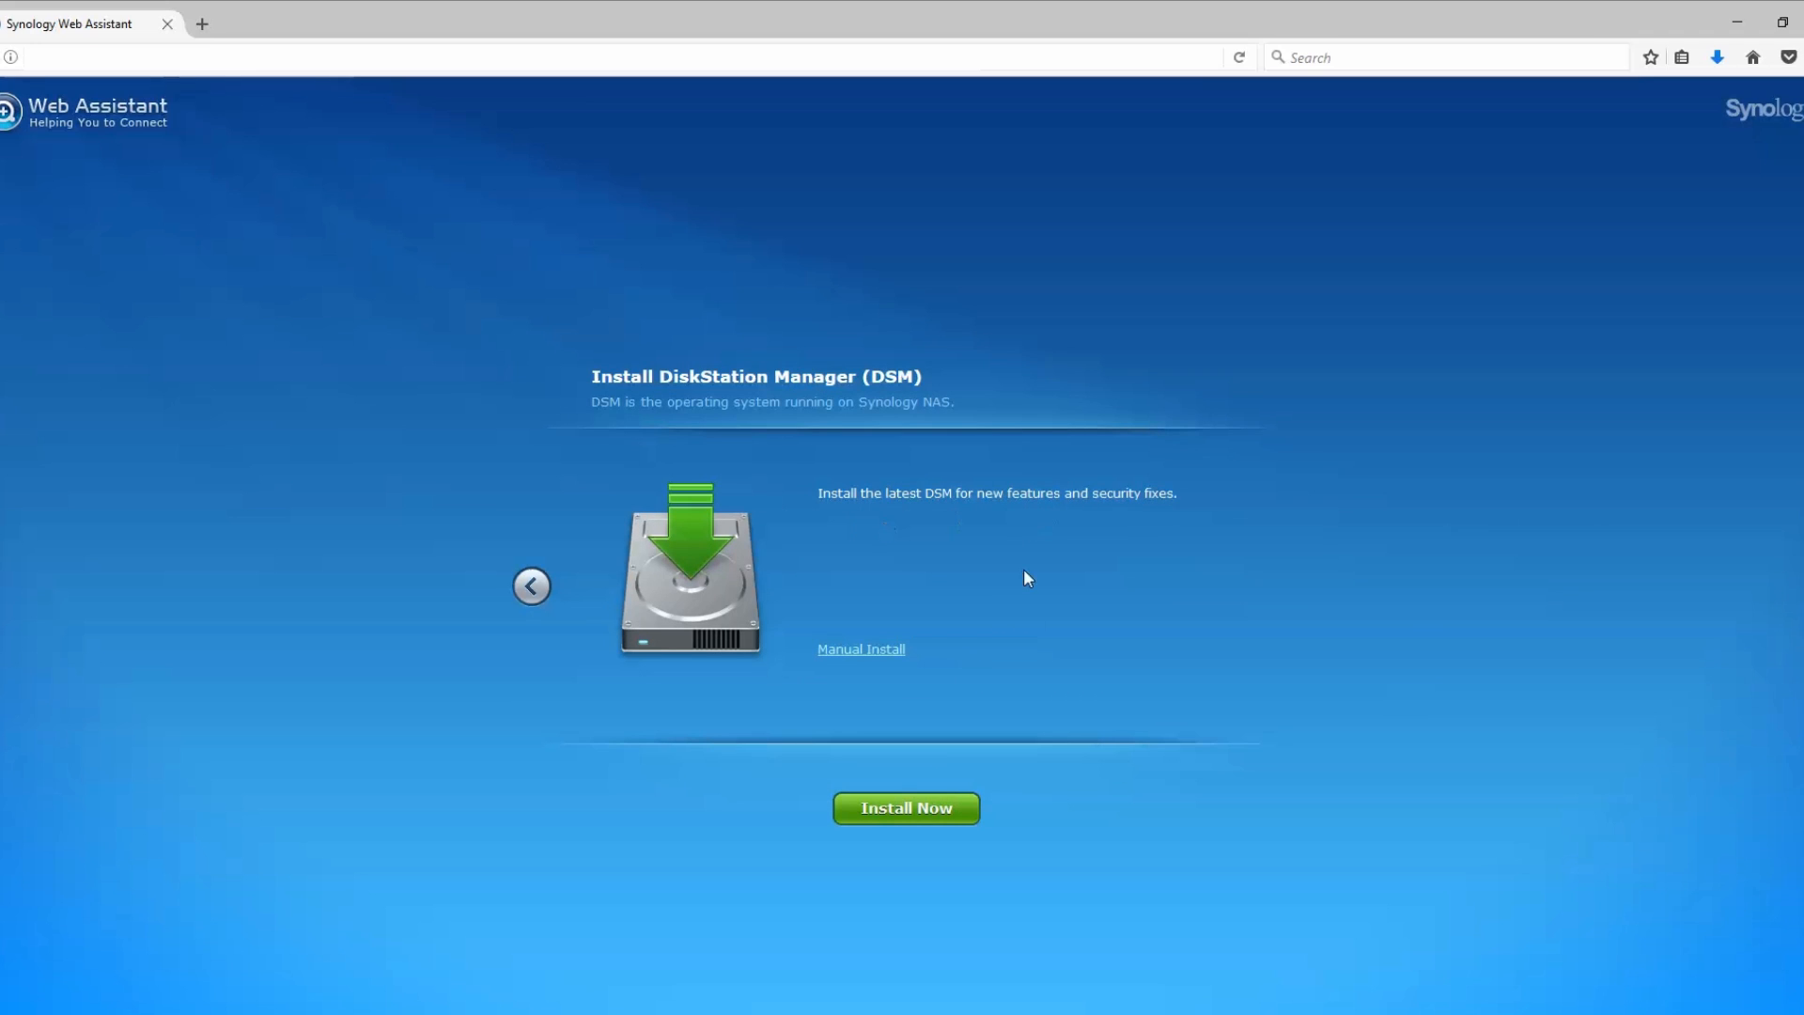
pyautogui.click(904, 806)
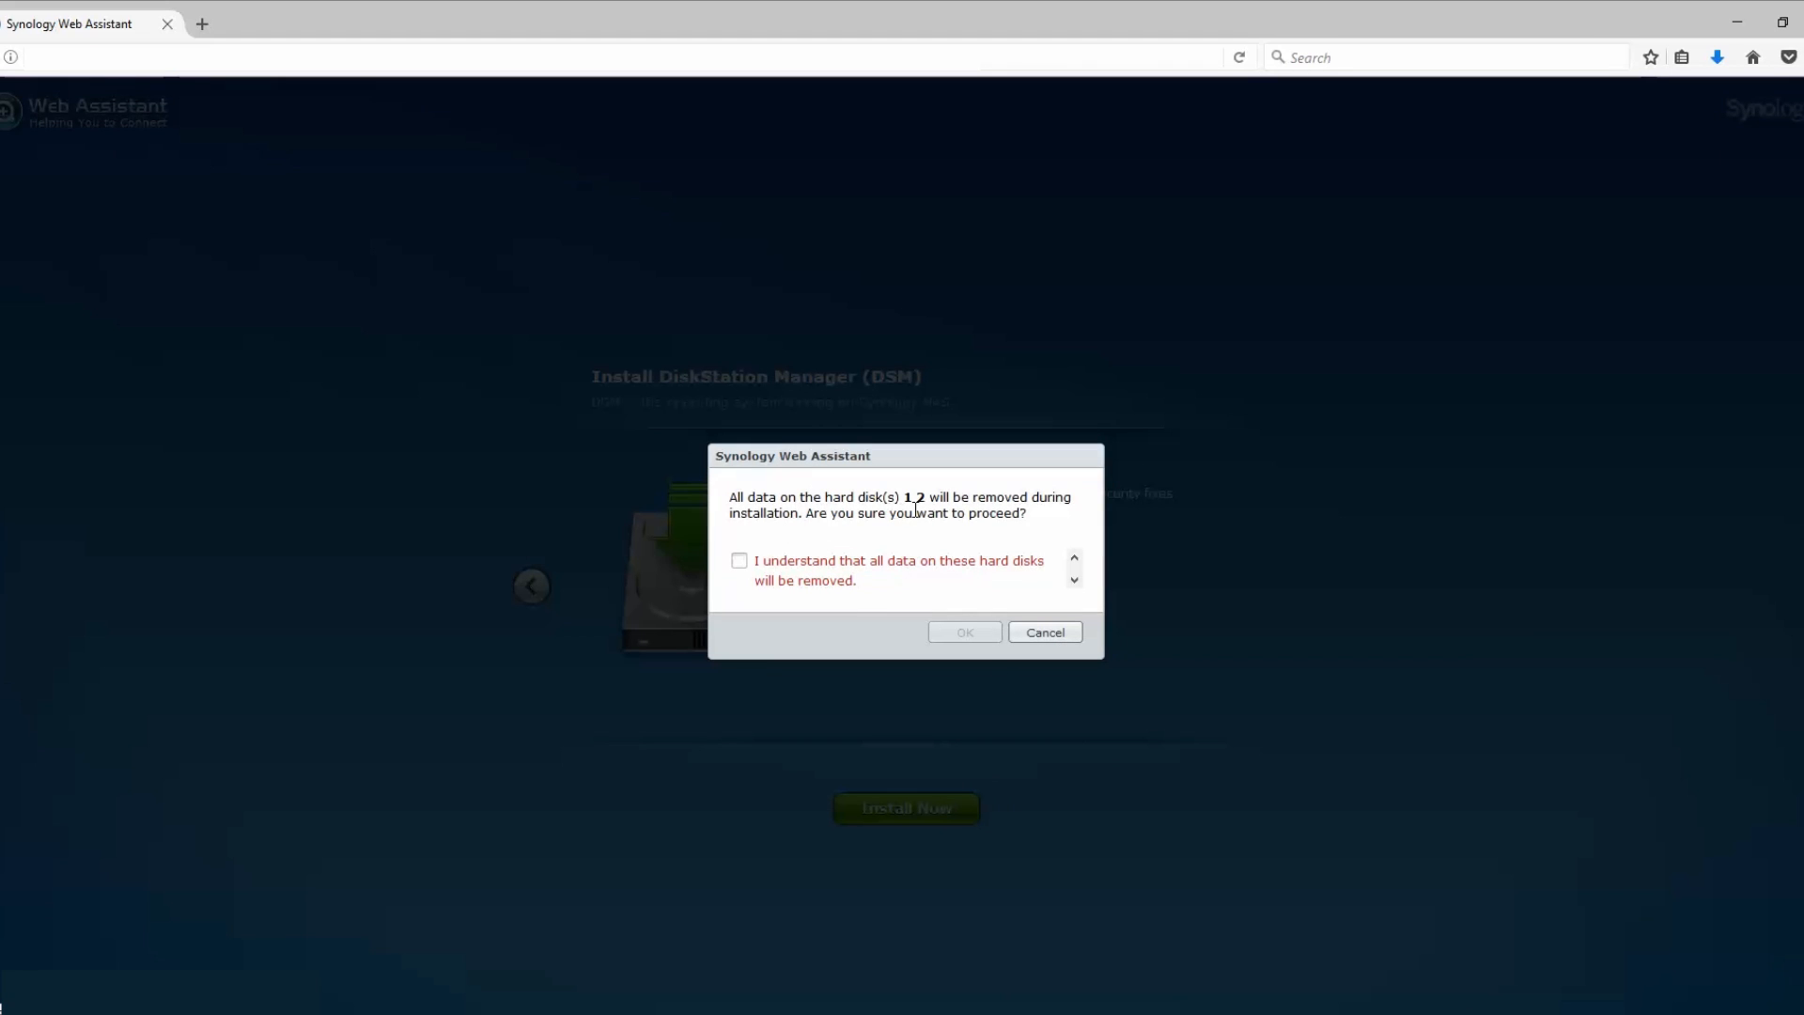
pyautogui.click(739, 560)
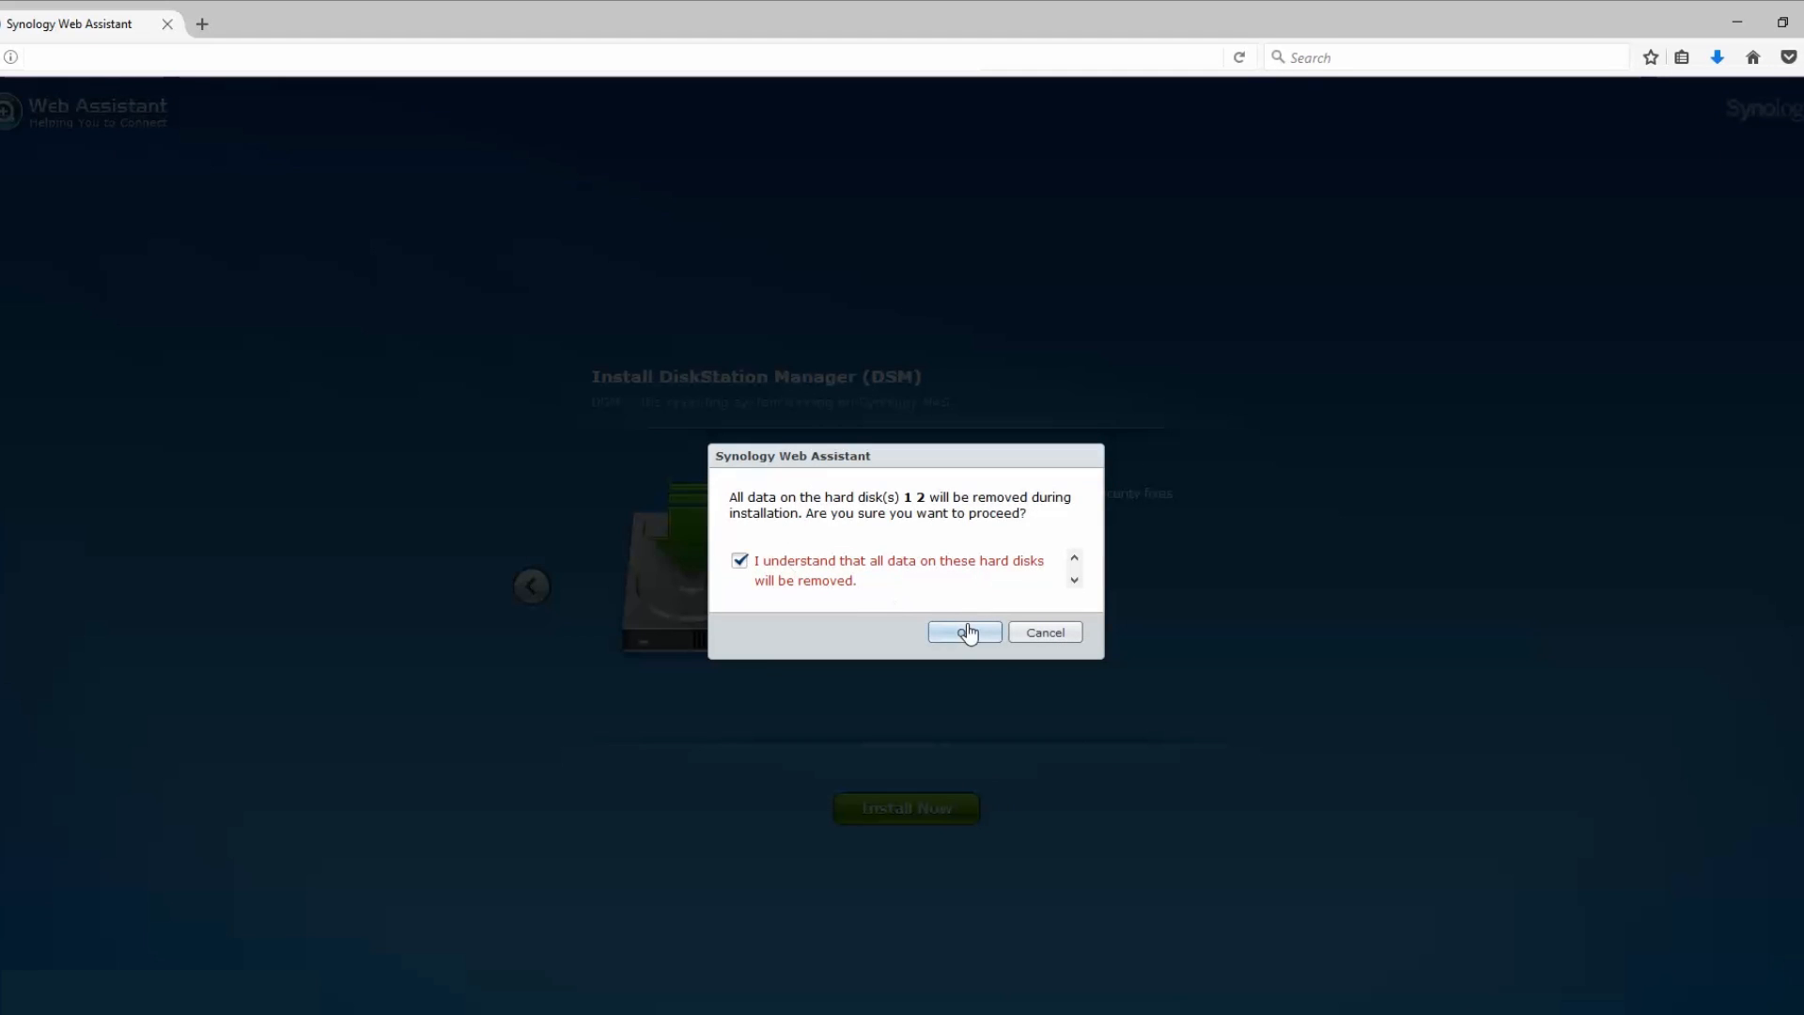
pyautogui.click(964, 631)
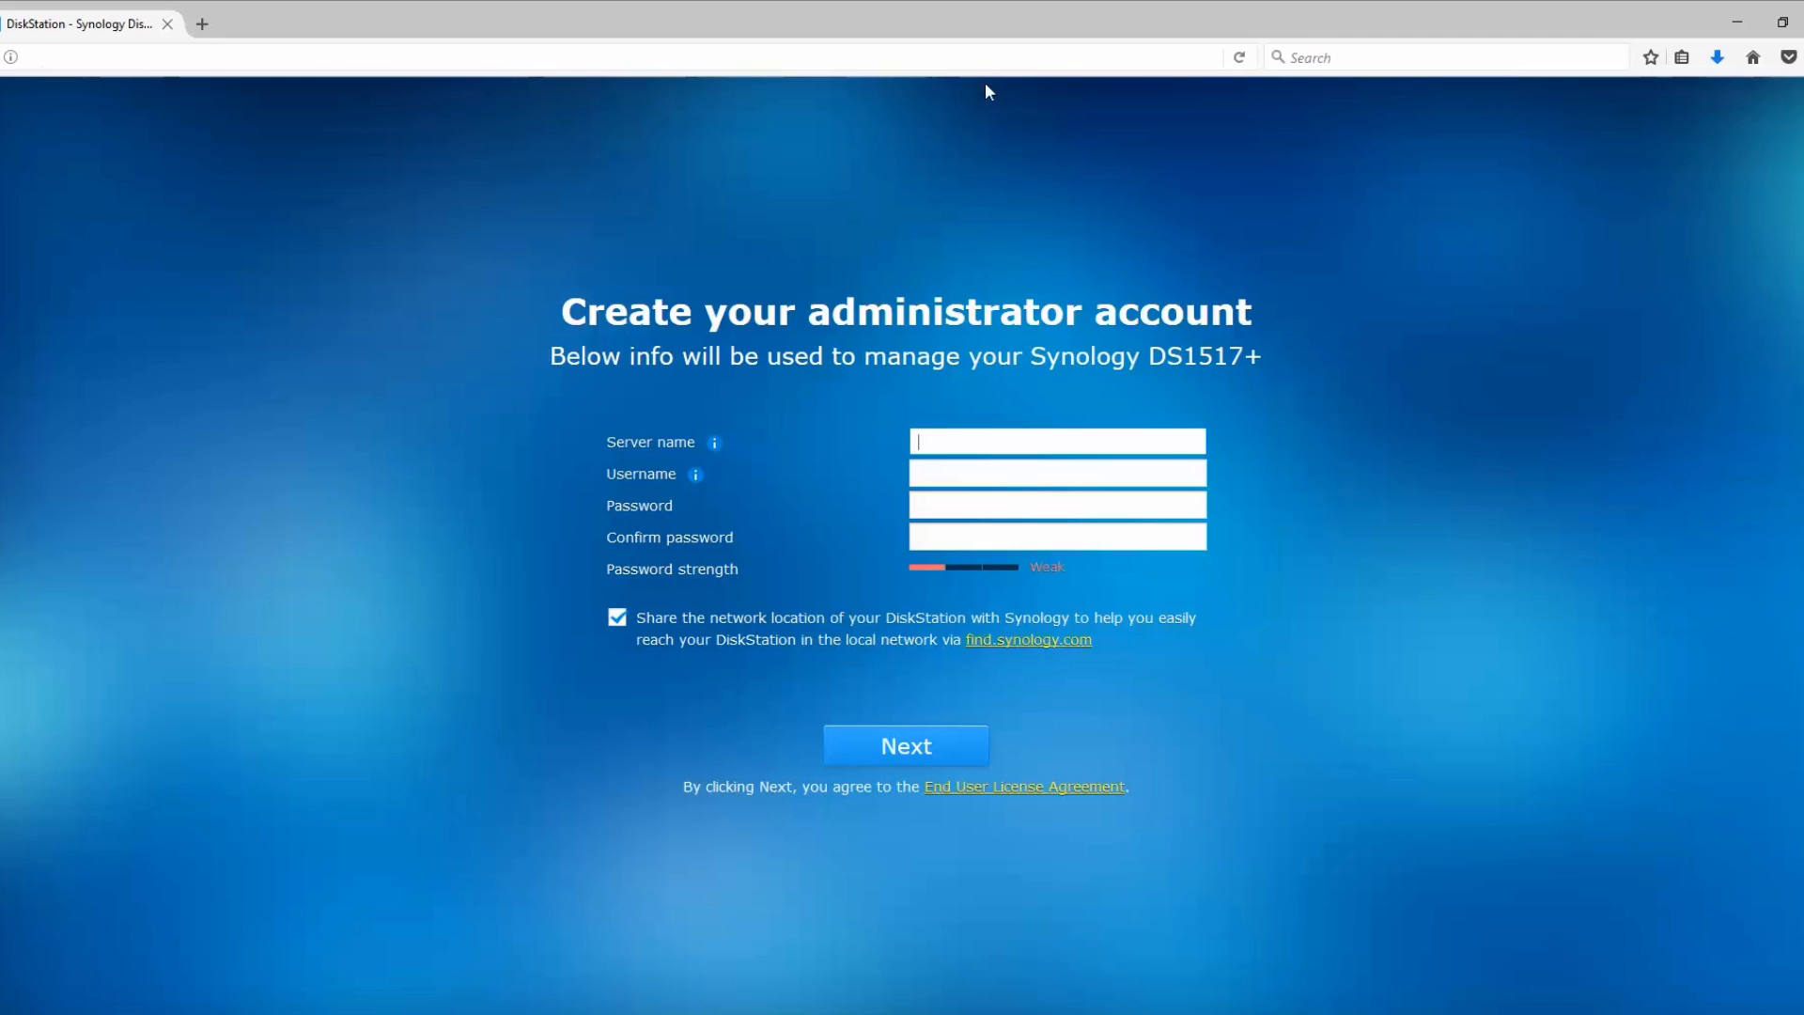
pyautogui.moveTo(1339, 482)
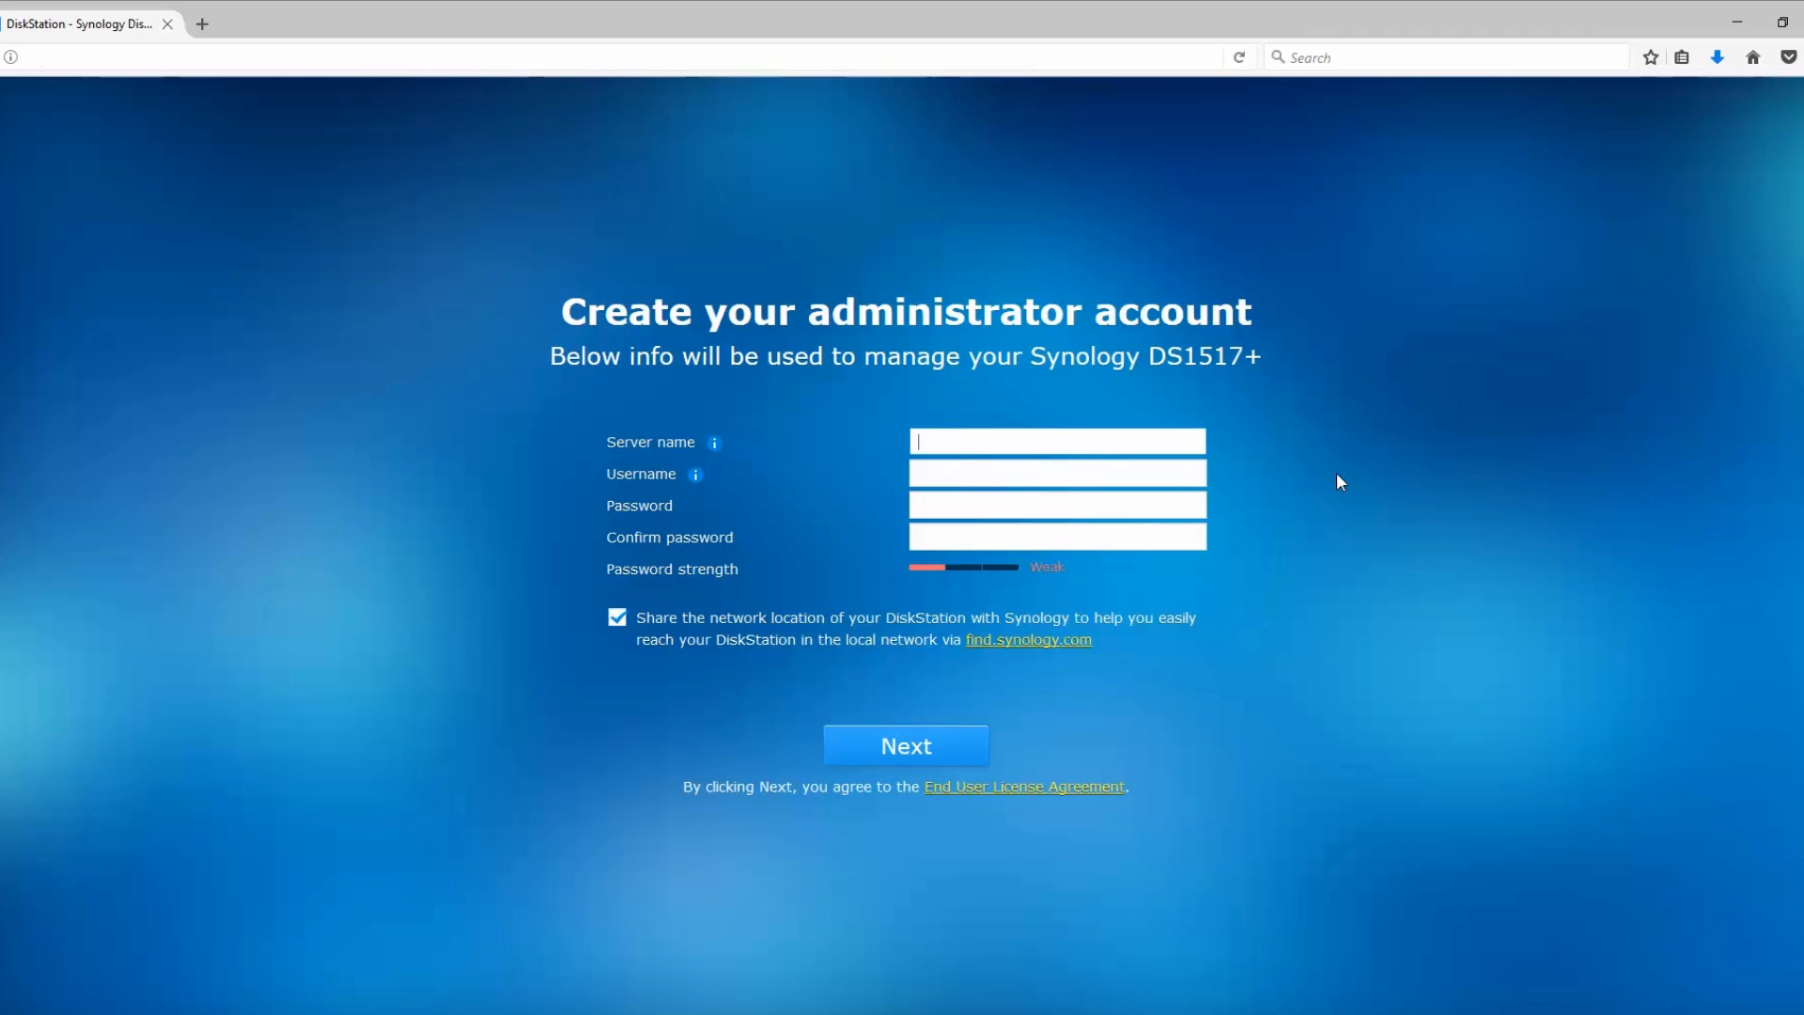
# Step: Create admin 'Amstudio' on server 'Diskstation' with a password and location sharing off
pyautogui.write('Diskstat')
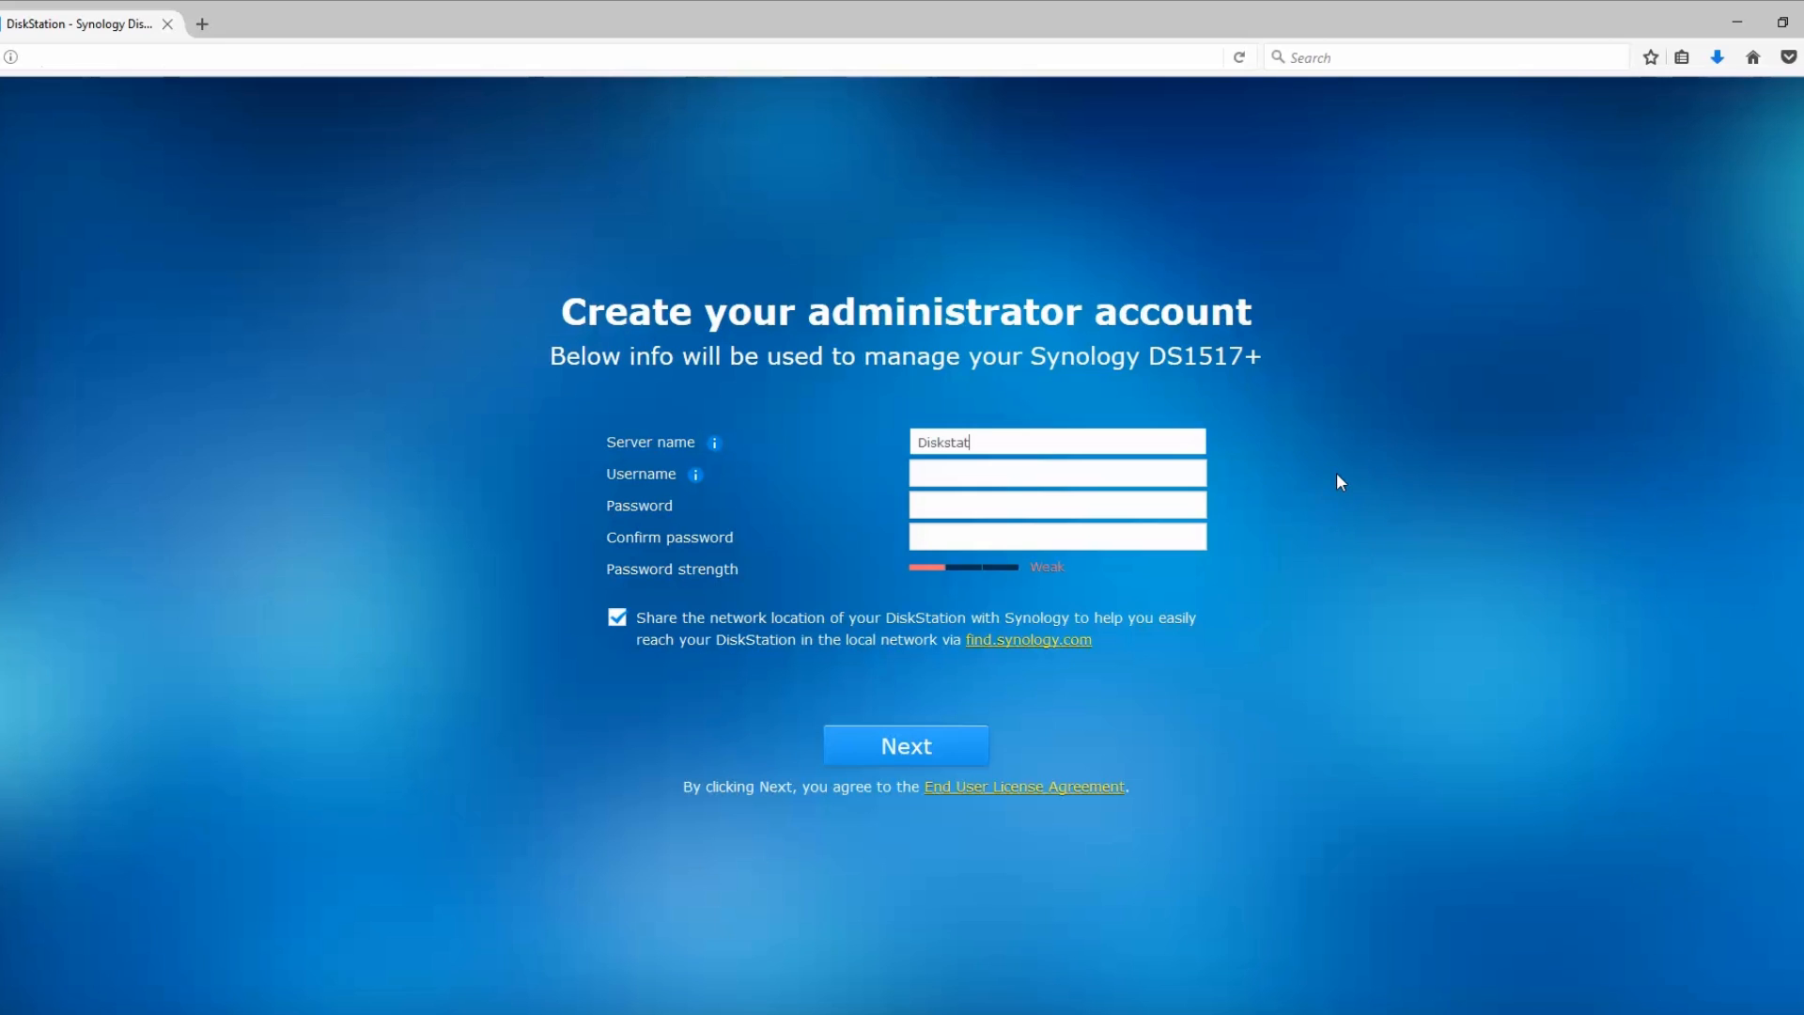
pyautogui.click(1055, 472)
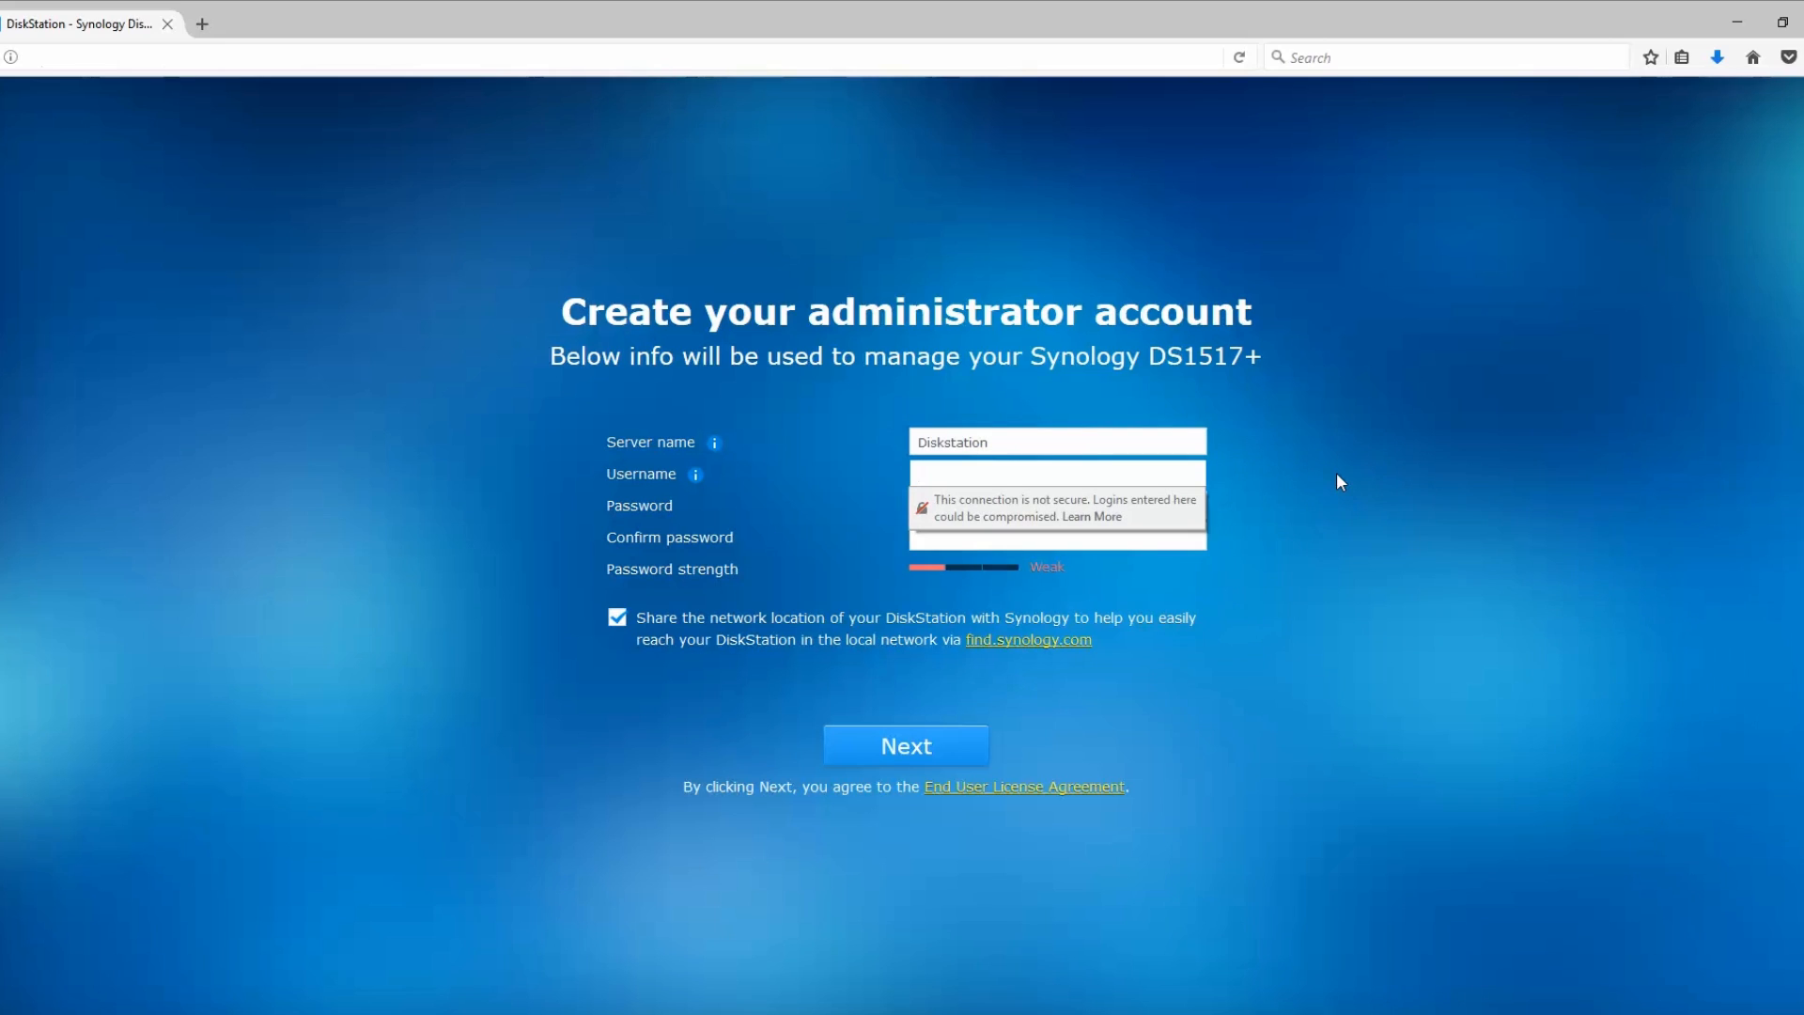
pyautogui.write('A')
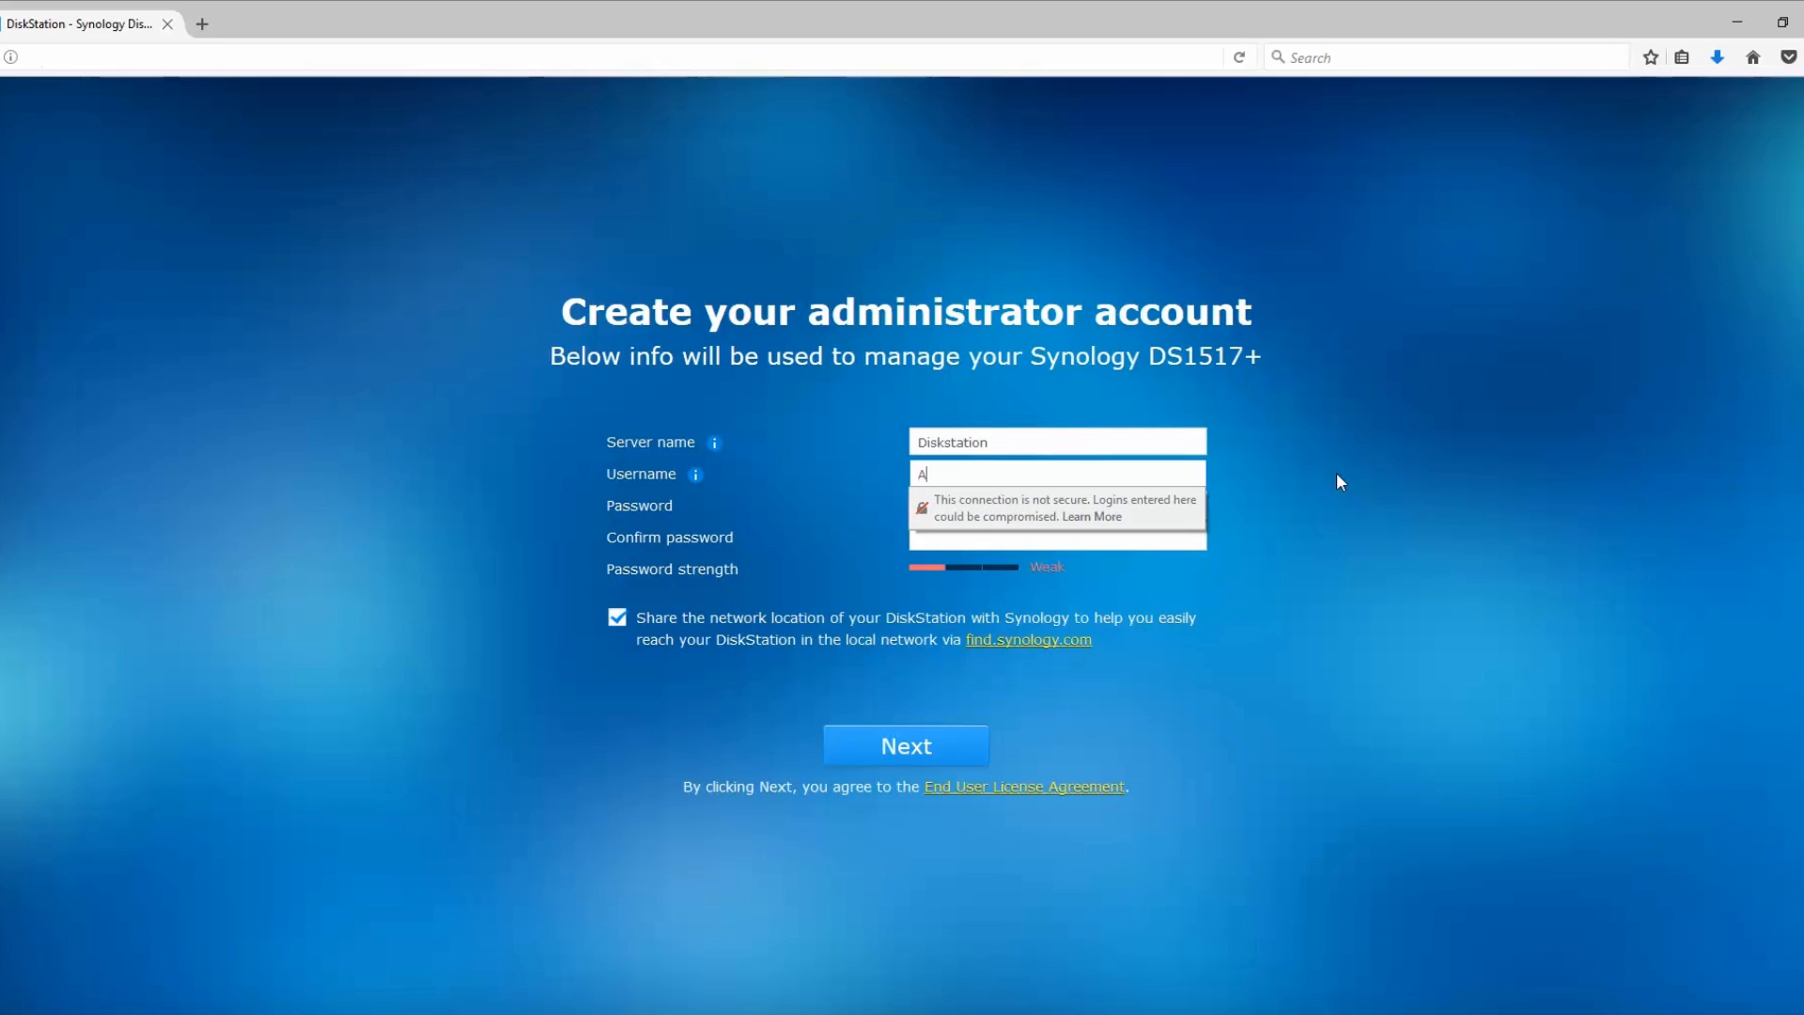
pyautogui.write('m')
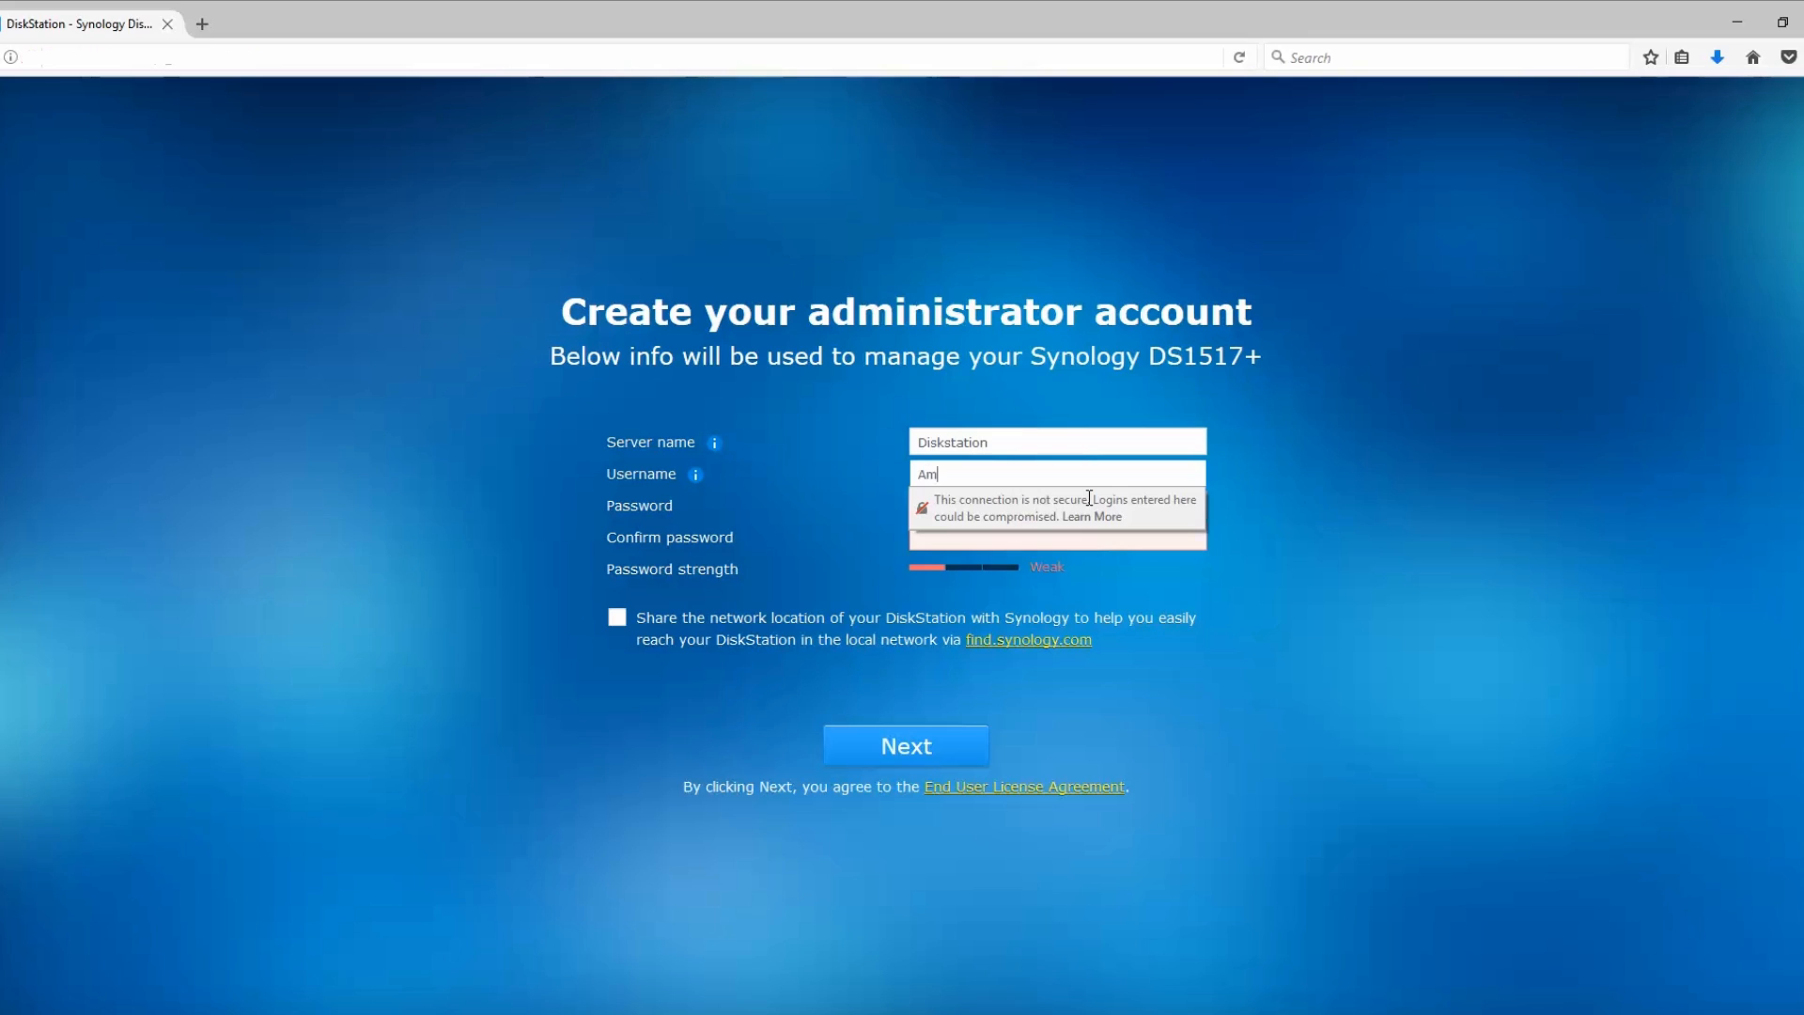
pyautogui.write('studio')
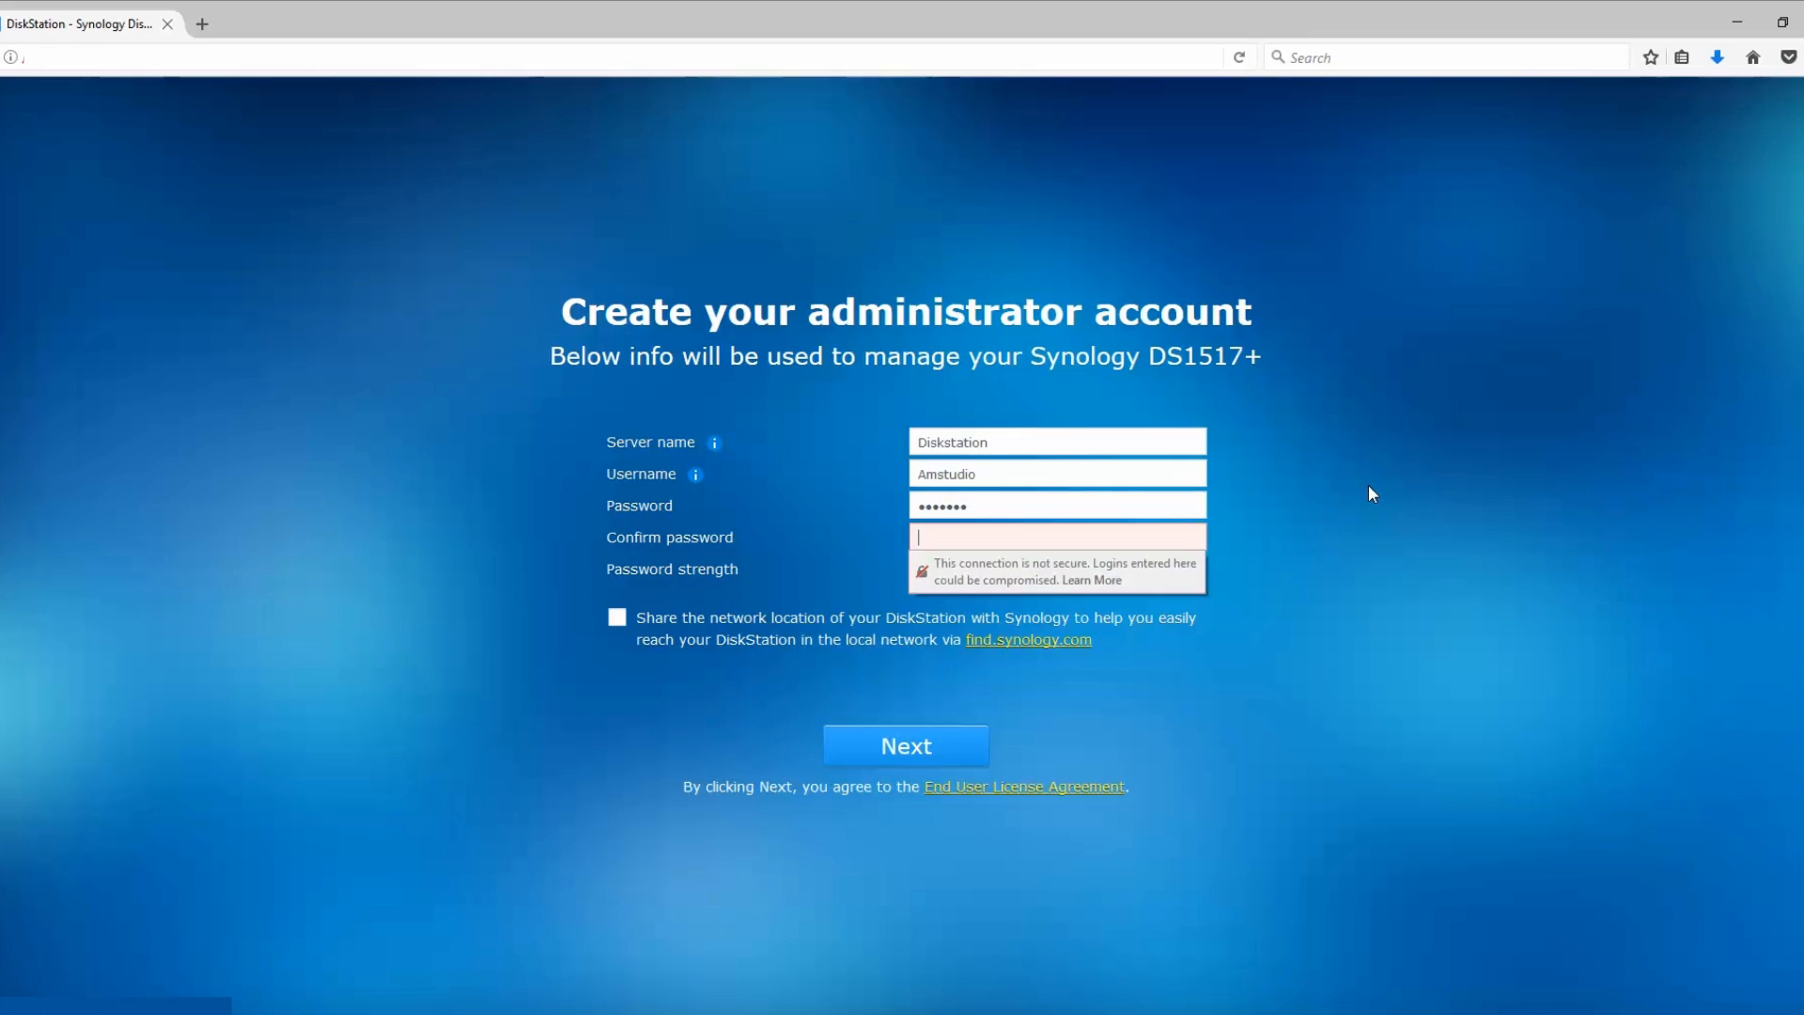
pyautogui.write('••••••')
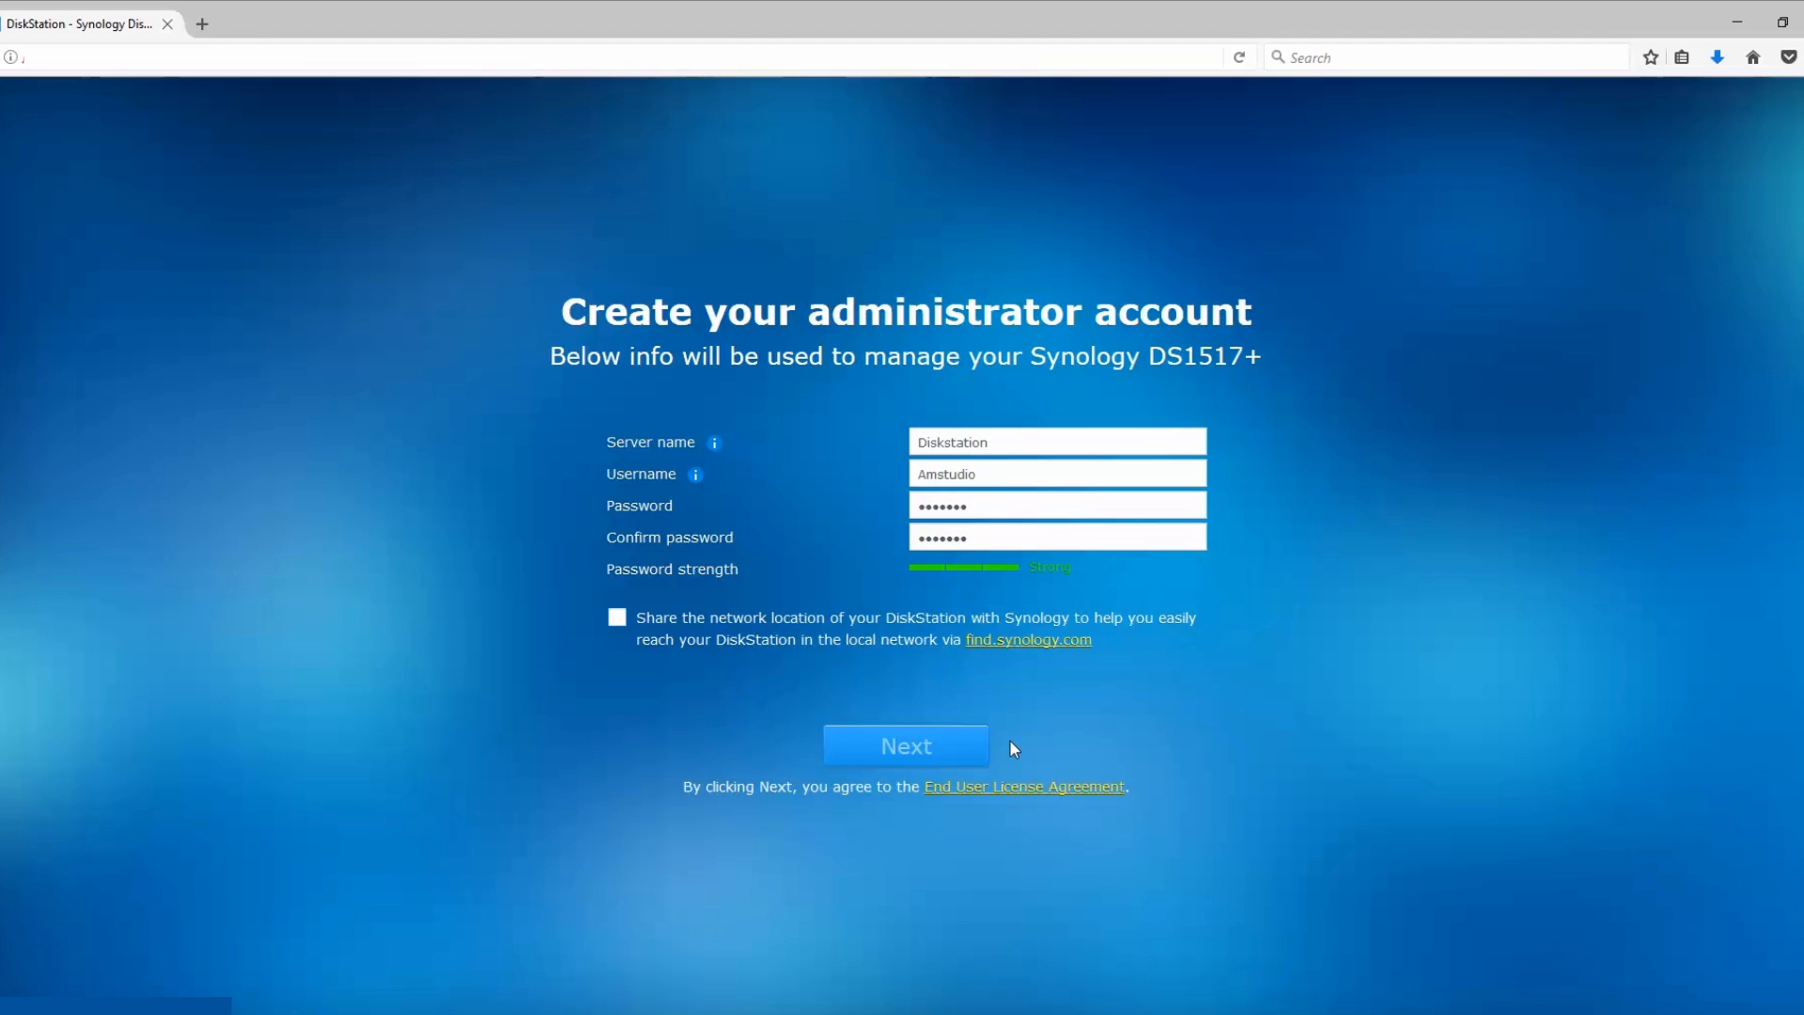
pyautogui.click(906, 745)
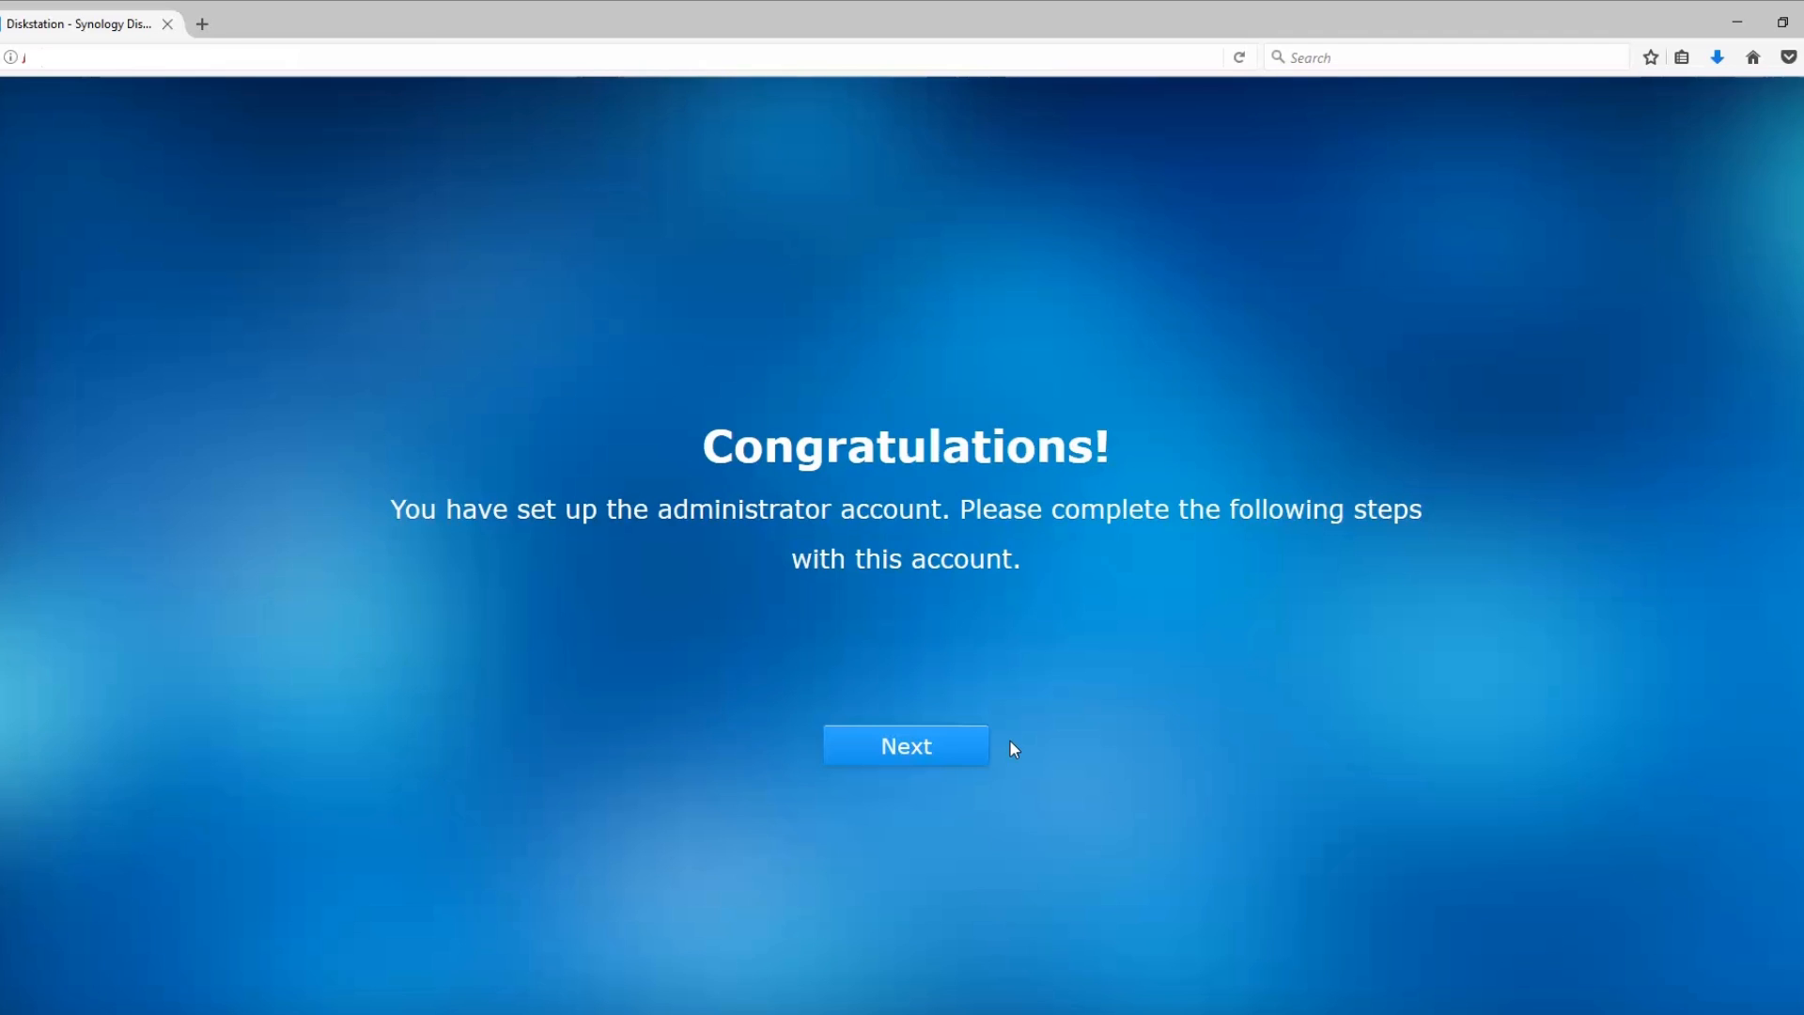
pyautogui.moveTo(924, 701)
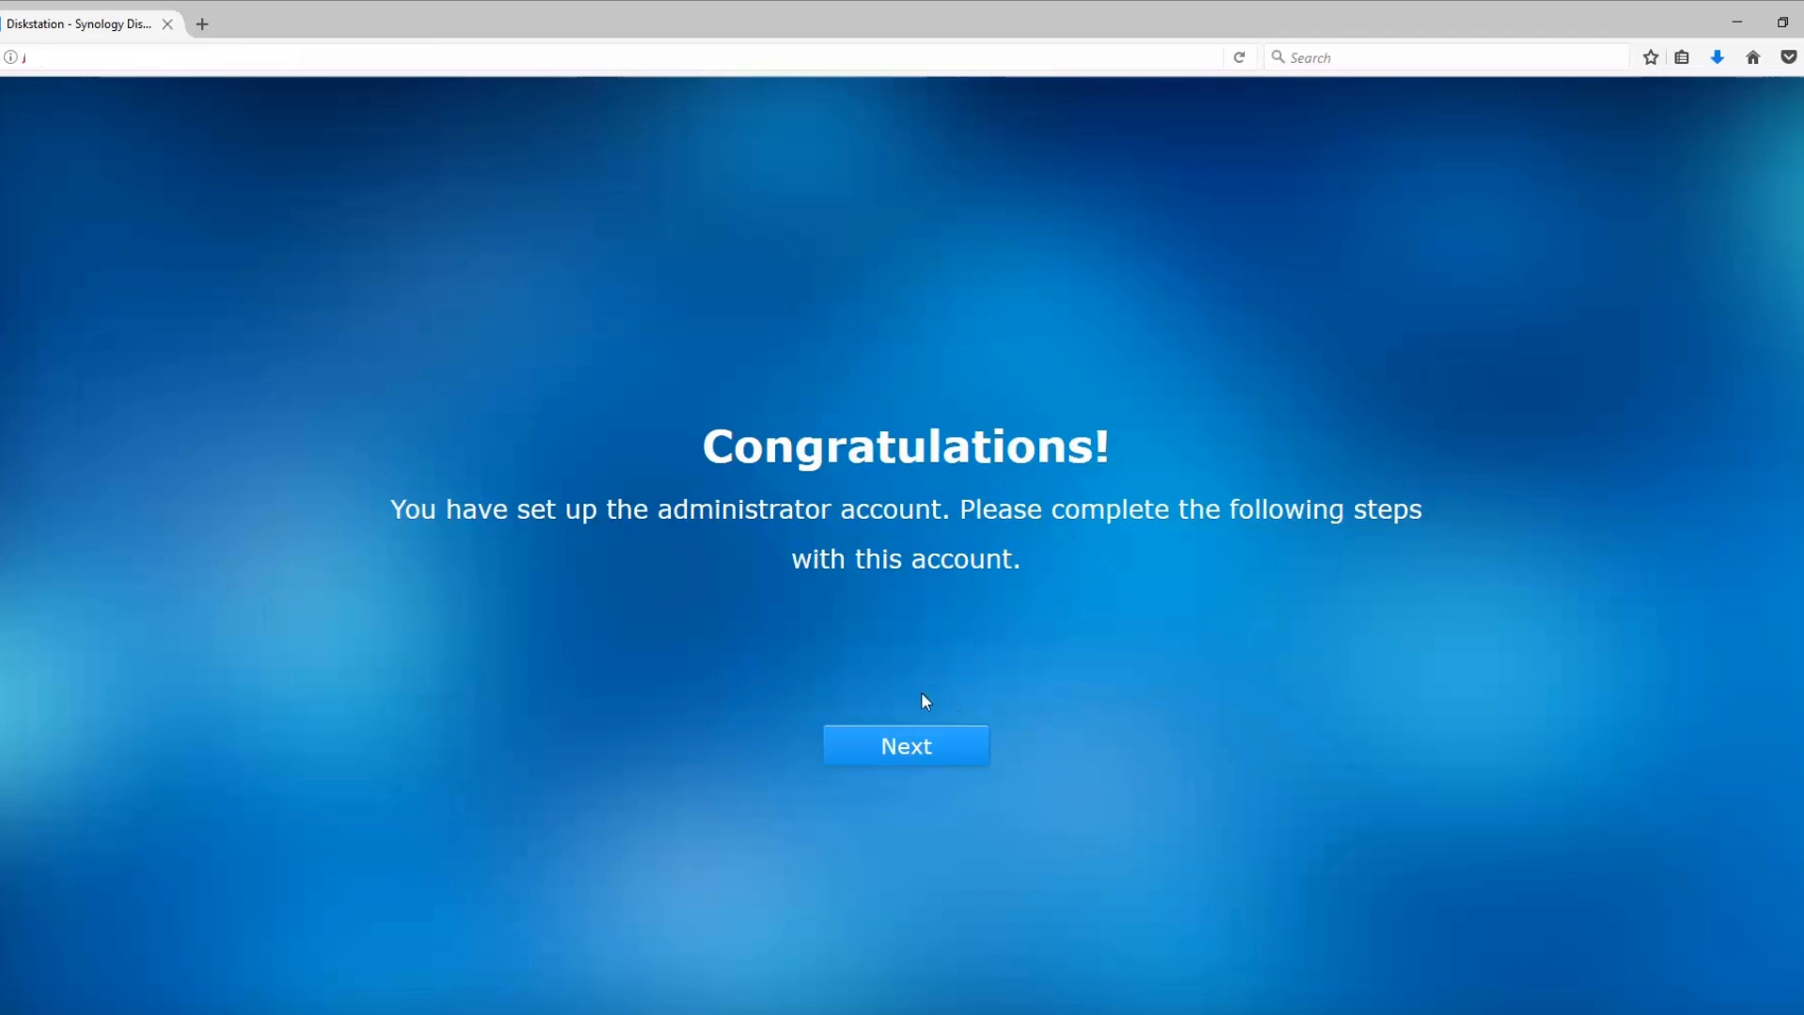
# Step: Choose automatic installation of the latest DSM version and finish setup to the desktop
pyautogui.click(906, 745)
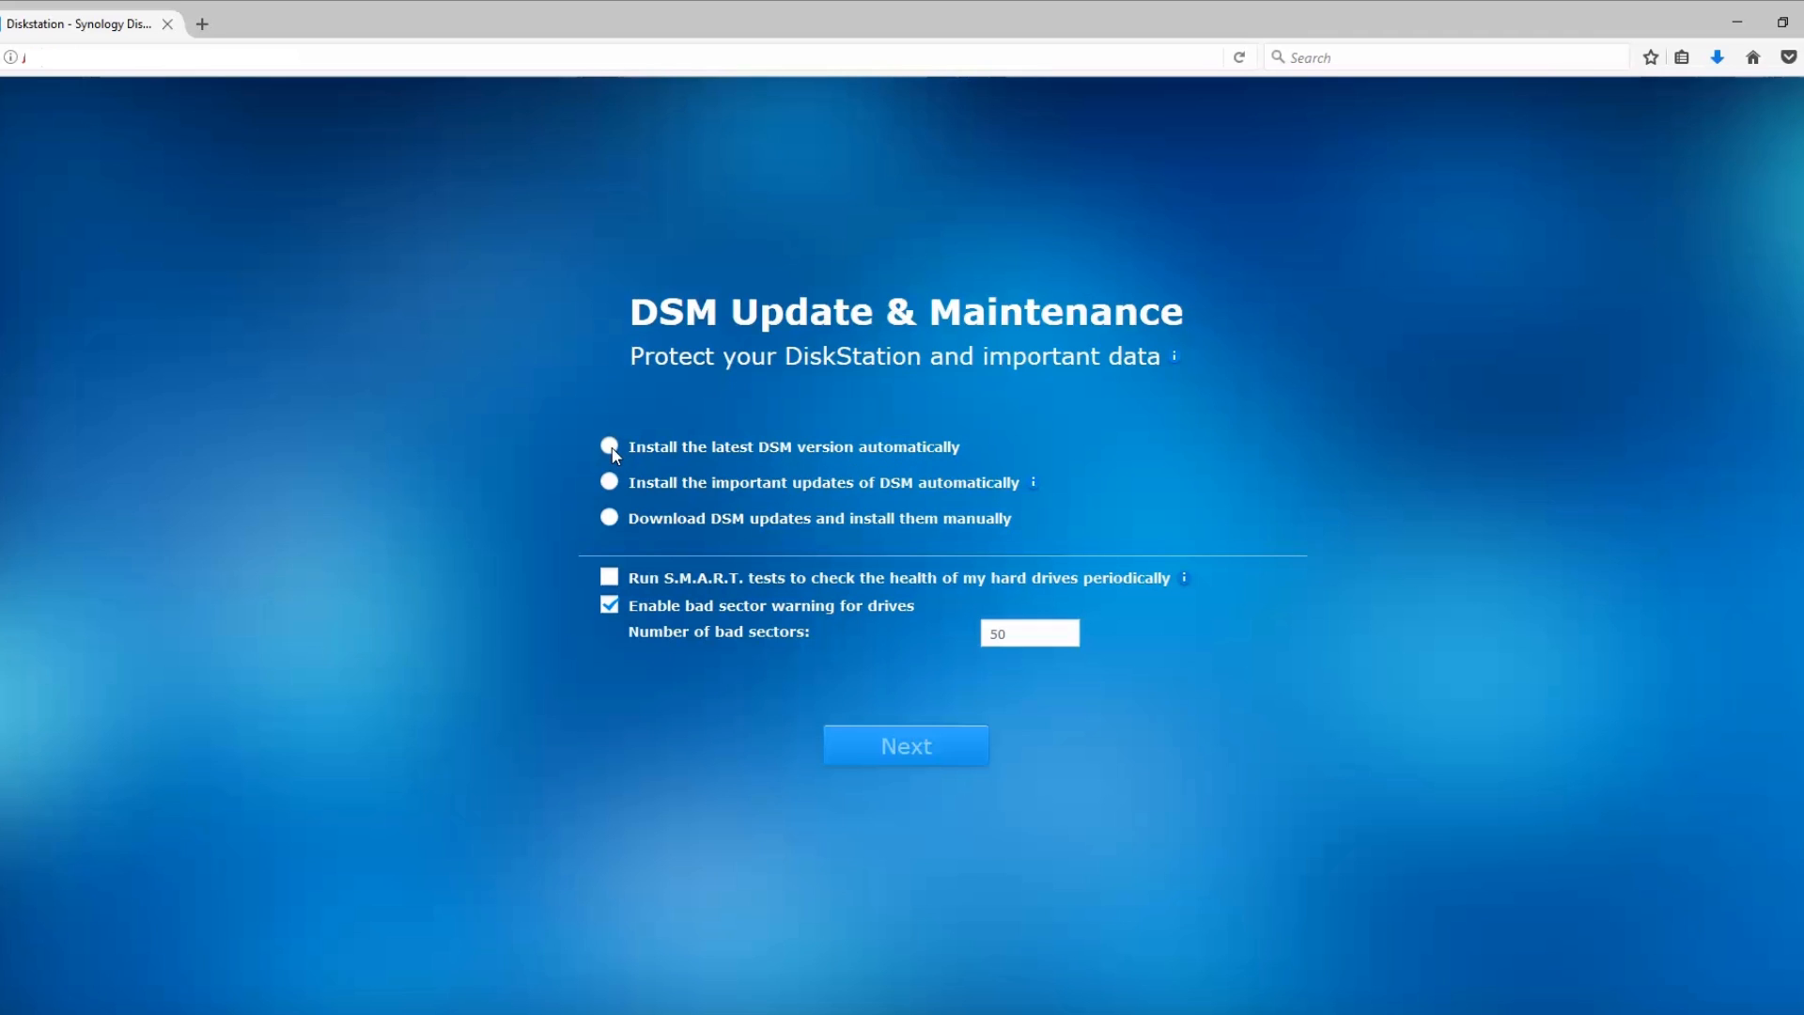
pyautogui.click(608, 446)
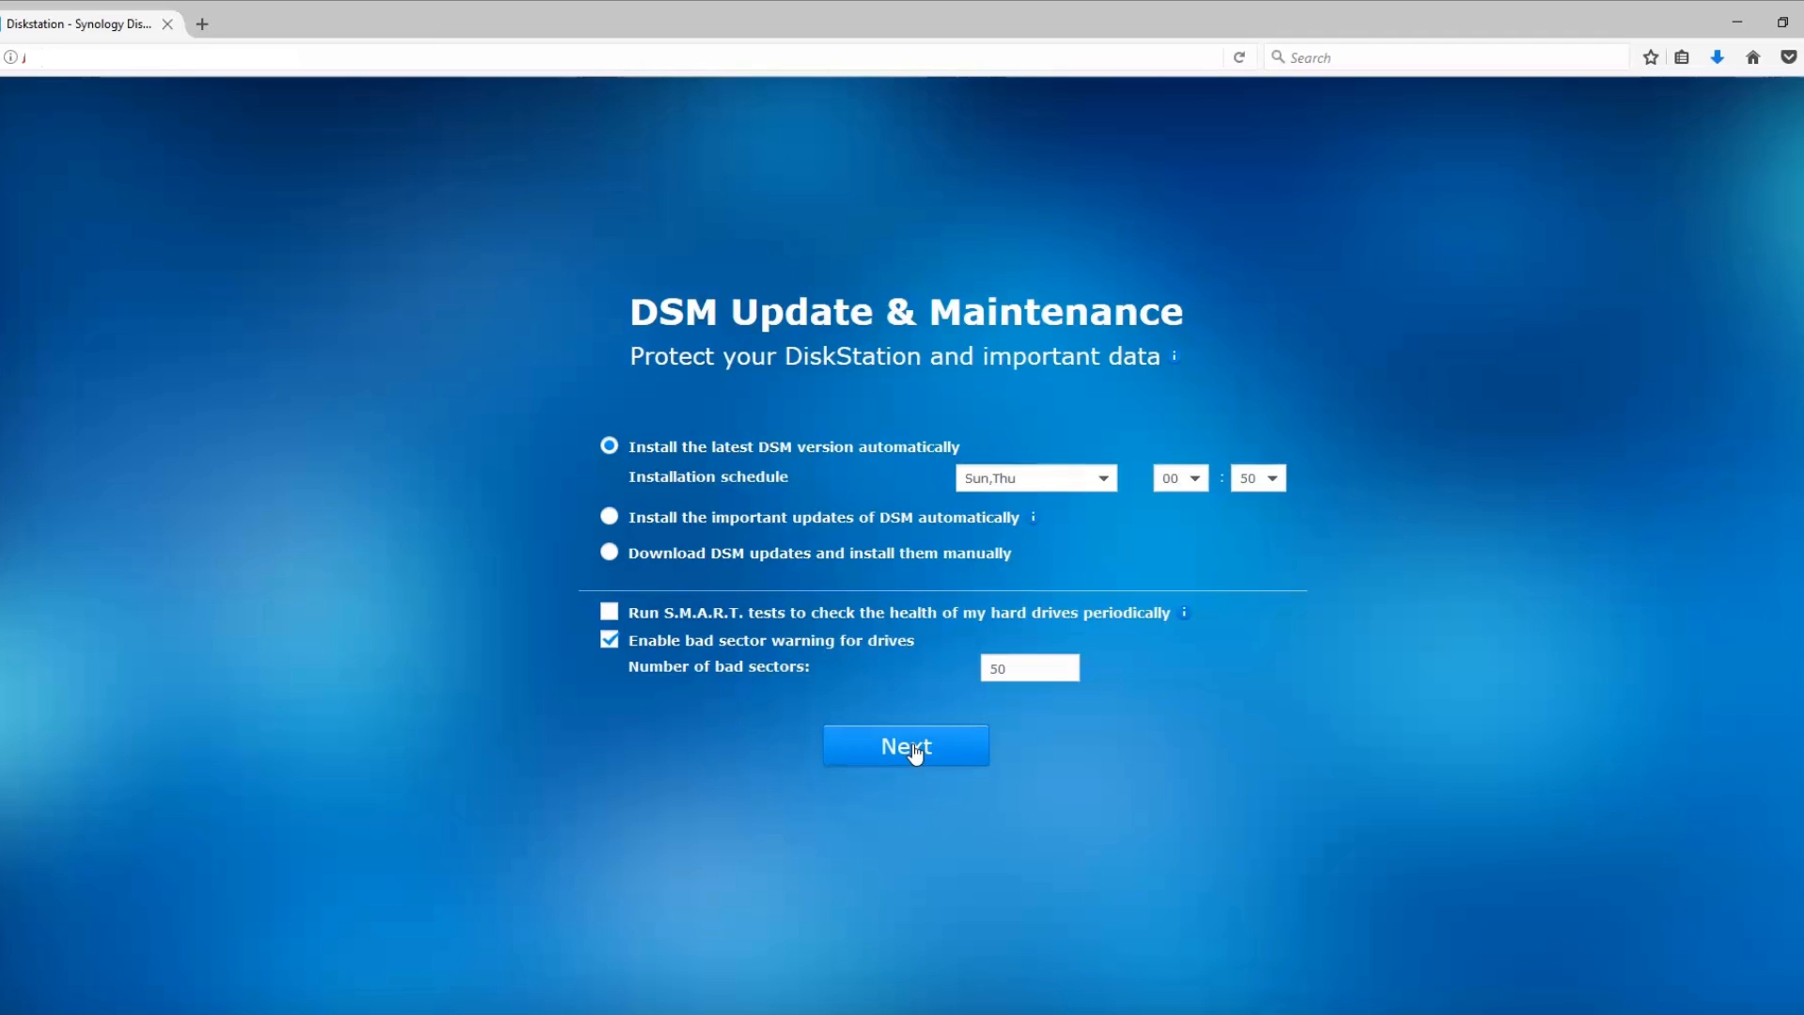
pyautogui.click(906, 745)
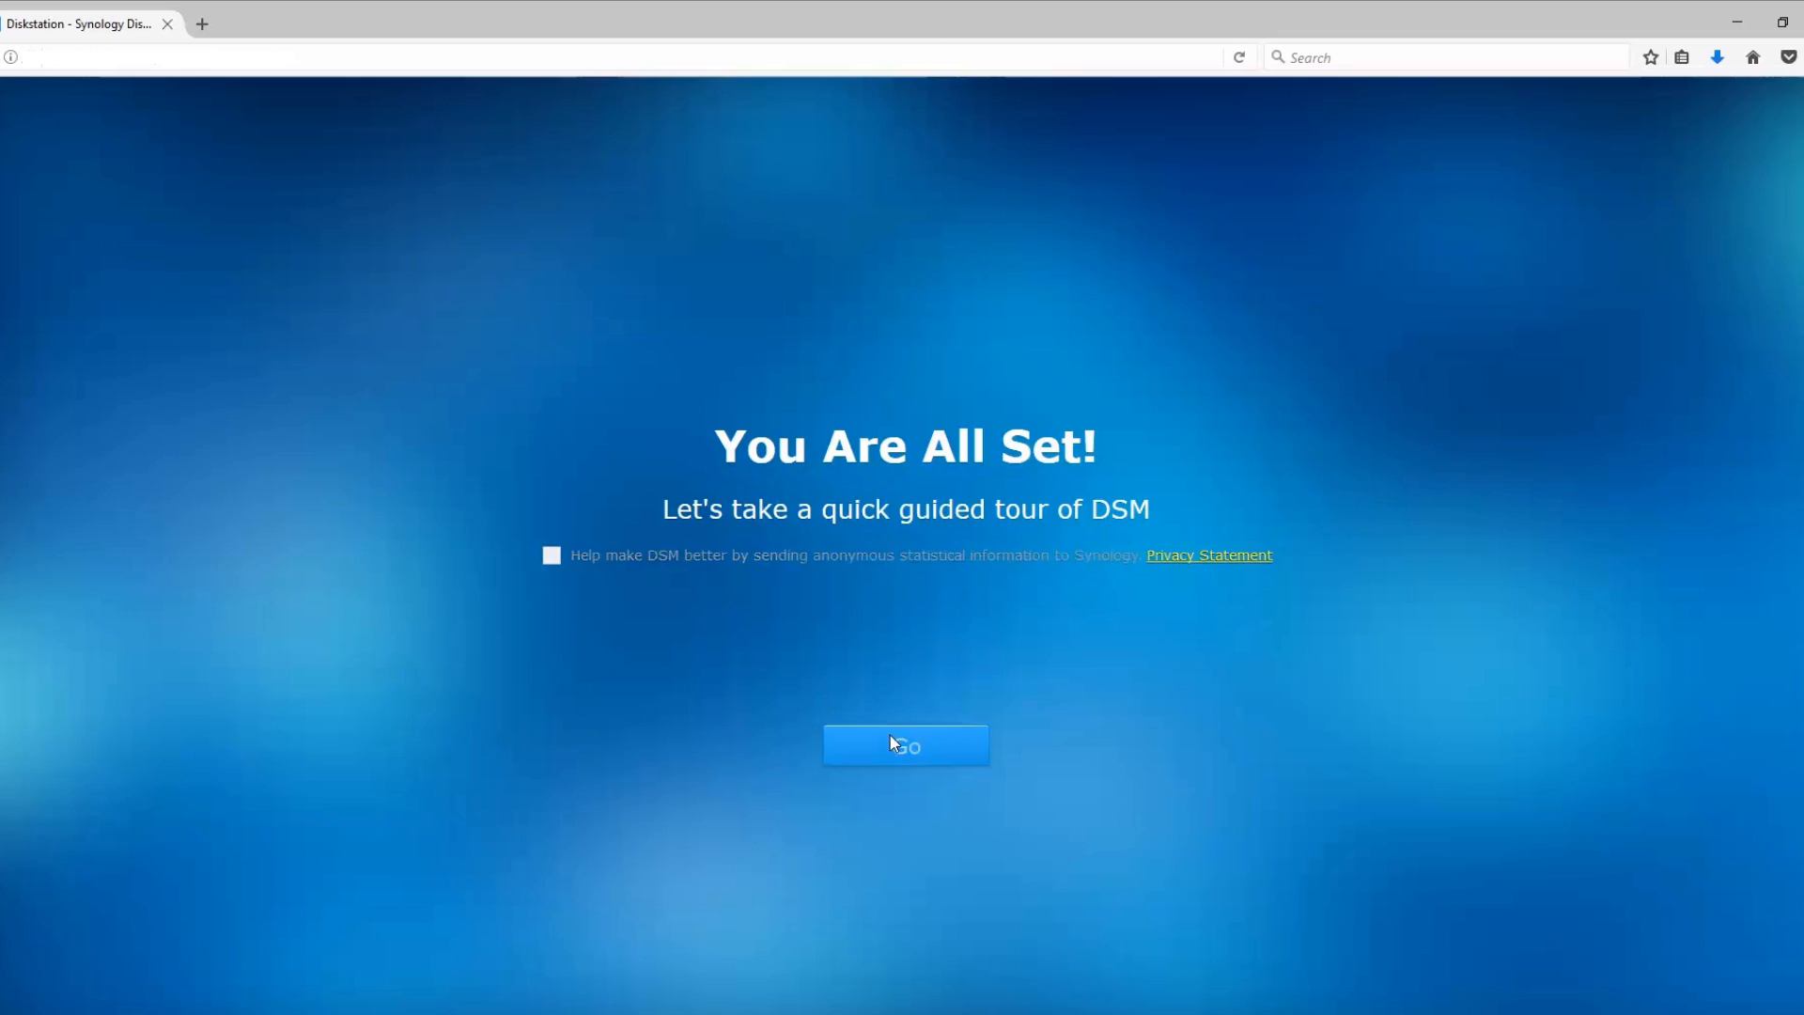
pyautogui.click(906, 745)
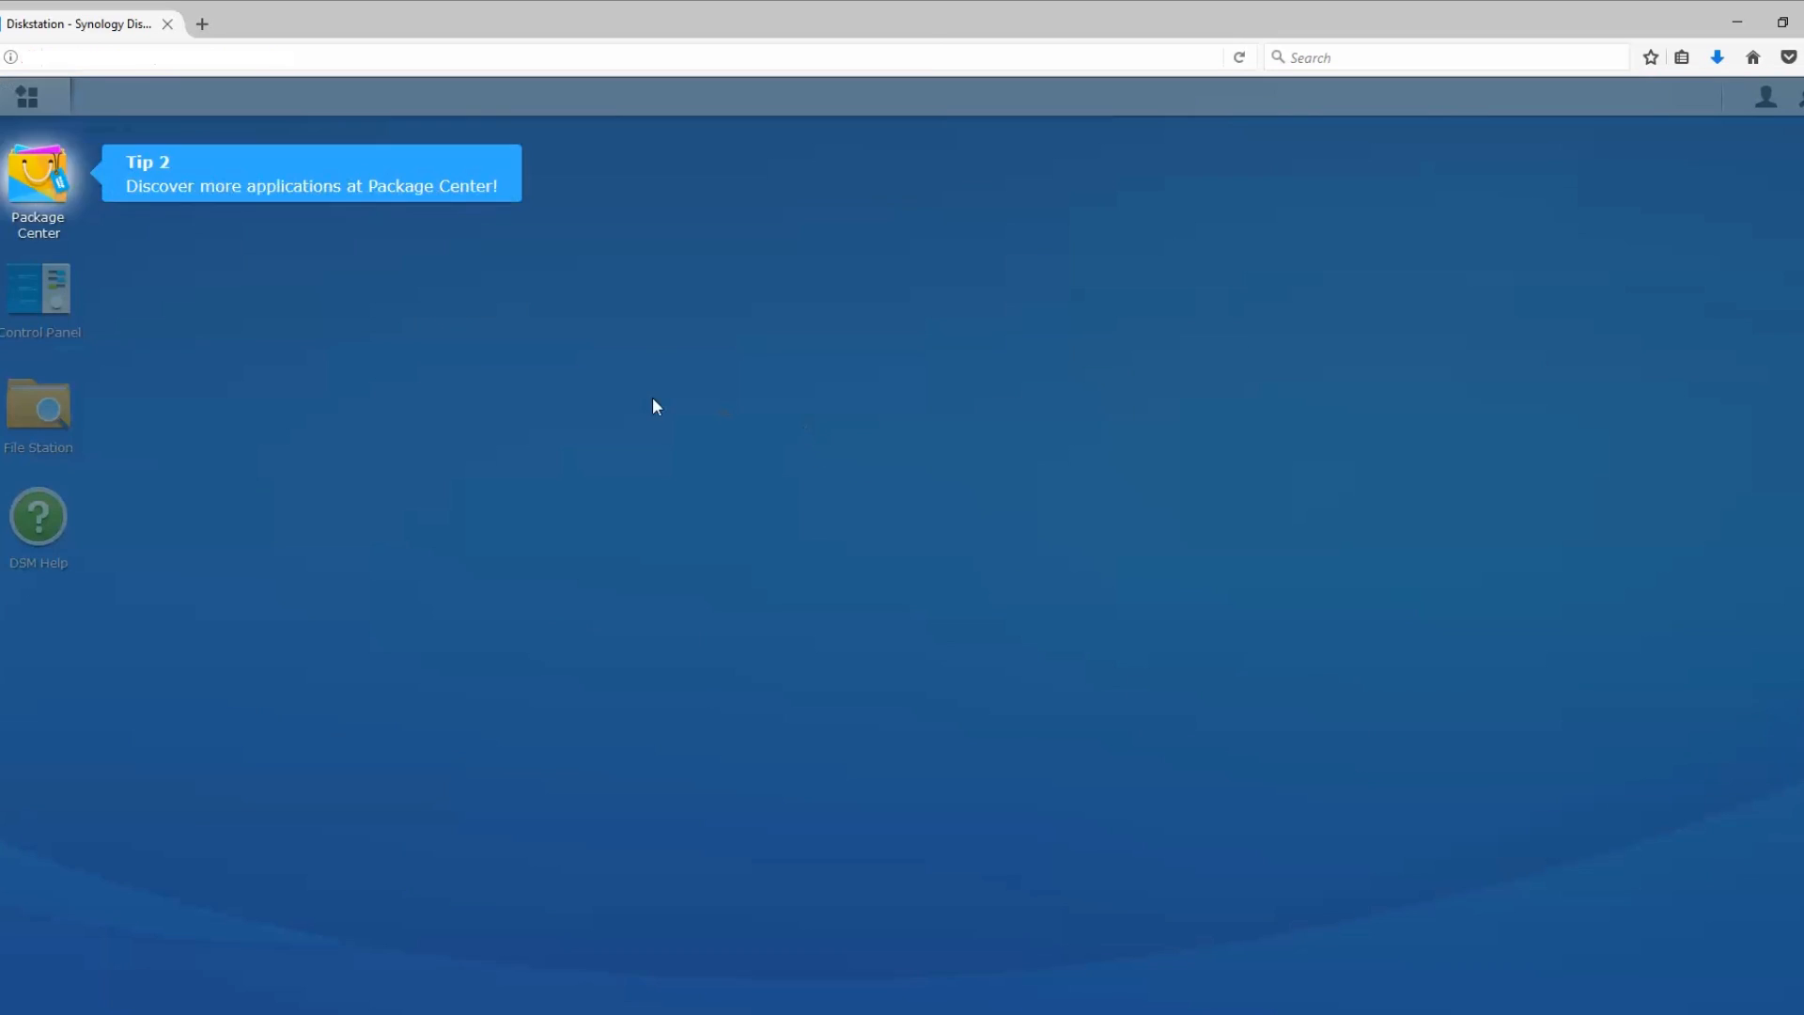
# Step: Dismiss the guided tour tip and help auto-launch notice, then close DSM Help
pyautogui.doubleClick(38, 514)
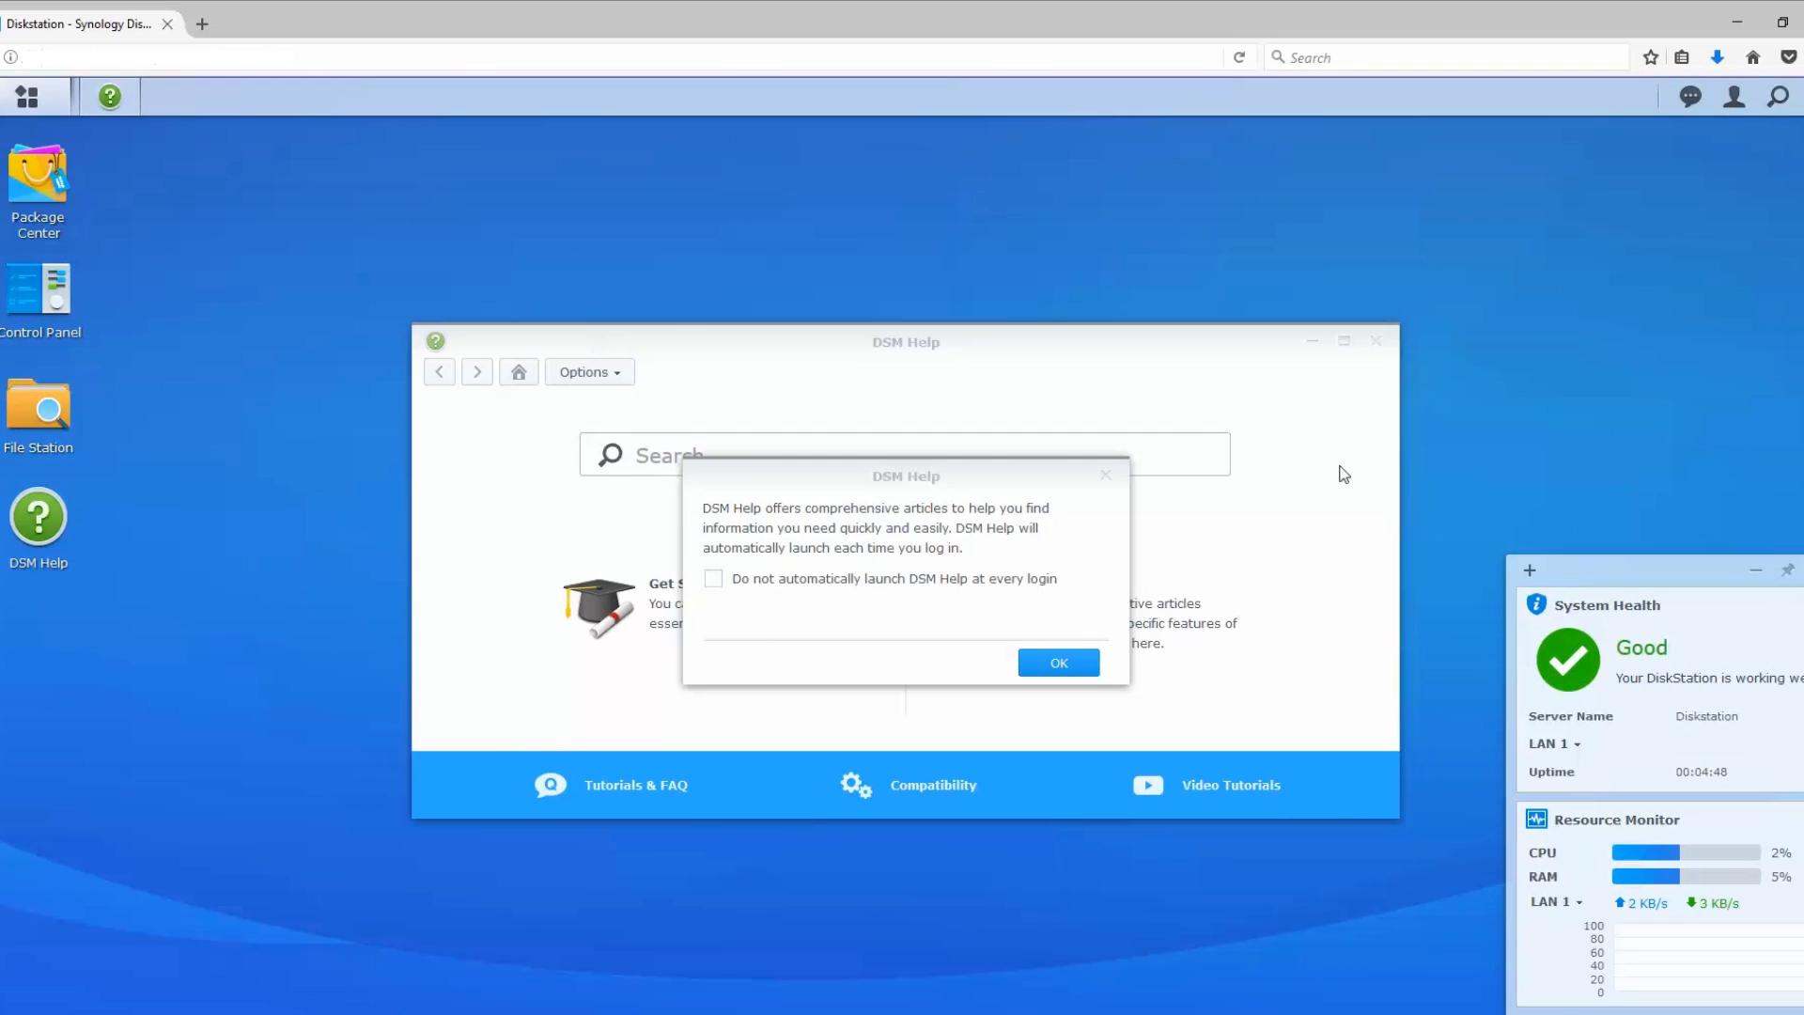
pyautogui.moveTo(1713, 862)
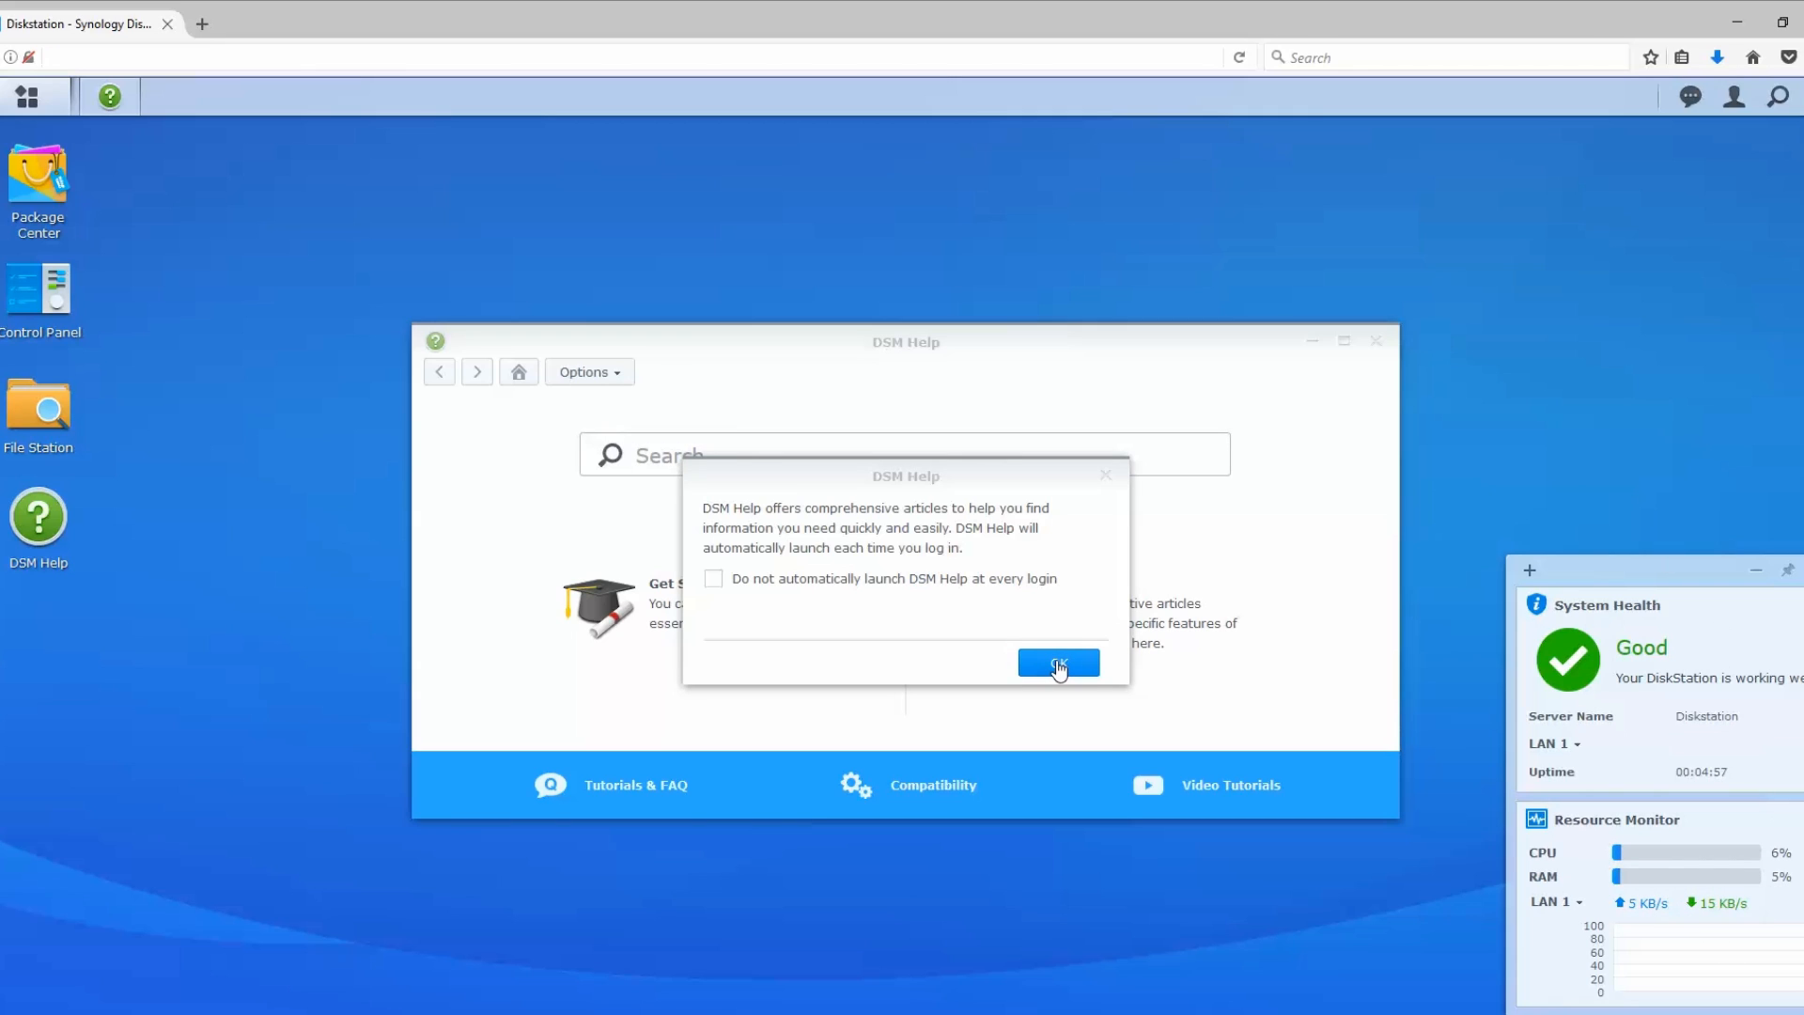
pyautogui.click(1056, 664)
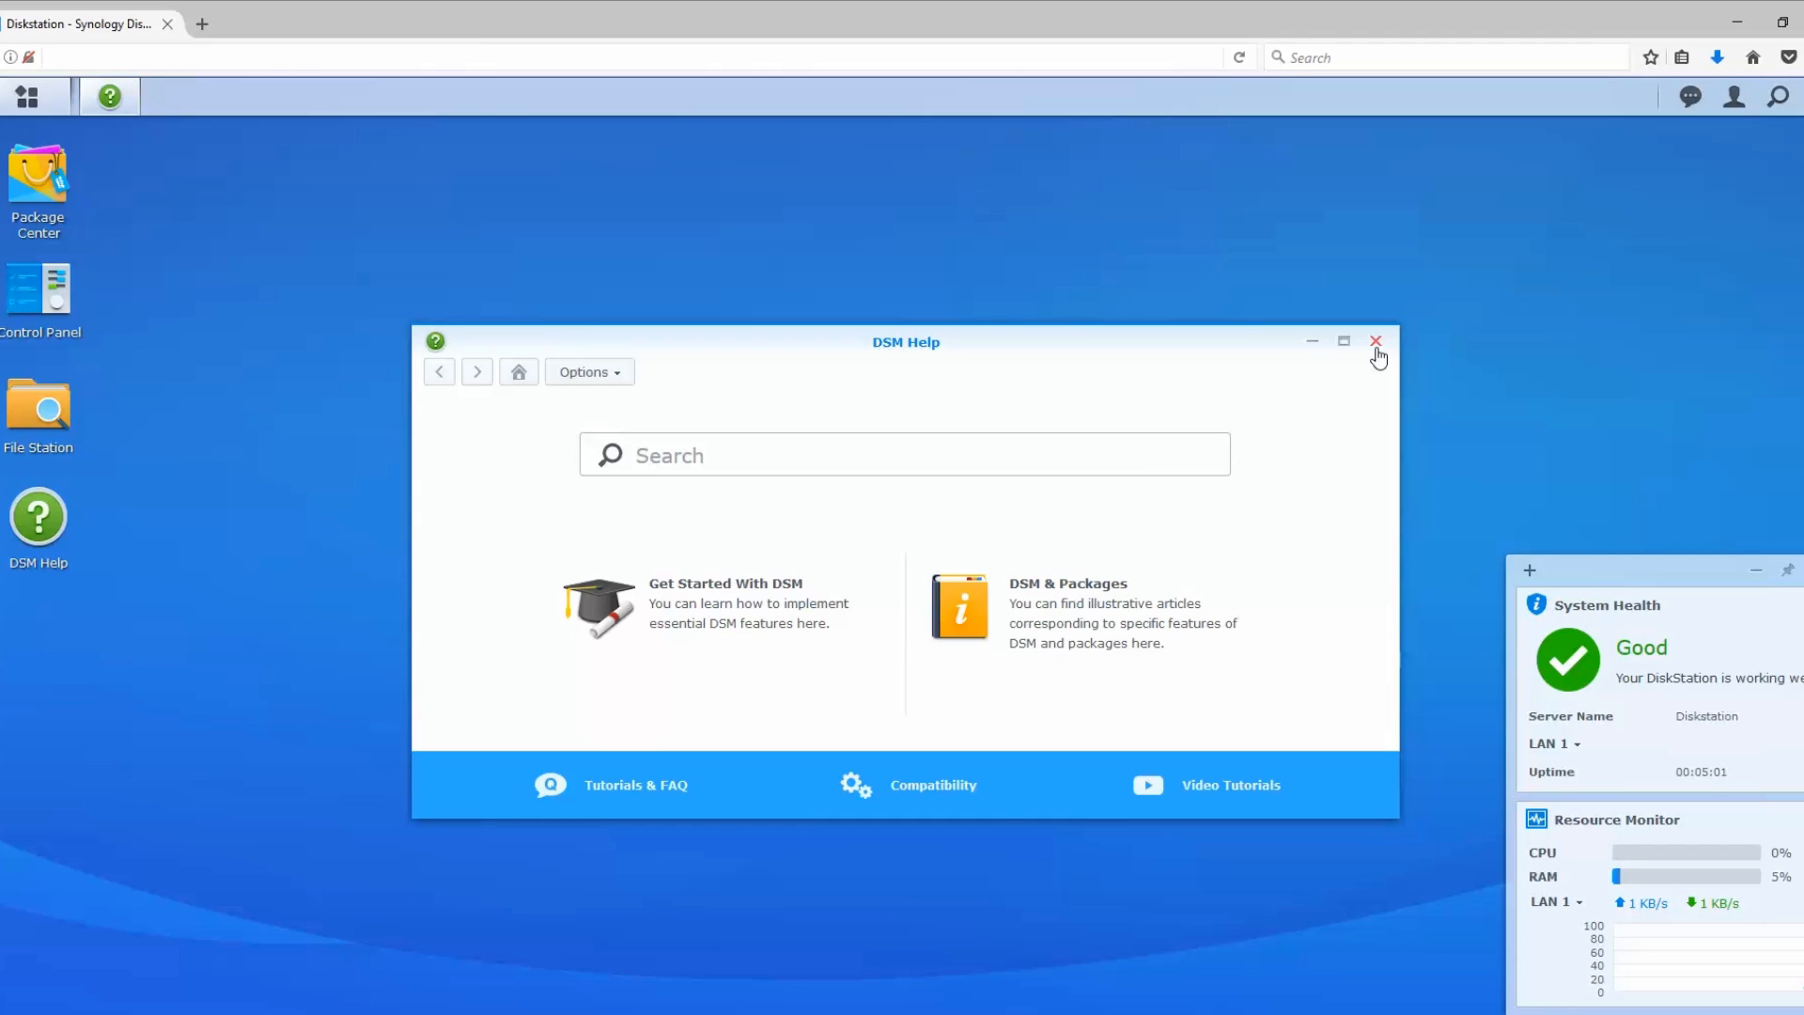
pyautogui.click(1375, 342)
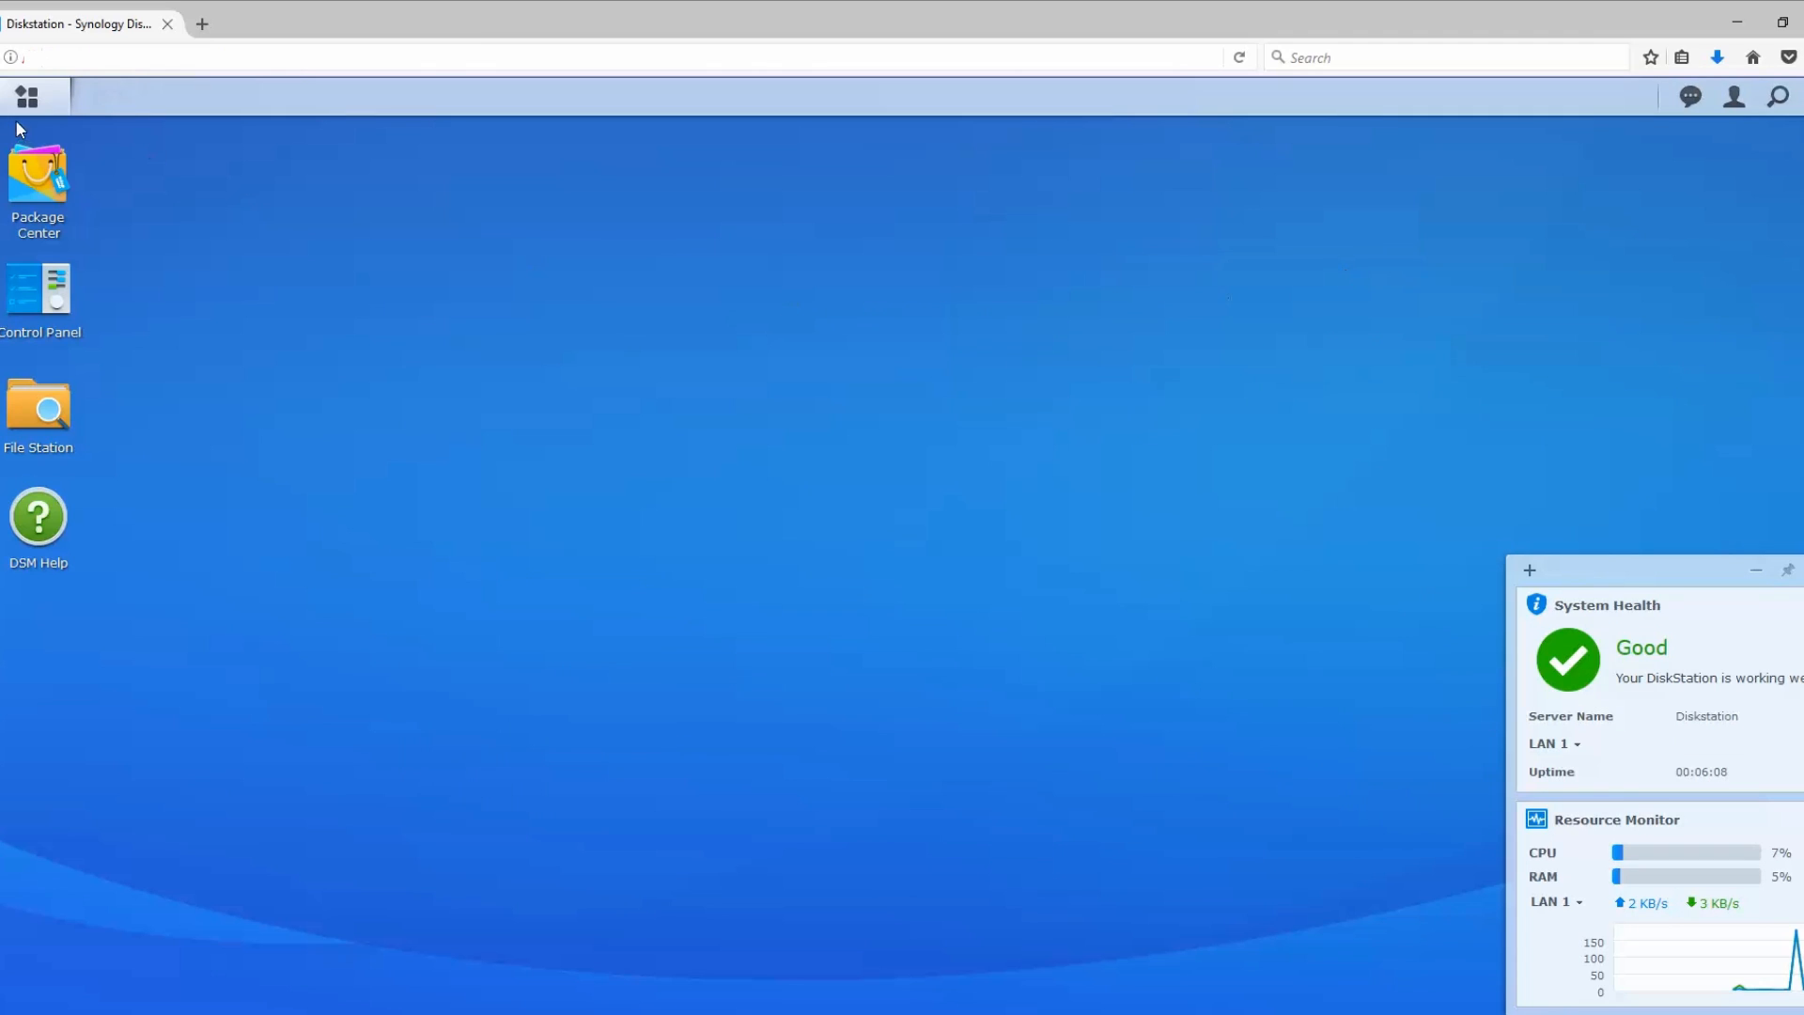
# Step: Launch Storage Manager from the Main Menu and start creating a new volume
pyautogui.click(27, 97)
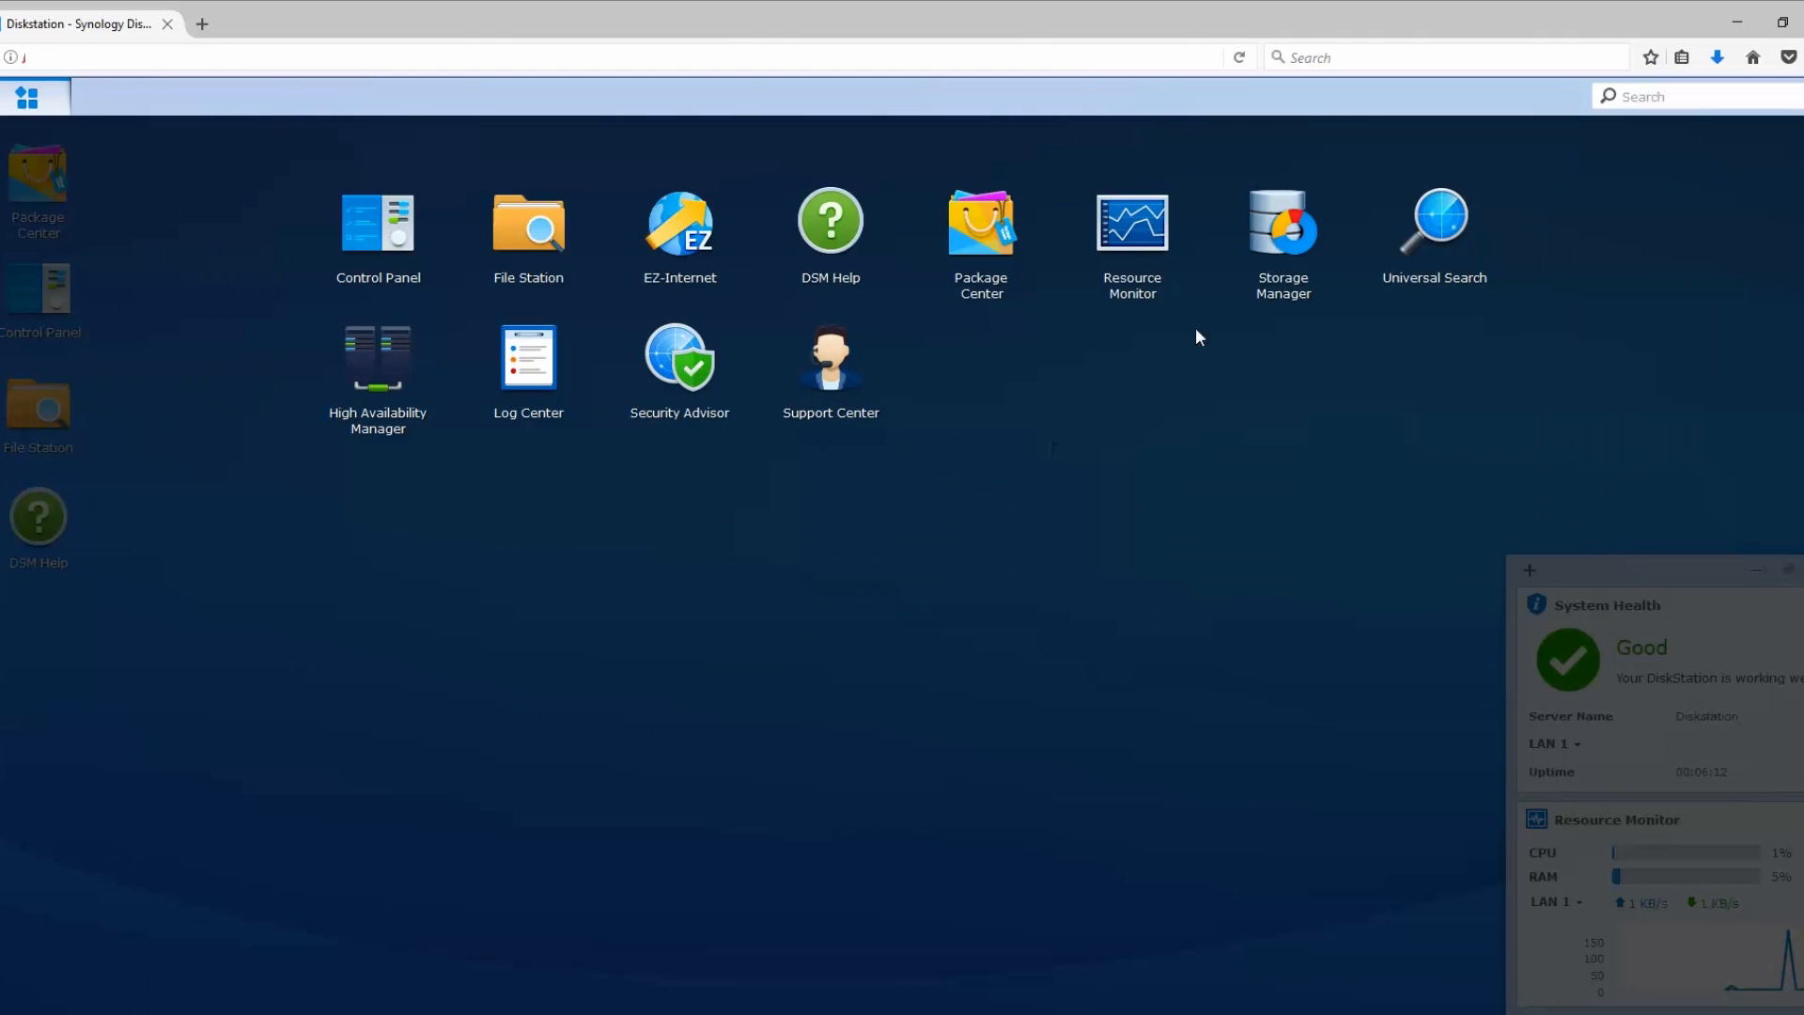
pyautogui.doubleClick(1281, 222)
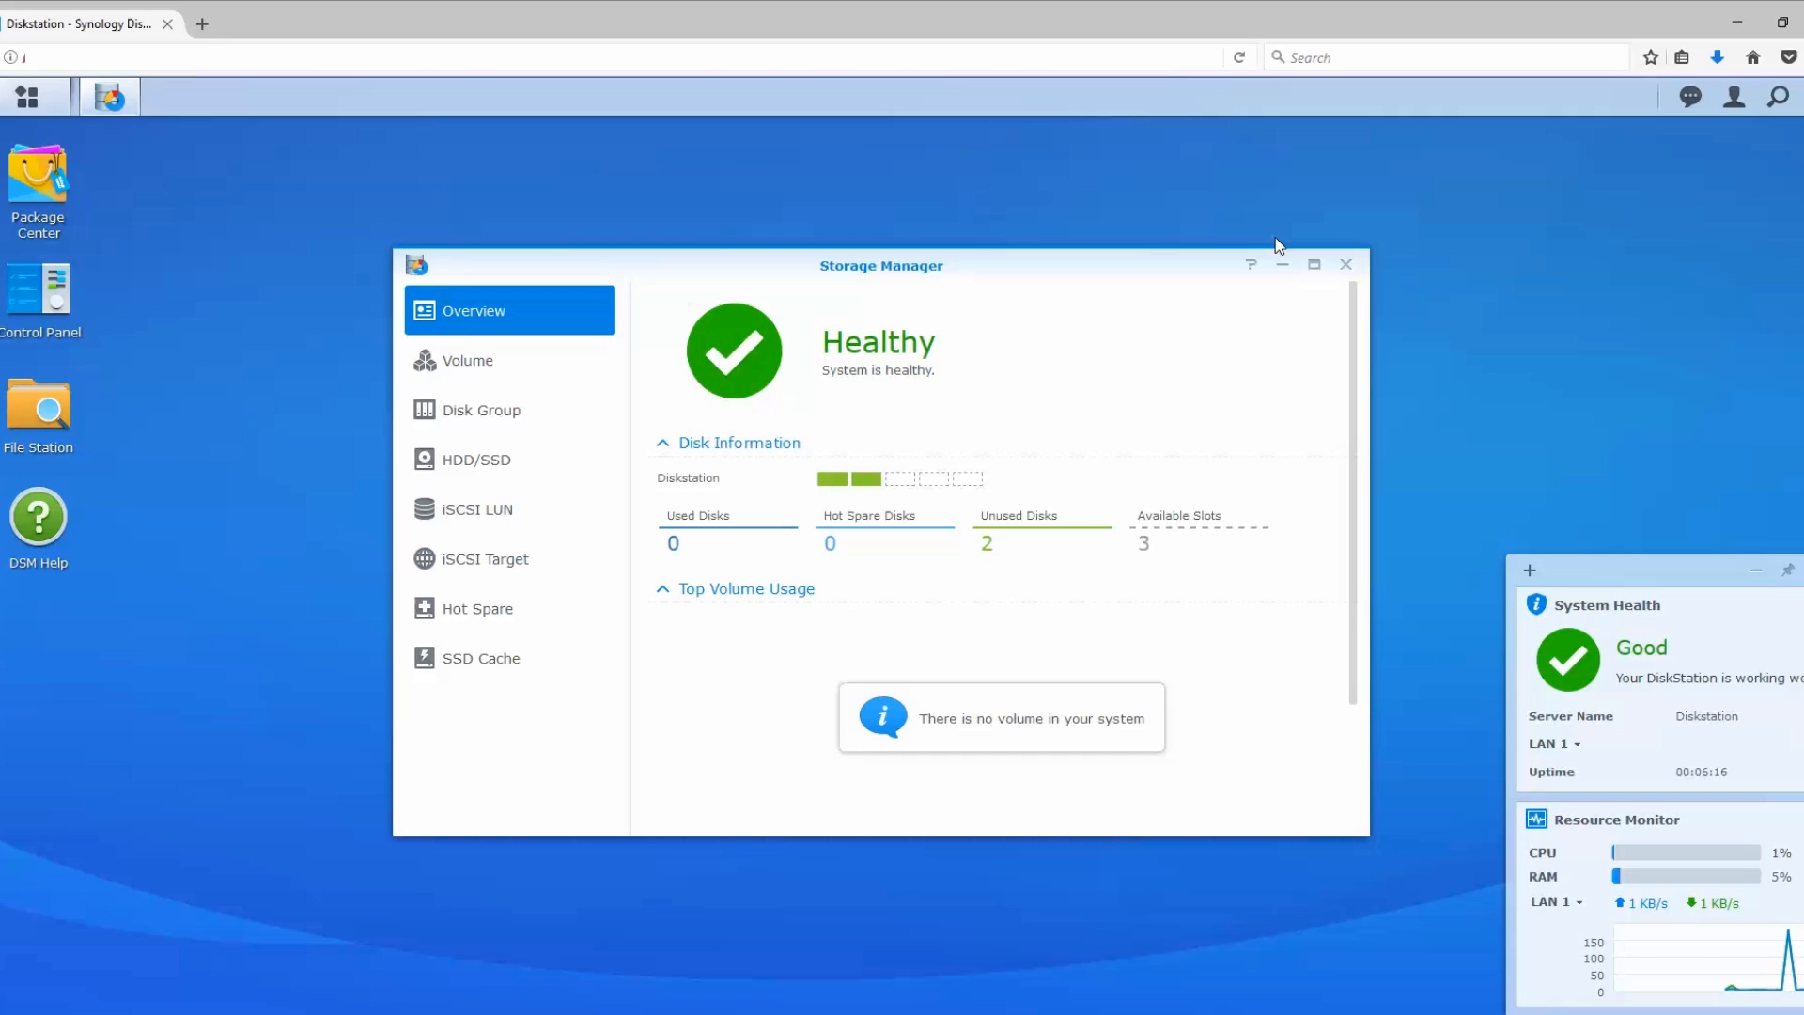
pyautogui.moveTo(872, 481)
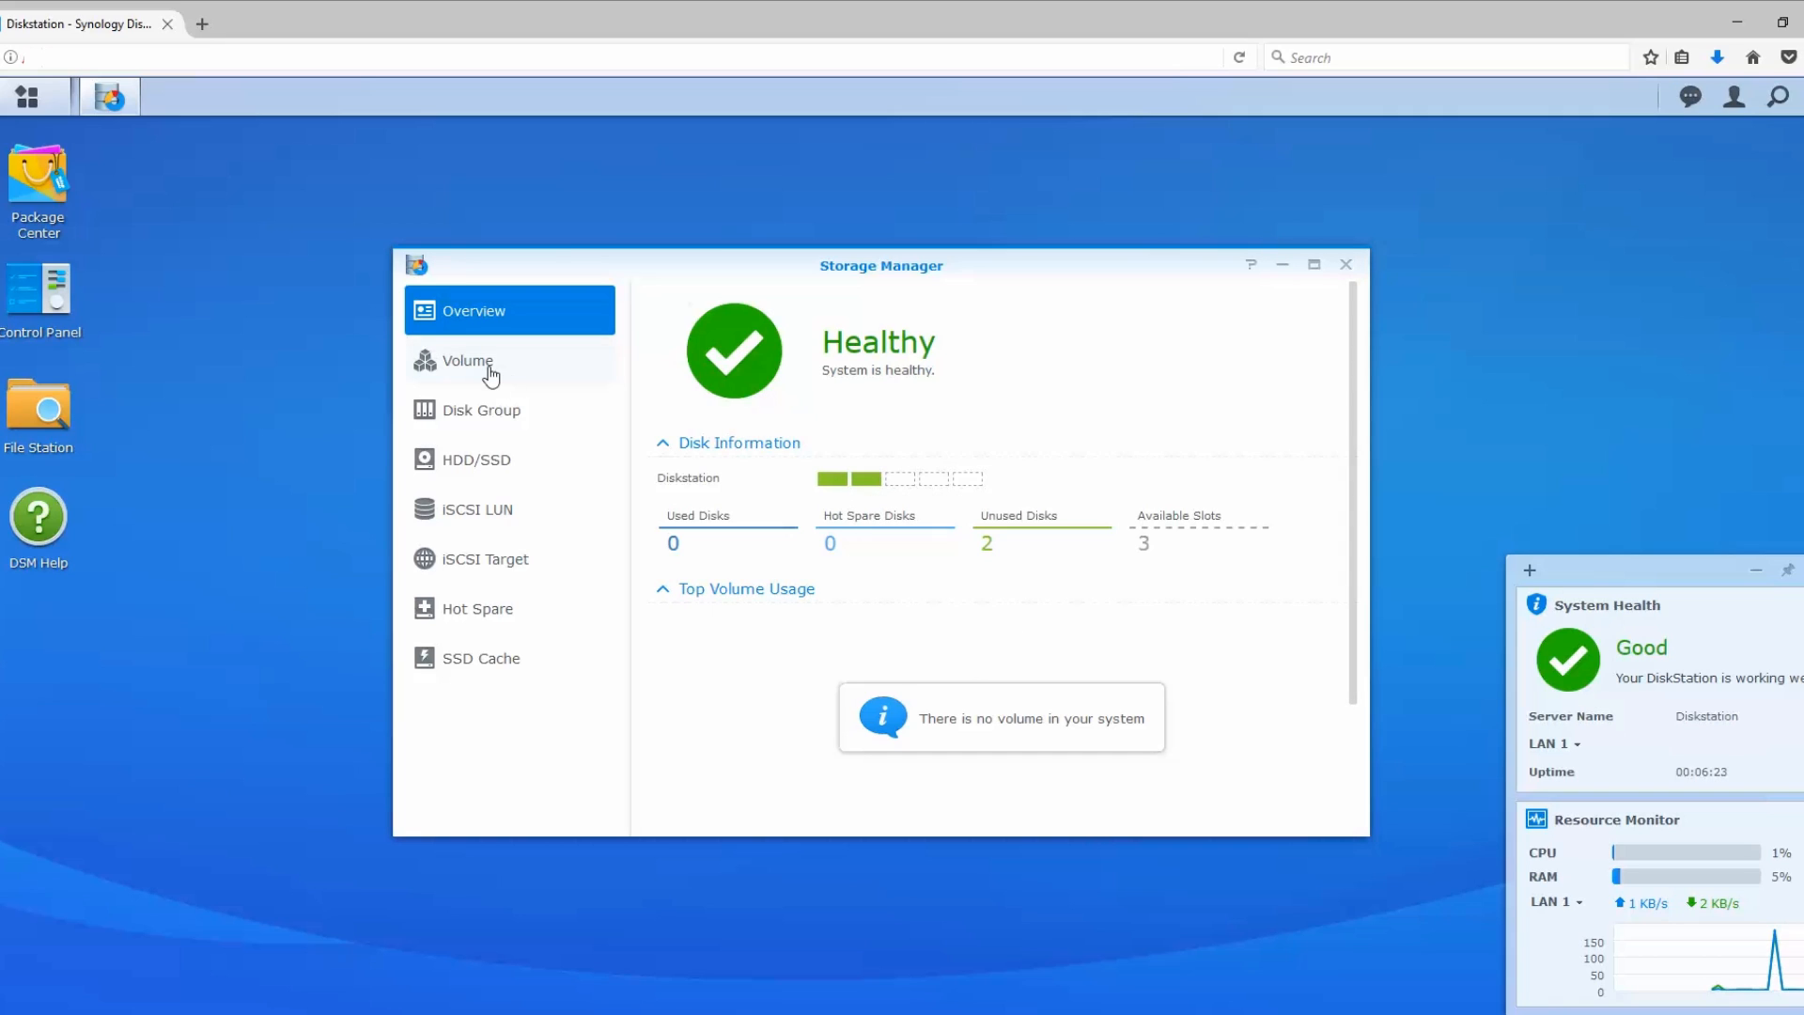
pyautogui.click(467, 359)
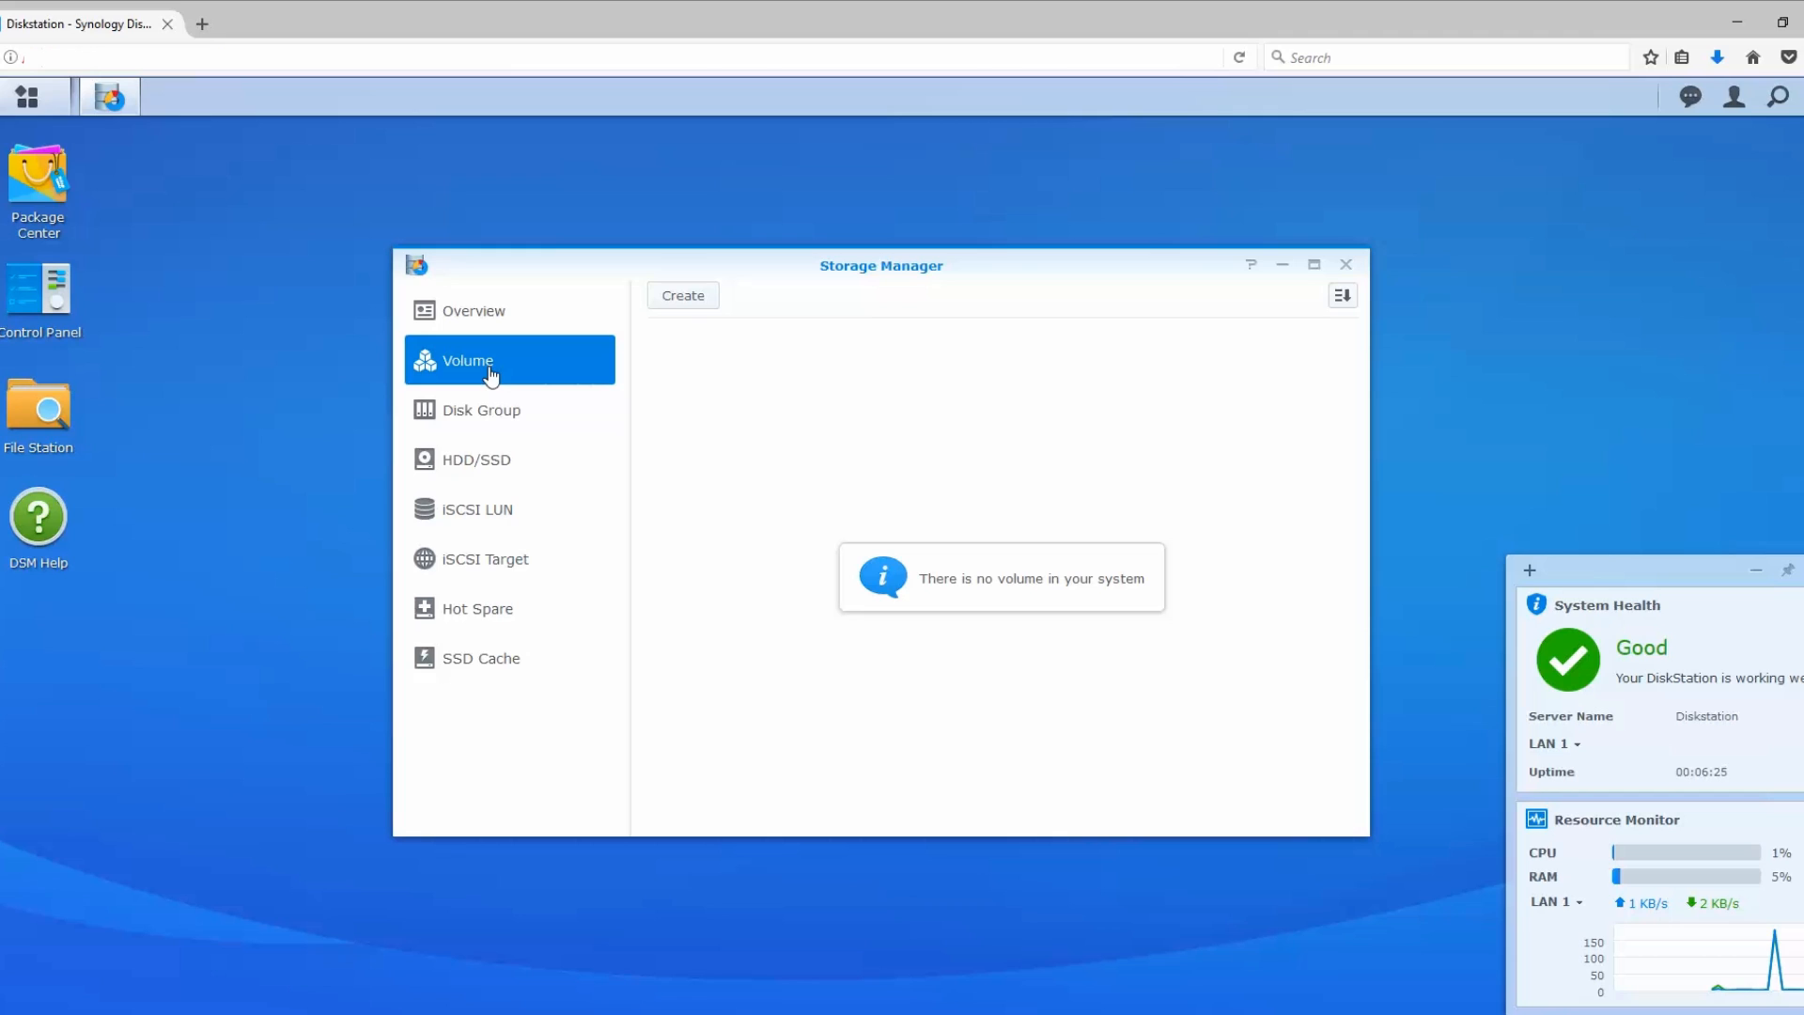
pyautogui.click(681, 294)
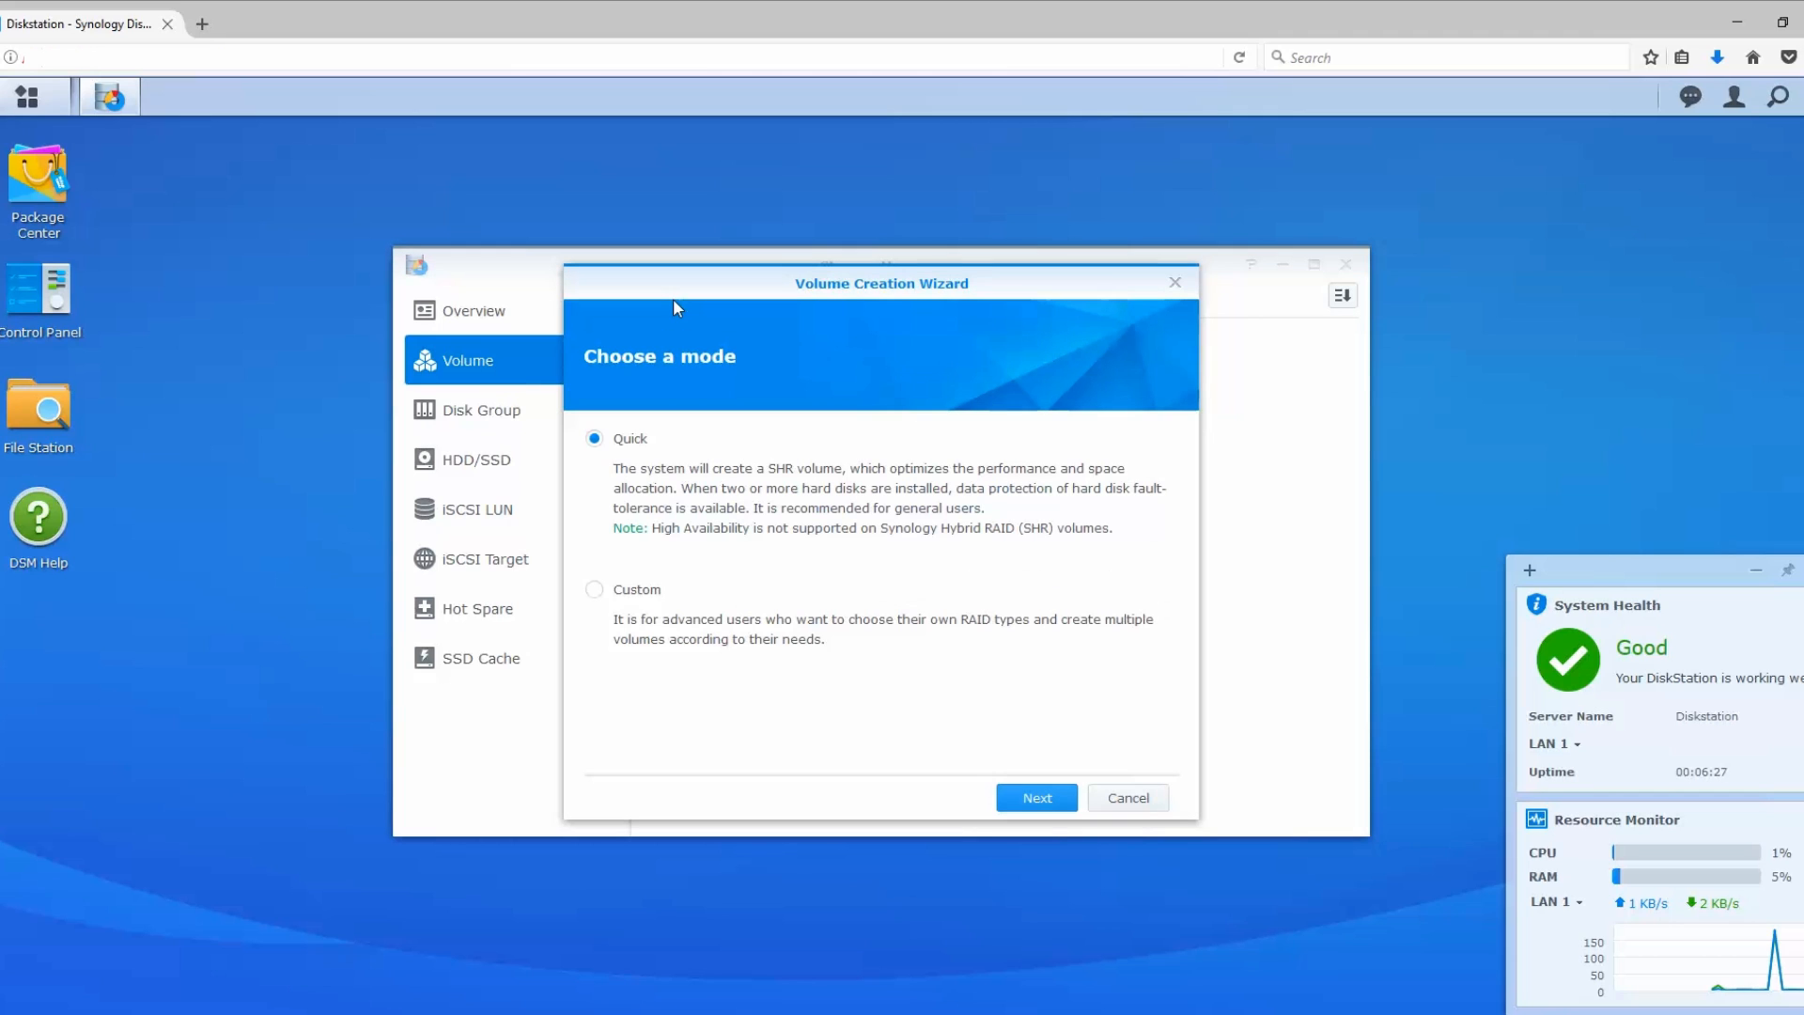
pyautogui.moveTo(723, 488)
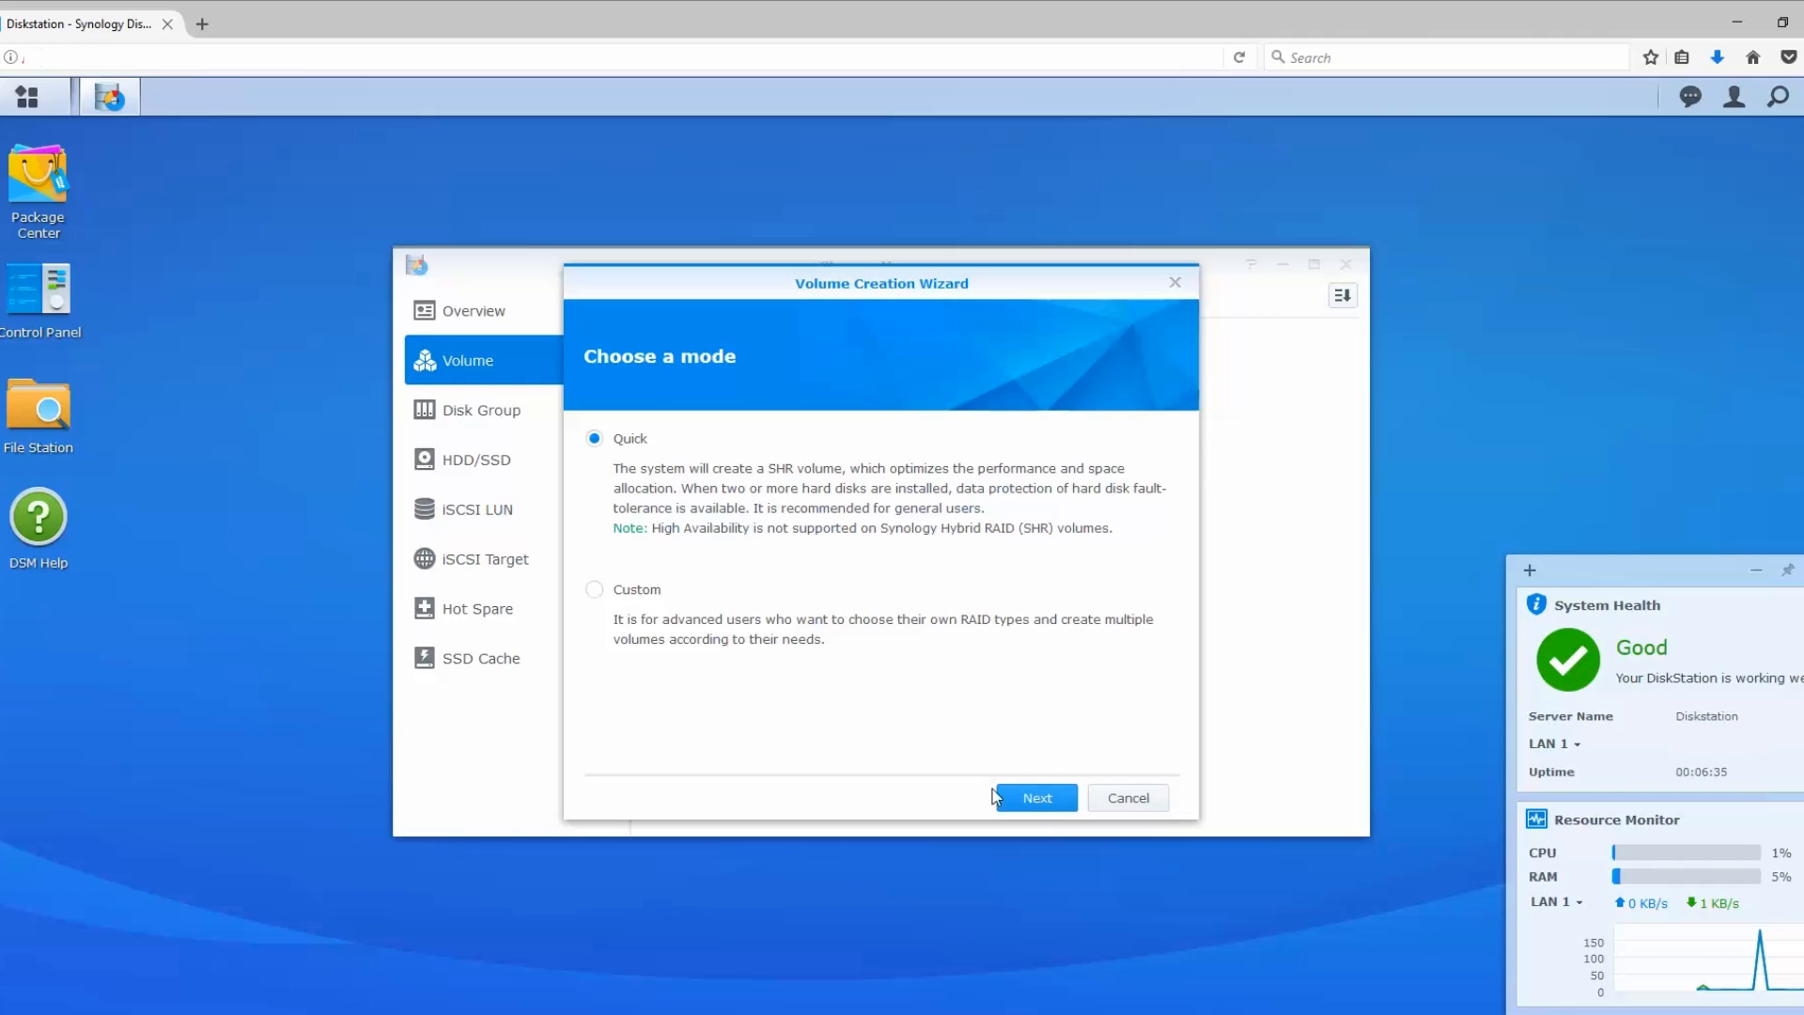
# Step: Choose Quick mode with Disk 1 and Disk 2, accept the erase, keep disk check and Btrfs
pyautogui.click(1035, 797)
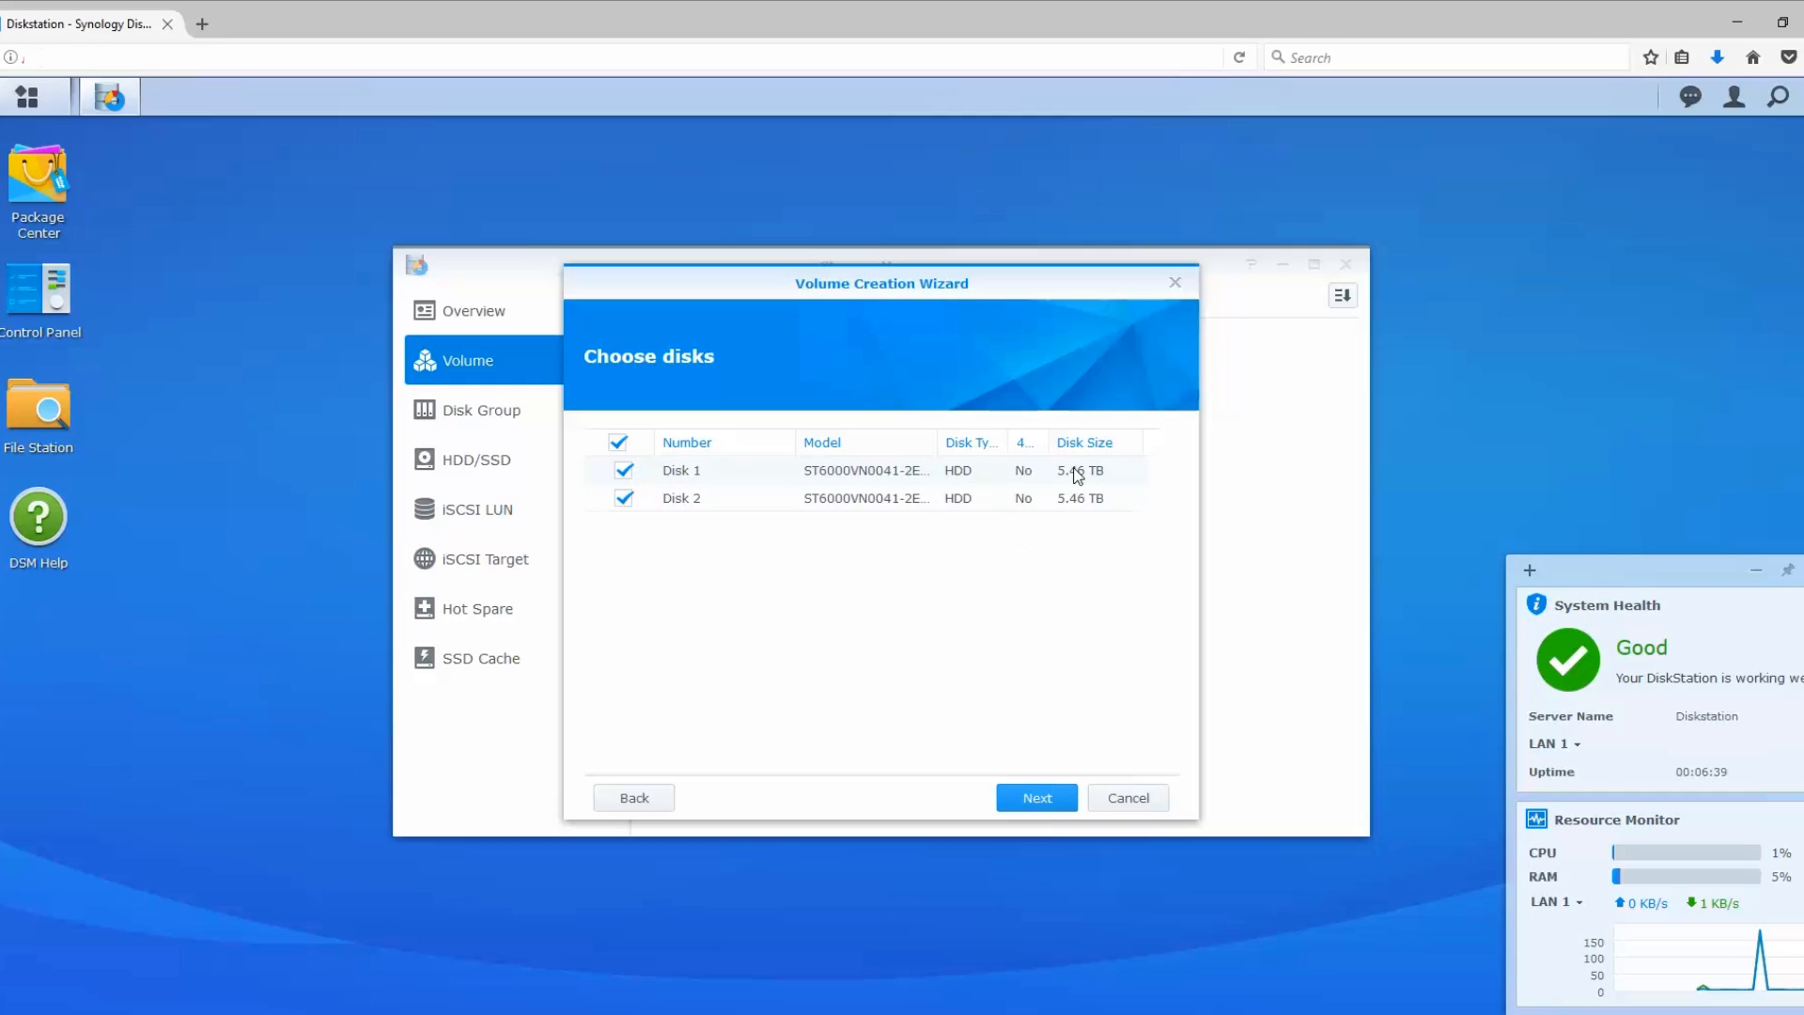
pyautogui.click(1034, 798)
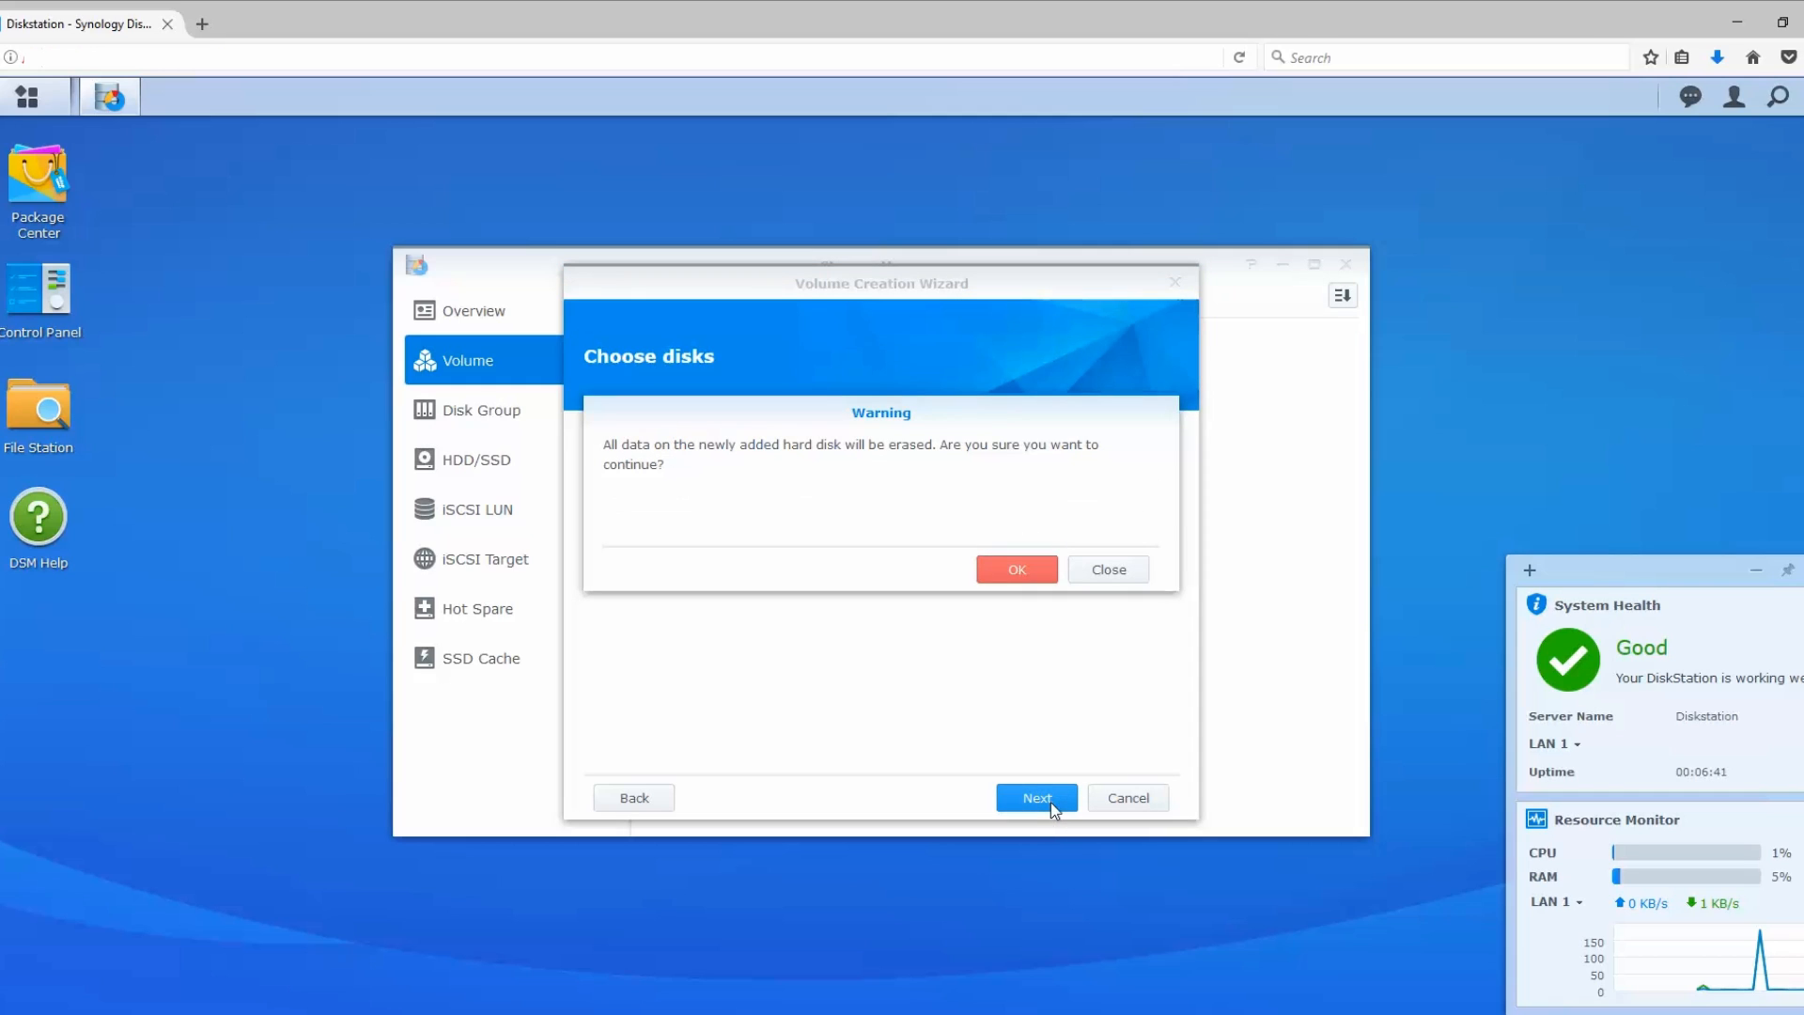
pyautogui.click(1015, 568)
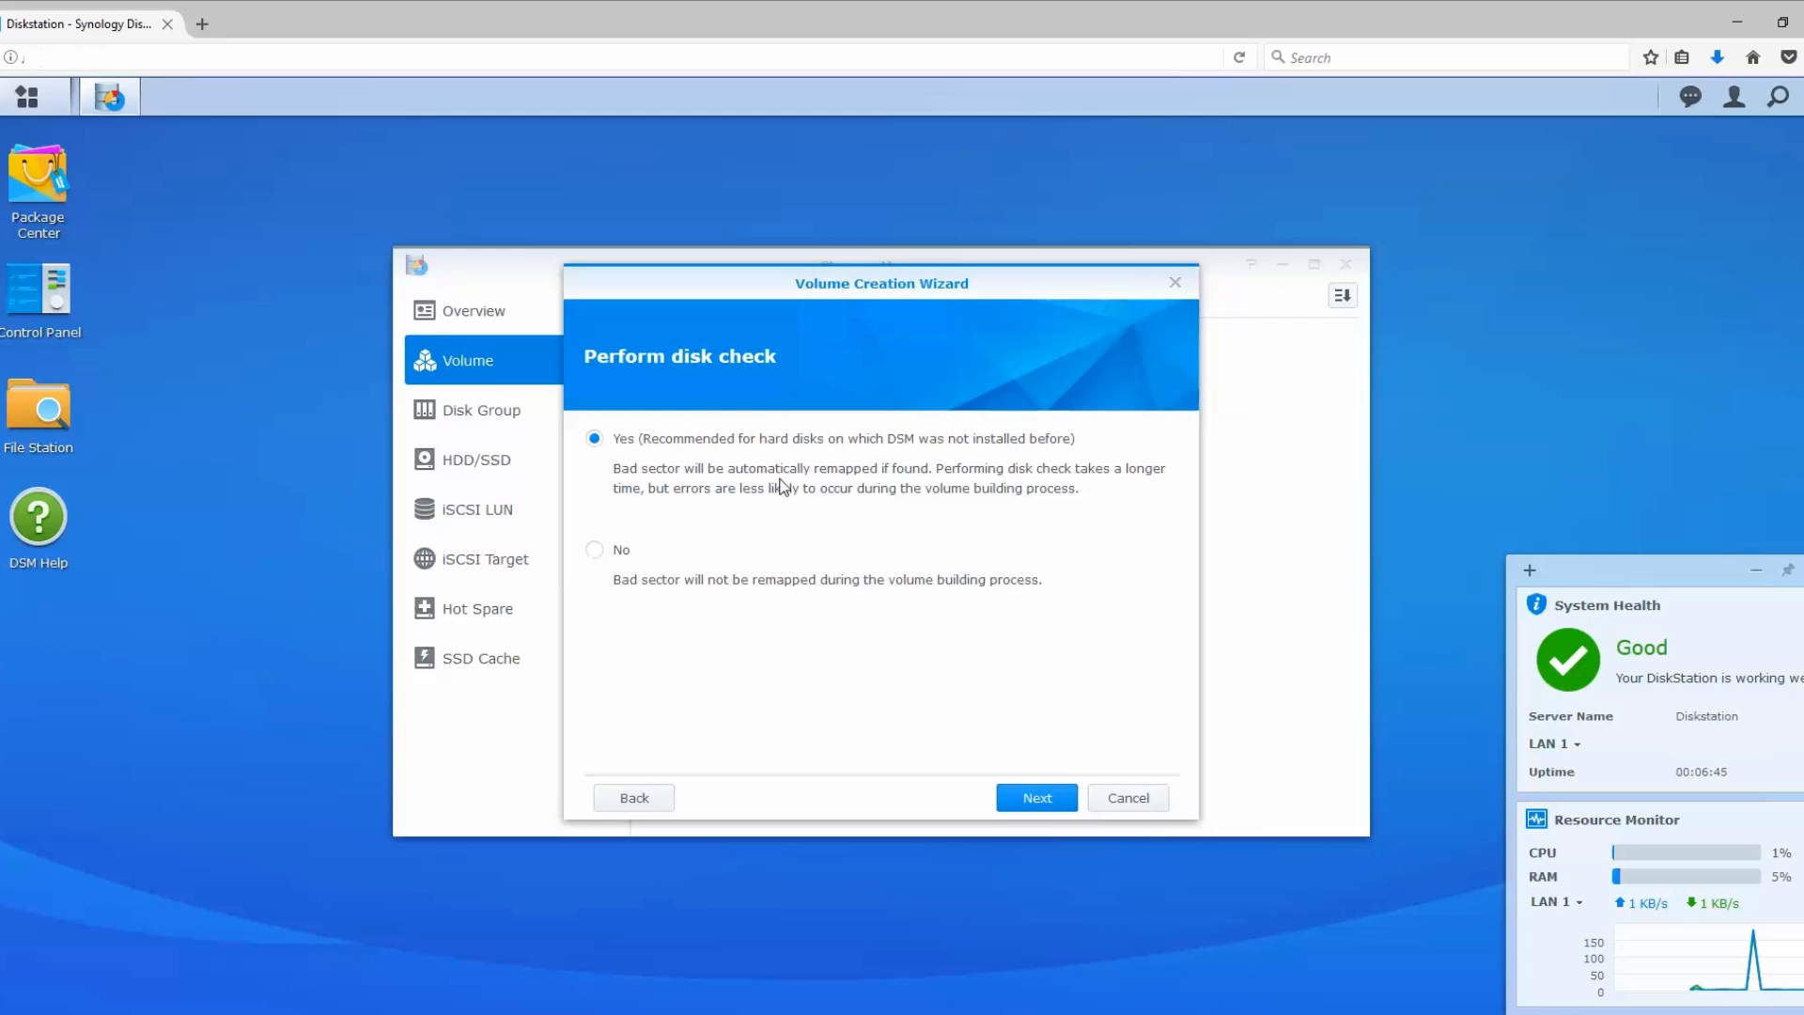
pyautogui.moveTo(962, 507)
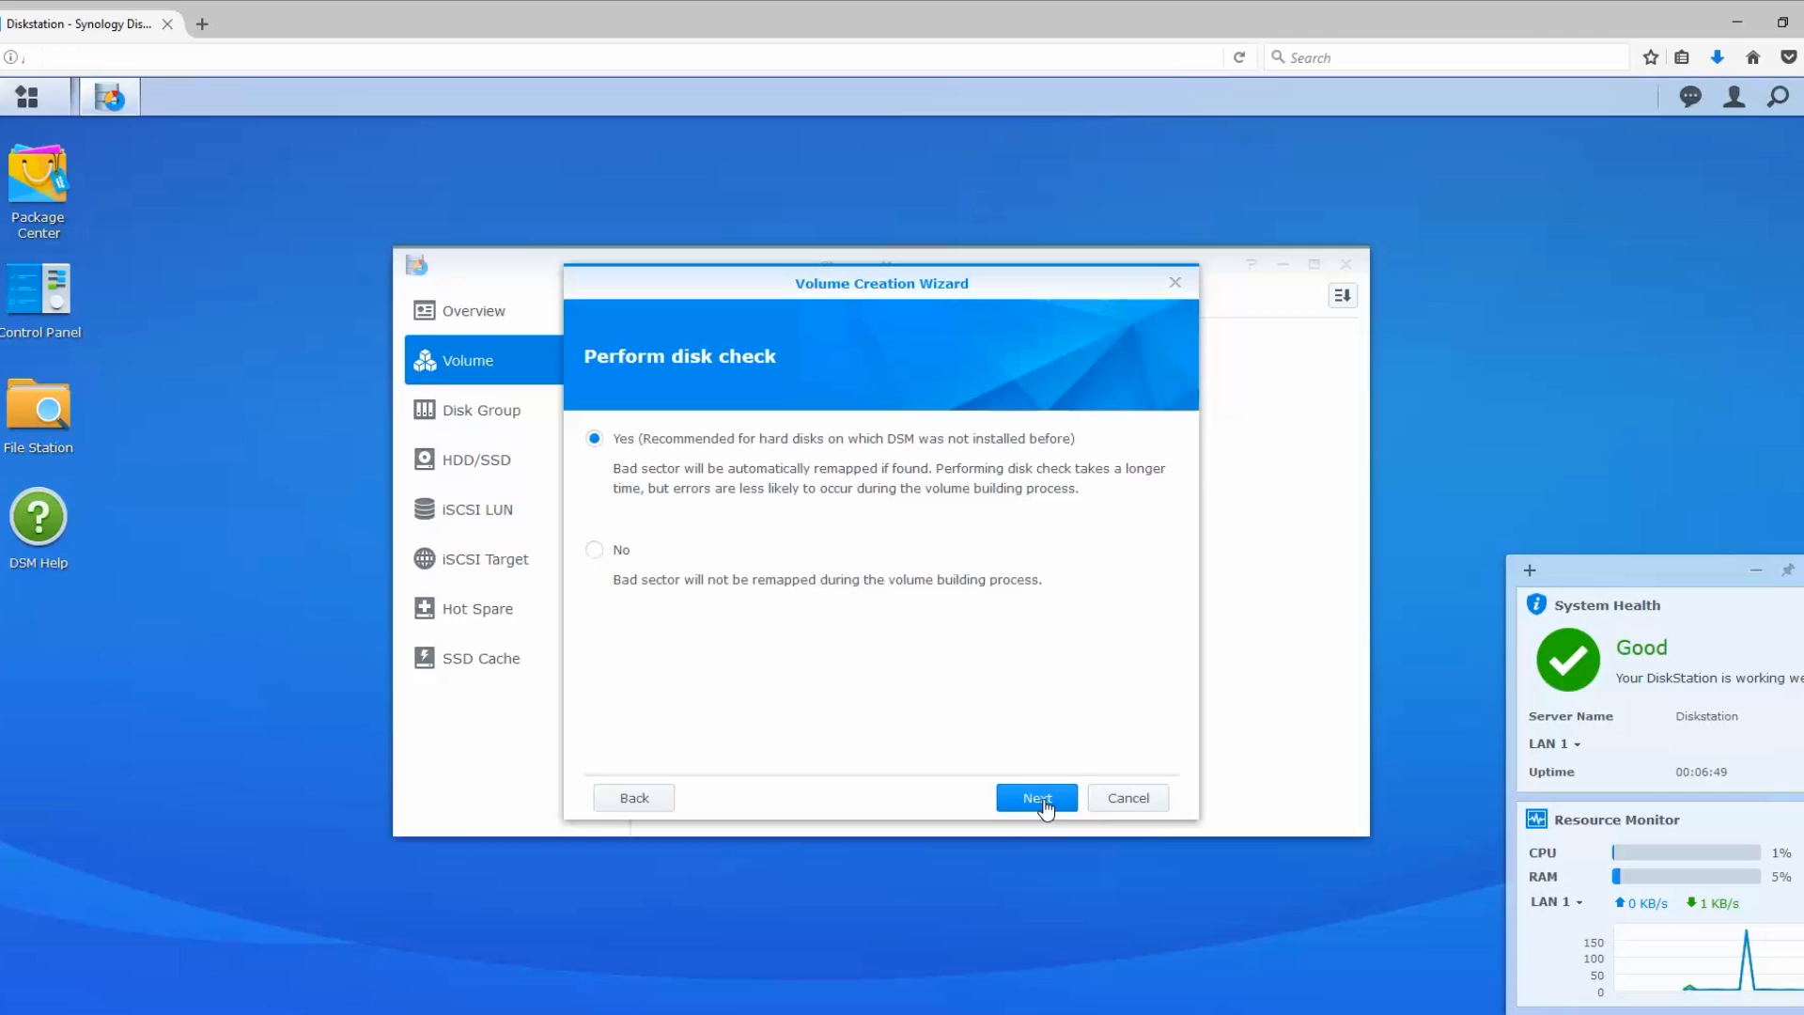
pyautogui.click(1034, 797)
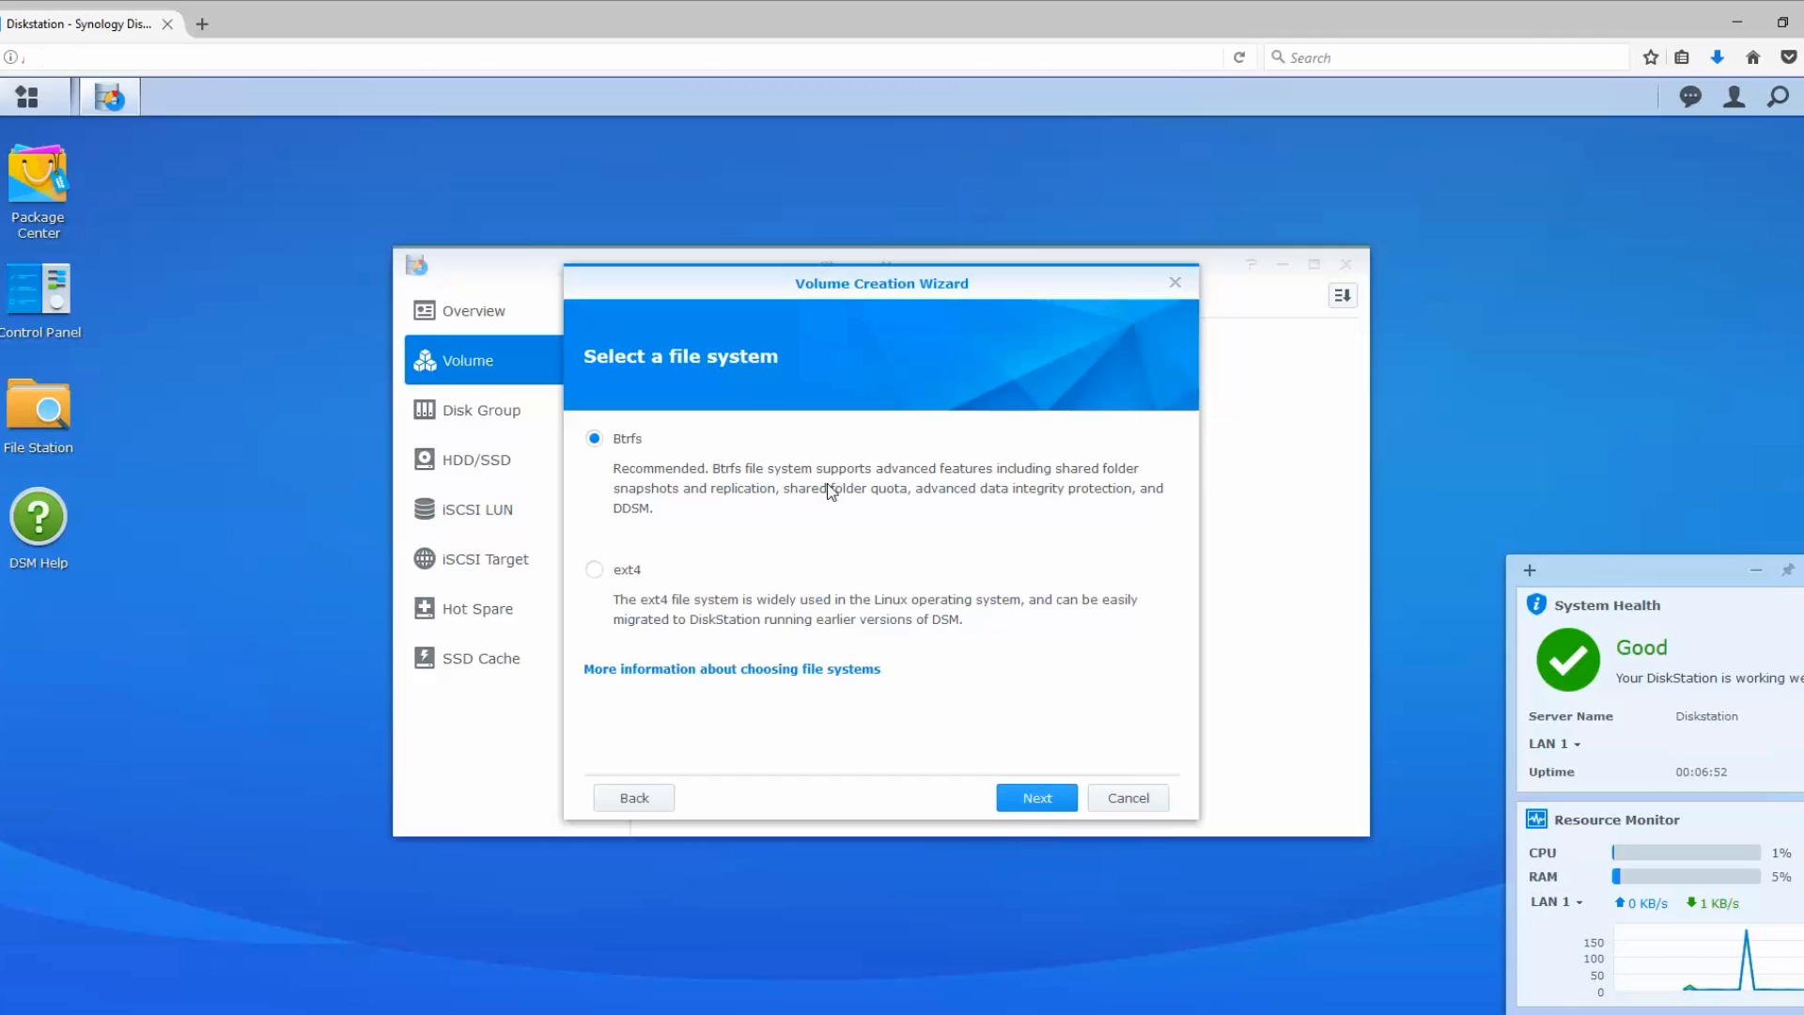
pyautogui.moveTo(984, 613)
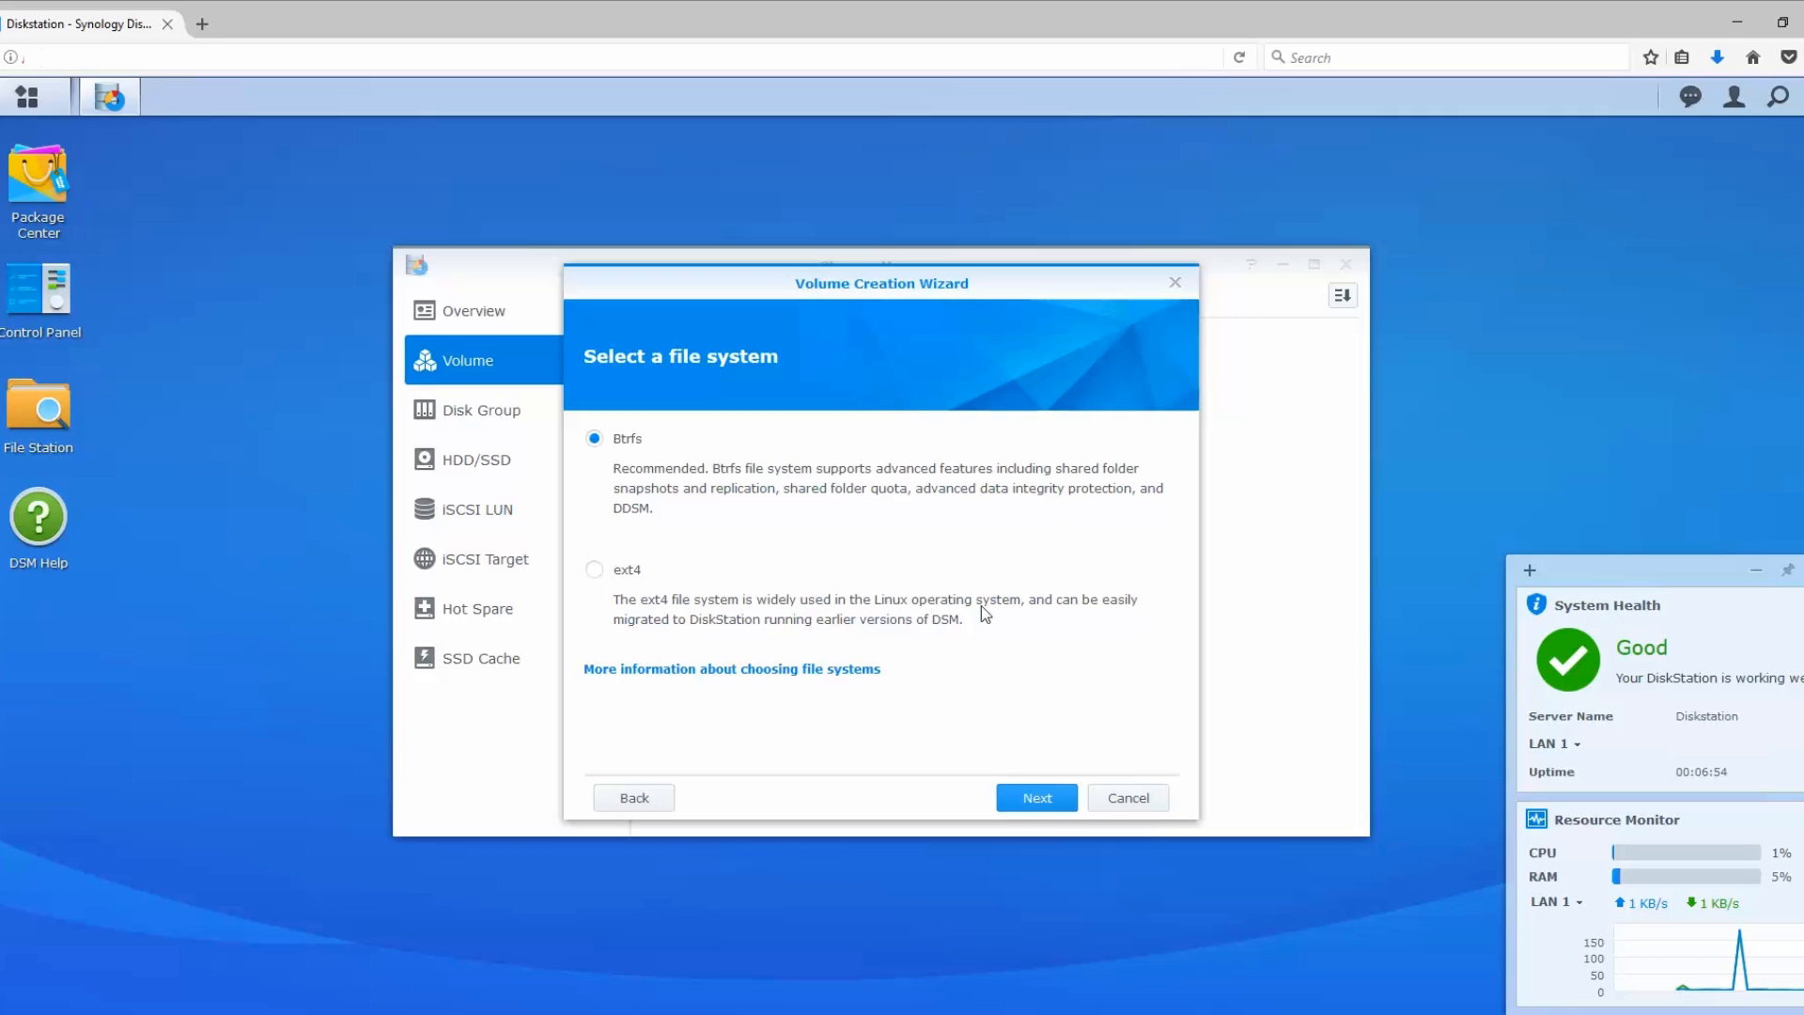
pyautogui.click(1035, 798)
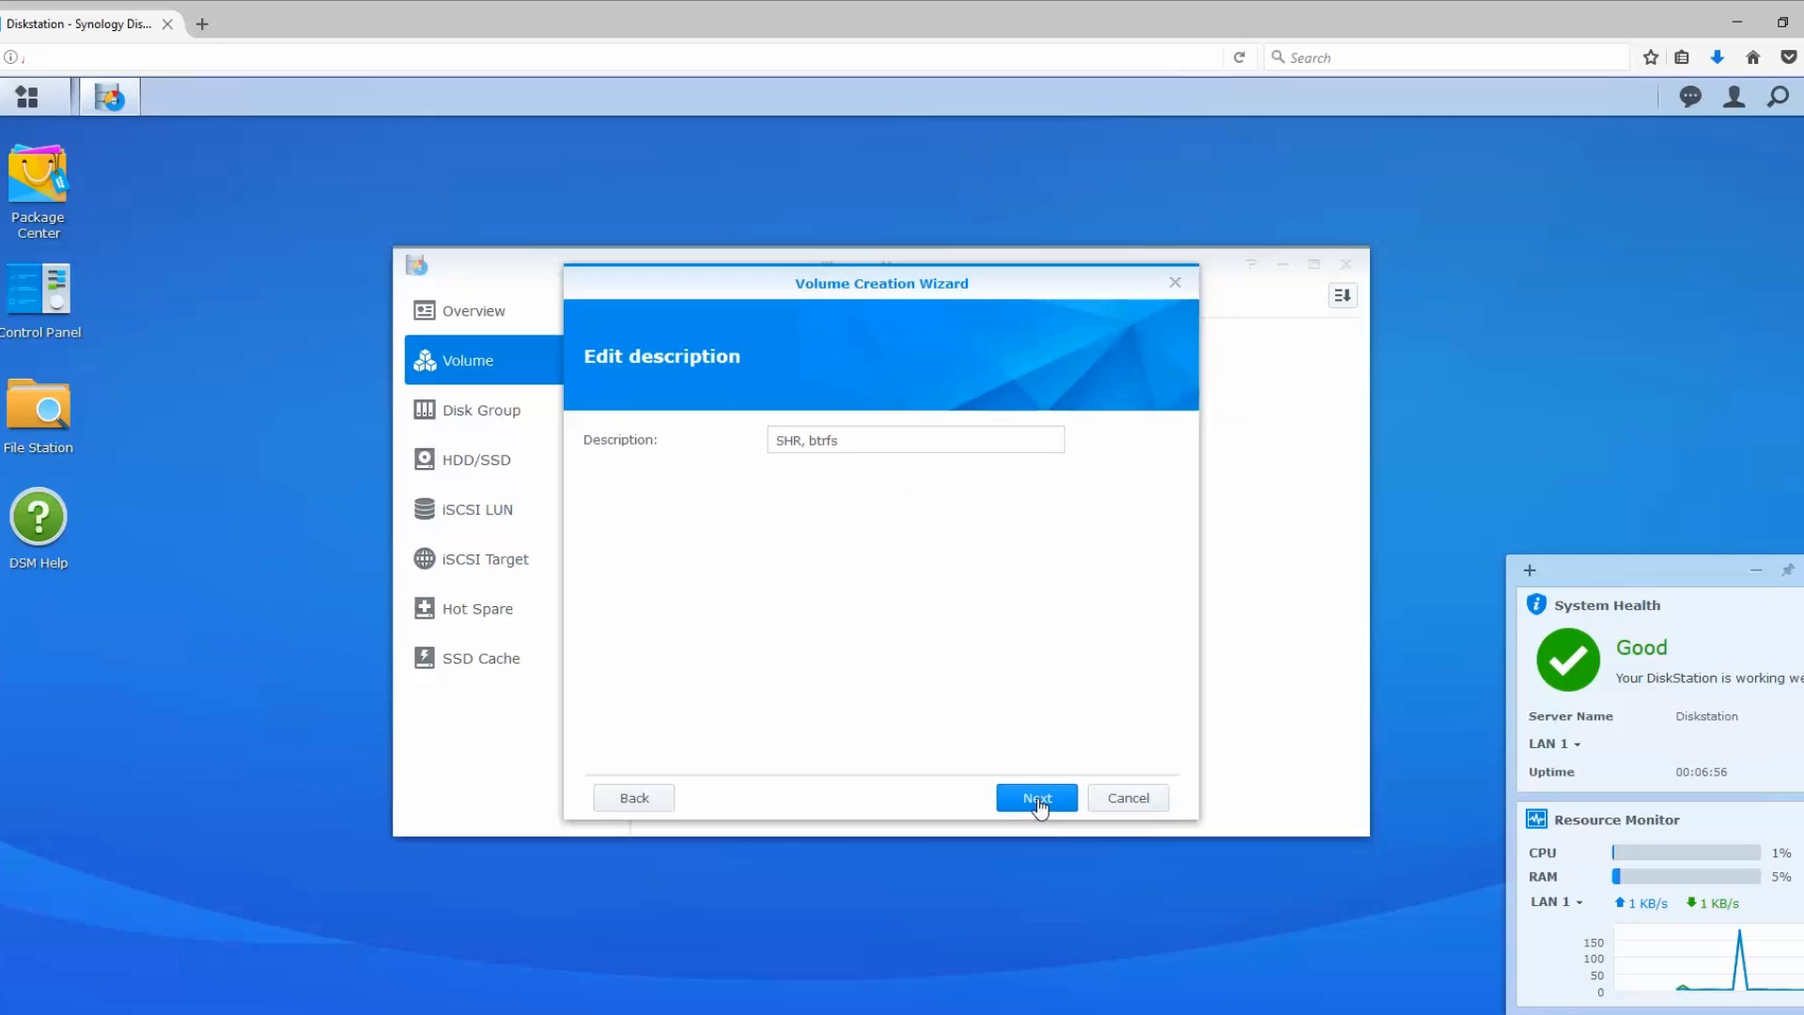
# Step: Accept the 'SHR, btrfs' description and apply the 5.45 TB volume settings
pyautogui.click(1034, 798)
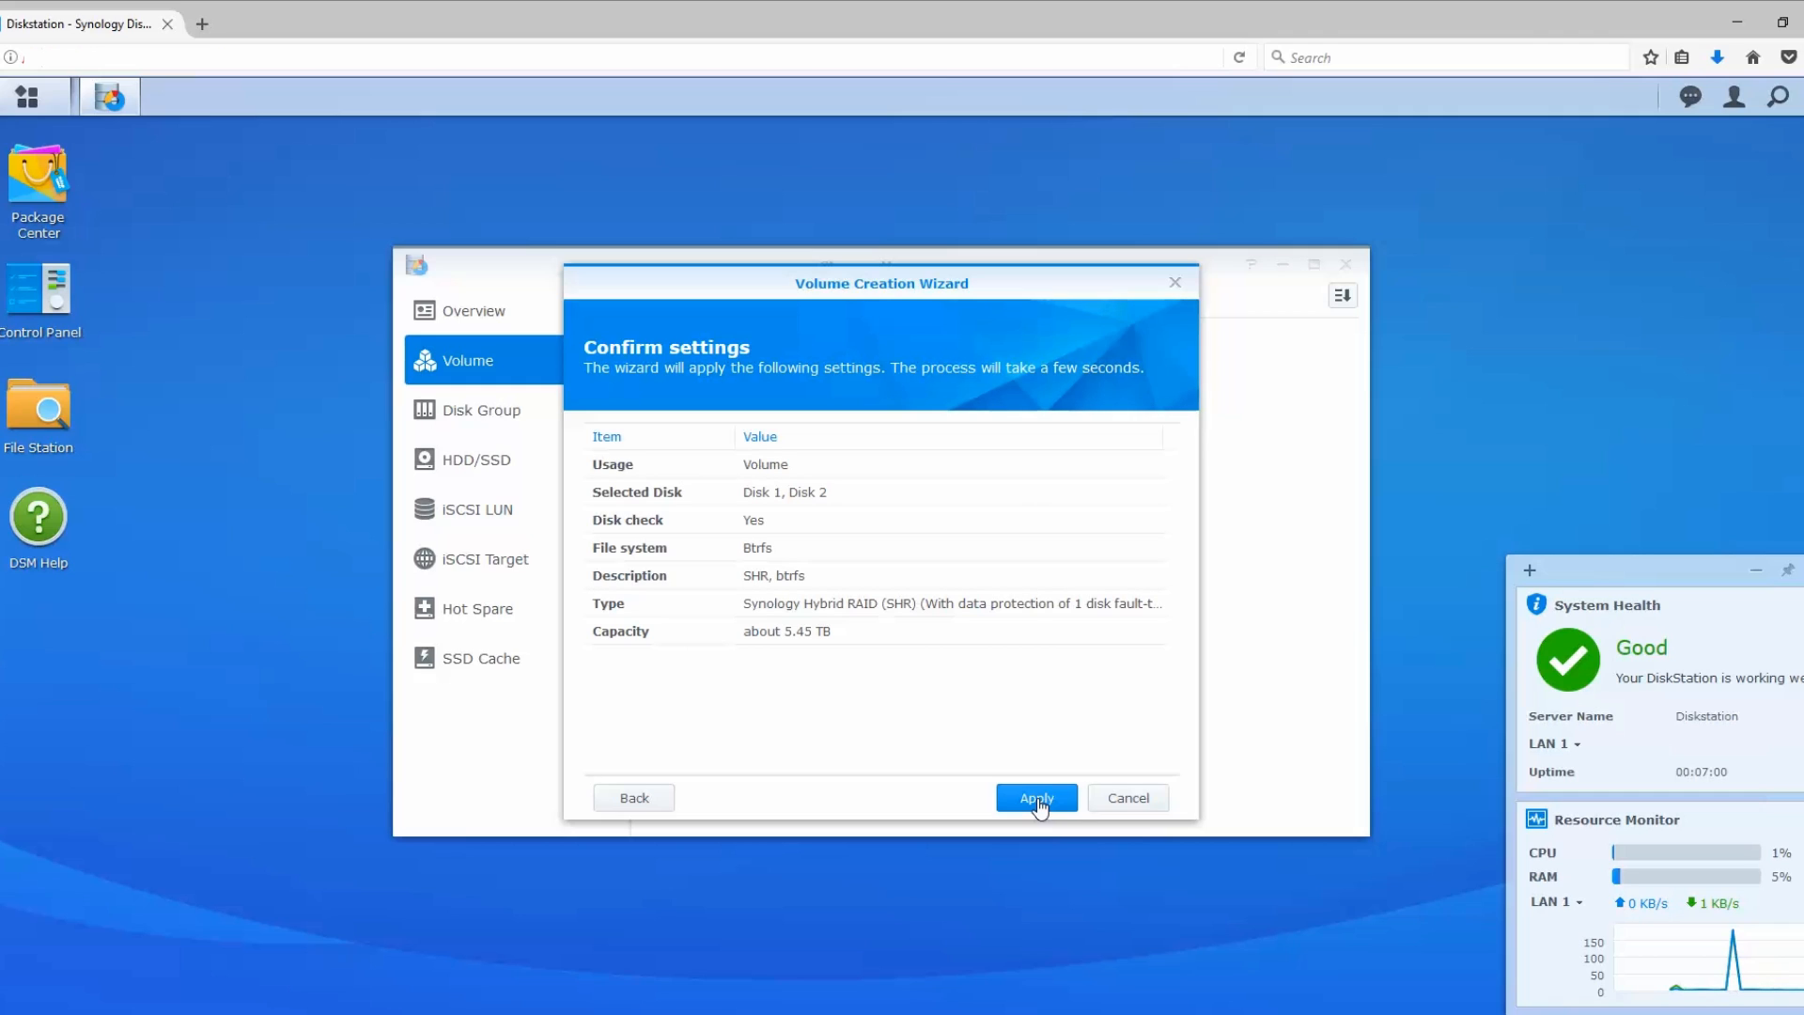
pyautogui.moveTo(807, 477)
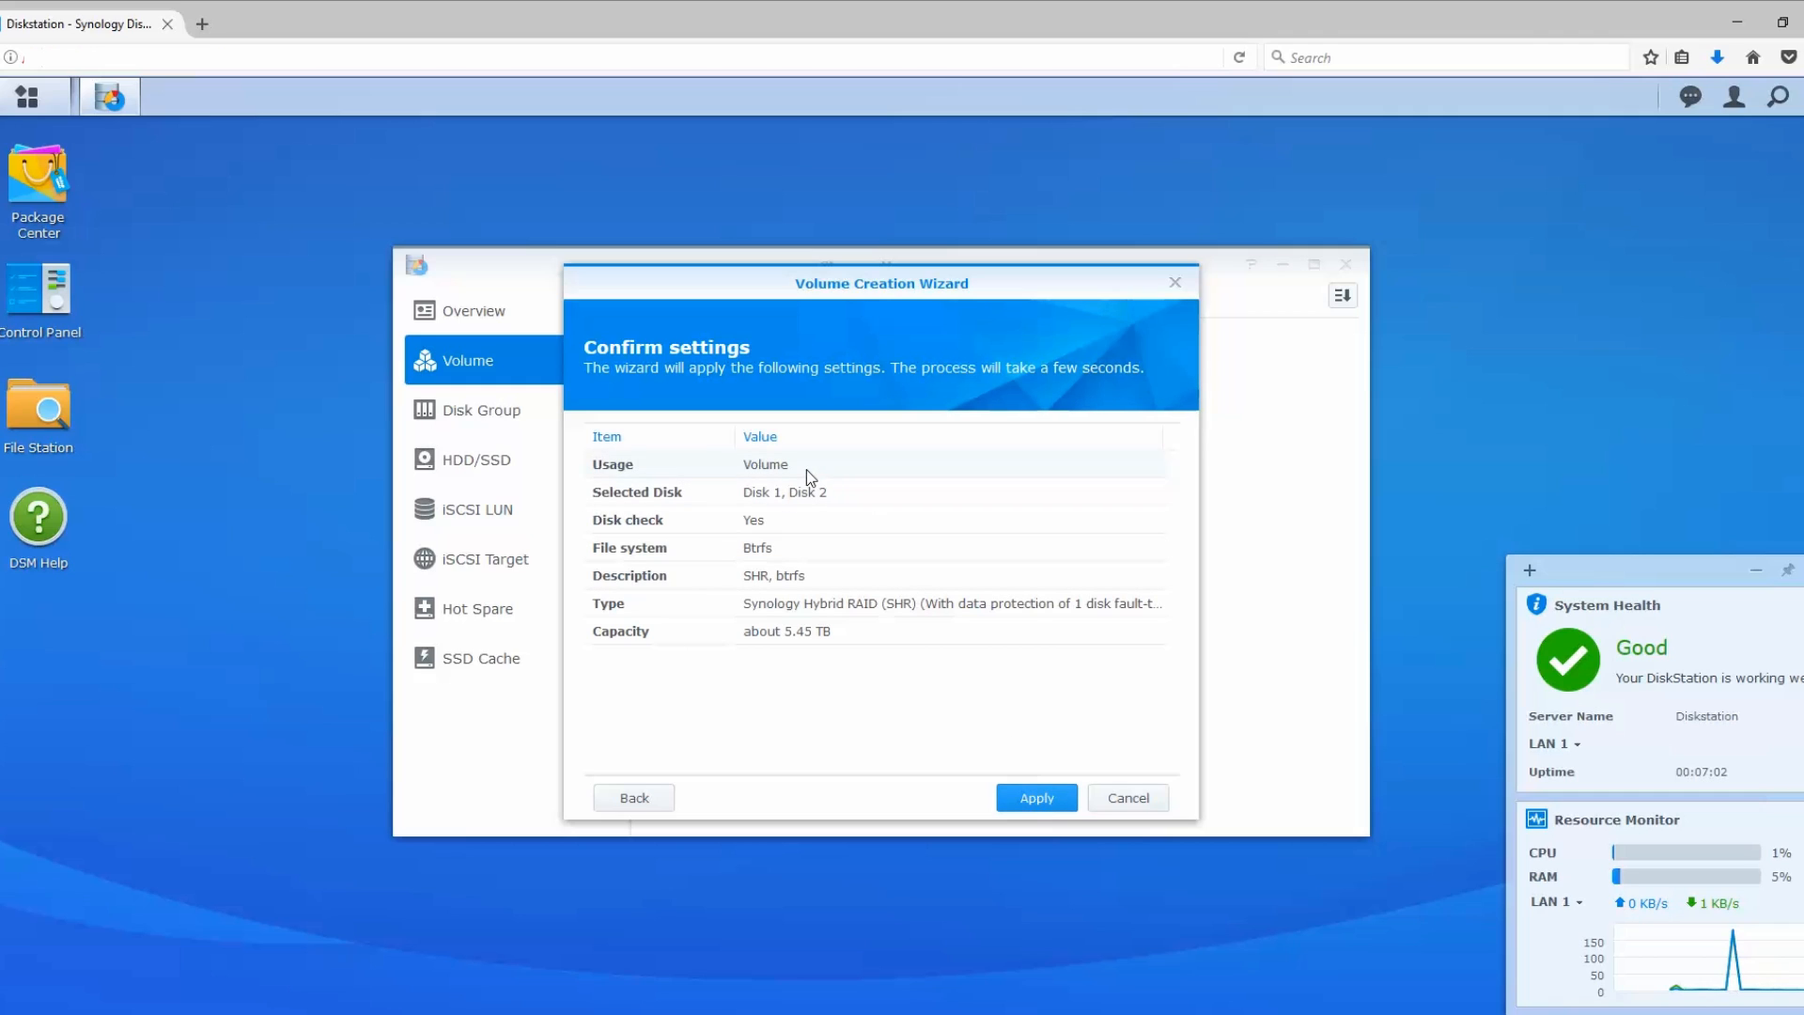
pyautogui.moveTo(864, 563)
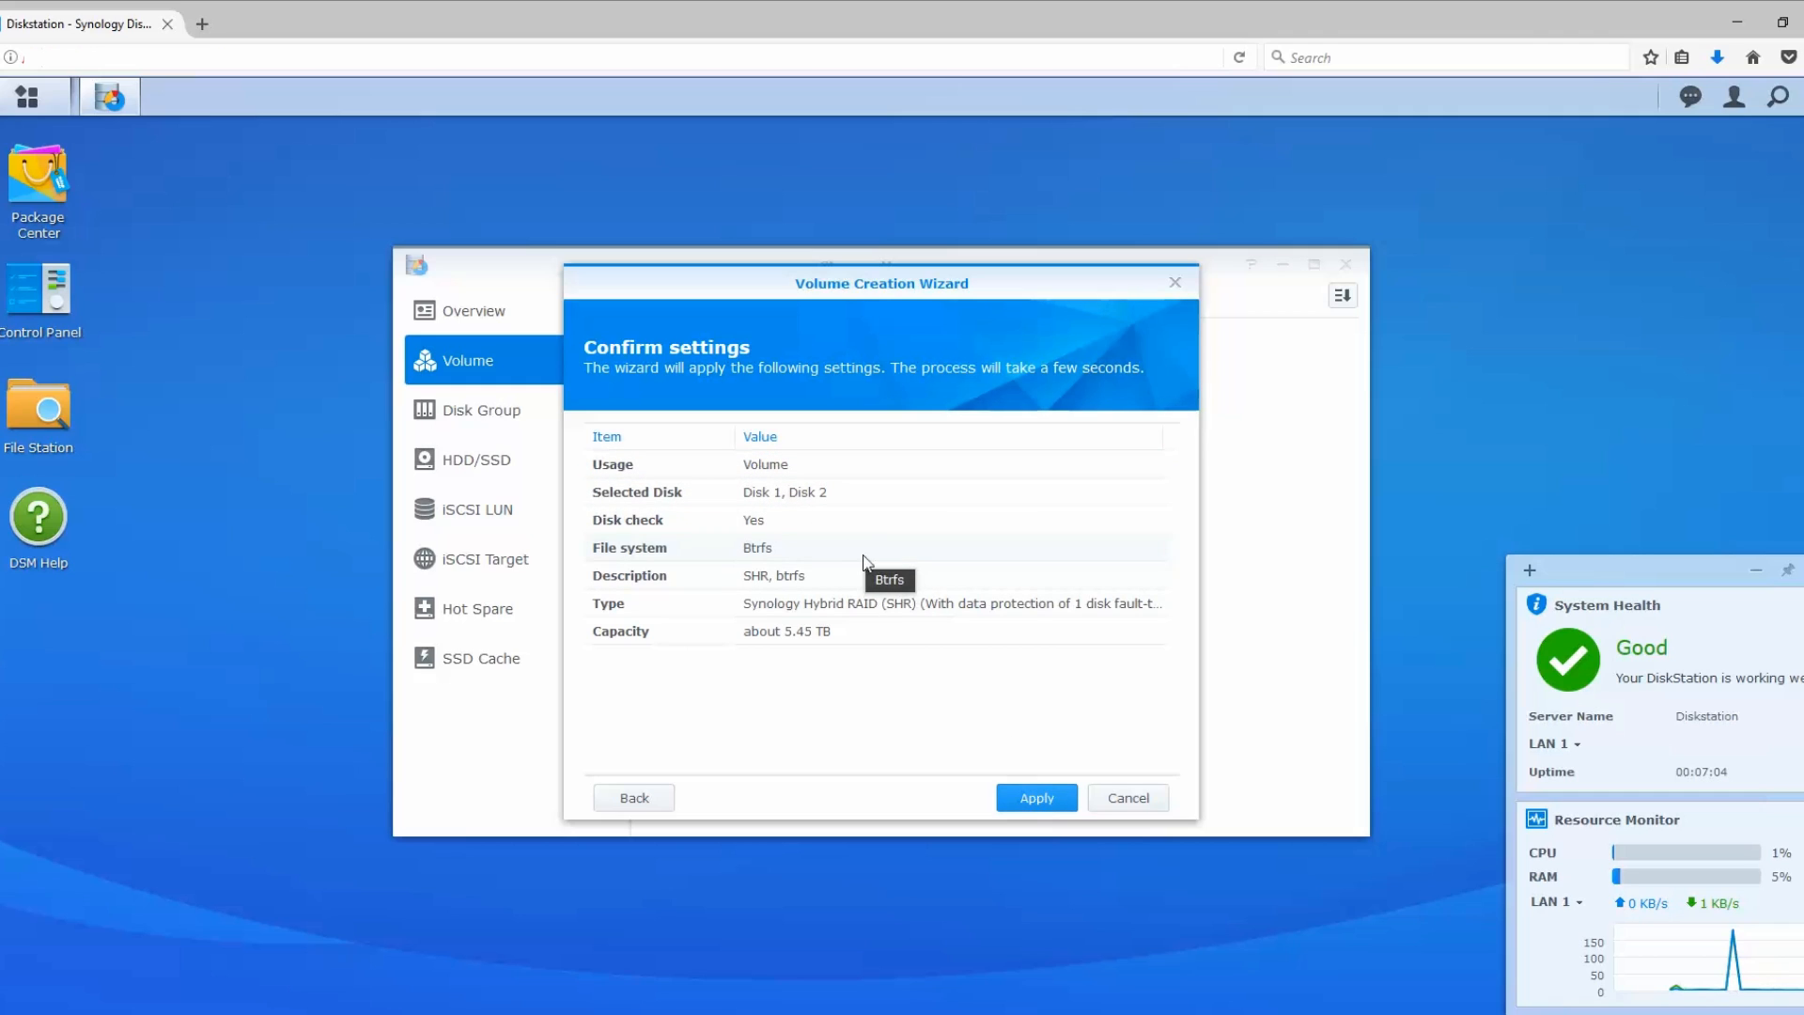
pyautogui.moveTo(897, 625)
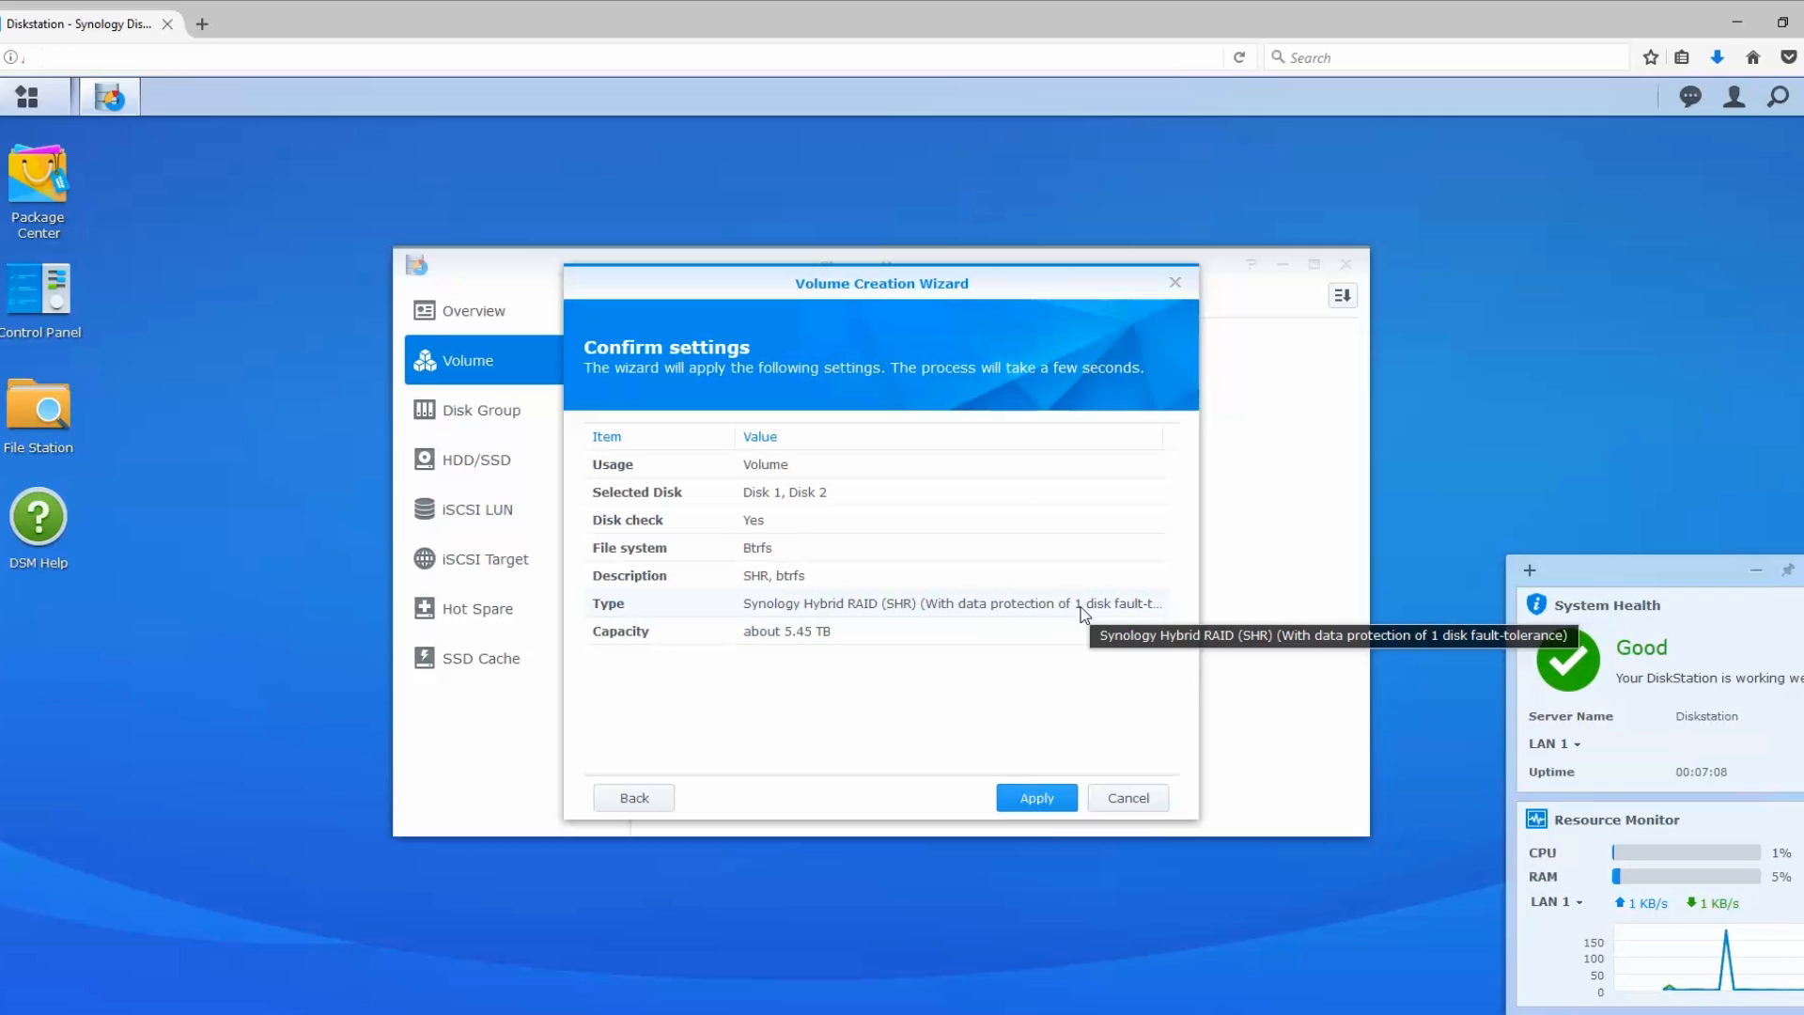
pyautogui.moveTo(806, 647)
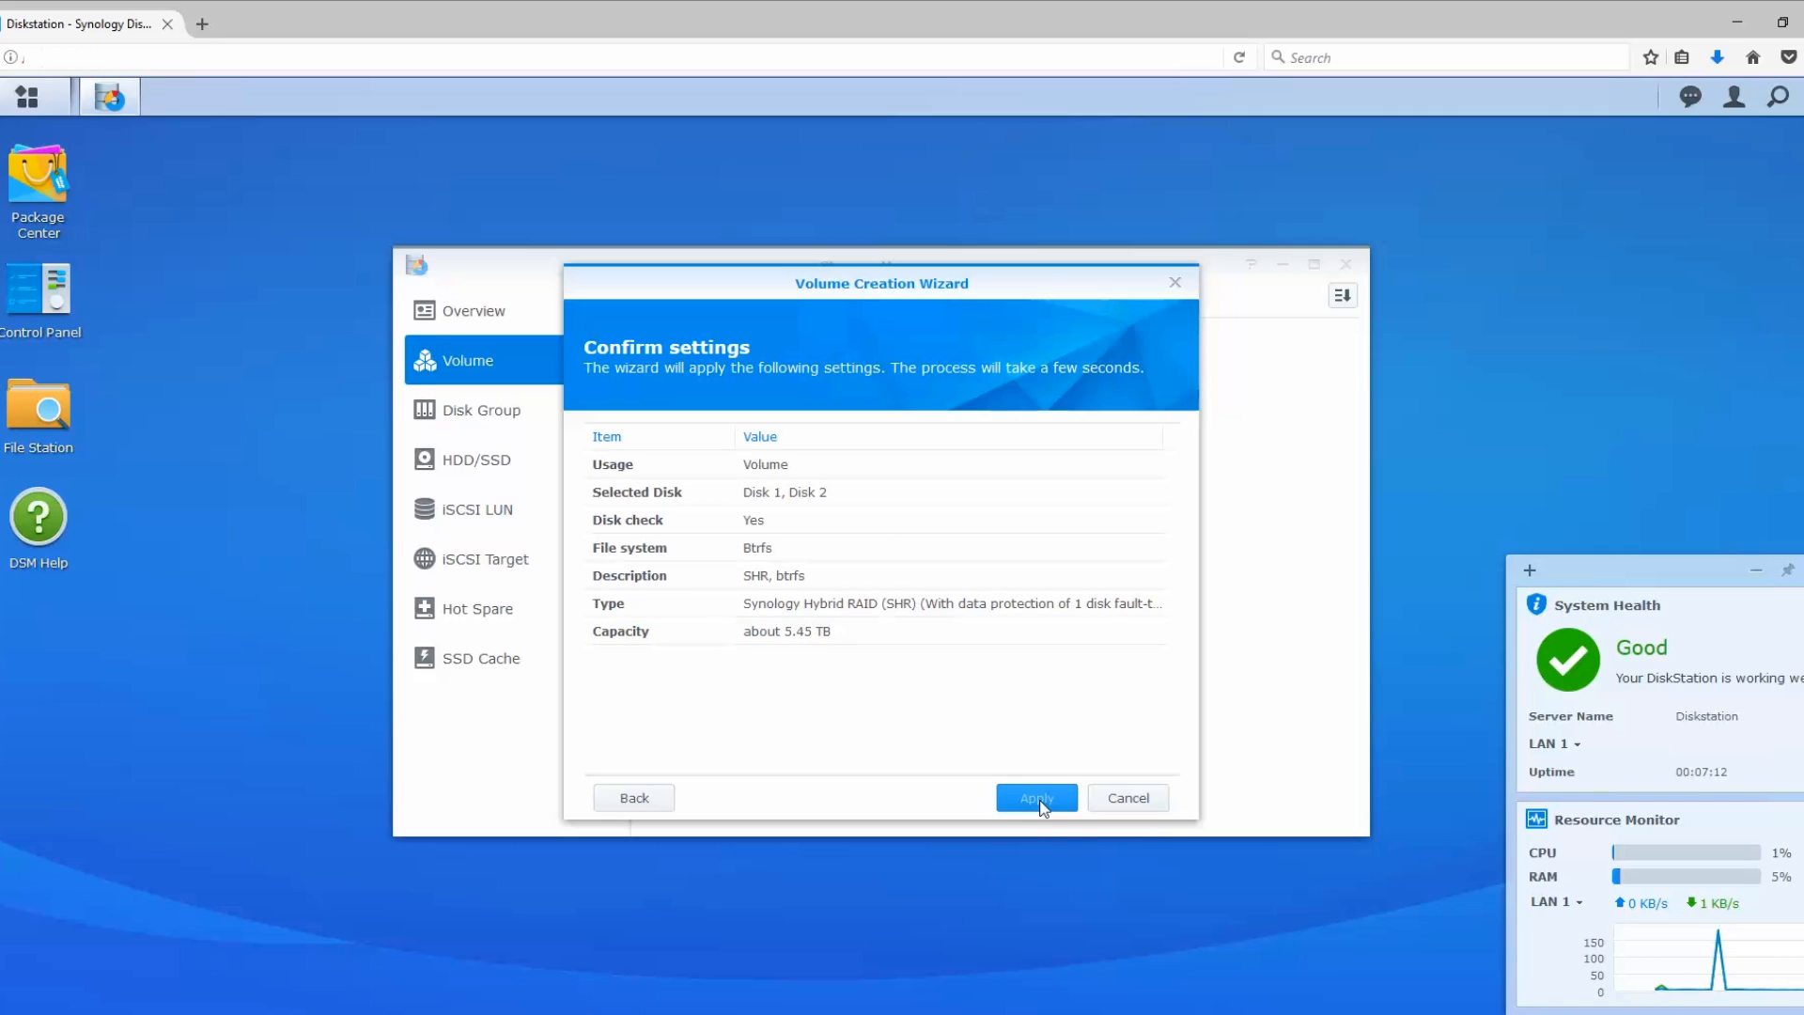
pyautogui.click(1033, 798)
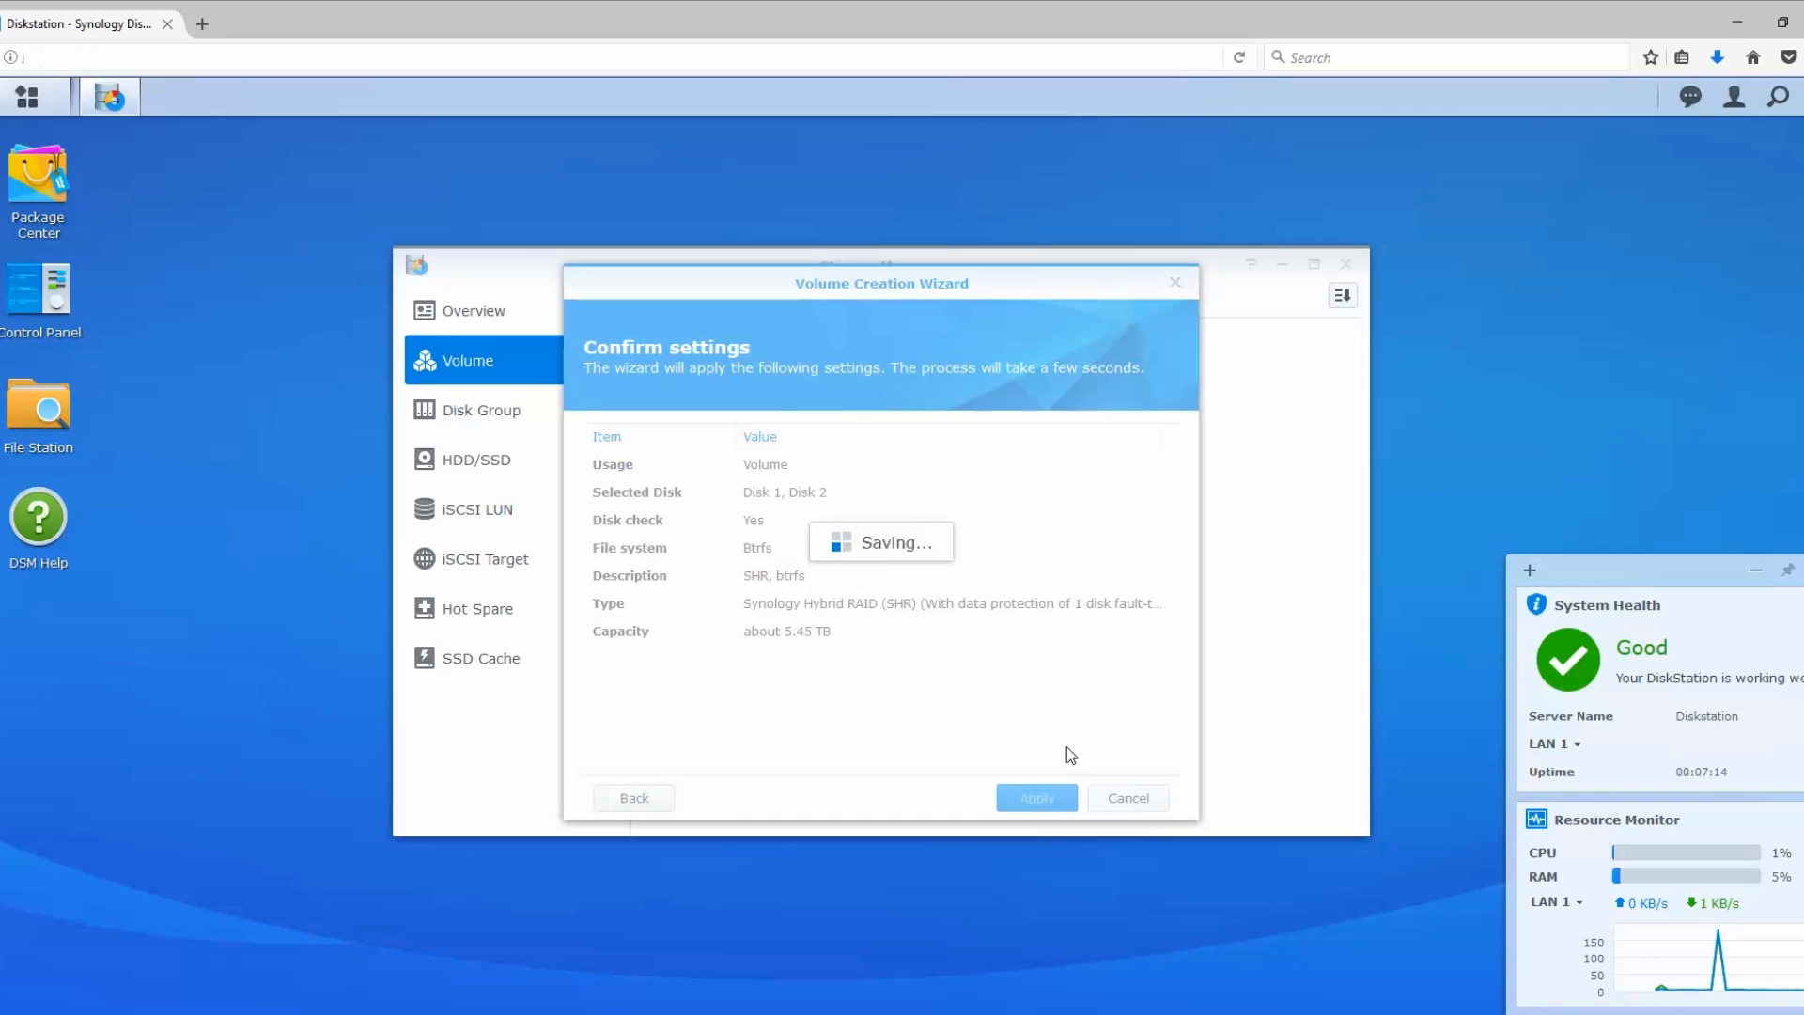
pyautogui.moveTo(1064, 737)
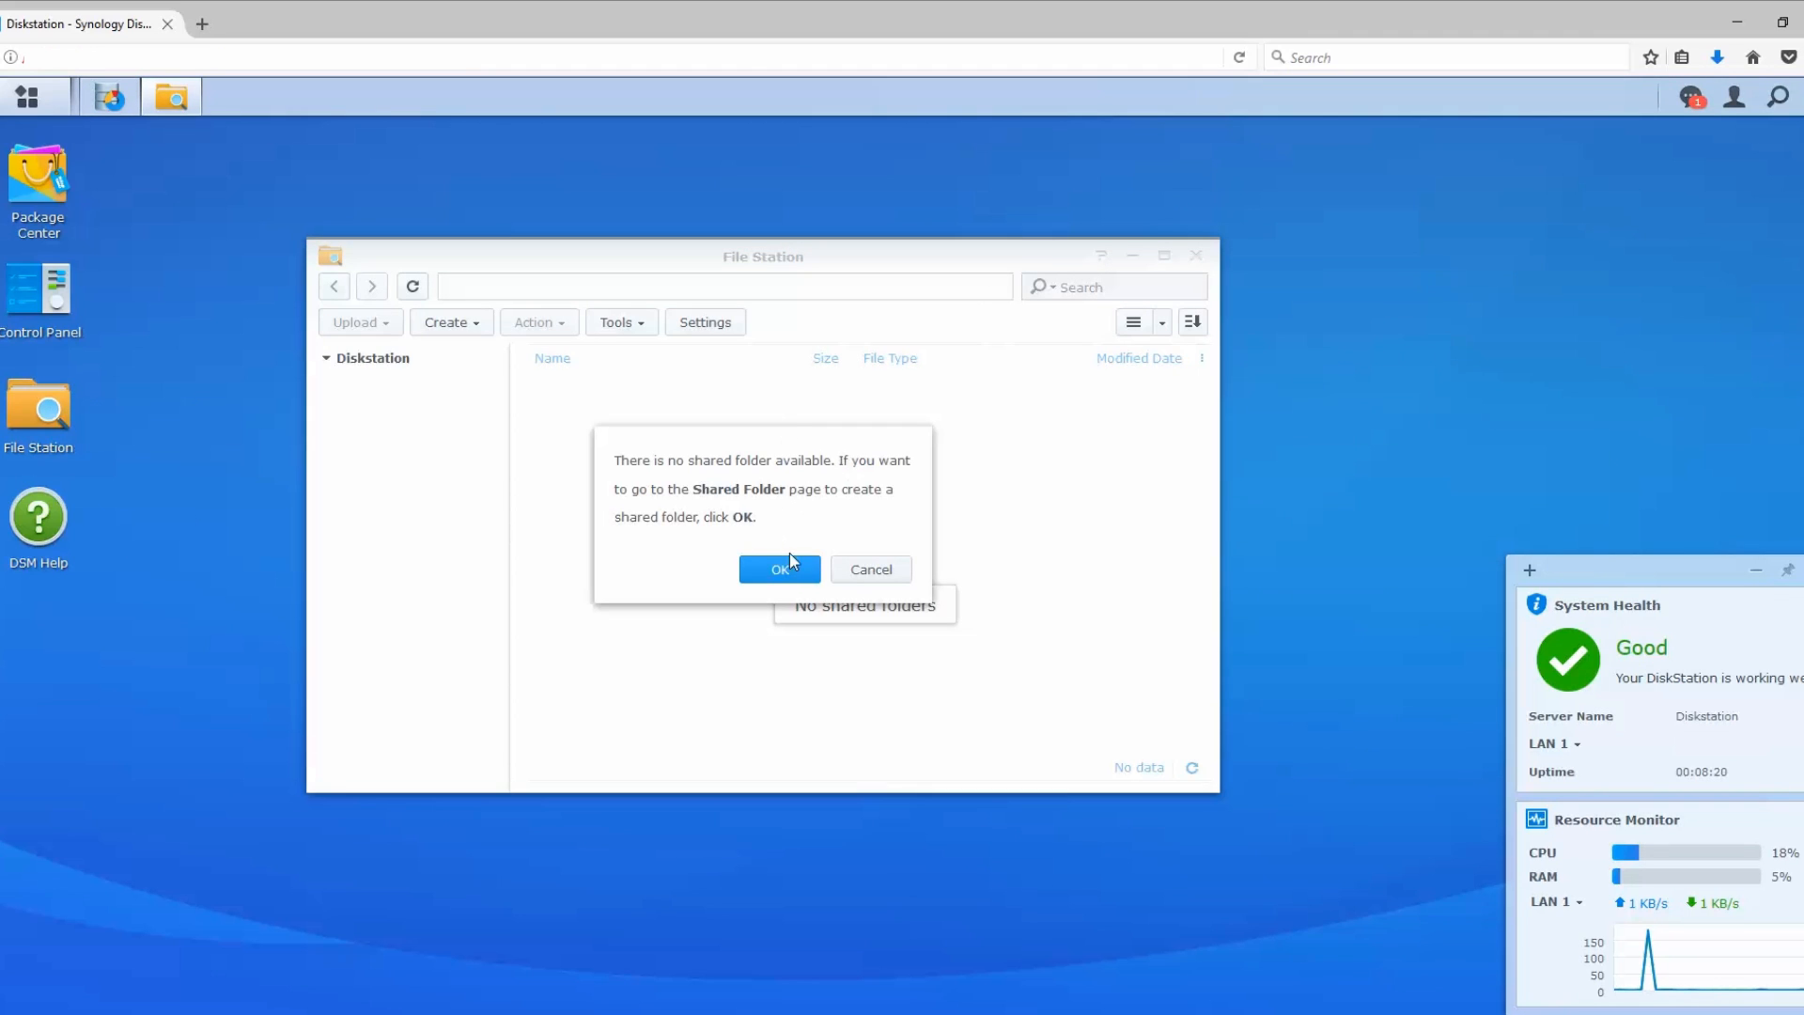
# Step: From File Station's no-shared-folder prompt, create a shared folder named 'Backups'
pyautogui.click(779, 568)
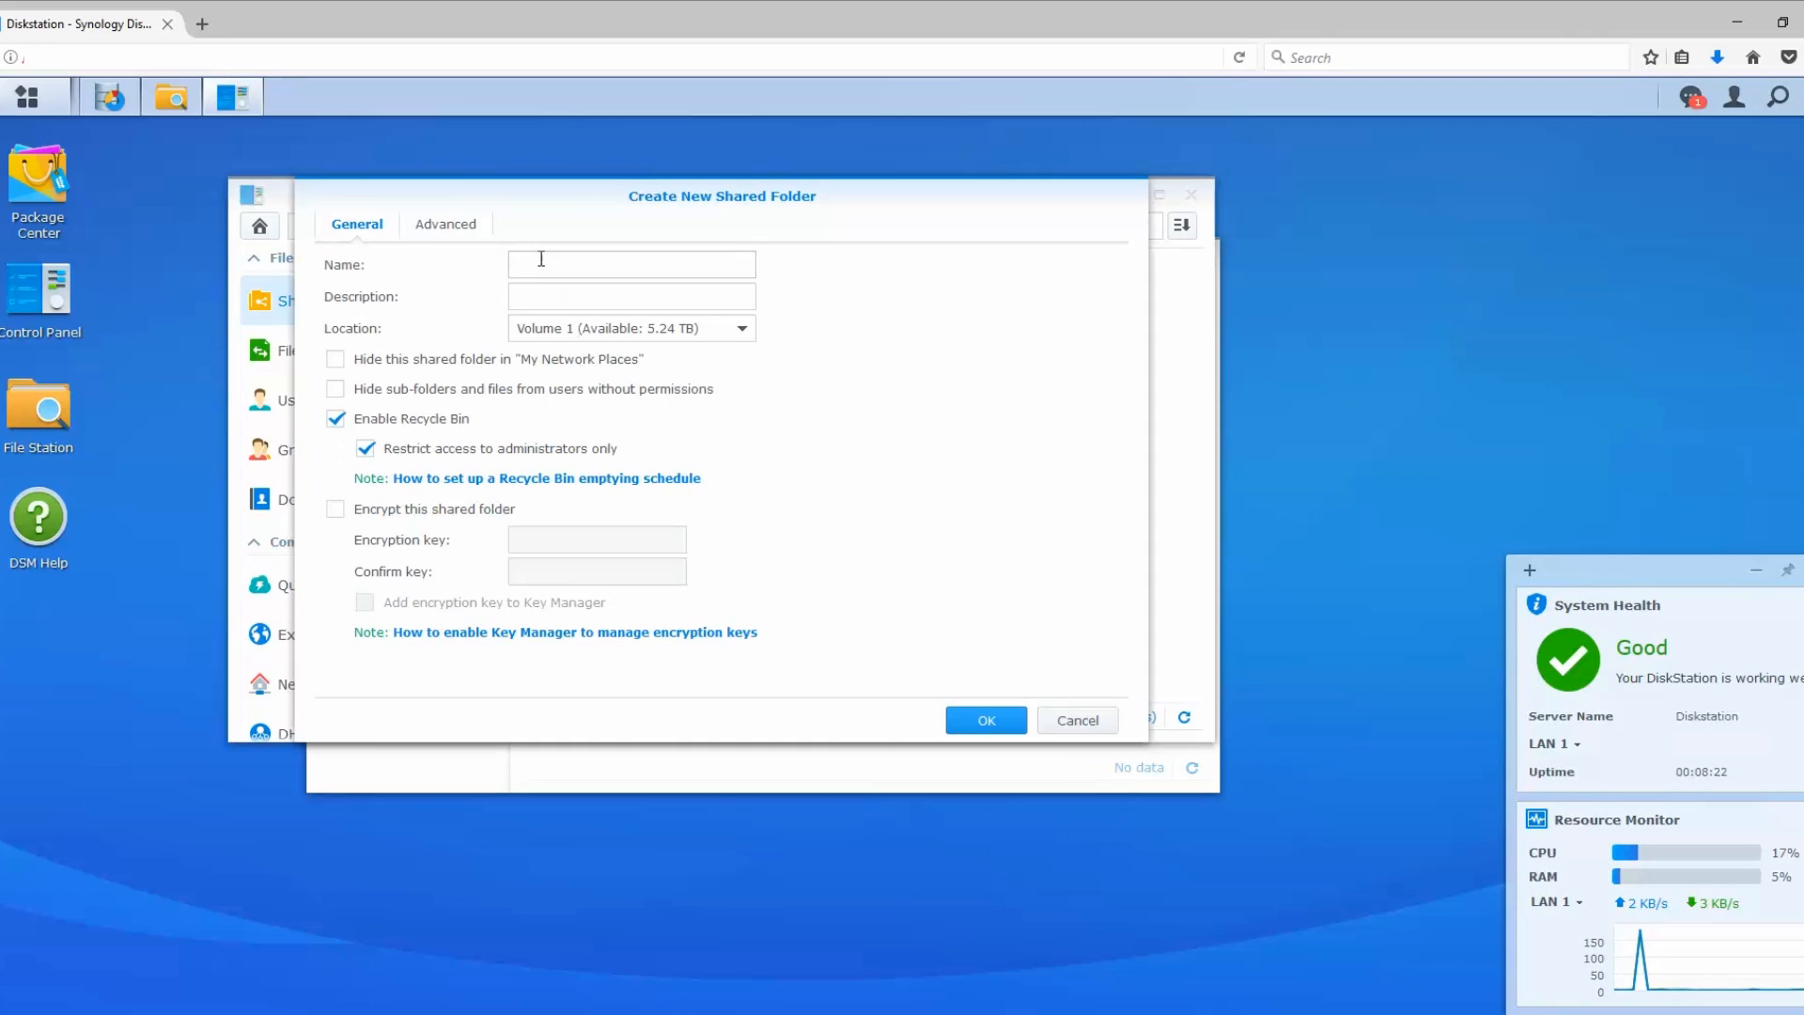
pyautogui.click(630, 263)
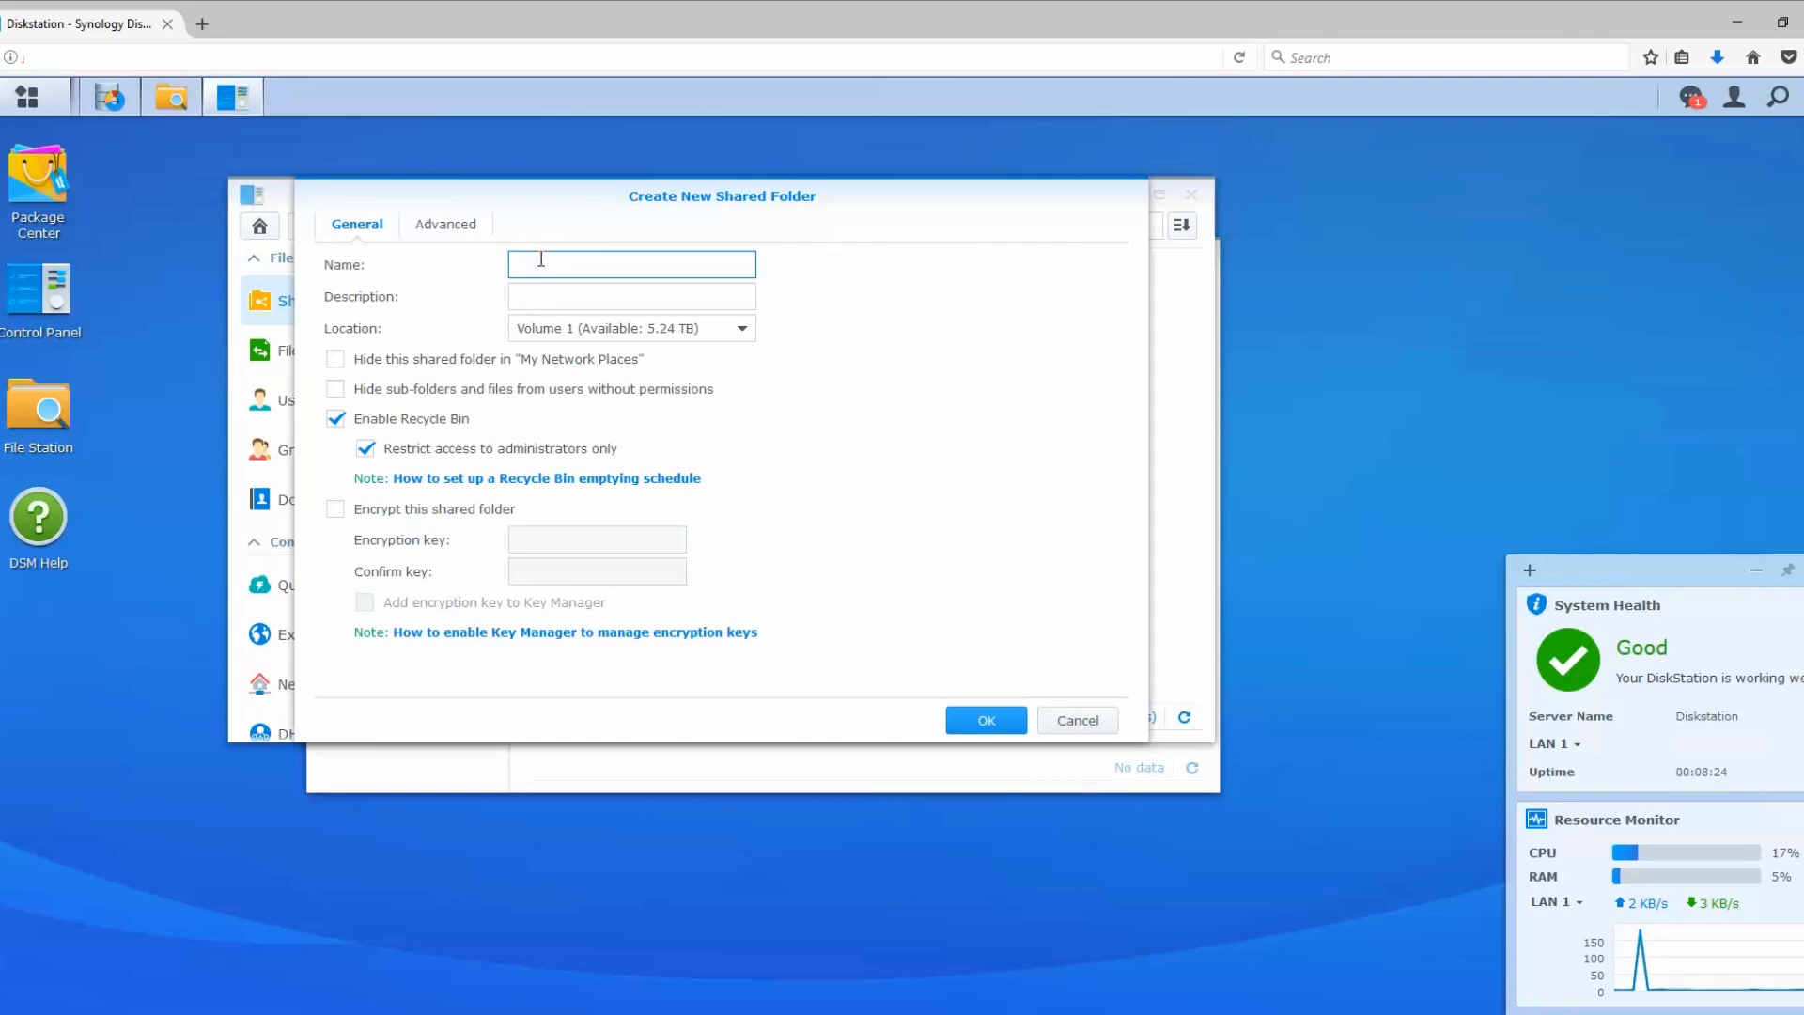
pyautogui.write('Back')
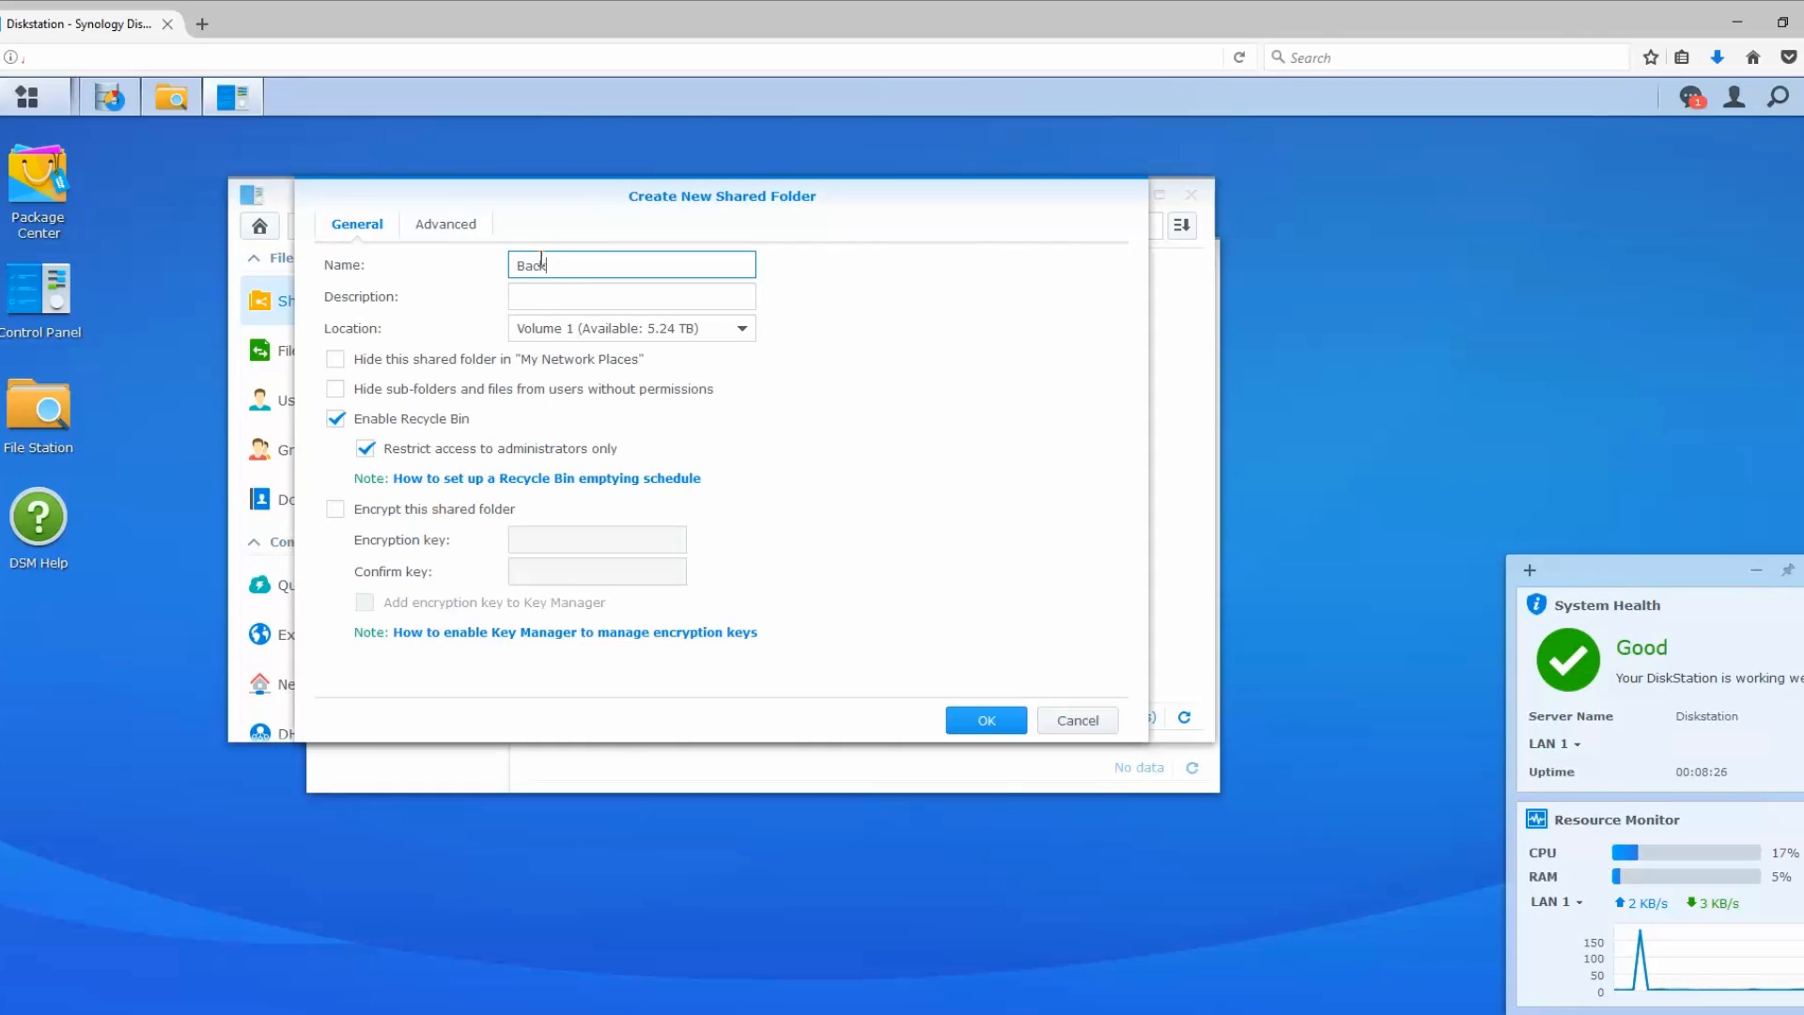
pyautogui.write('ups')
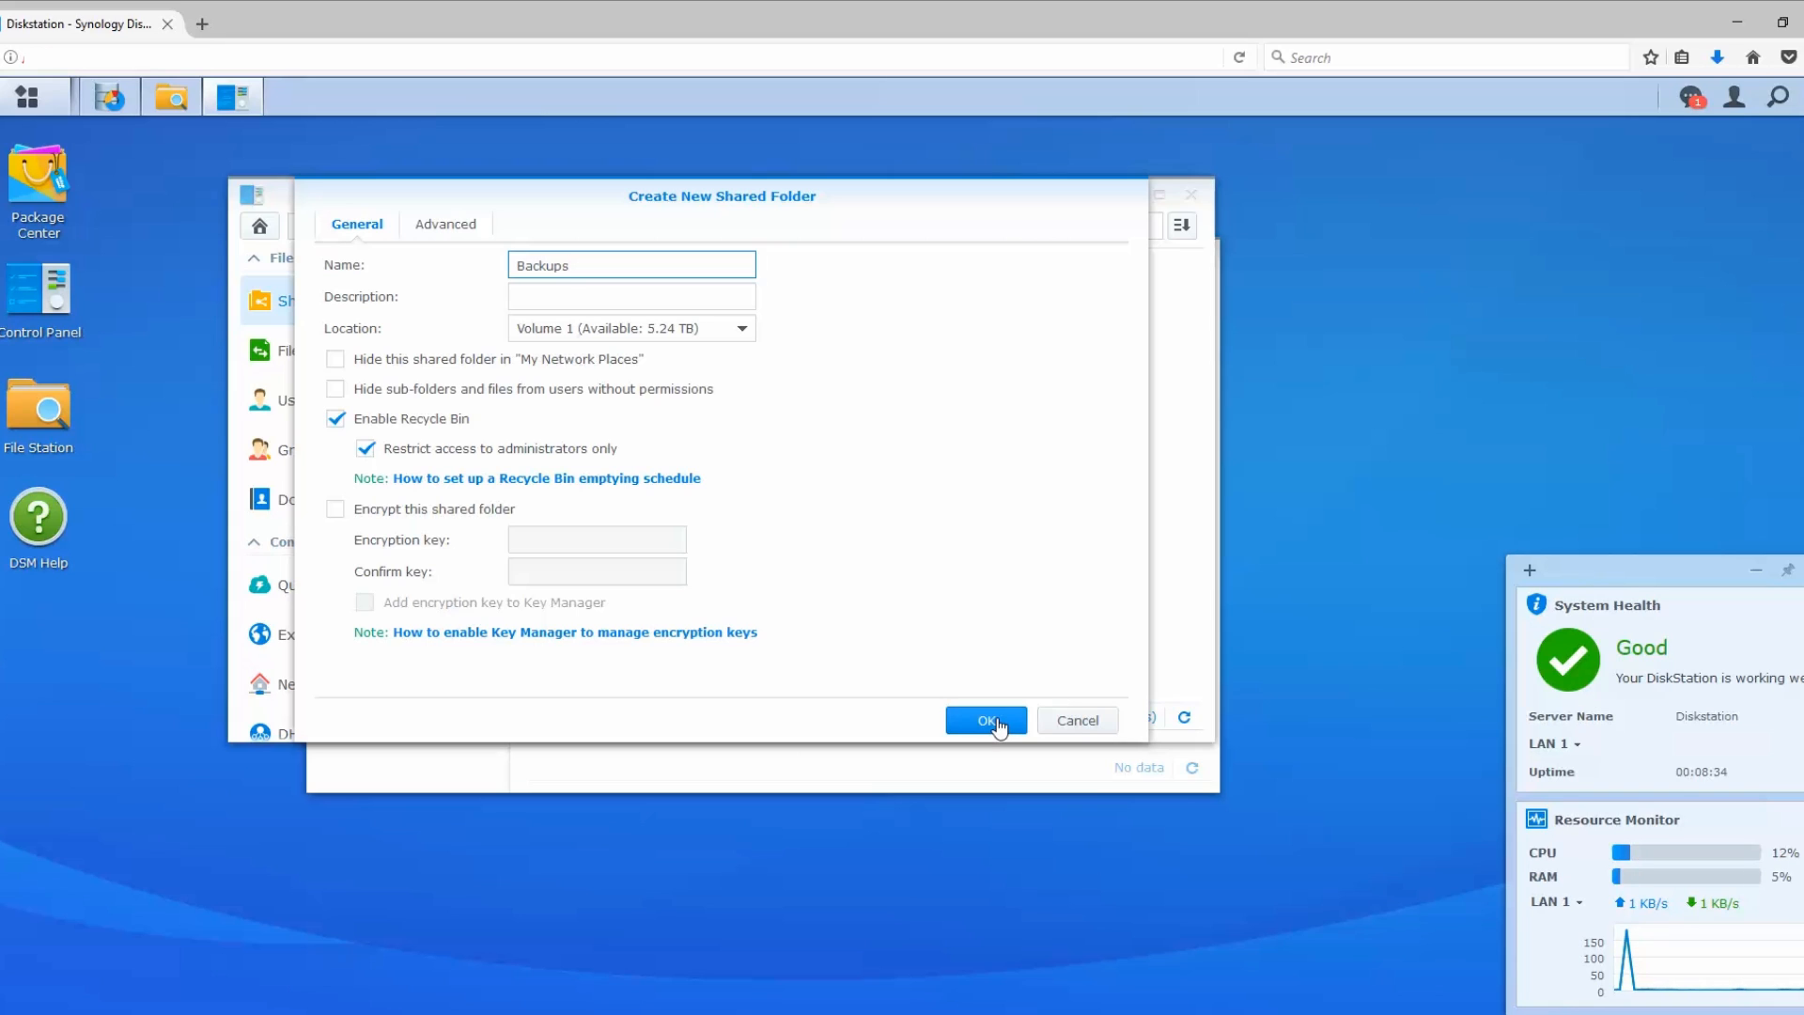
pyautogui.click(985, 719)
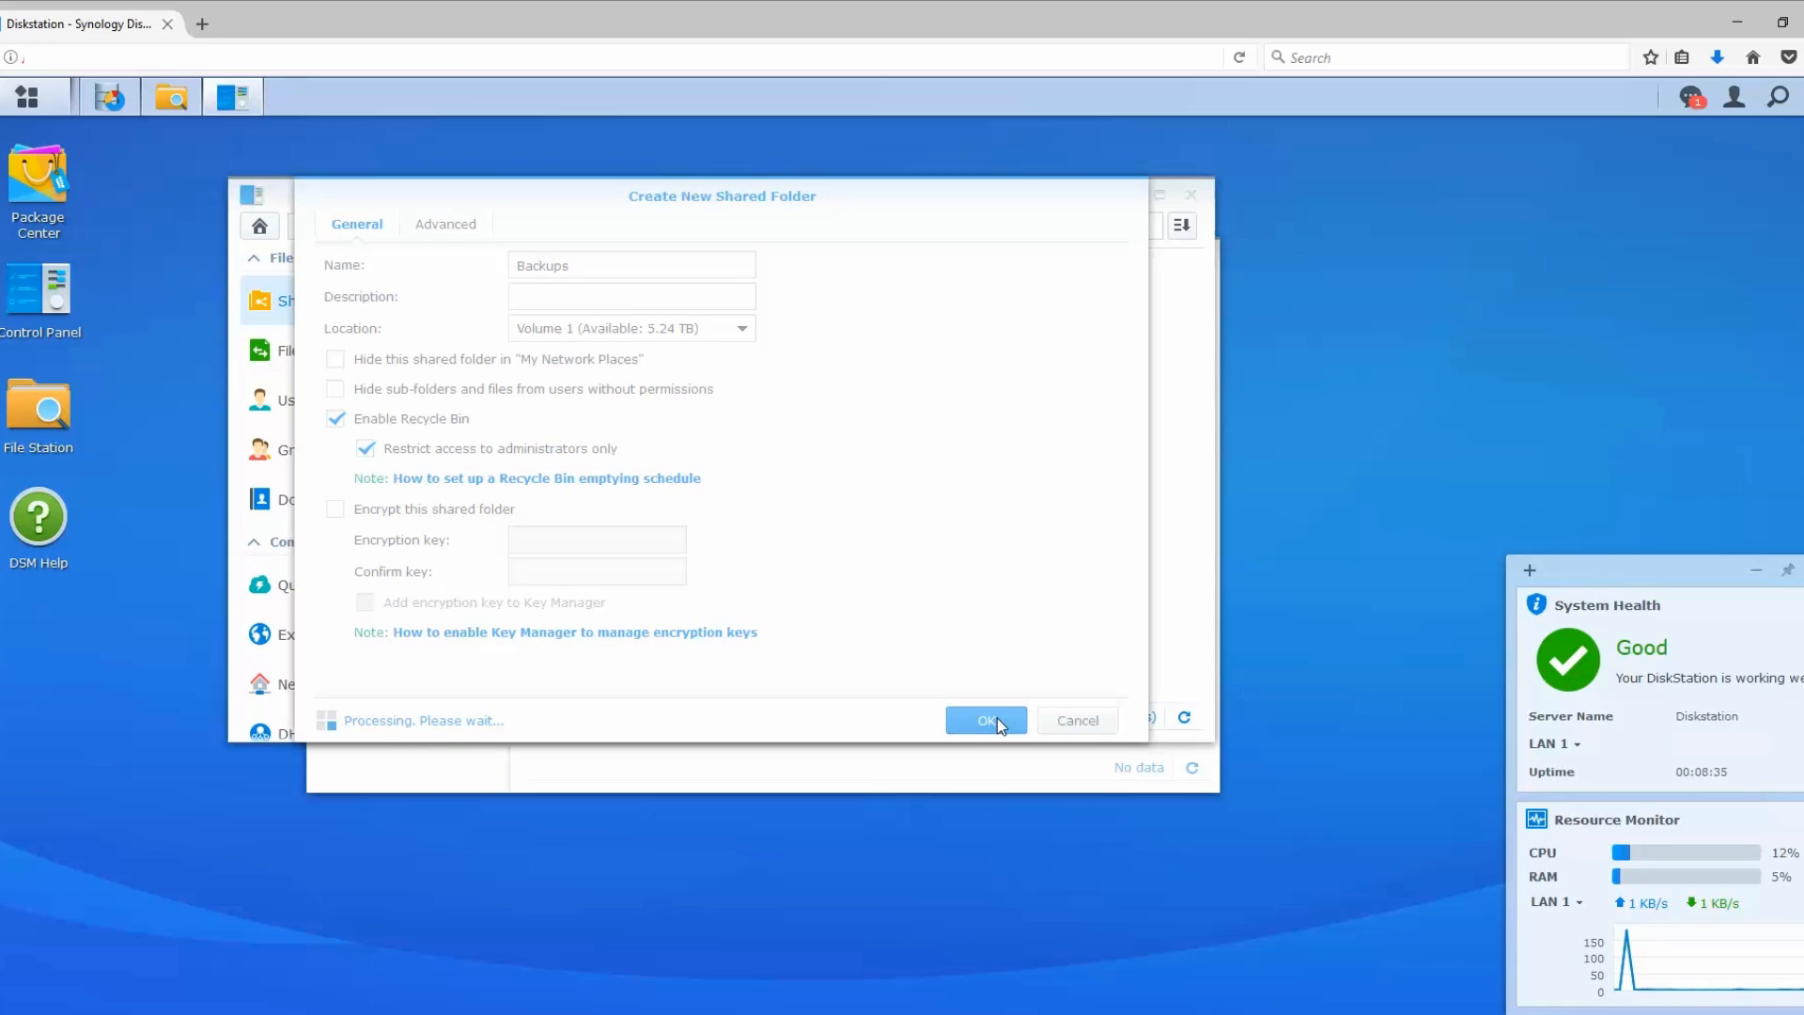
# Step: Grant user Amstudio Read/Write permission on the Backups folder and save
pyautogui.click(984, 719)
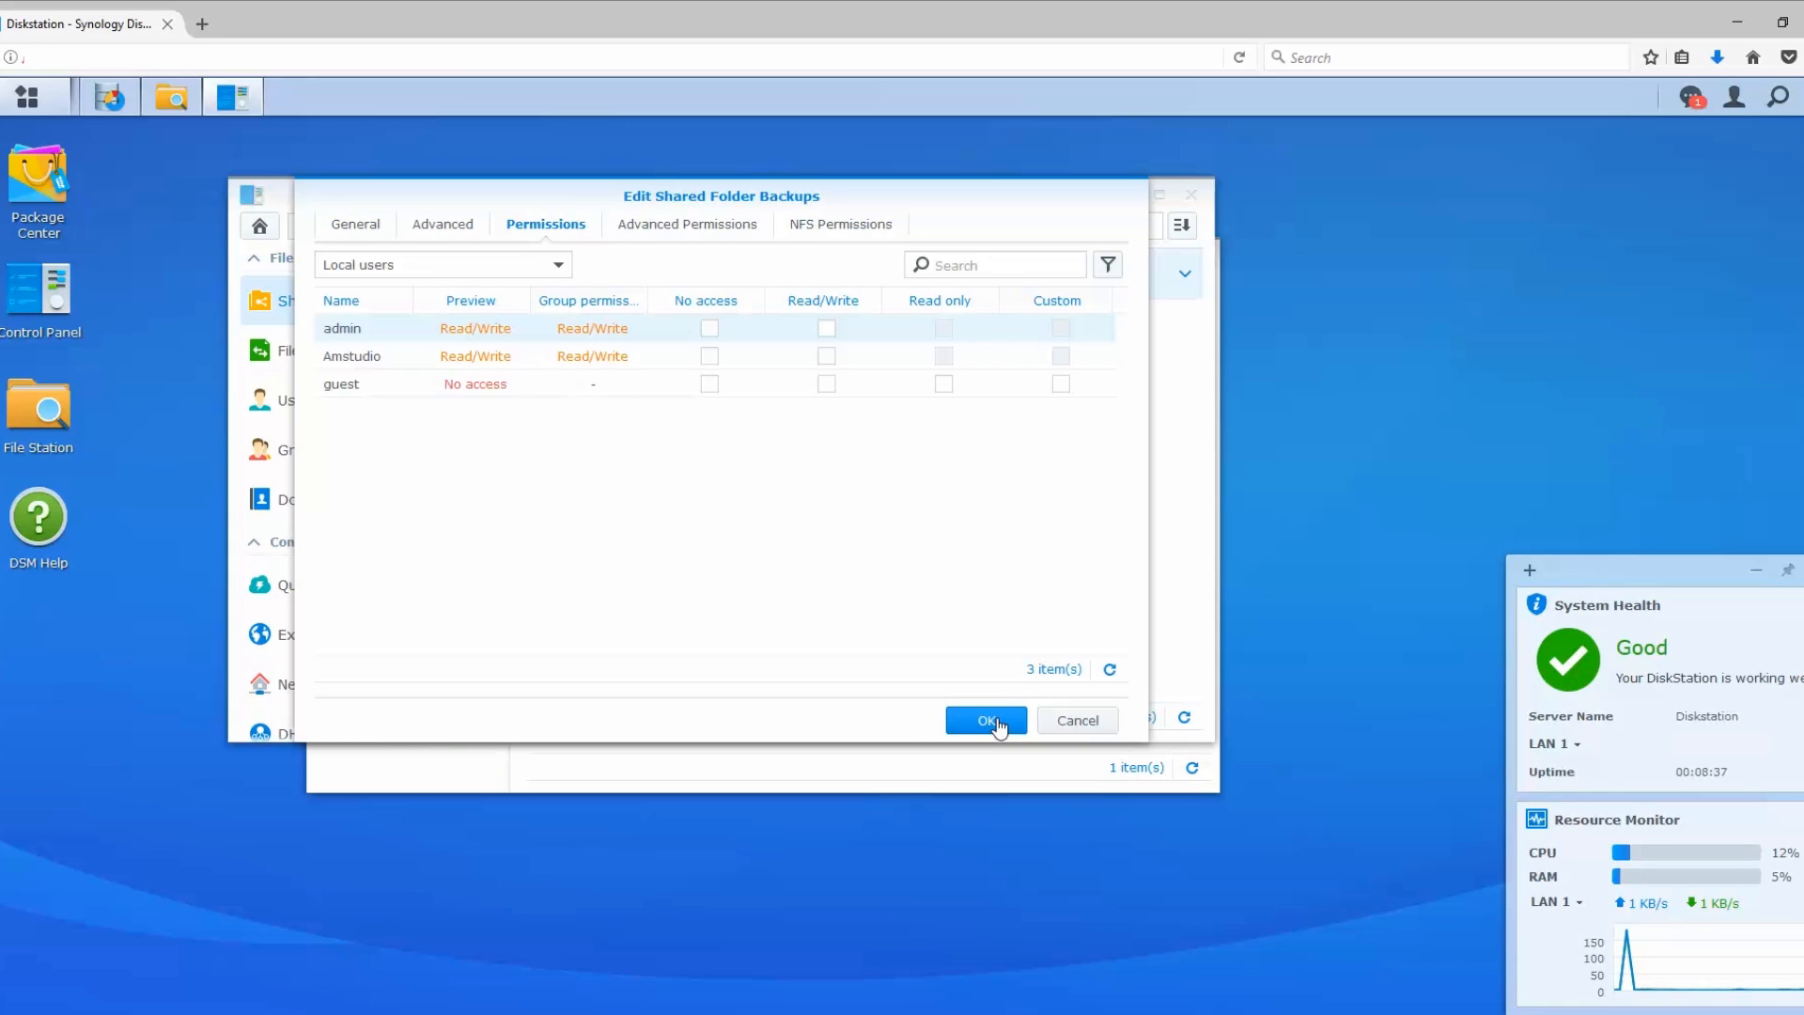
pyautogui.moveTo(829, 374)
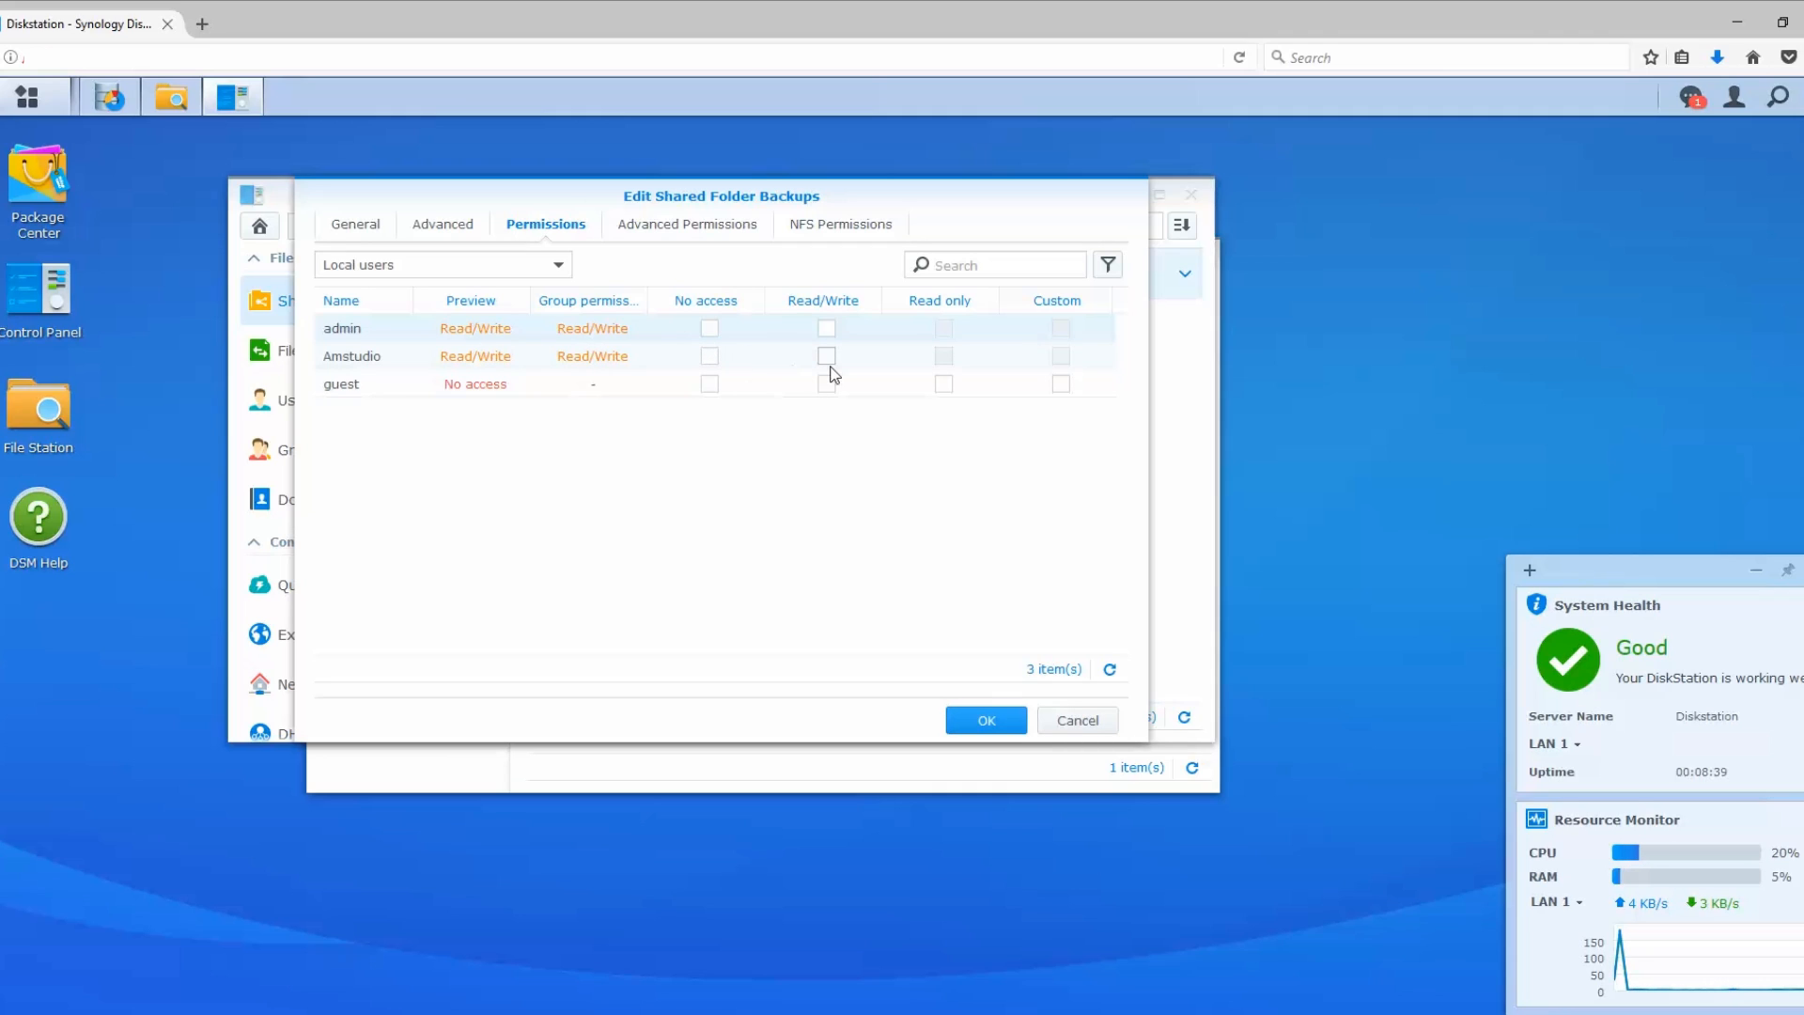
pyautogui.click(826, 355)
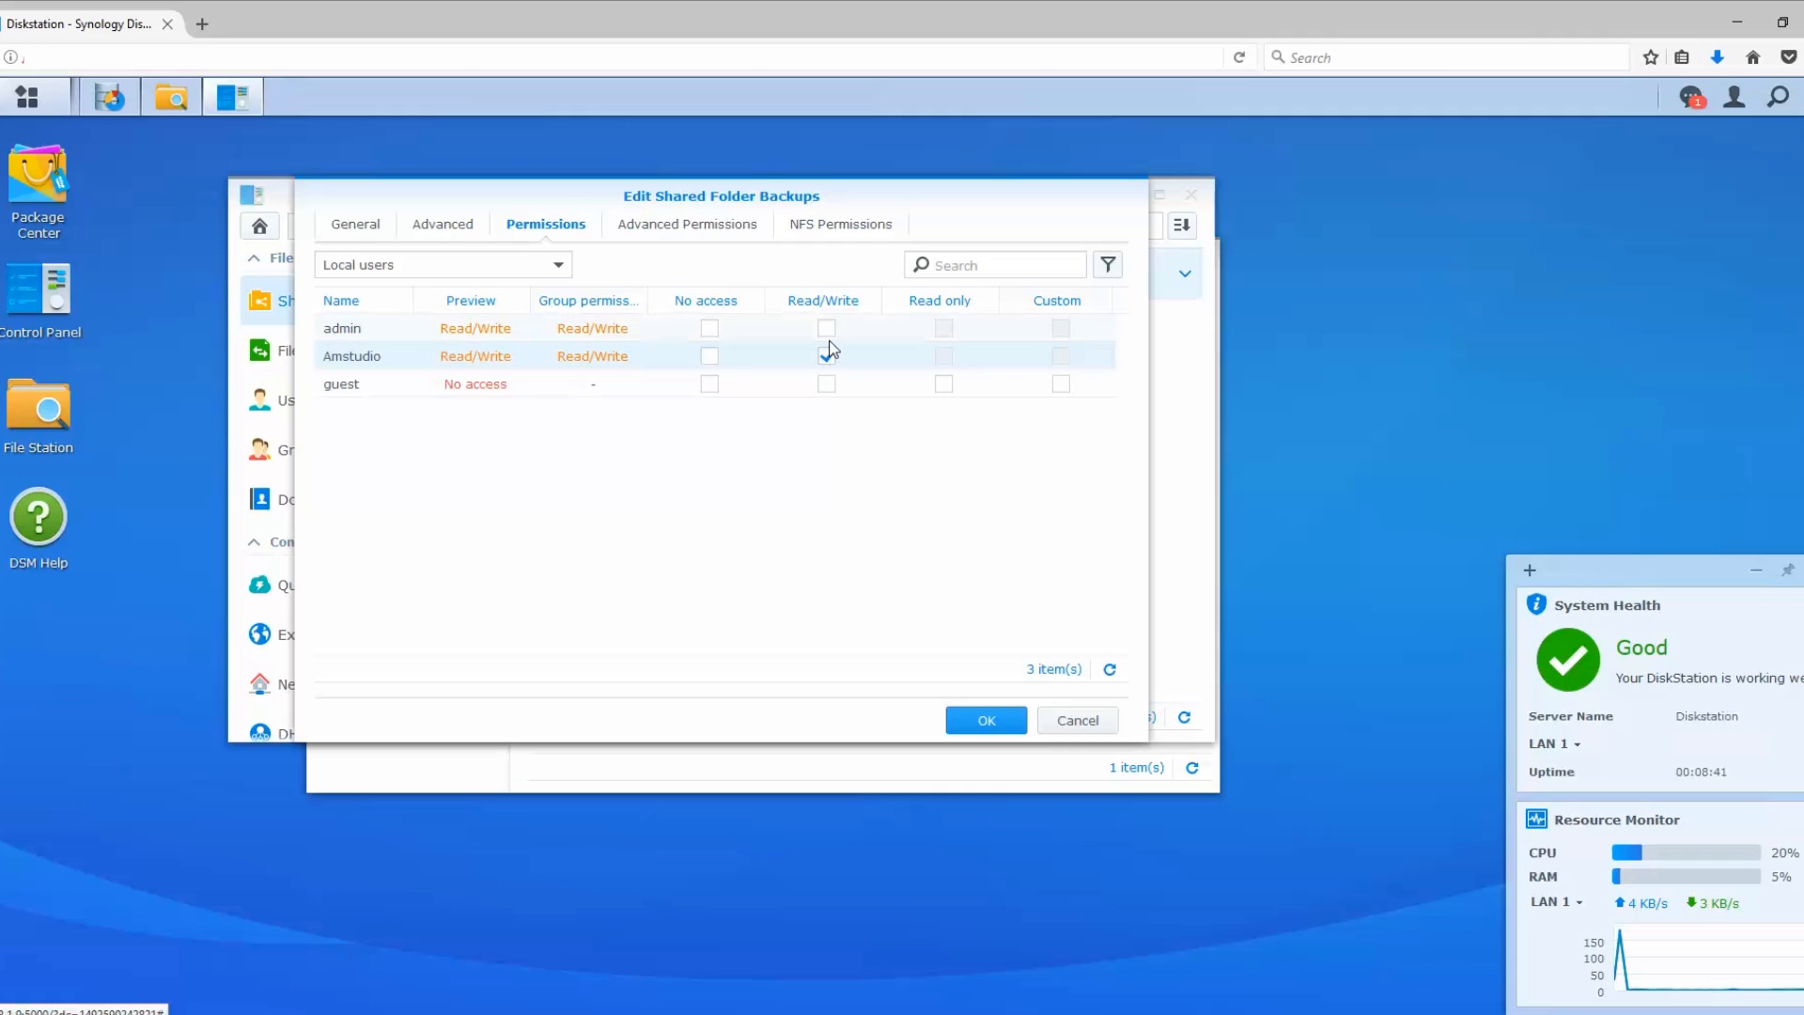
pyautogui.click(826, 355)
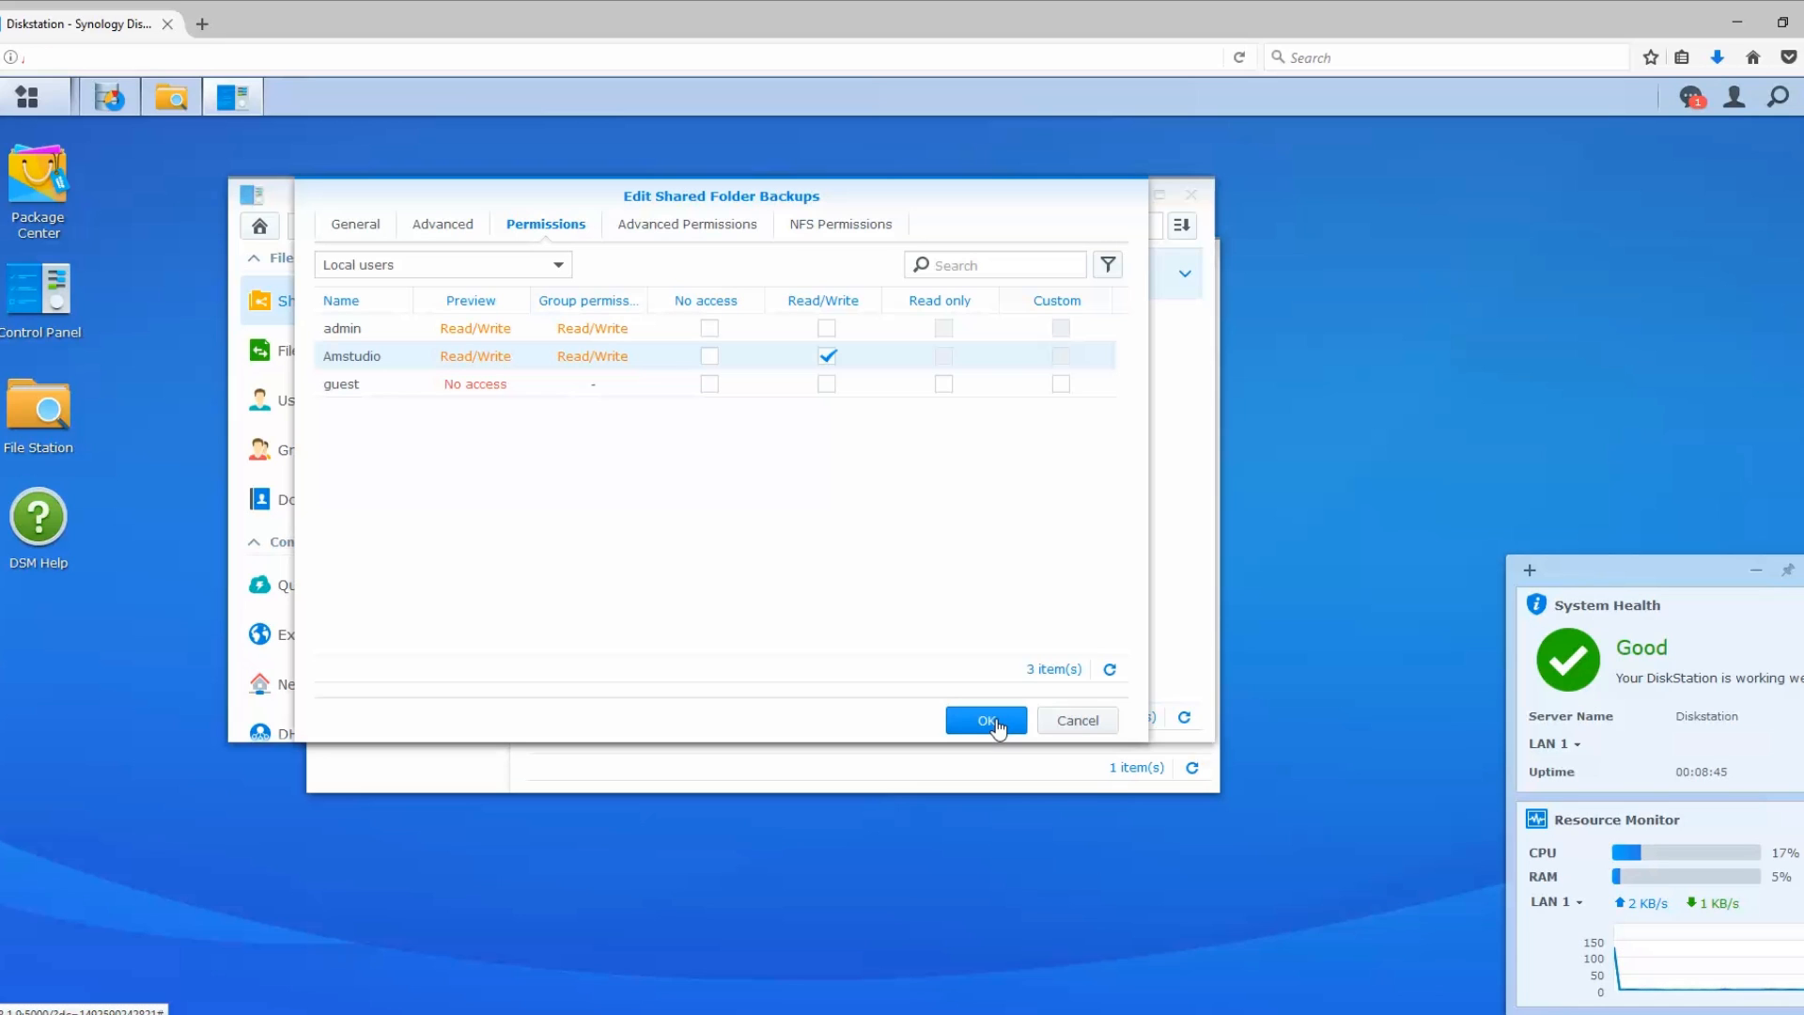
pyautogui.click(985, 718)
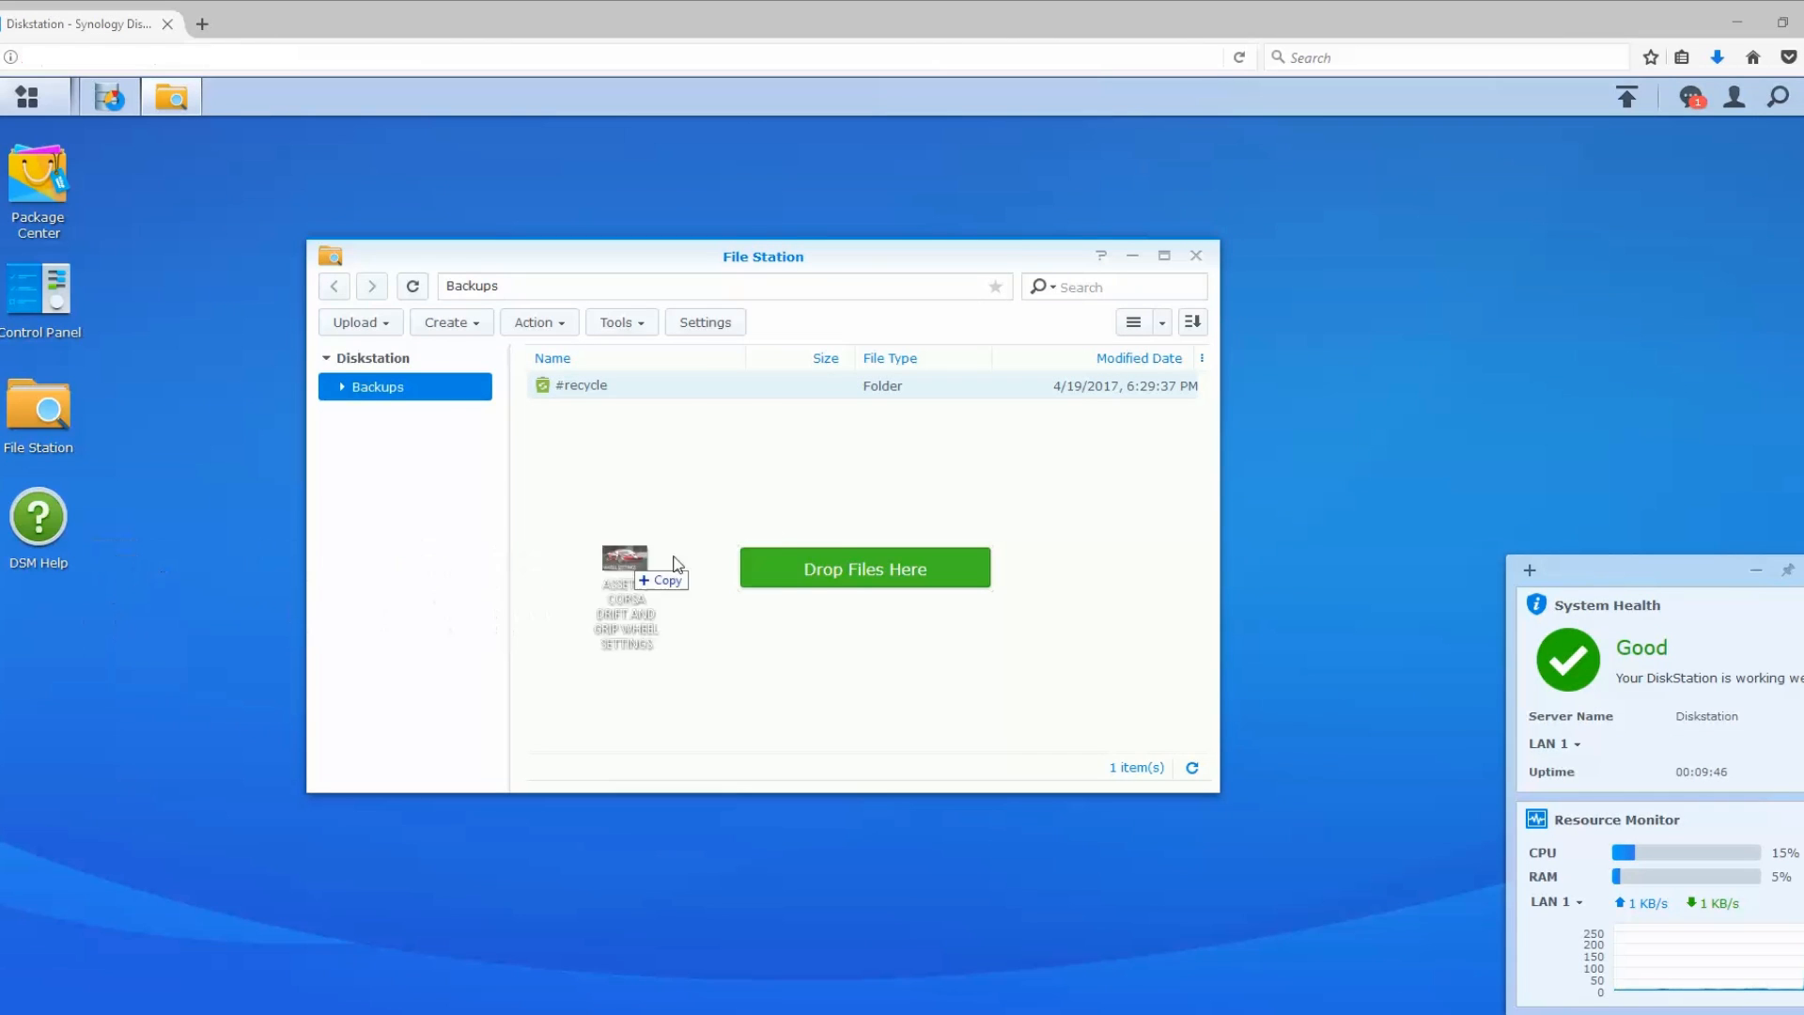
# Step: Upload the 620.2 KB ASSETTO CORSA DRIFT AND GRIP WHEEL SETTINGS.jpg into Backups
pyautogui.moveTo(626, 563); pyautogui.dragTo(841, 512)
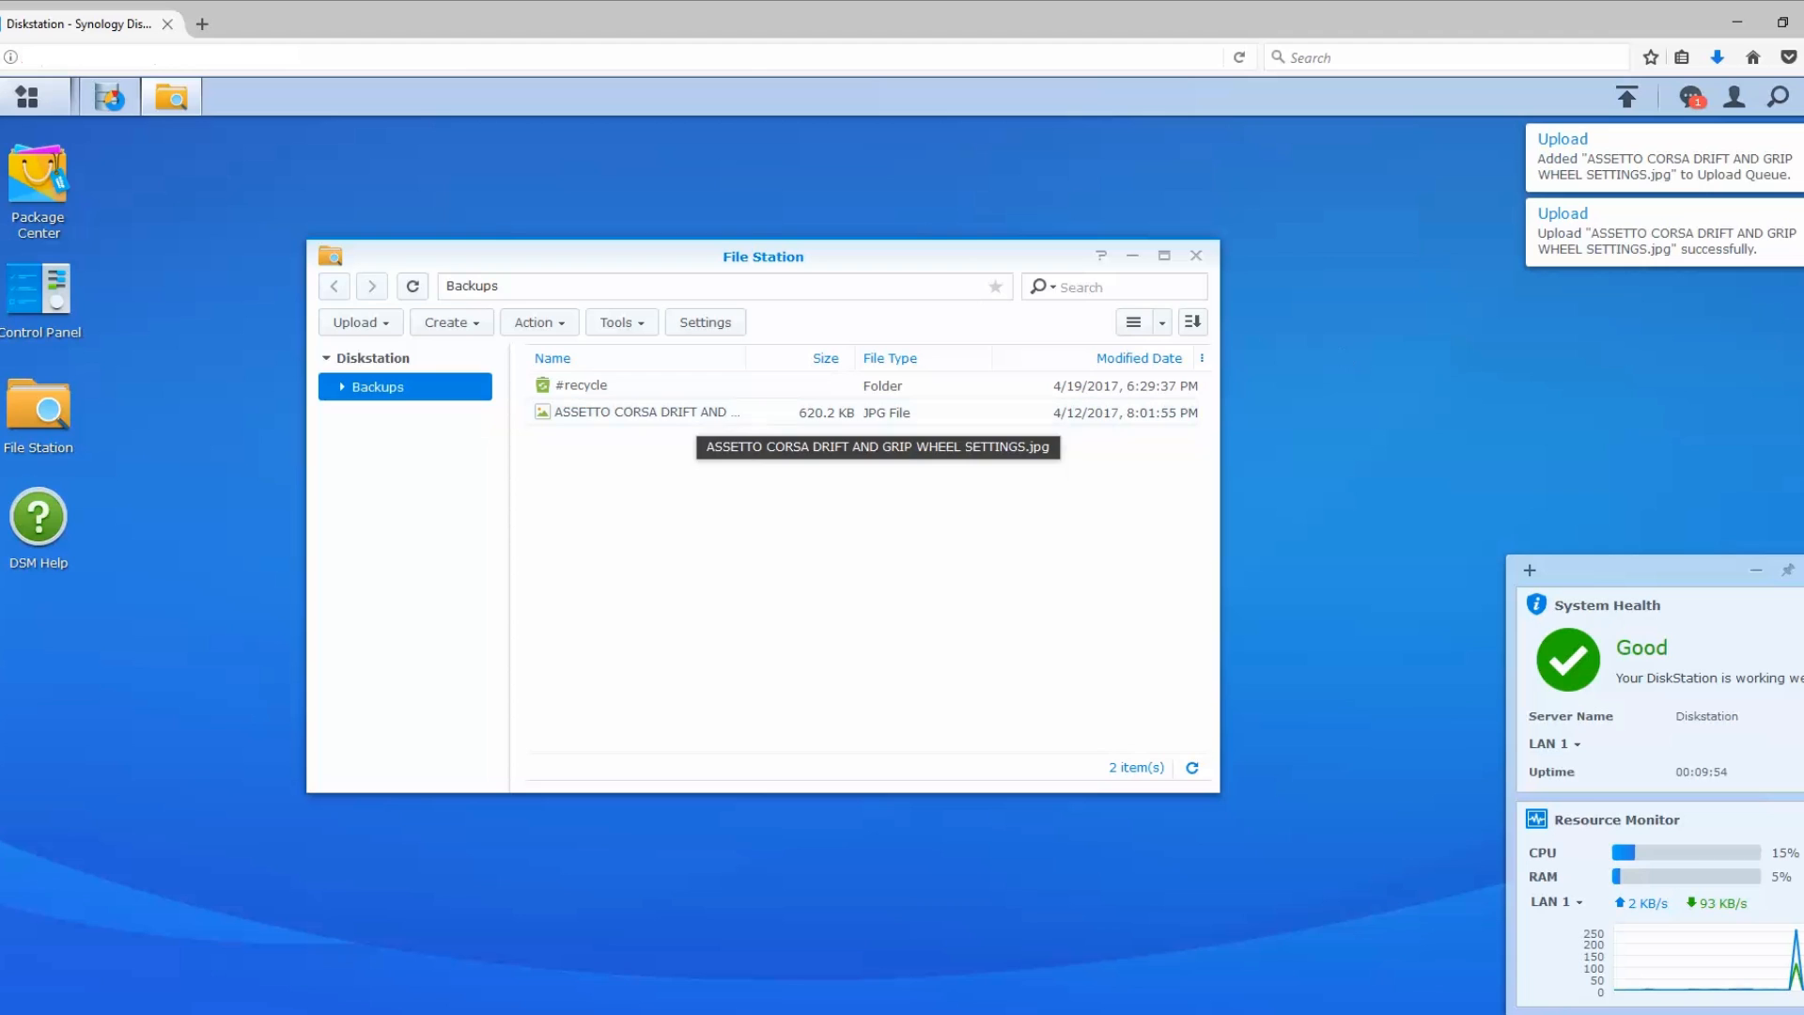
pyautogui.moveTo(1107, 434)
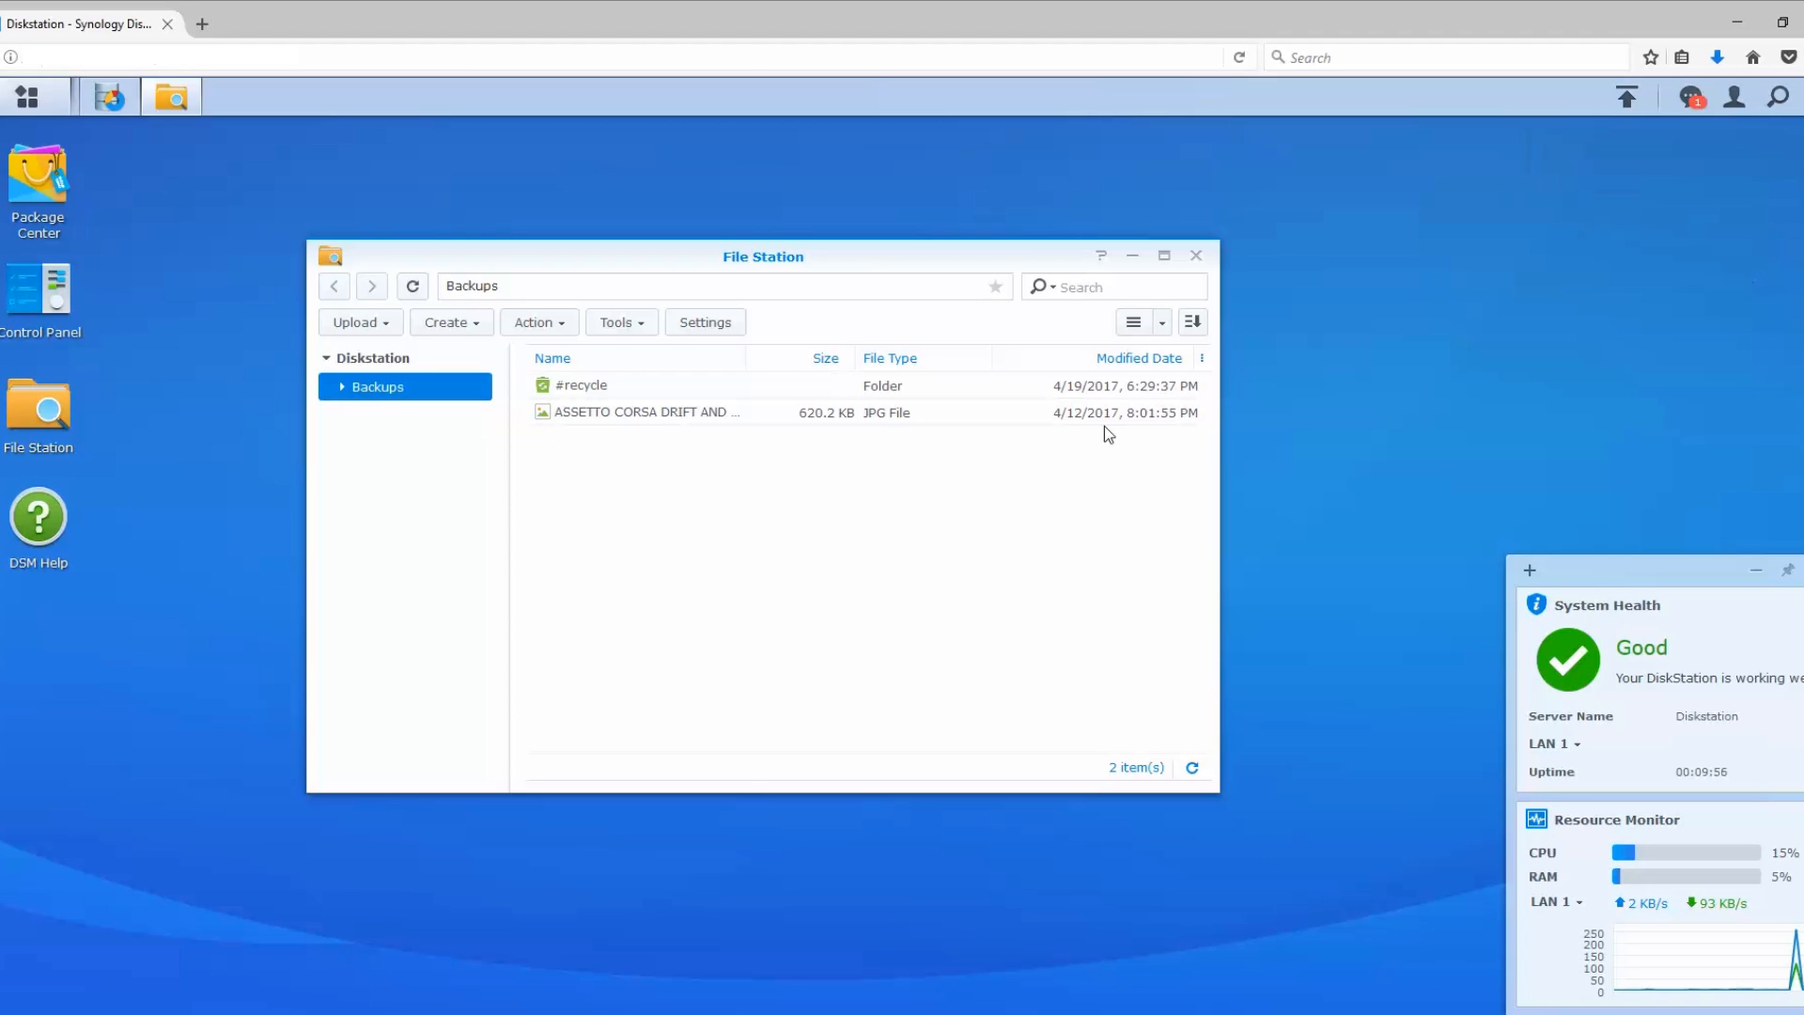
pyautogui.doubleClick(644, 411)
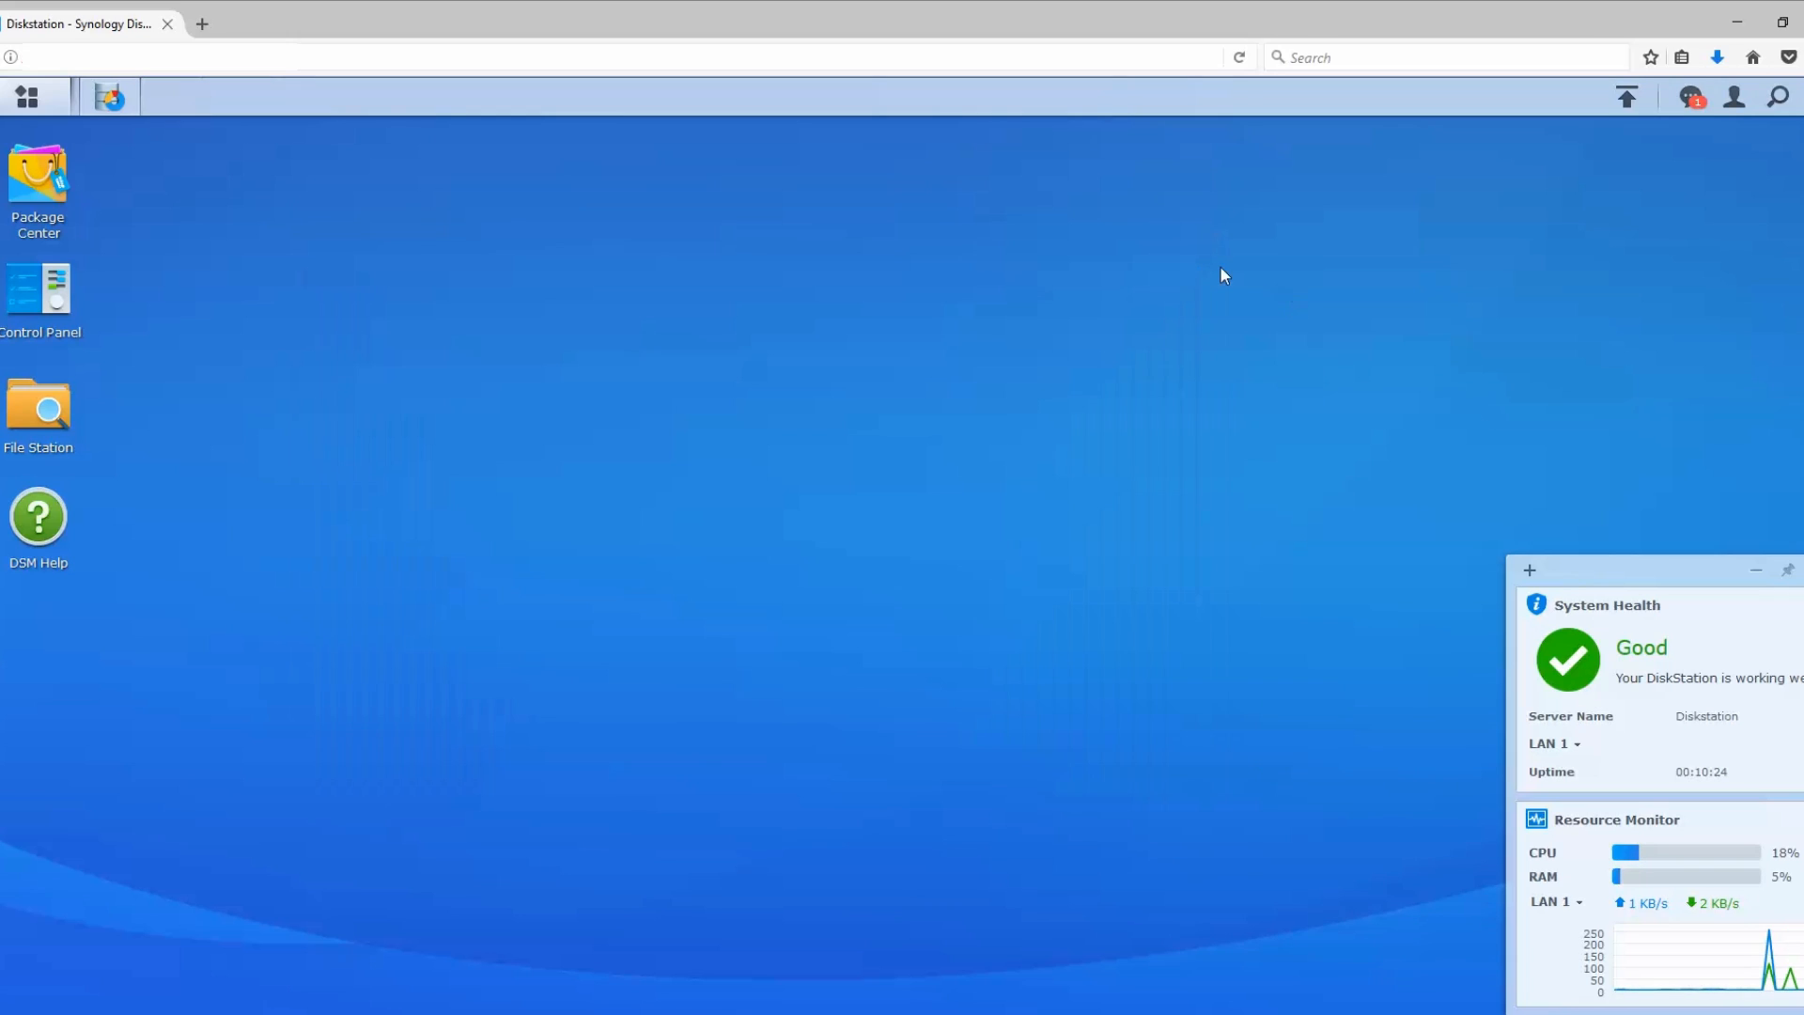
pyautogui.moveTo(1739, 96)
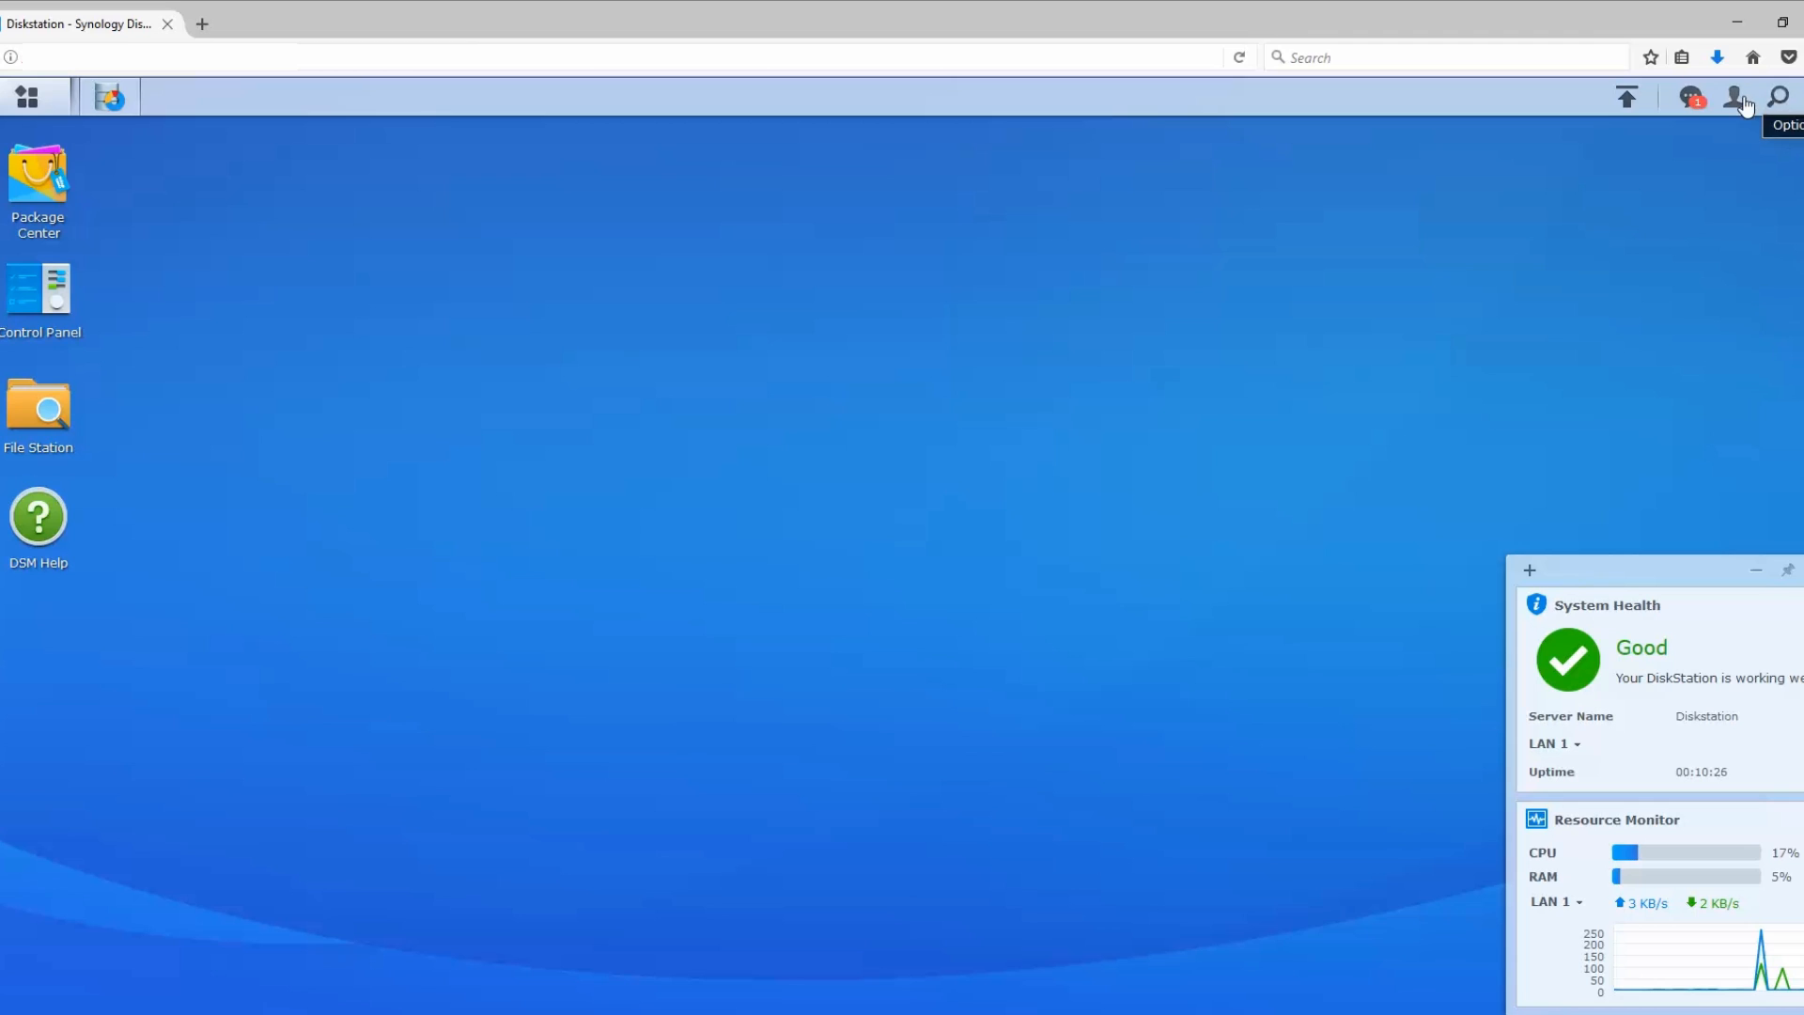
# Step: Log out of DSM through the top-right user menu
pyautogui.click(1740, 97)
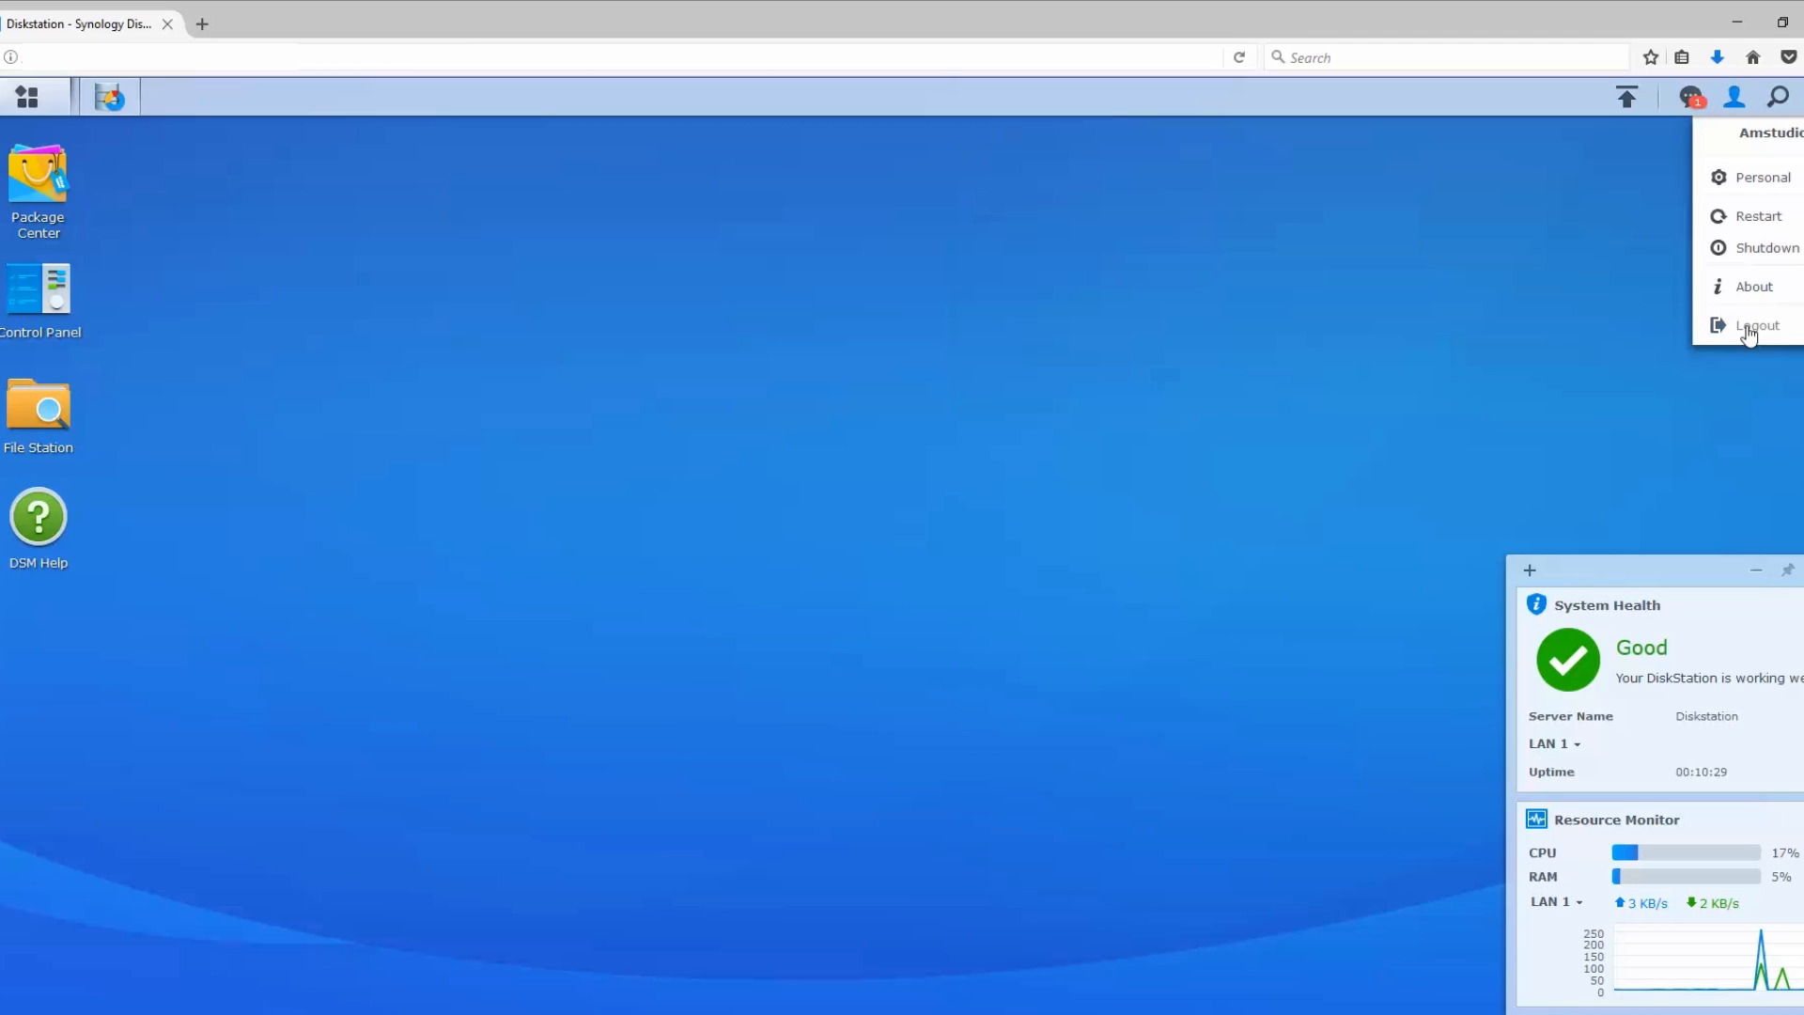
pyautogui.click(1753, 326)
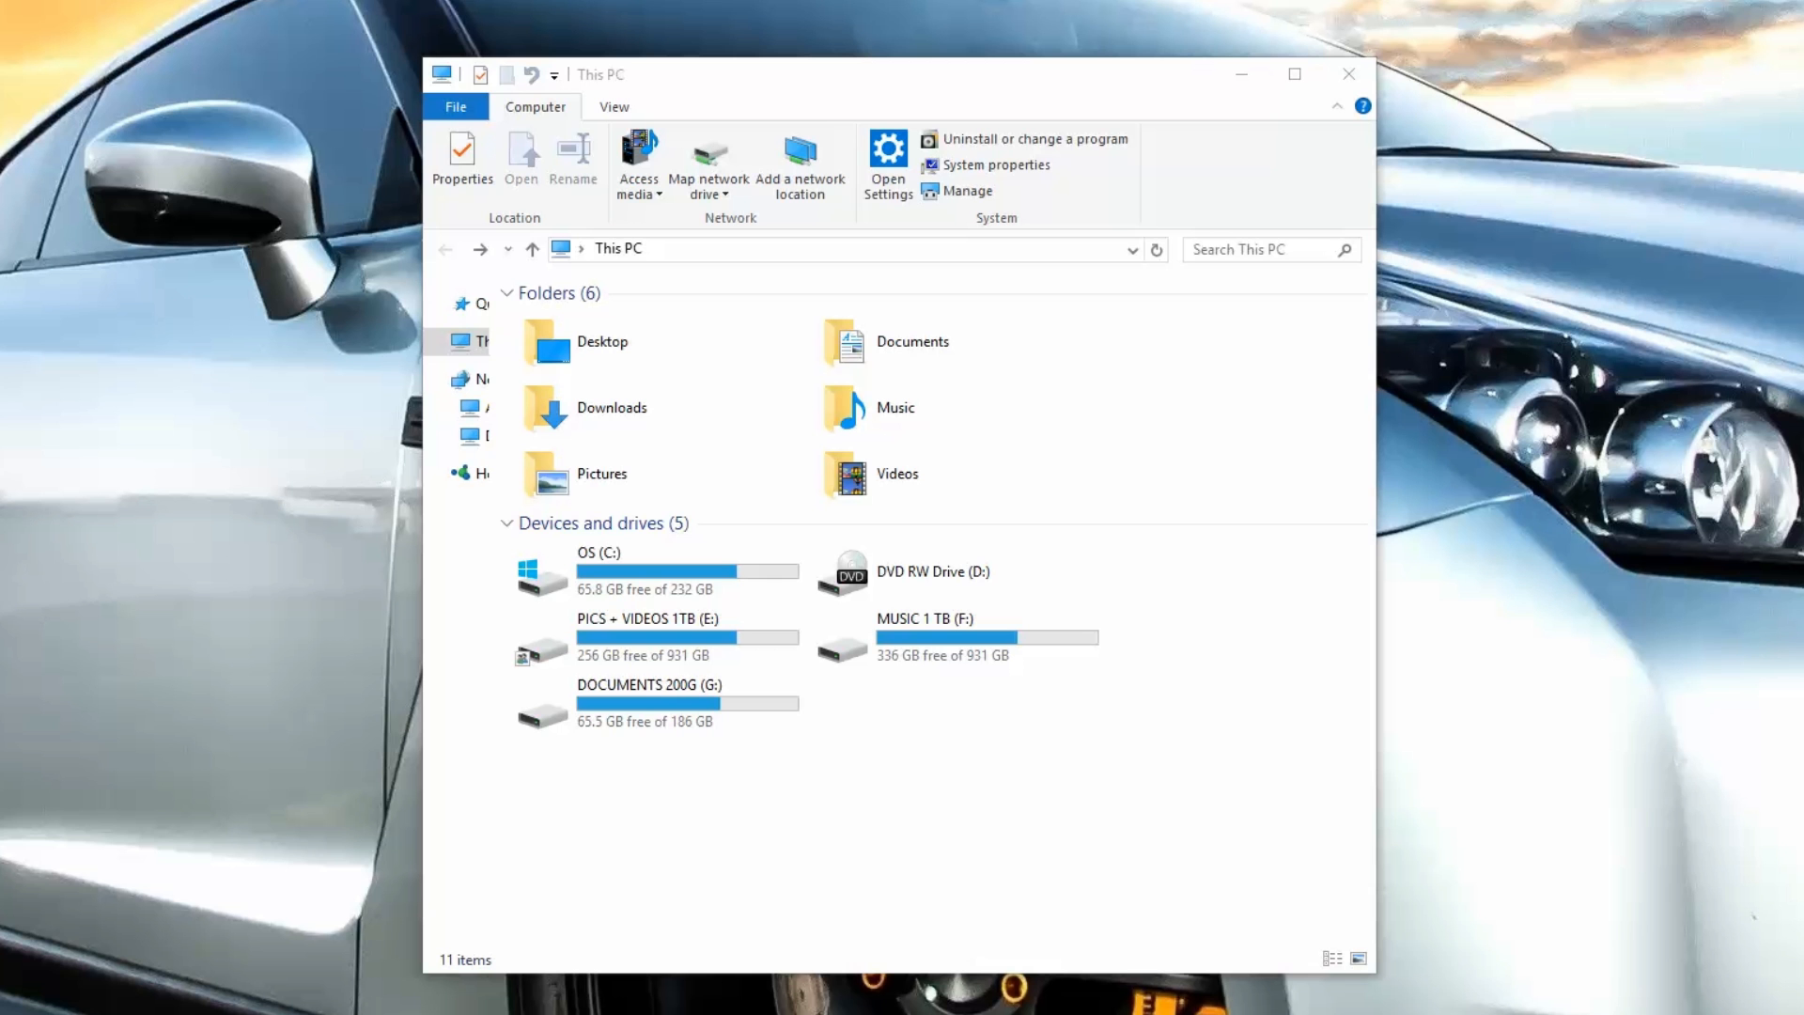
pyautogui.moveTo(860, 261)
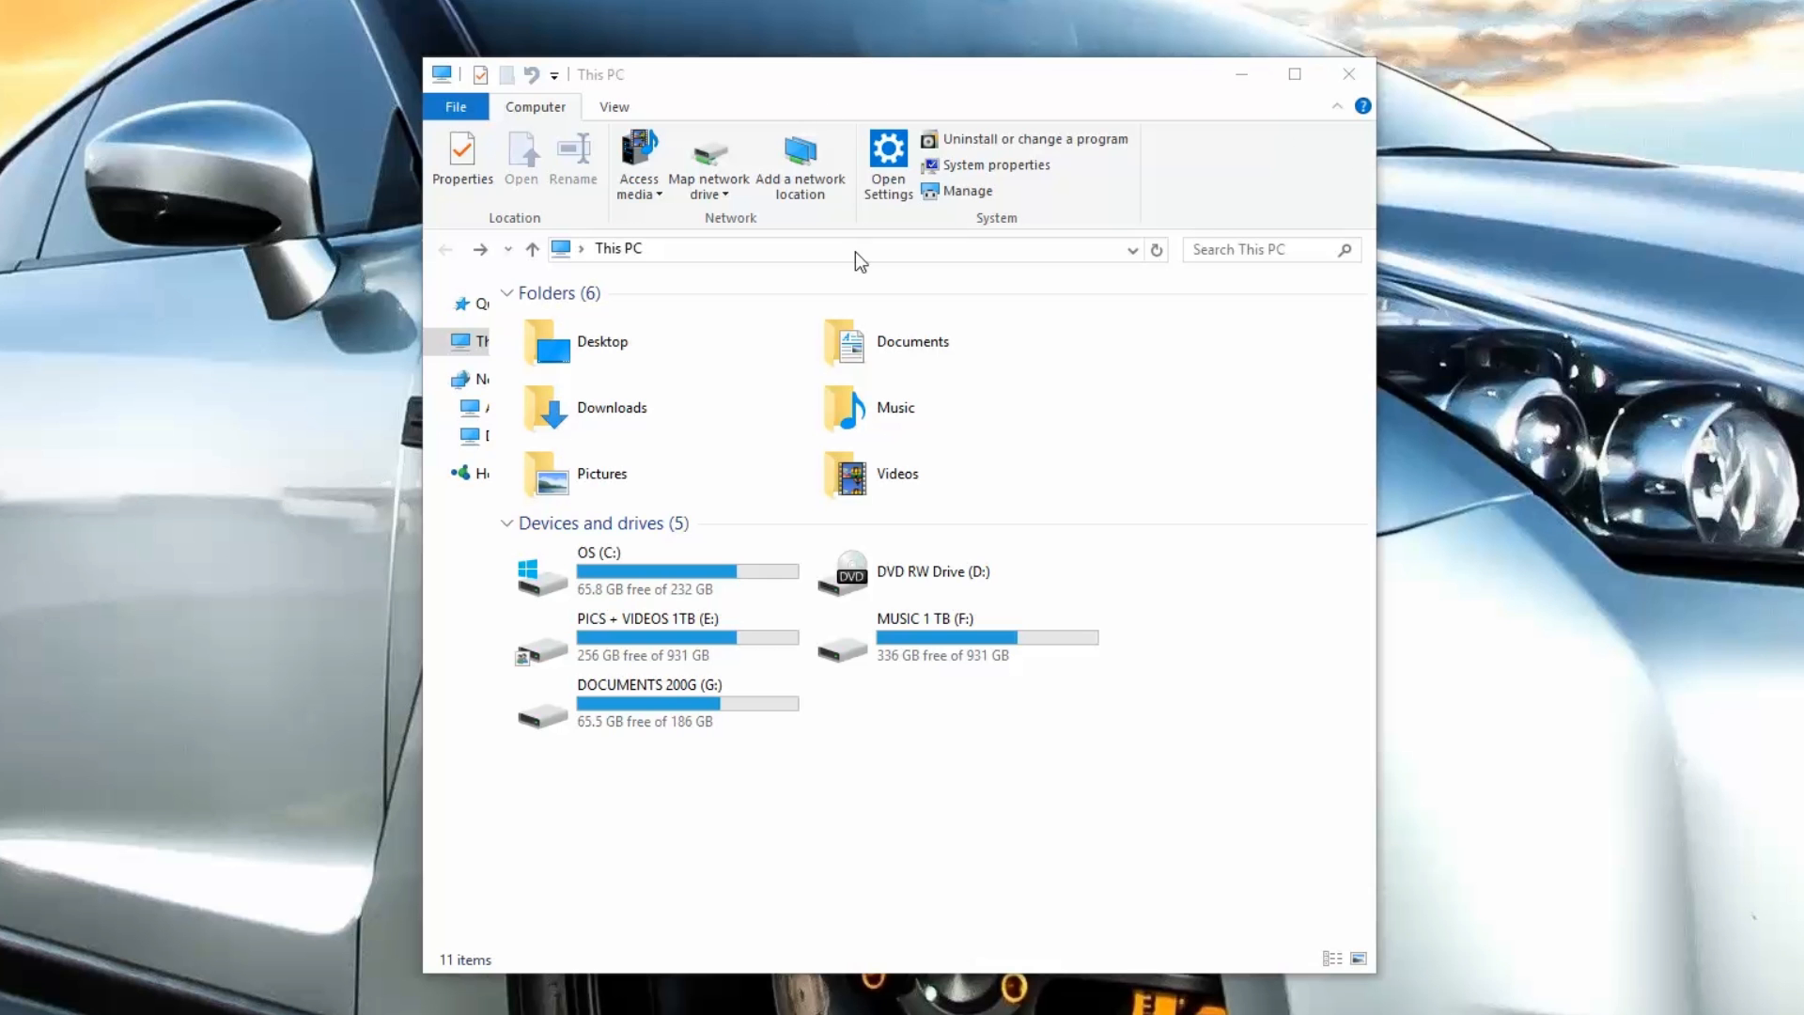
pyautogui.moveTo(702, 179)
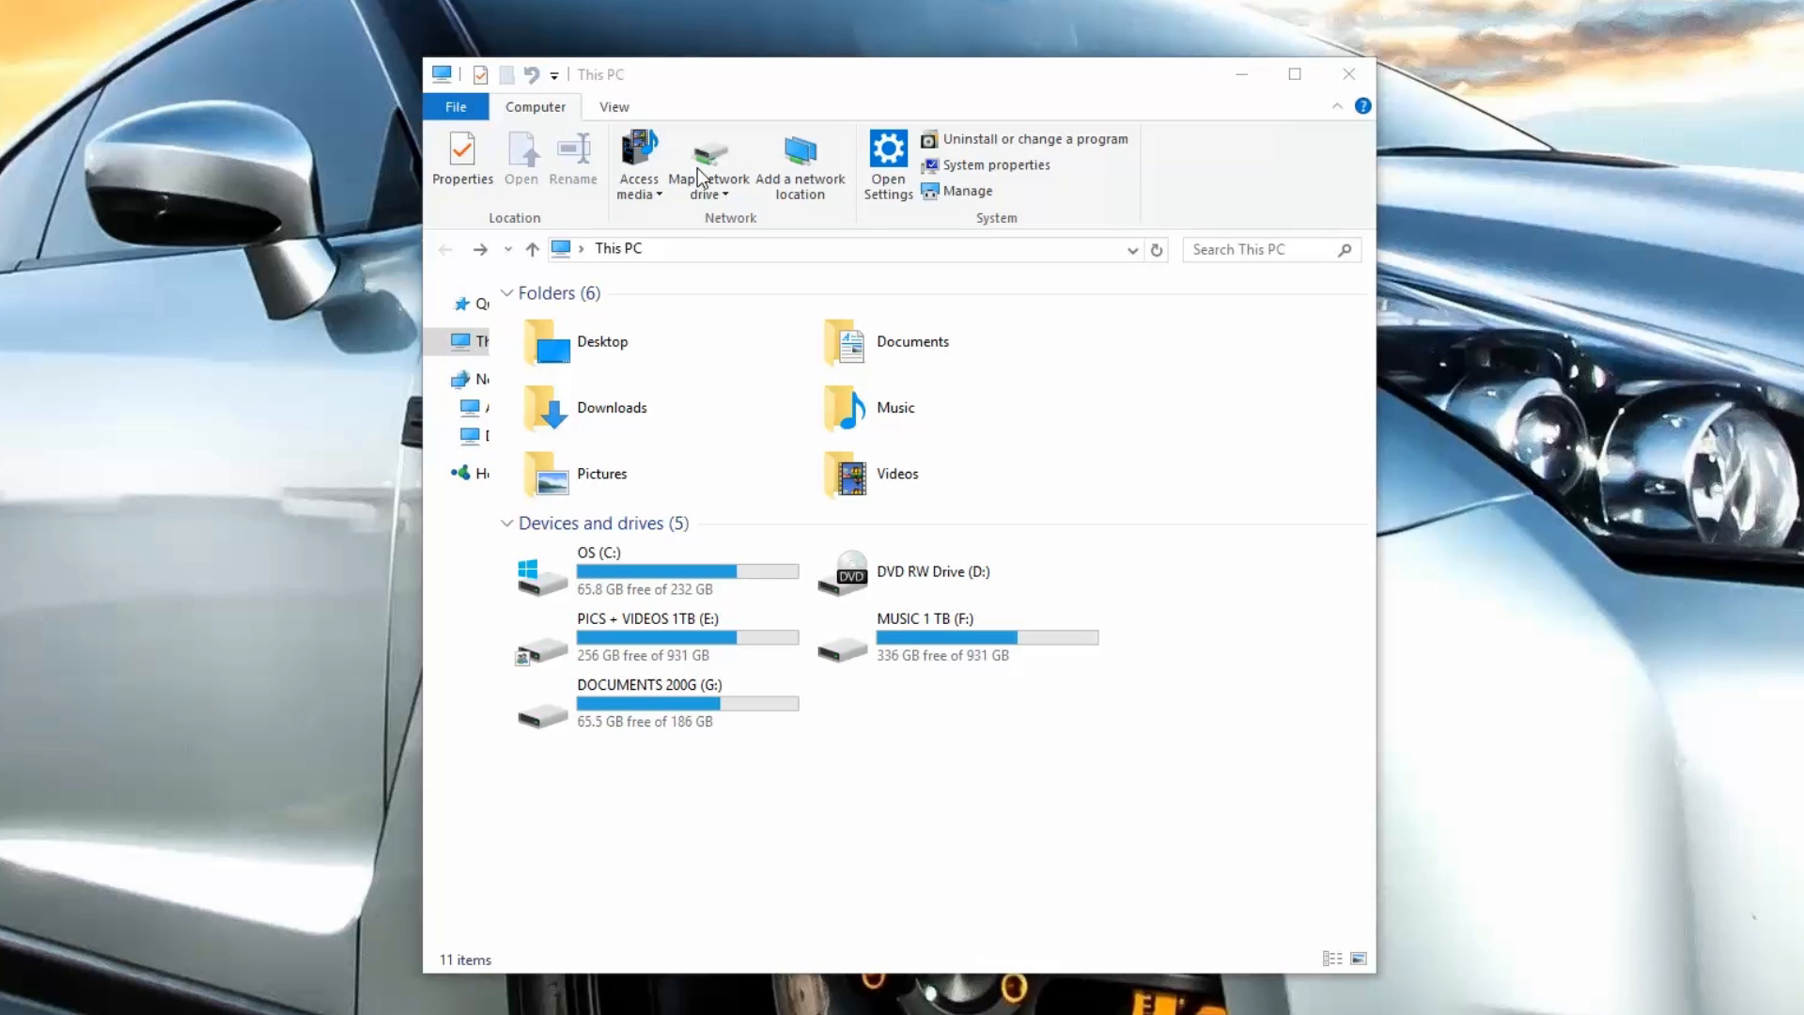
pyautogui.moveTo(722, 196)
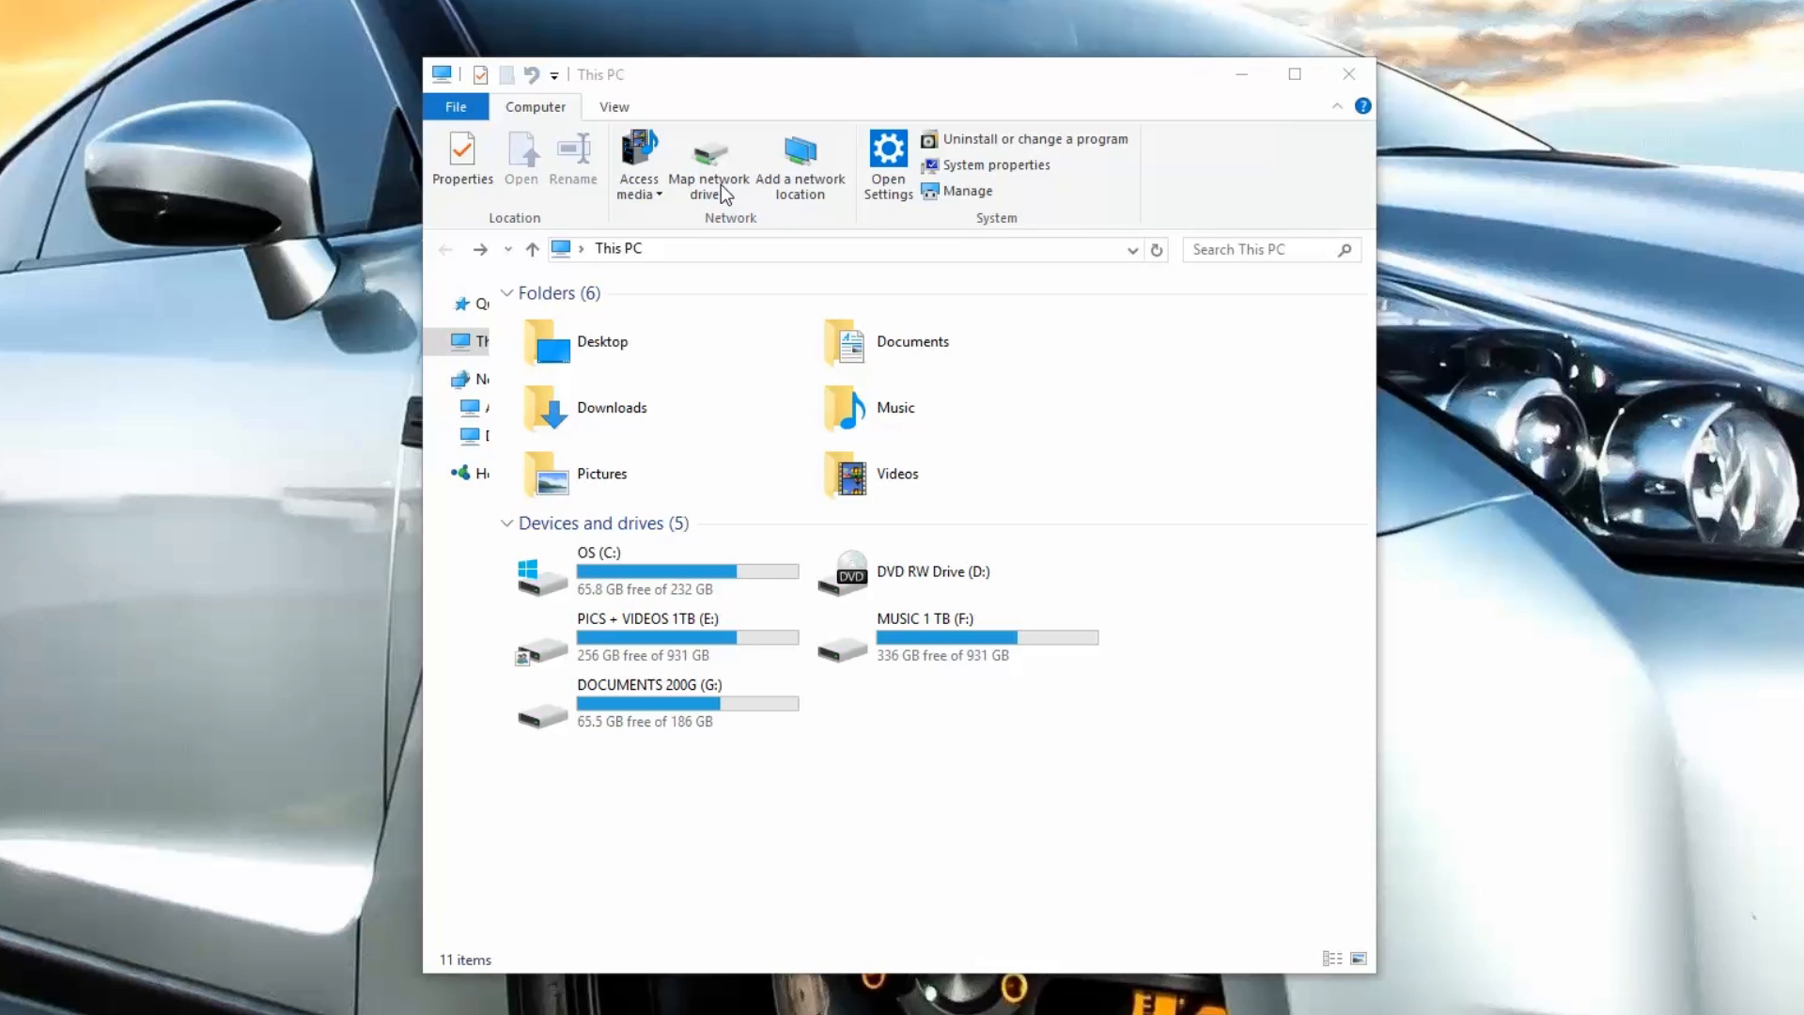
# Step: Map the DISKSTATION Backups share as network drive Z:
pyautogui.click(707, 161)
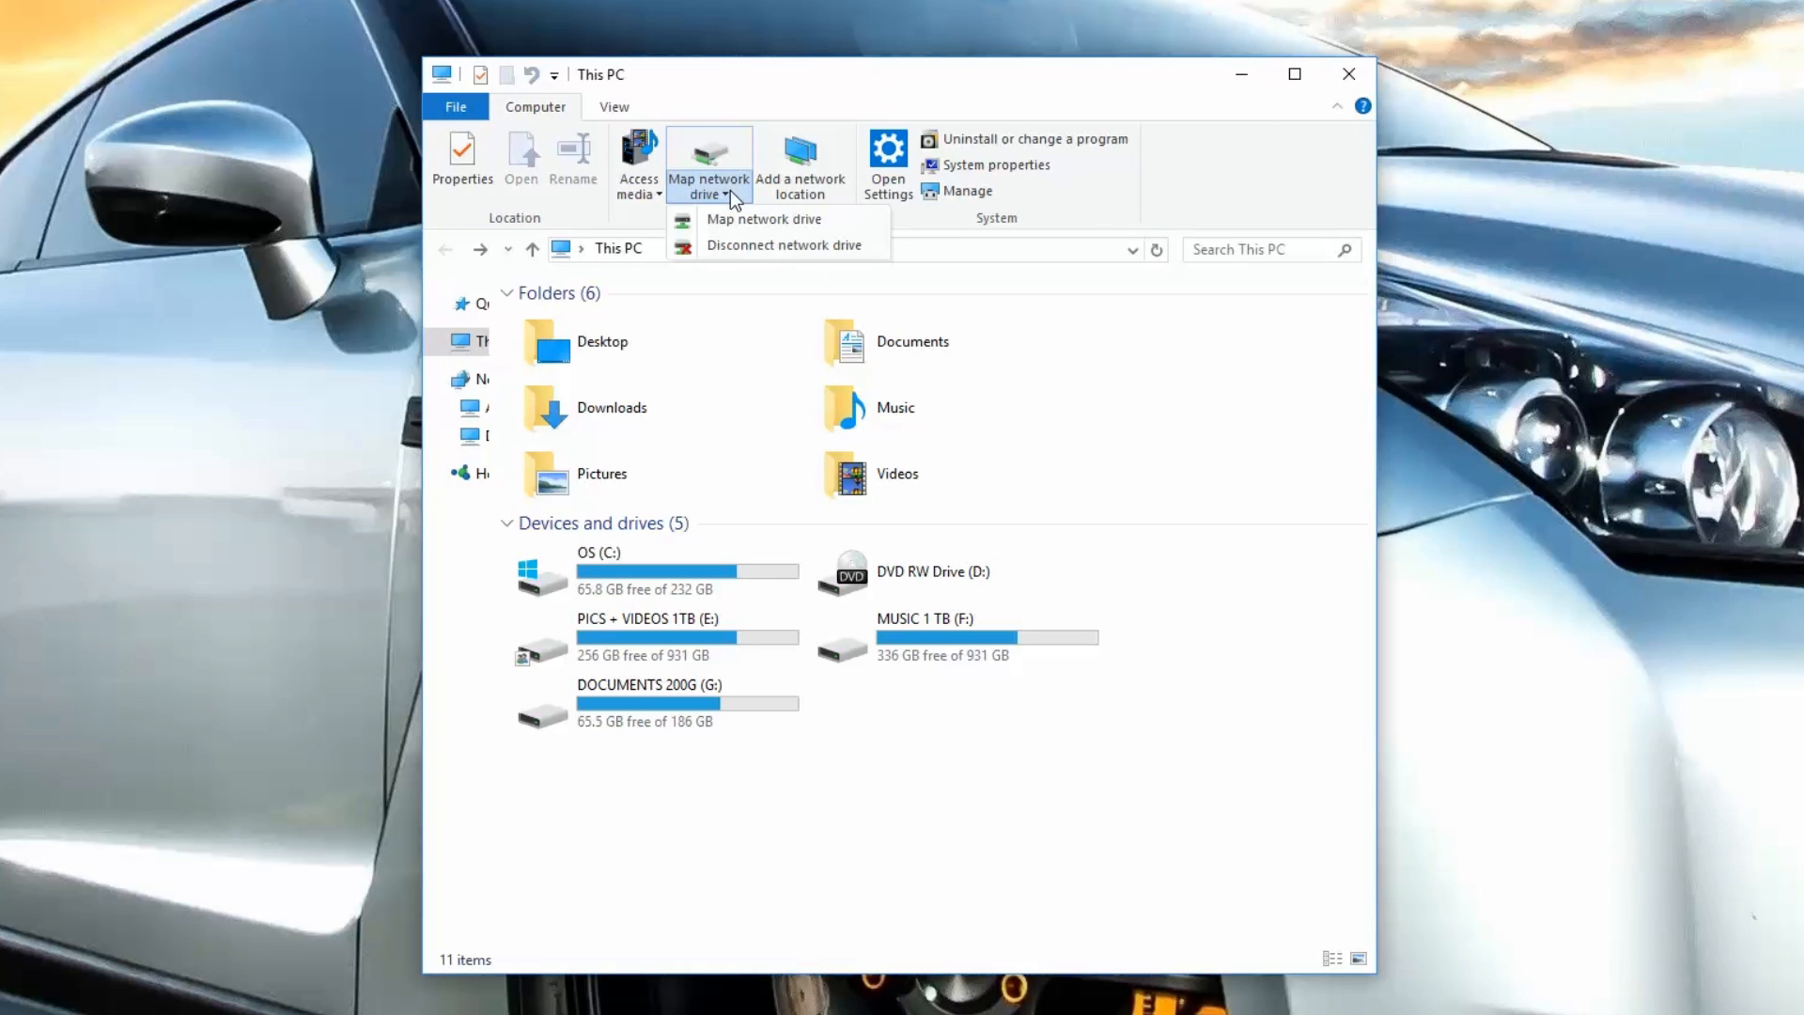
pyautogui.click(763, 219)
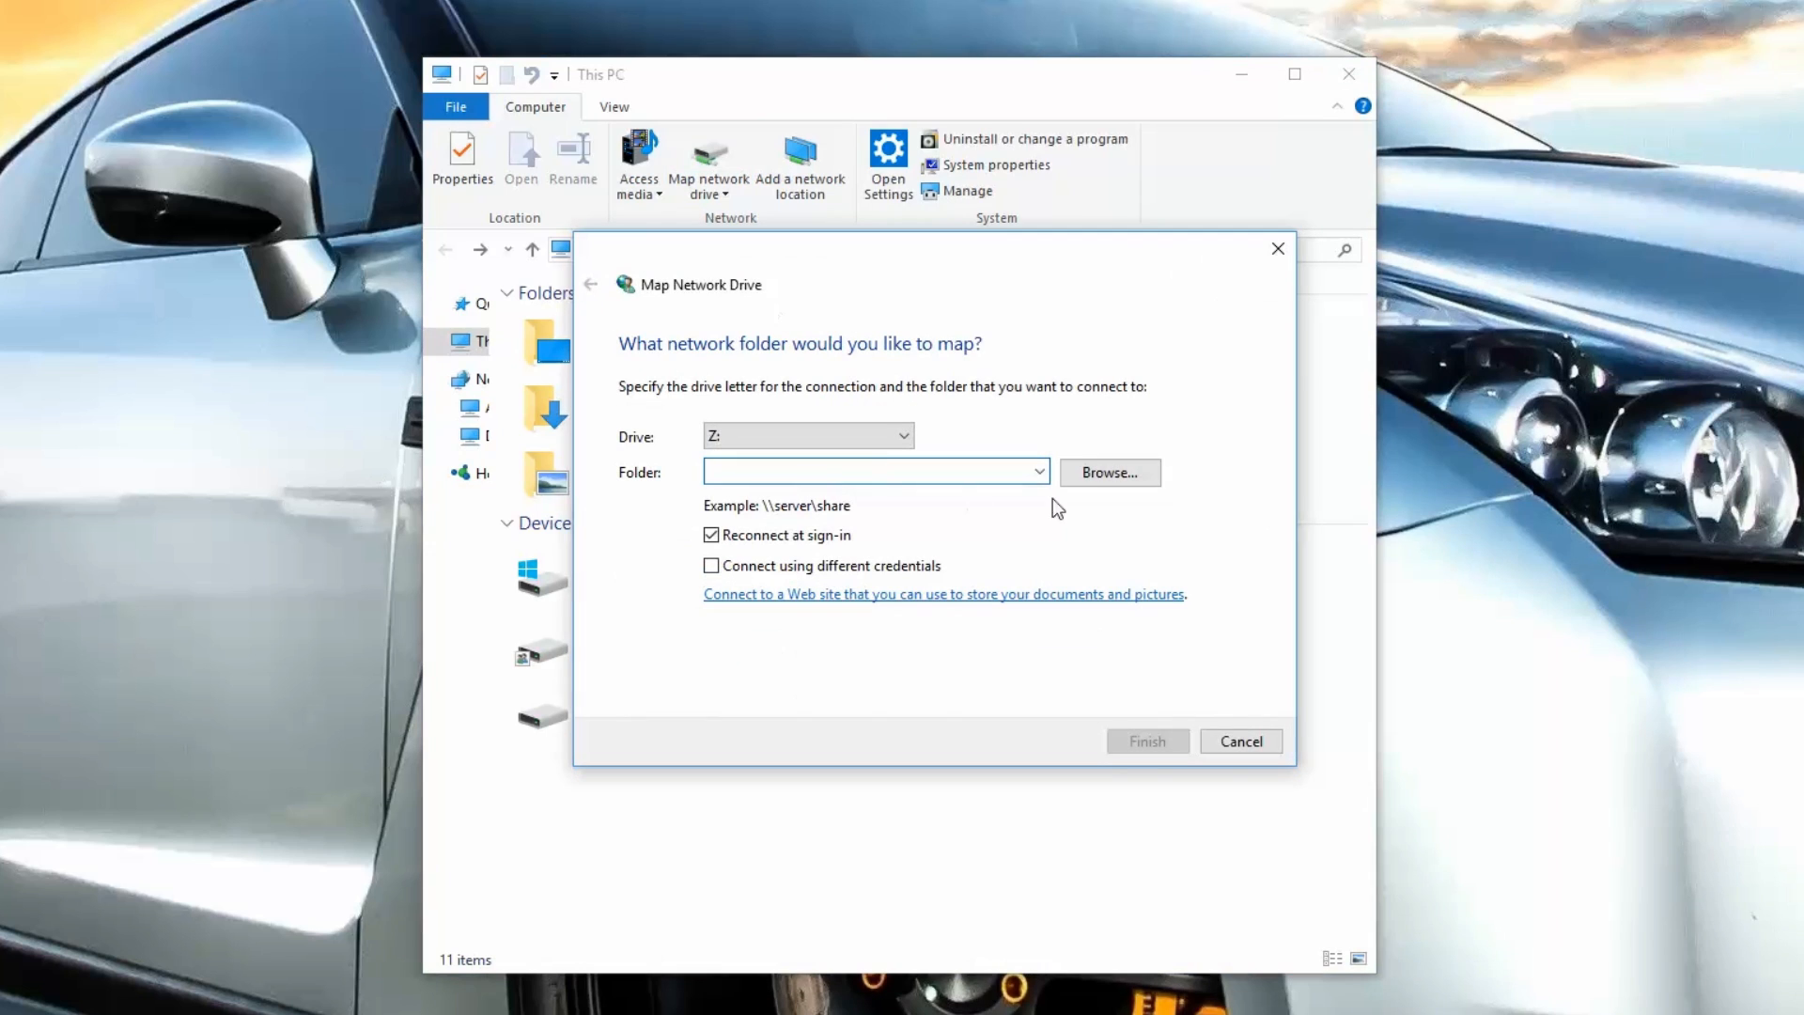
pyautogui.click(1107, 471)
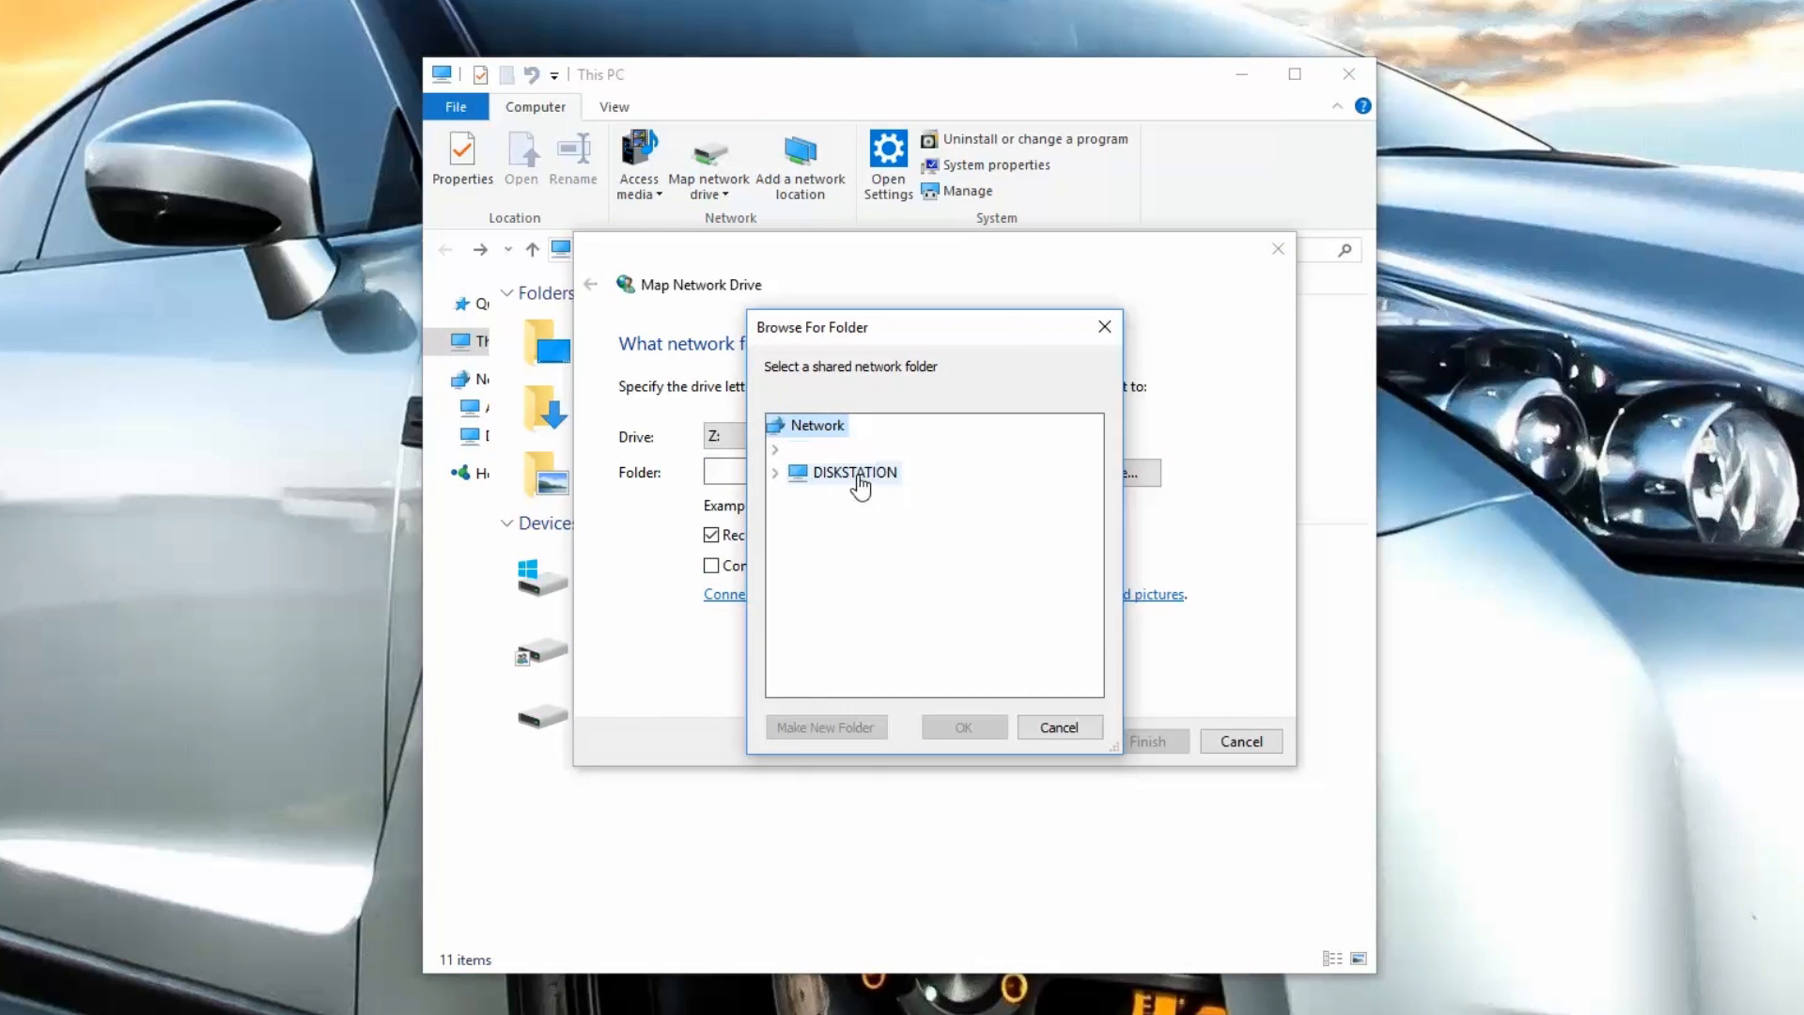
pyautogui.click(775, 471)
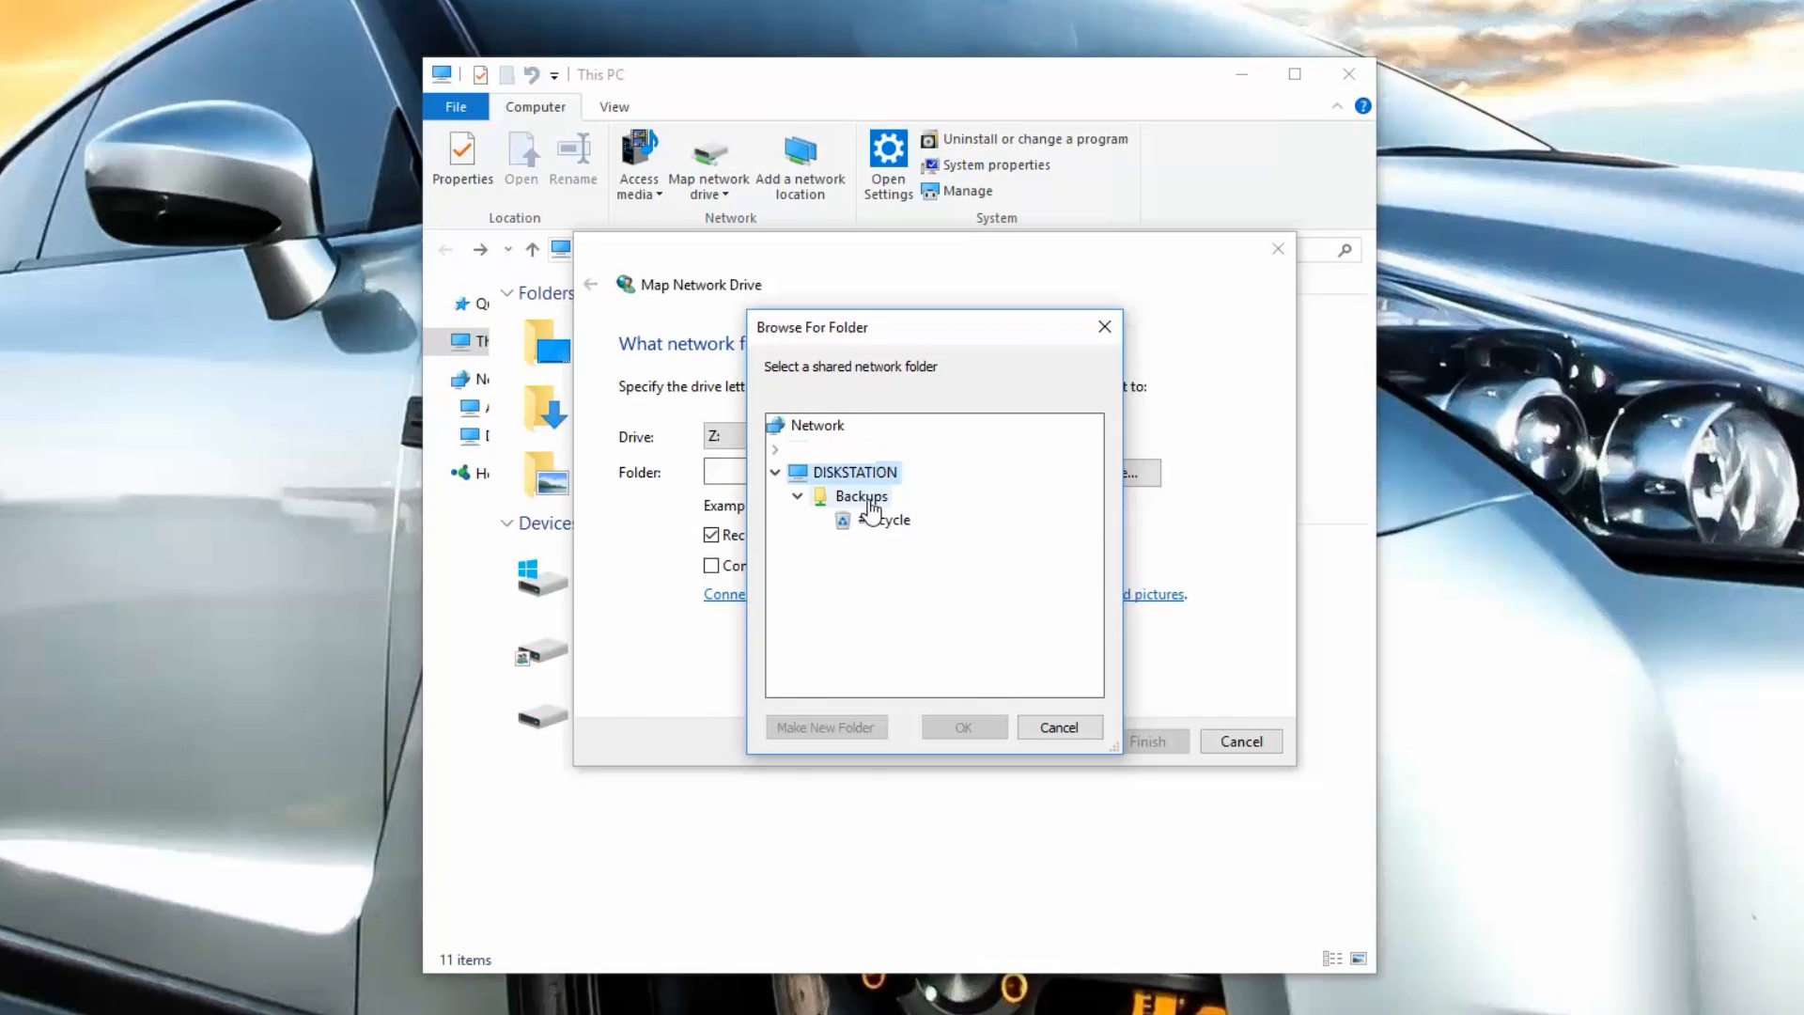
pyautogui.click(963, 726)
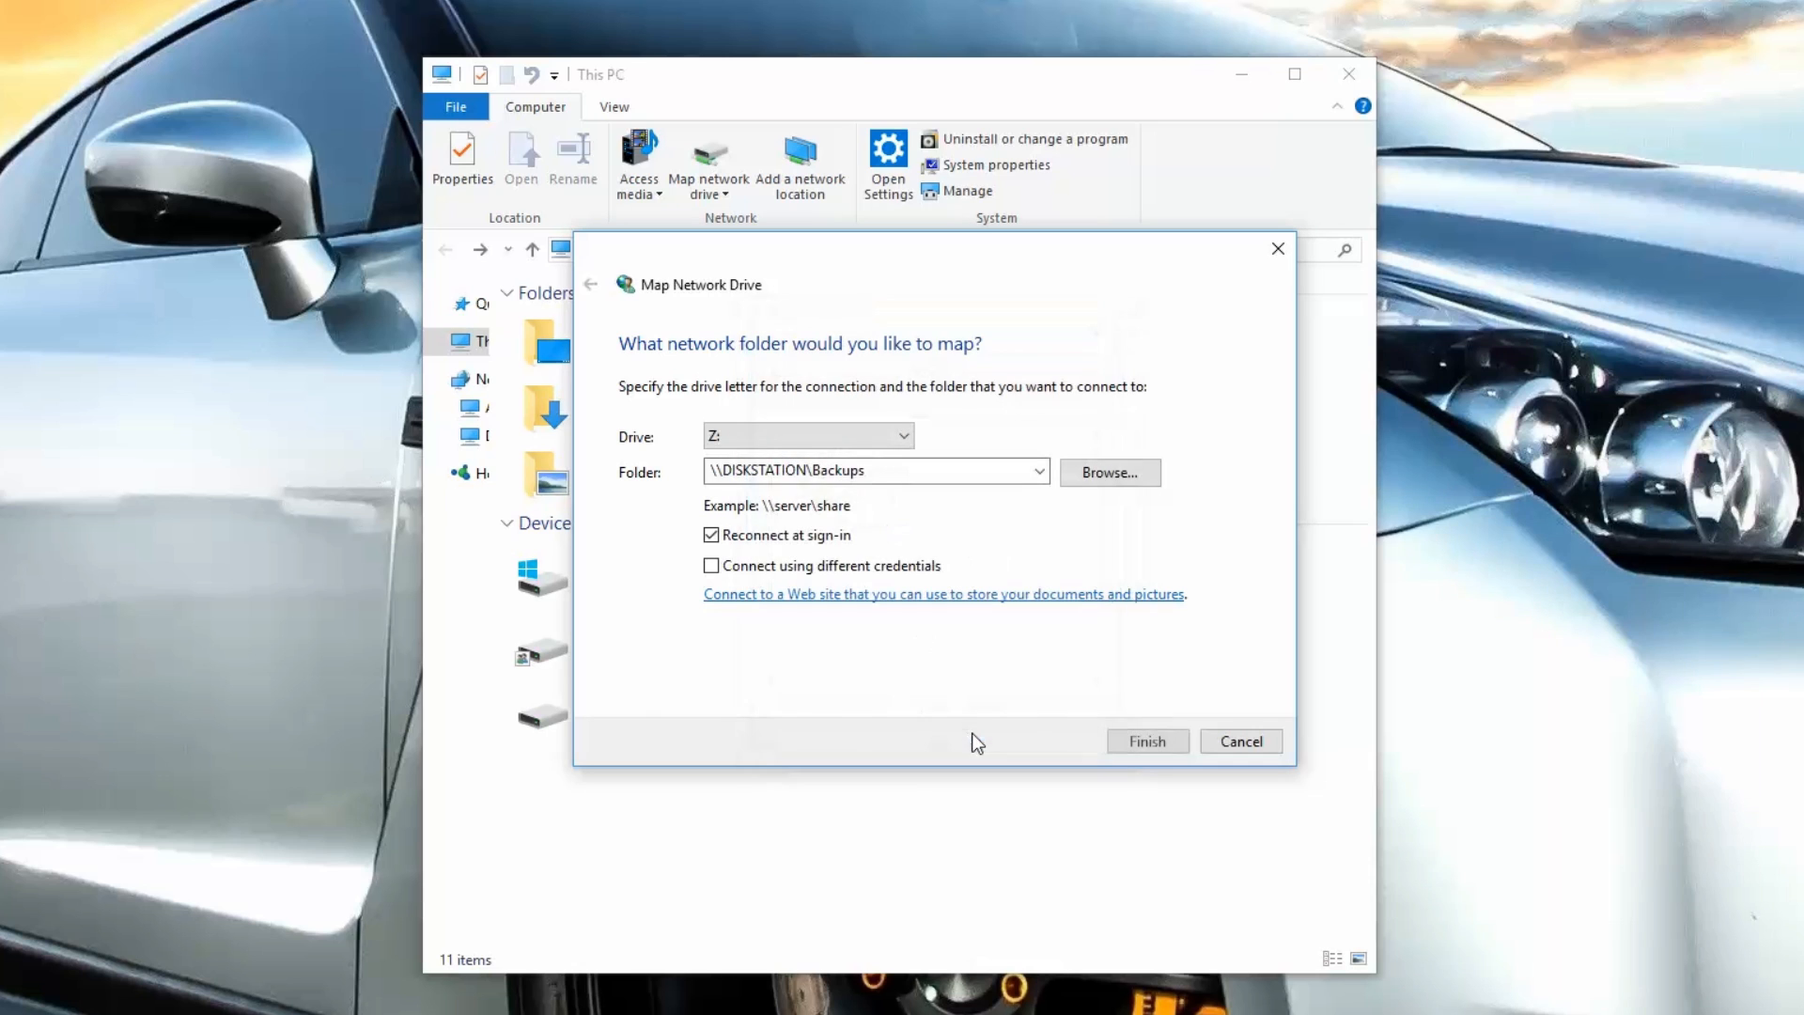
pyautogui.click(1146, 740)
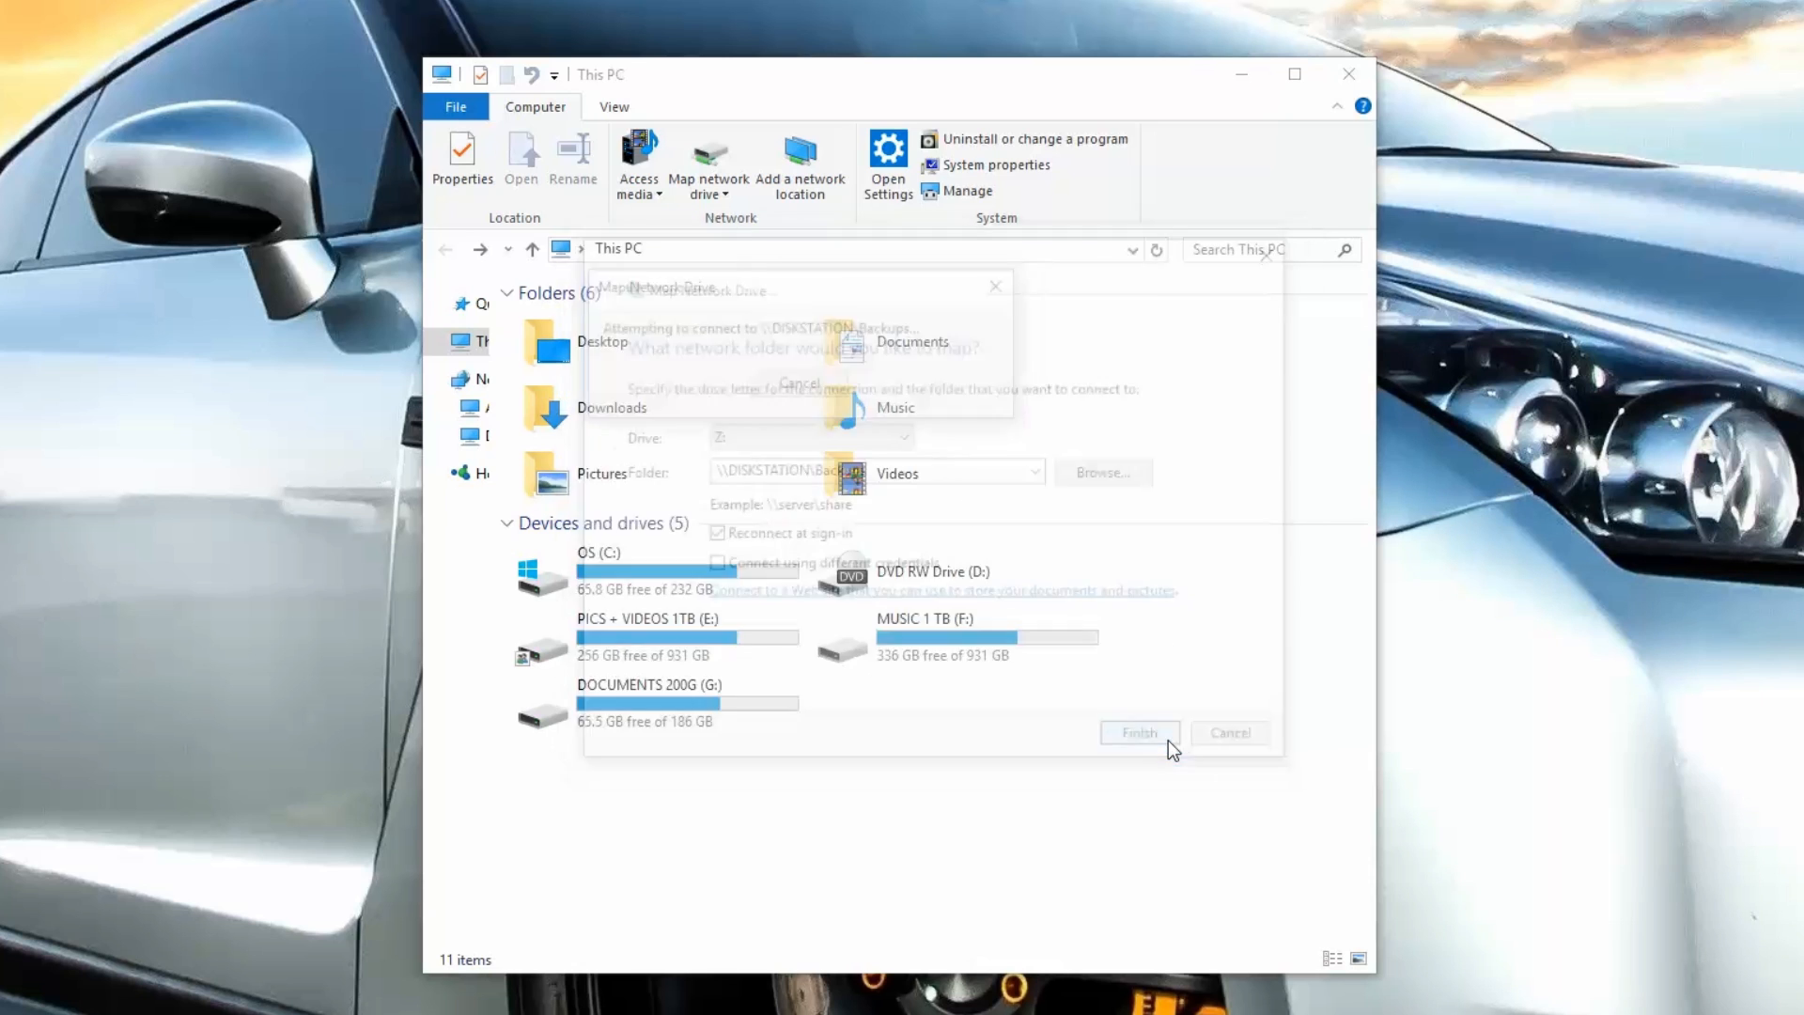
pyautogui.click(1137, 733)
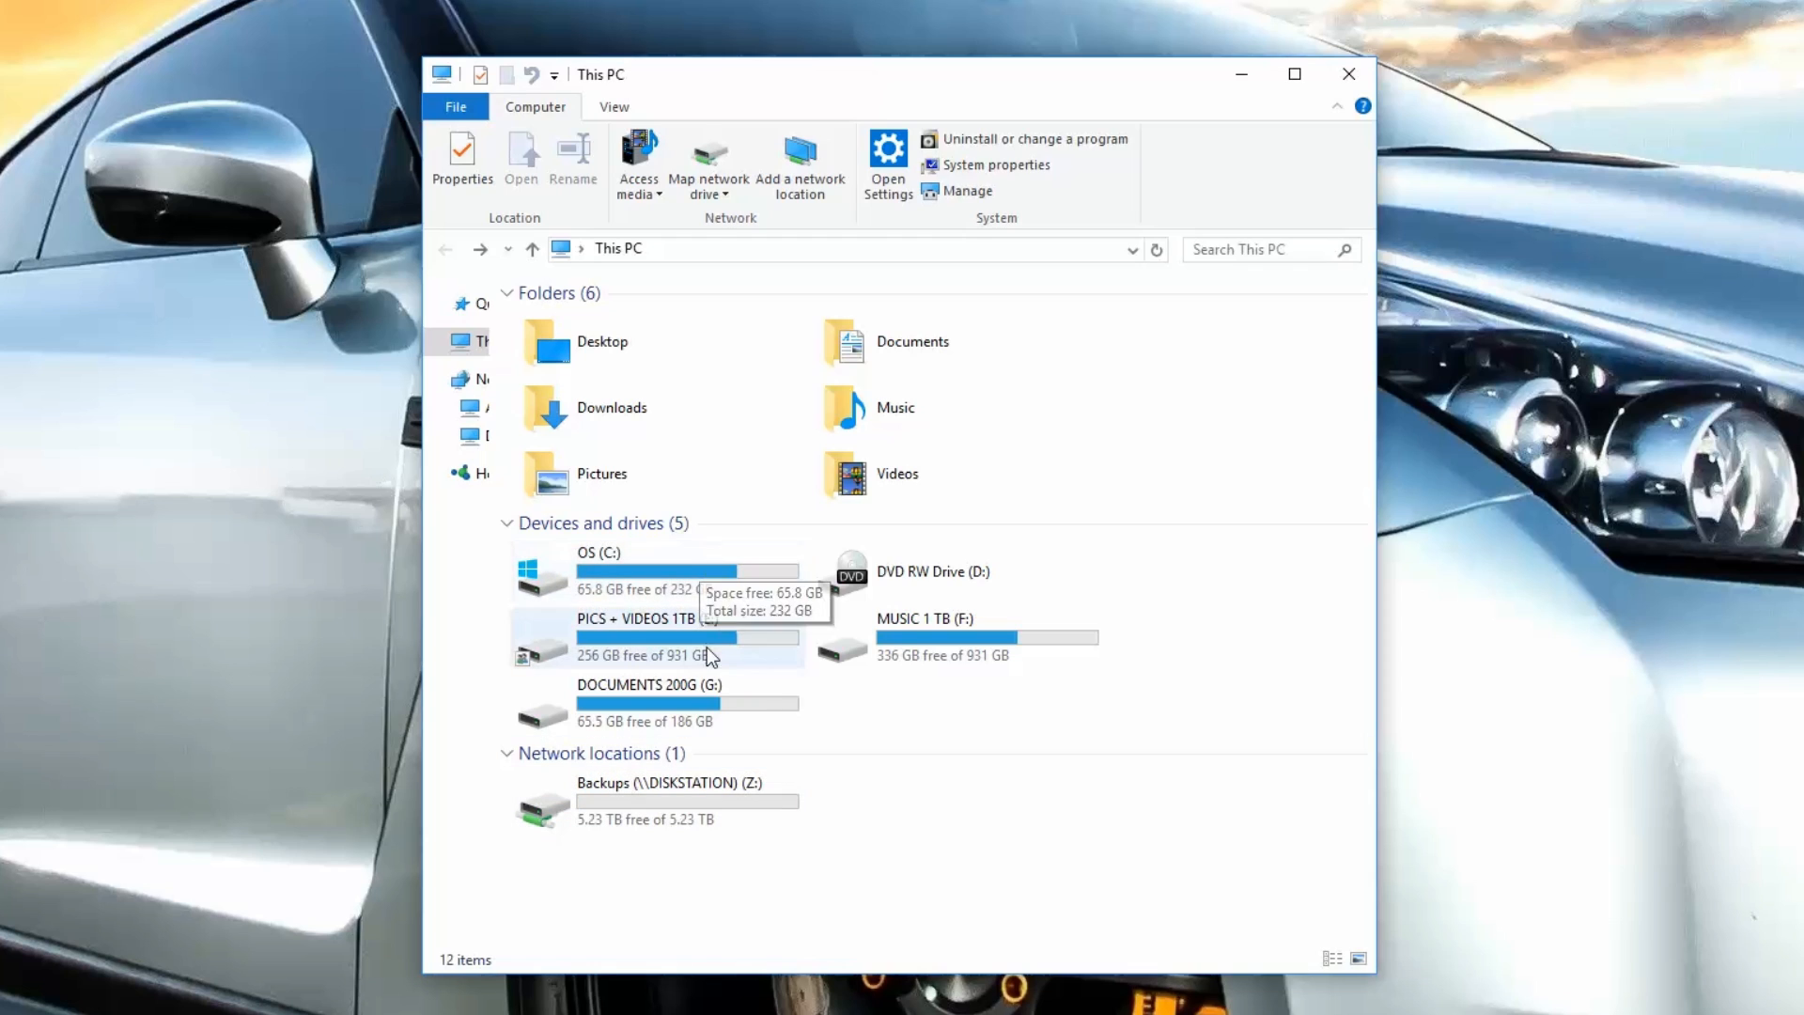
pyautogui.moveTo(790, 805)
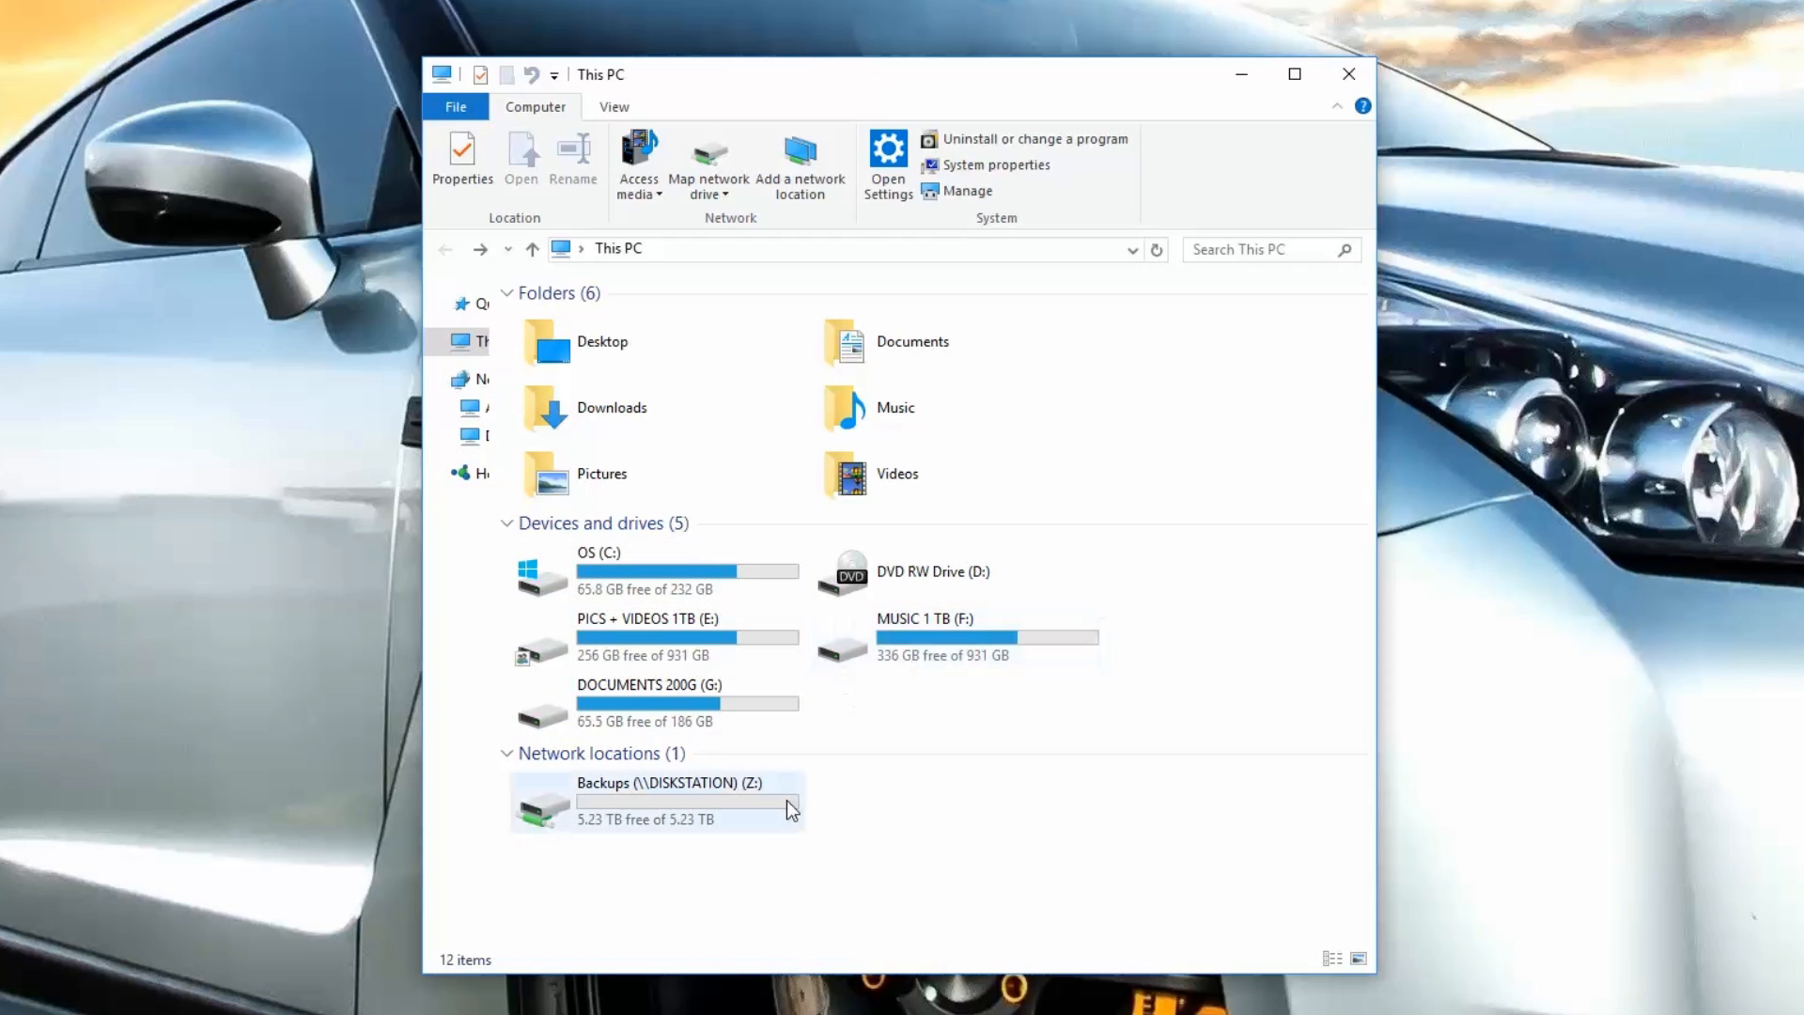
# Step: Open Backups (\\DISKSTATION) (Z:) and view the uploaded wheel settings JPEG
pyautogui.doubleClick(655, 799)
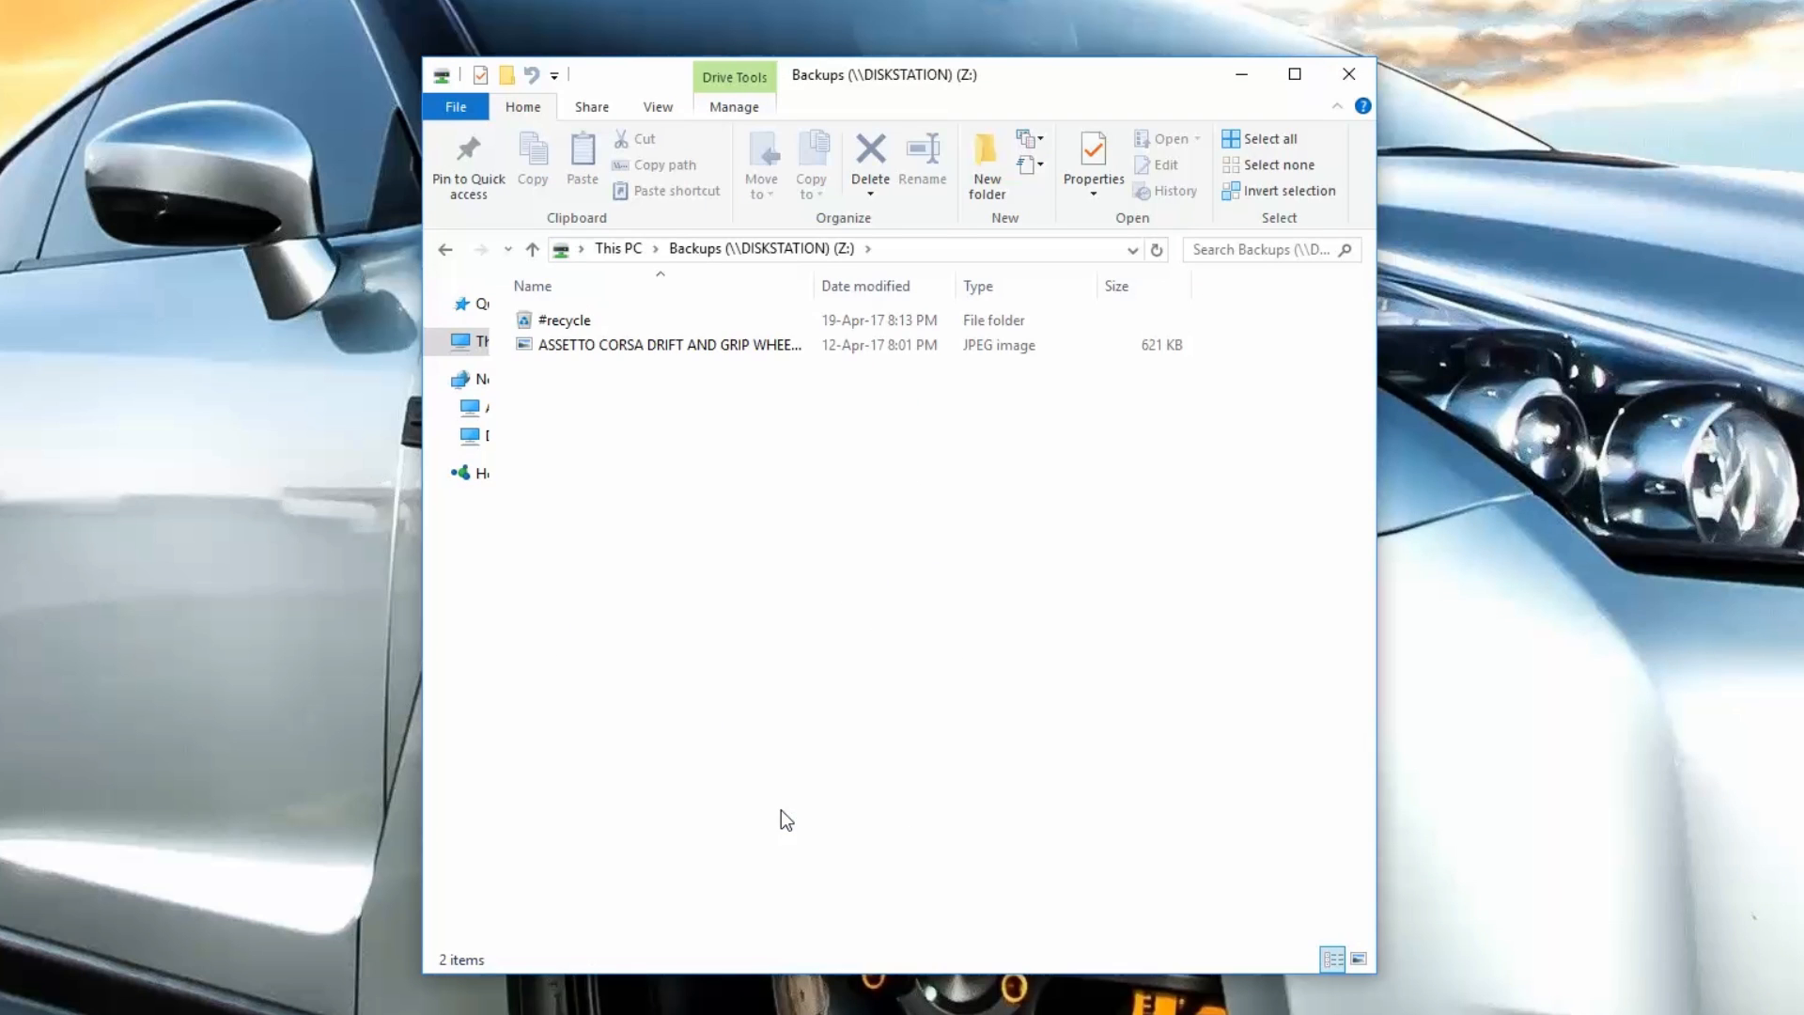
pyautogui.doubleClick(670, 344)
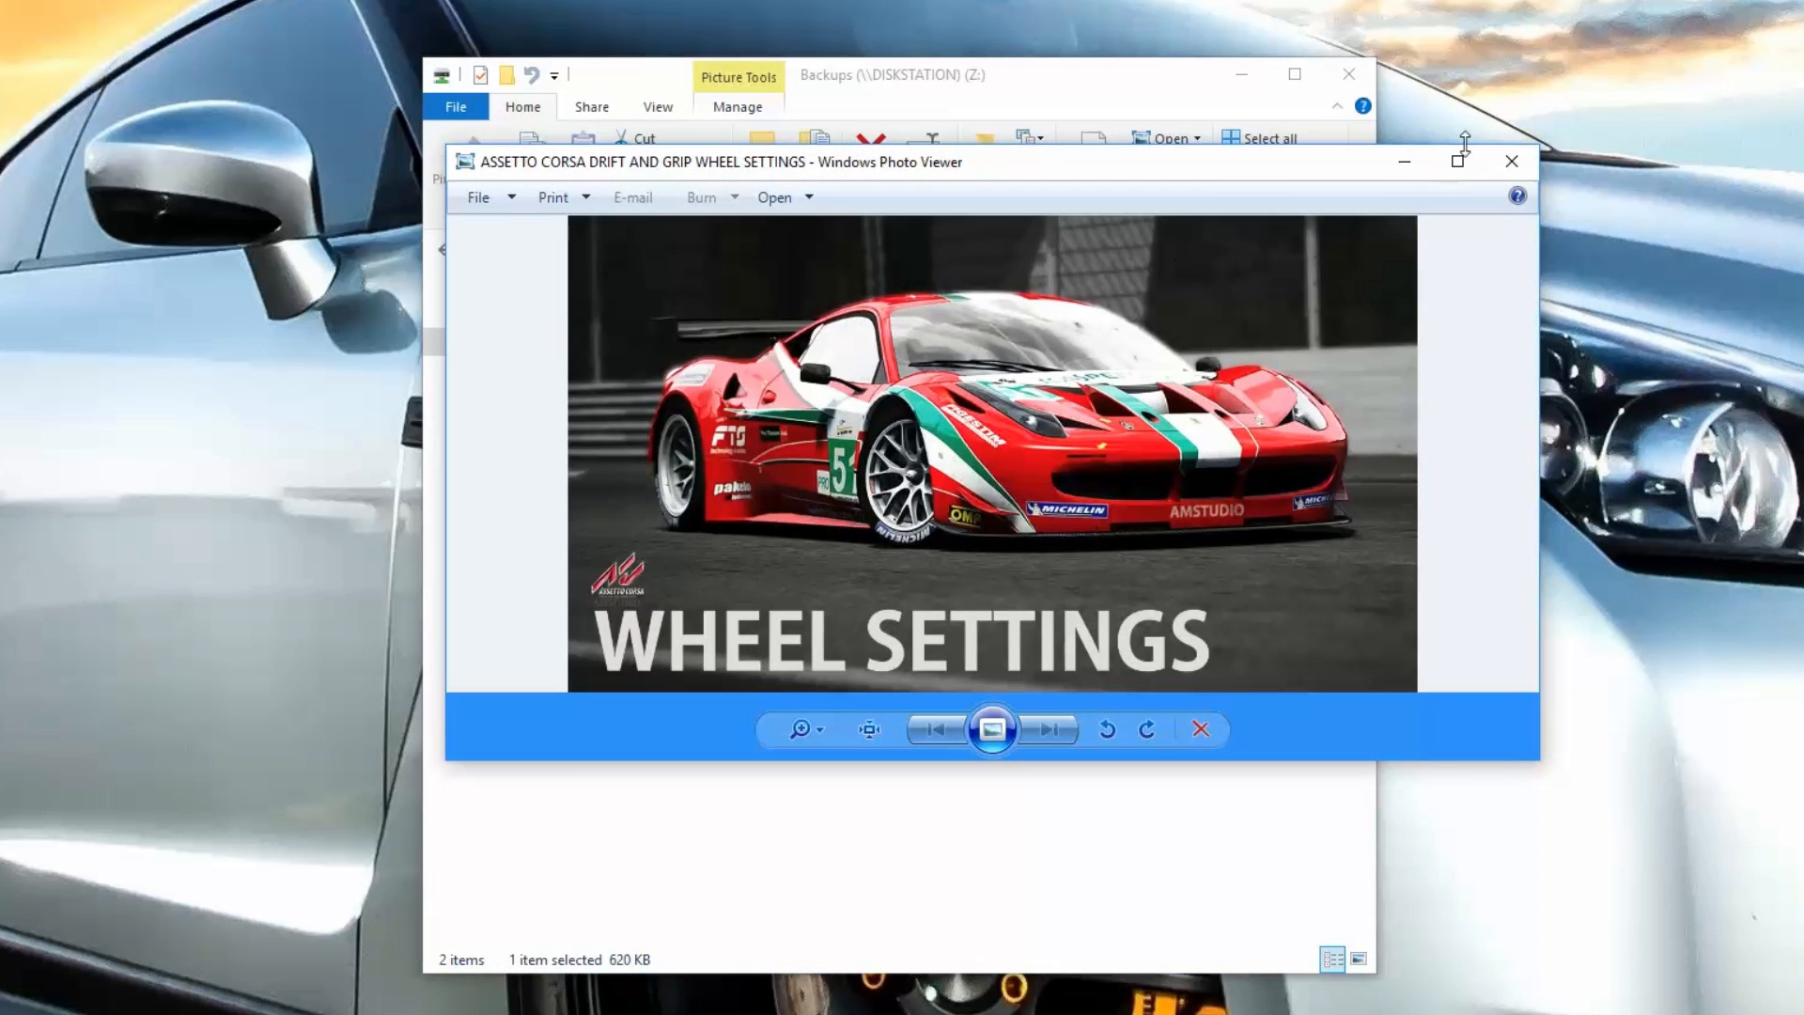
pyautogui.click(1510, 161)
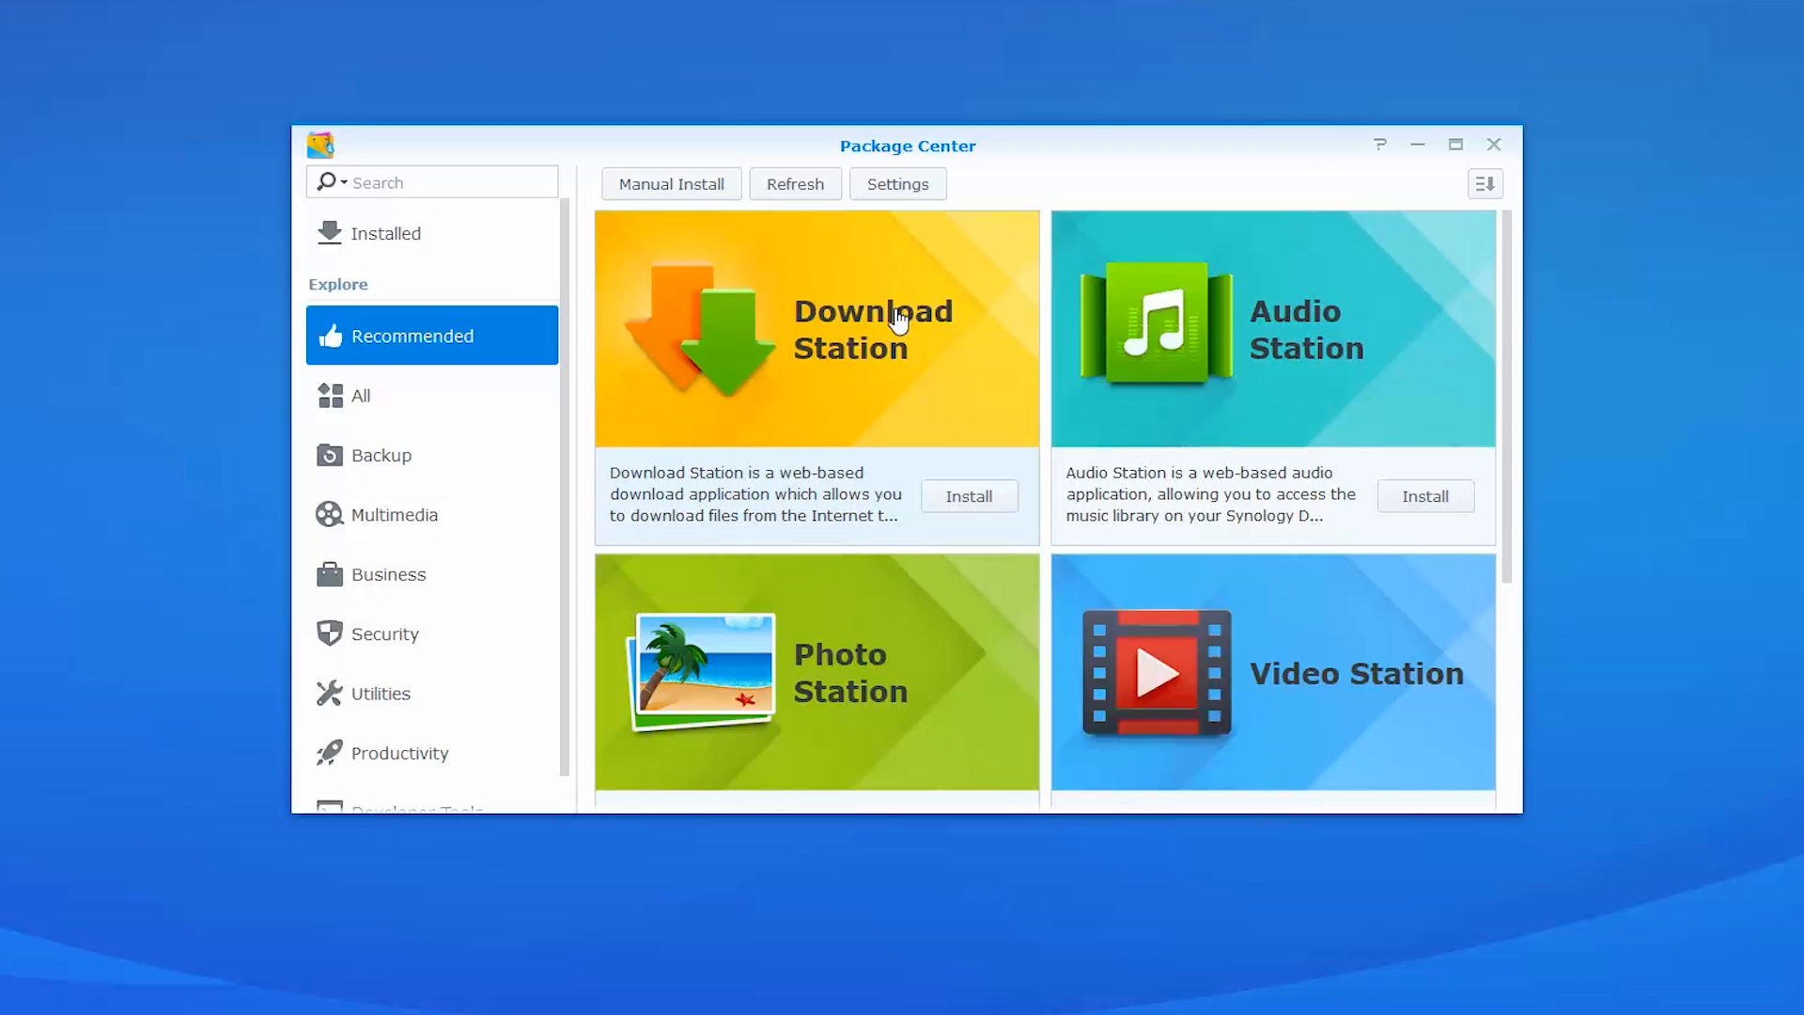
pyautogui.moveTo(918, 404)
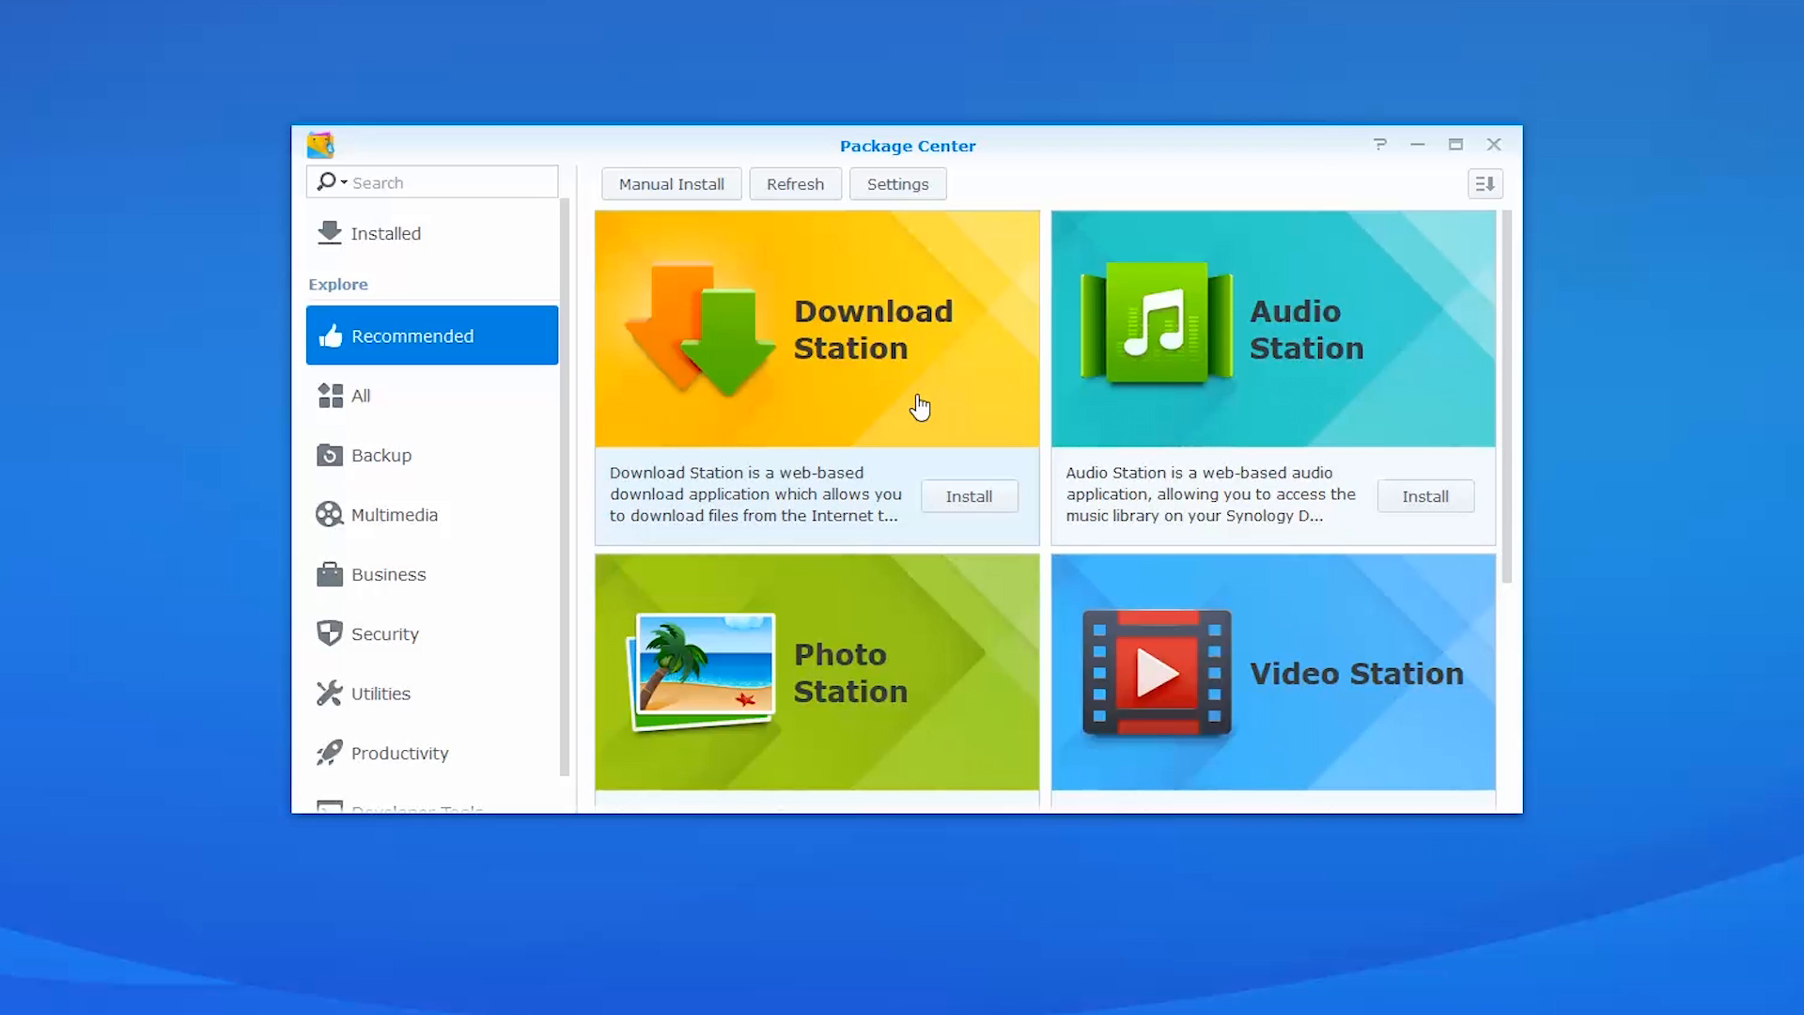
pyautogui.moveTo(1388, 380)
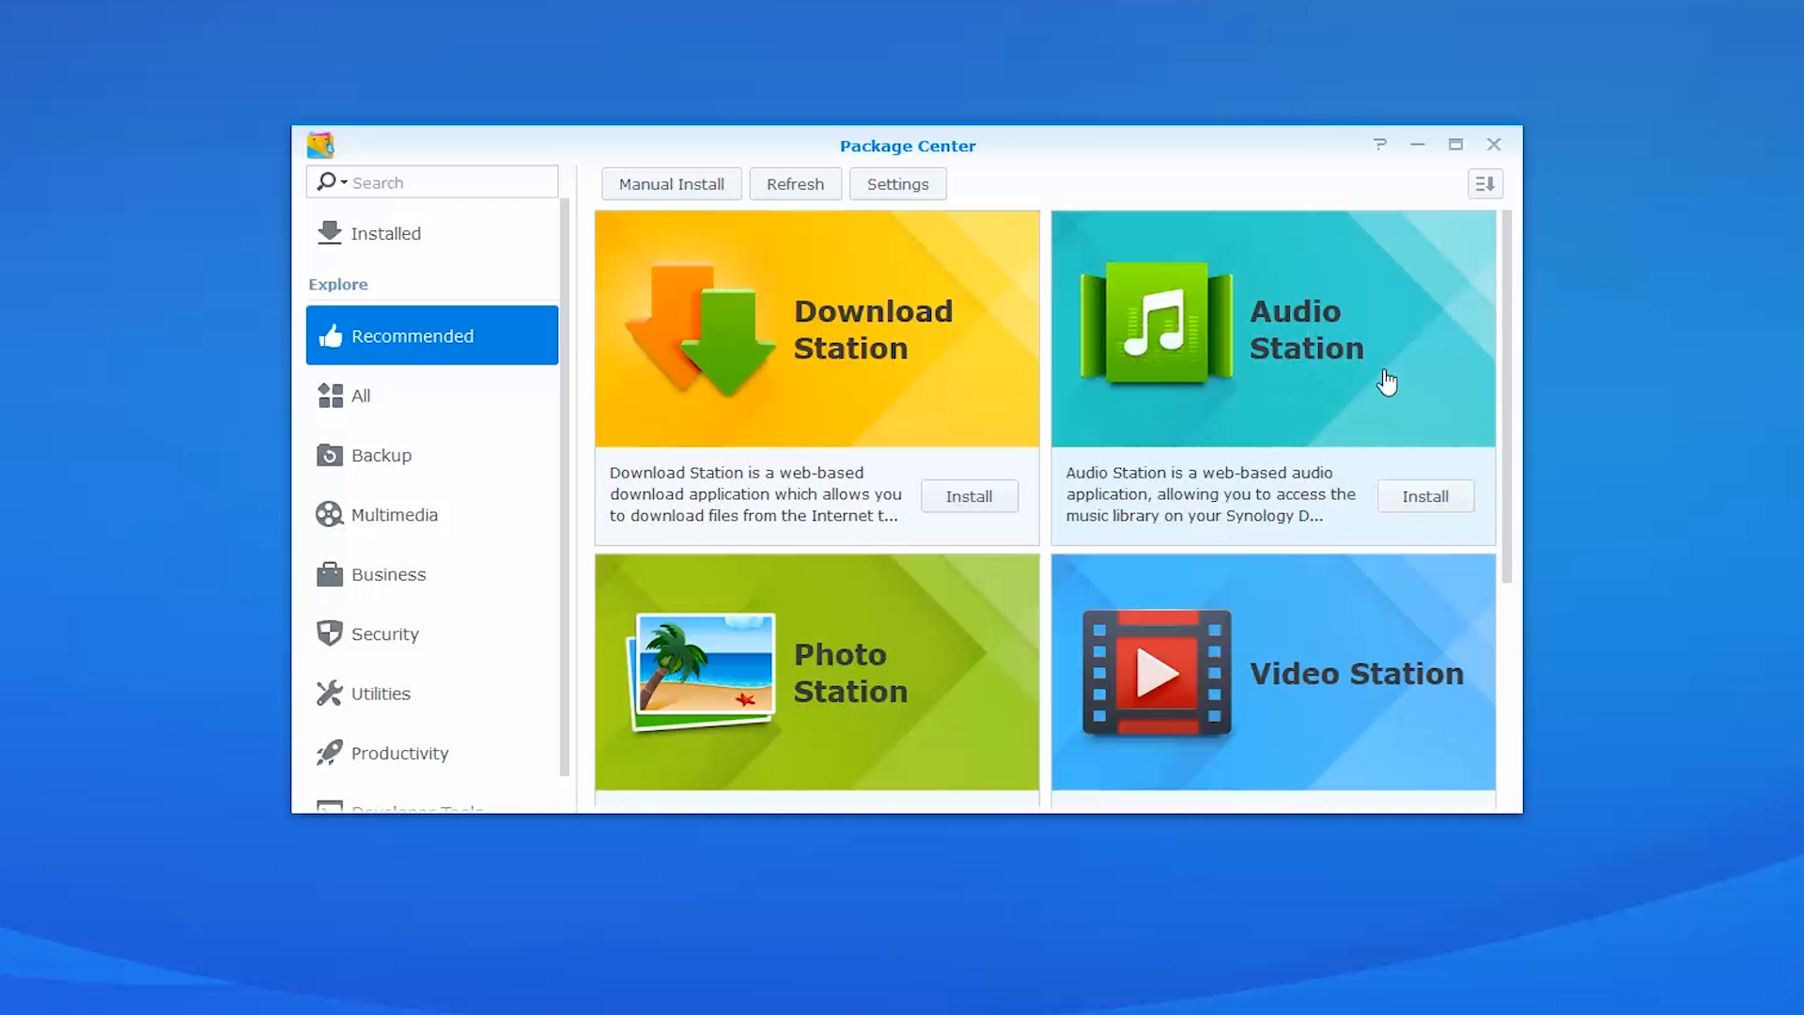
pyautogui.moveTo(1409, 390)
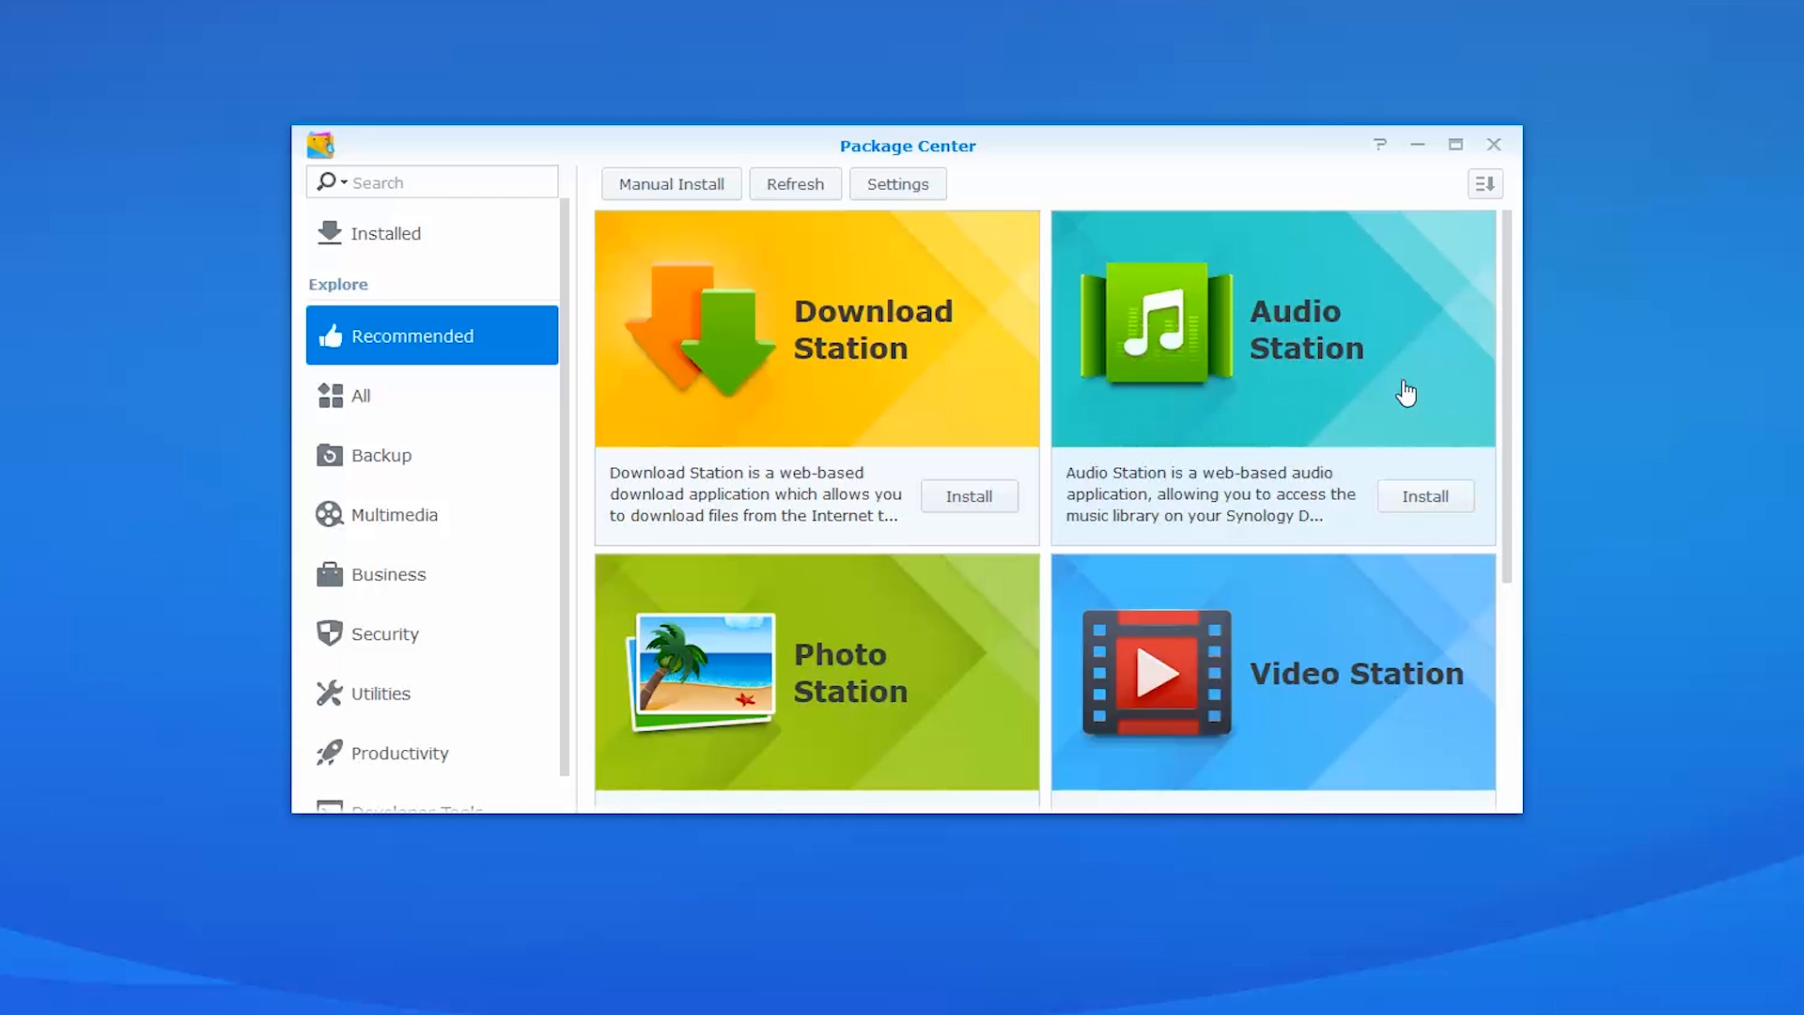
# Step: Scroll the recommended packages to Media Server, Cloud Station, Note Station and Surveillance Station
pyautogui.scroll(-3)
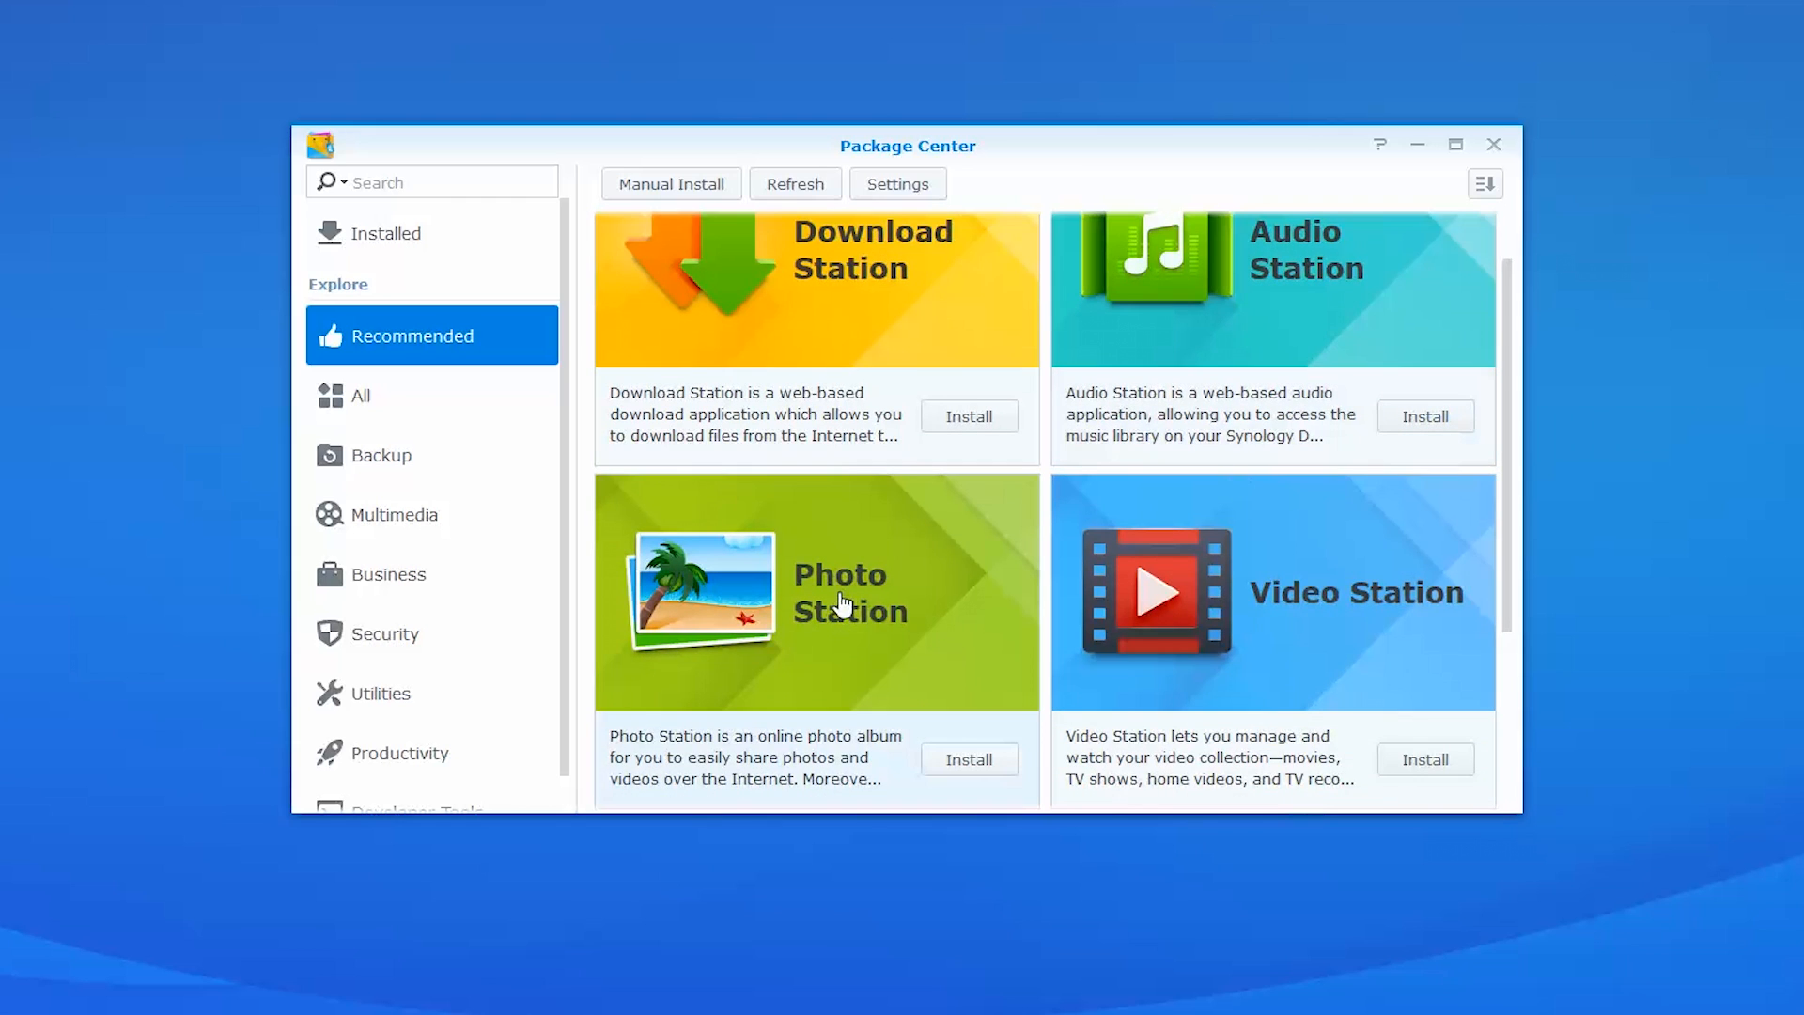
pyautogui.scroll(-3)
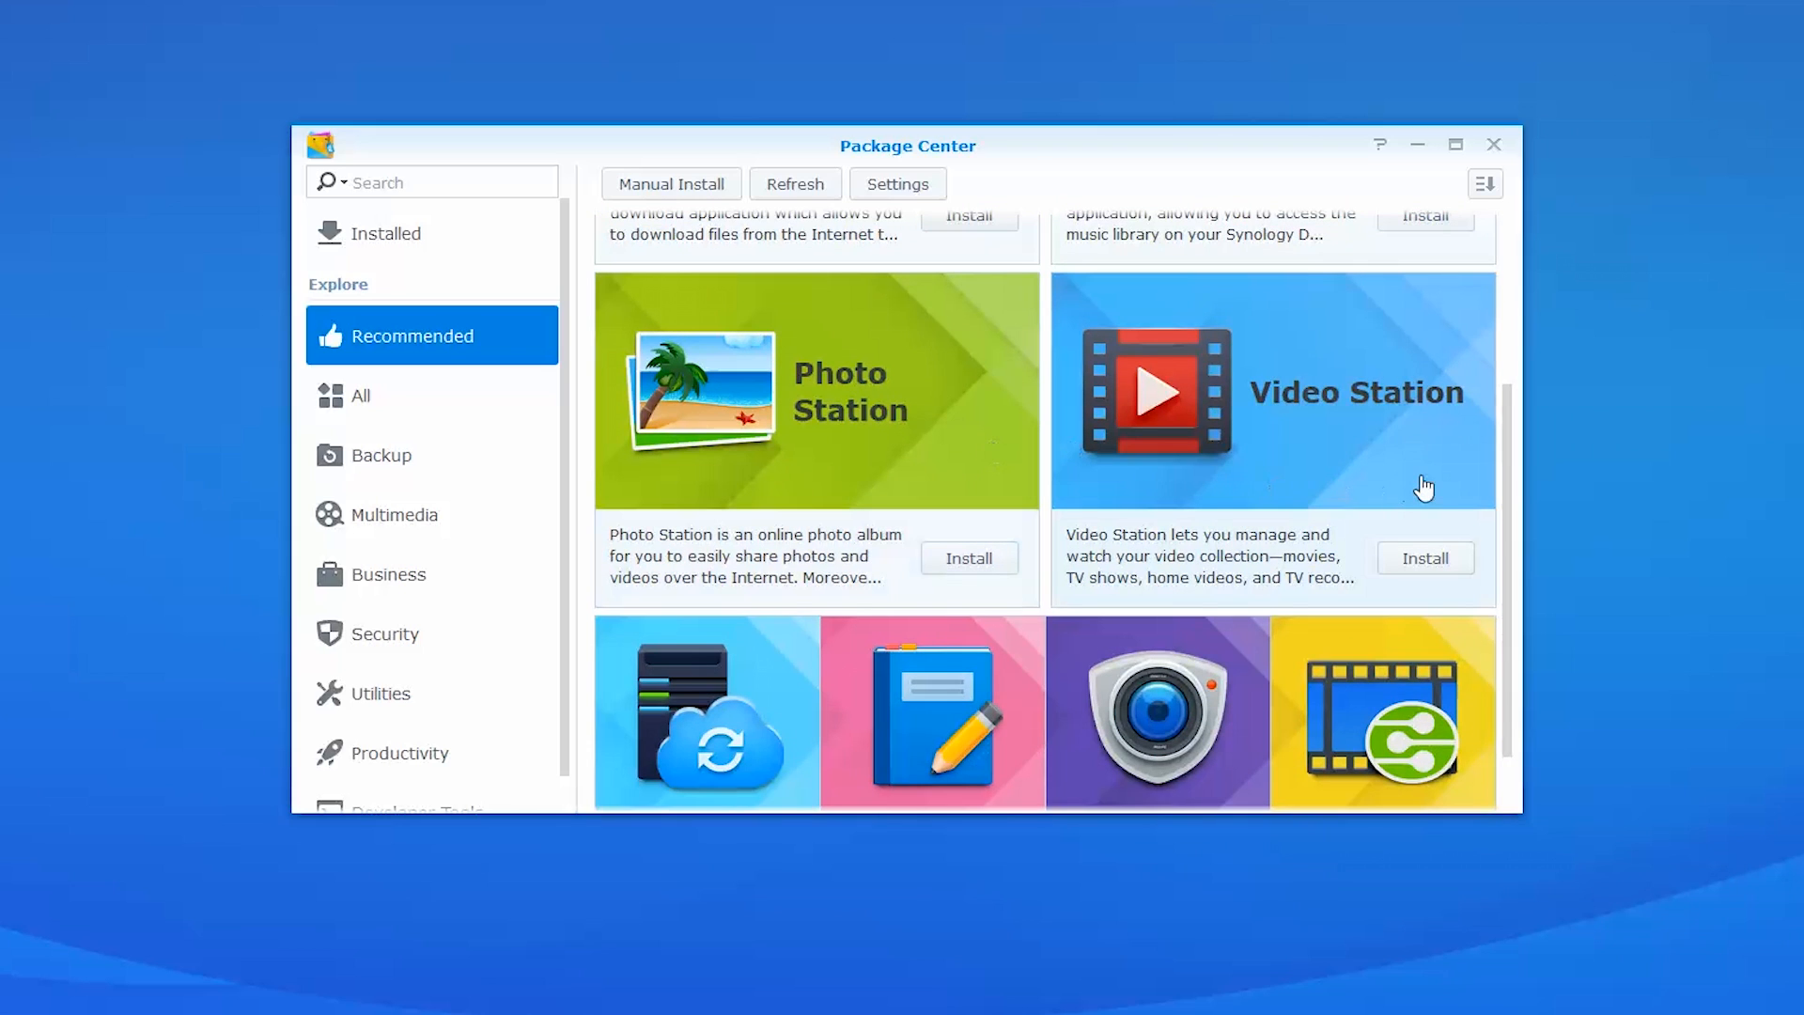
pyautogui.moveTo(1450, 458)
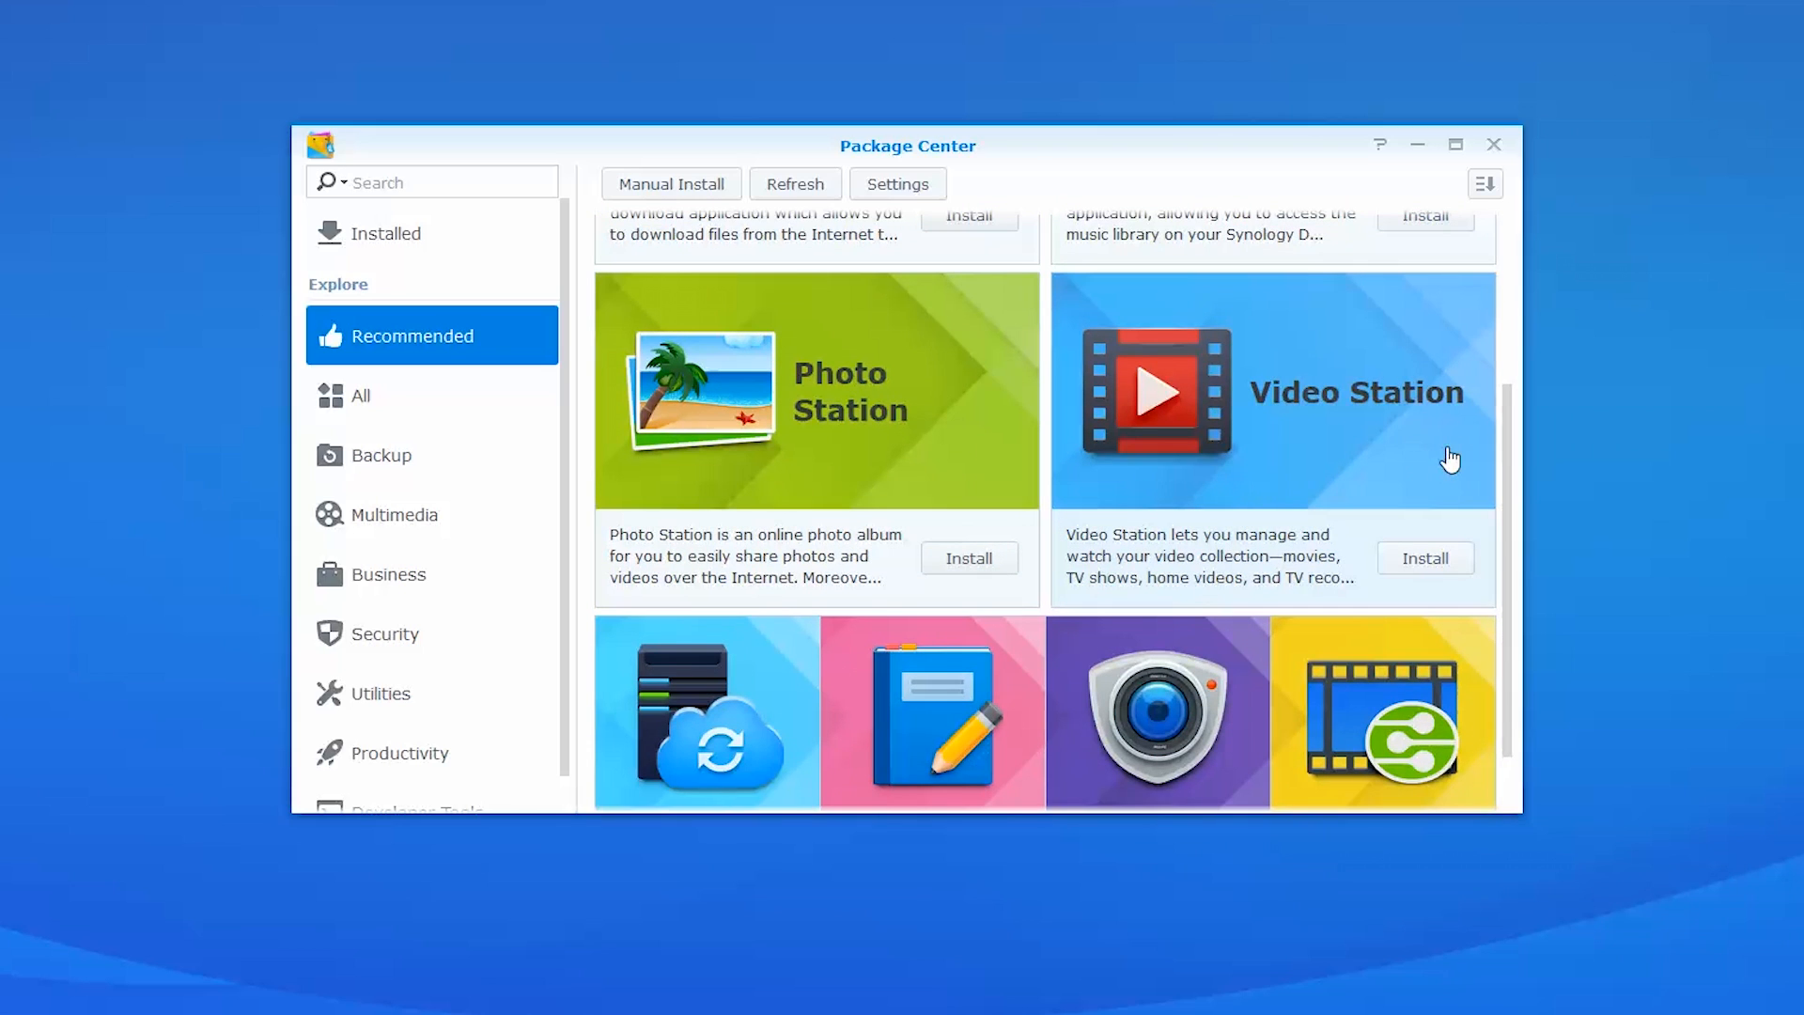
pyautogui.scroll(-3)
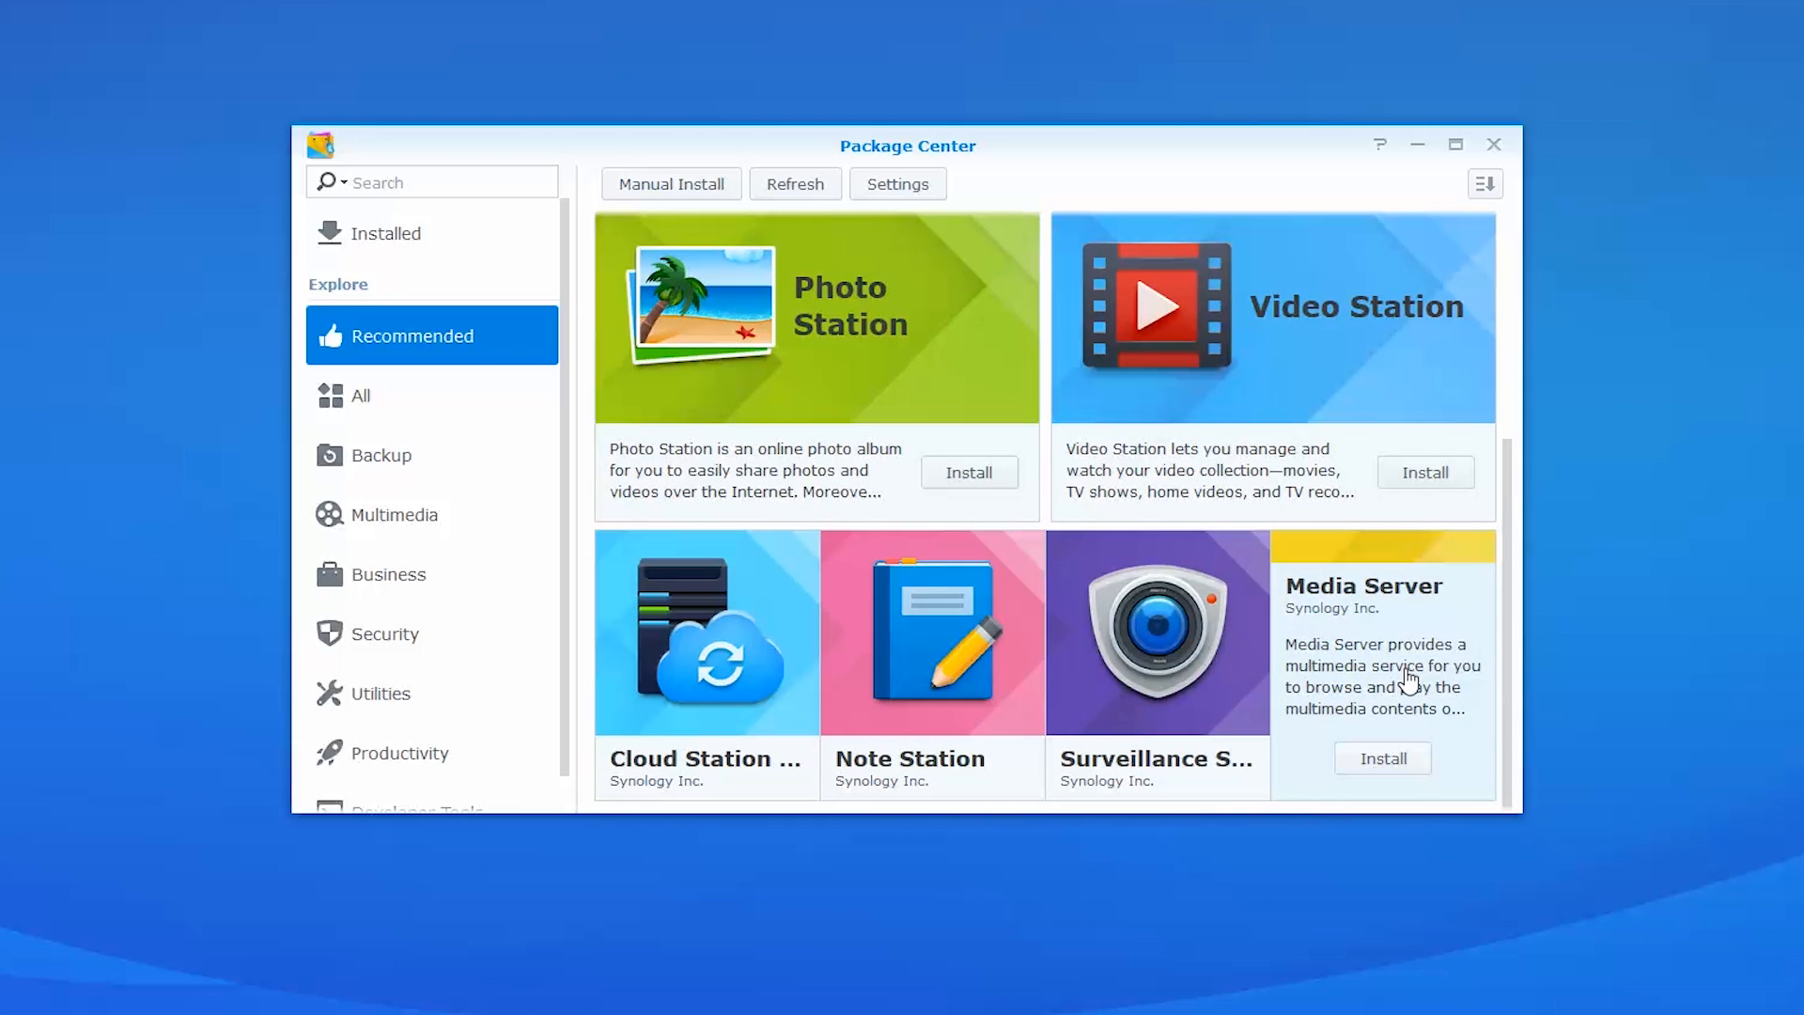
pyautogui.moveTo(1478, 694)
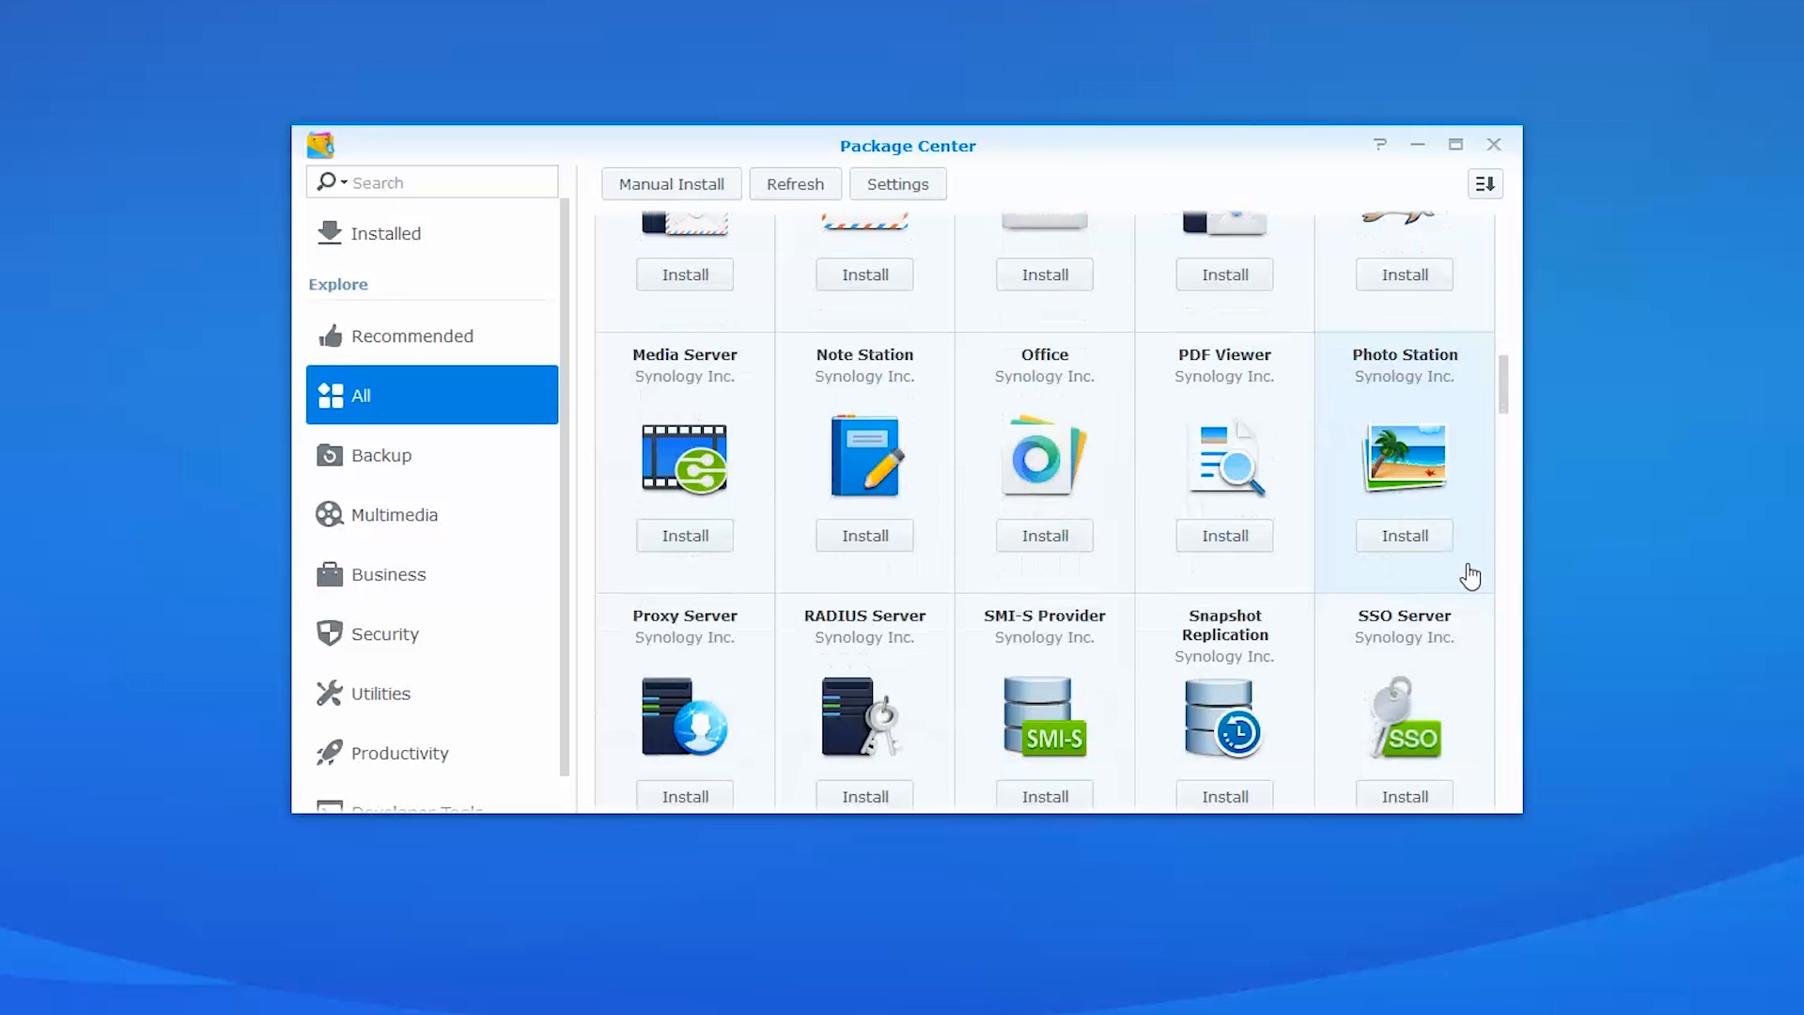
# Step: Scroll the full package list, then filter to Backup packages like Hyper Backup
pyautogui.scroll(-3)
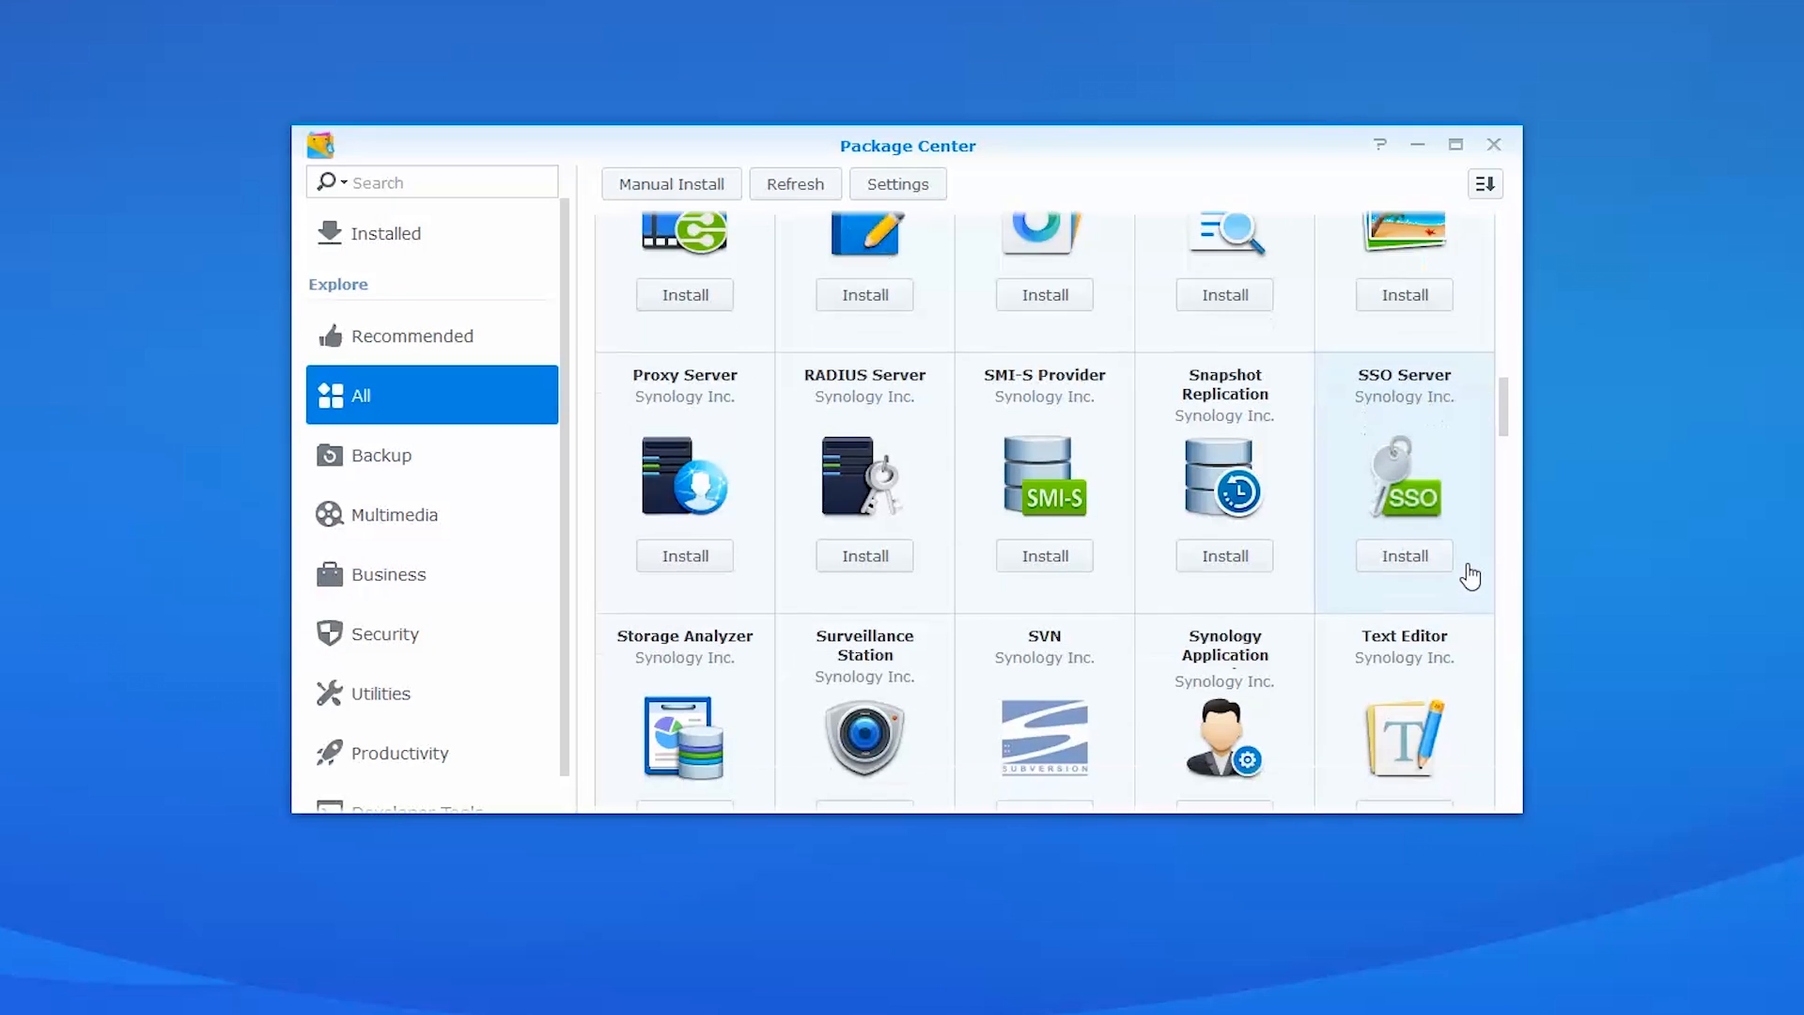
pyautogui.scroll(-3)
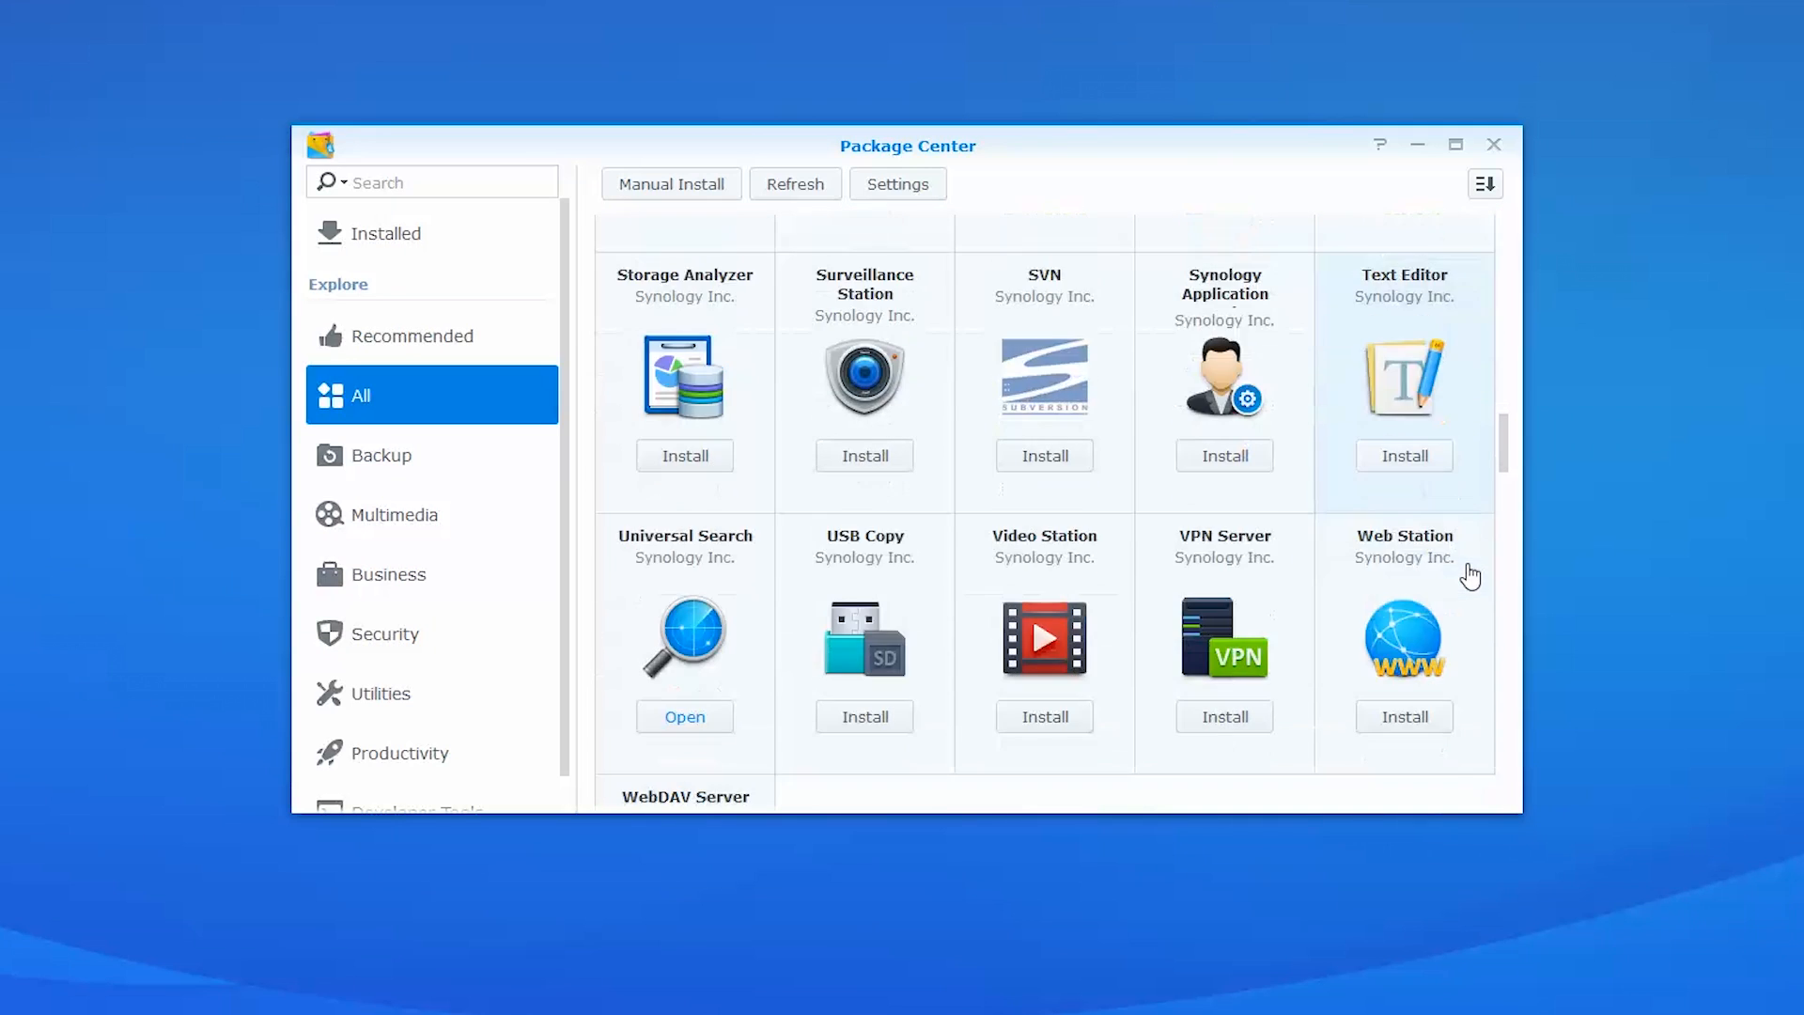
pyautogui.scroll(-3)
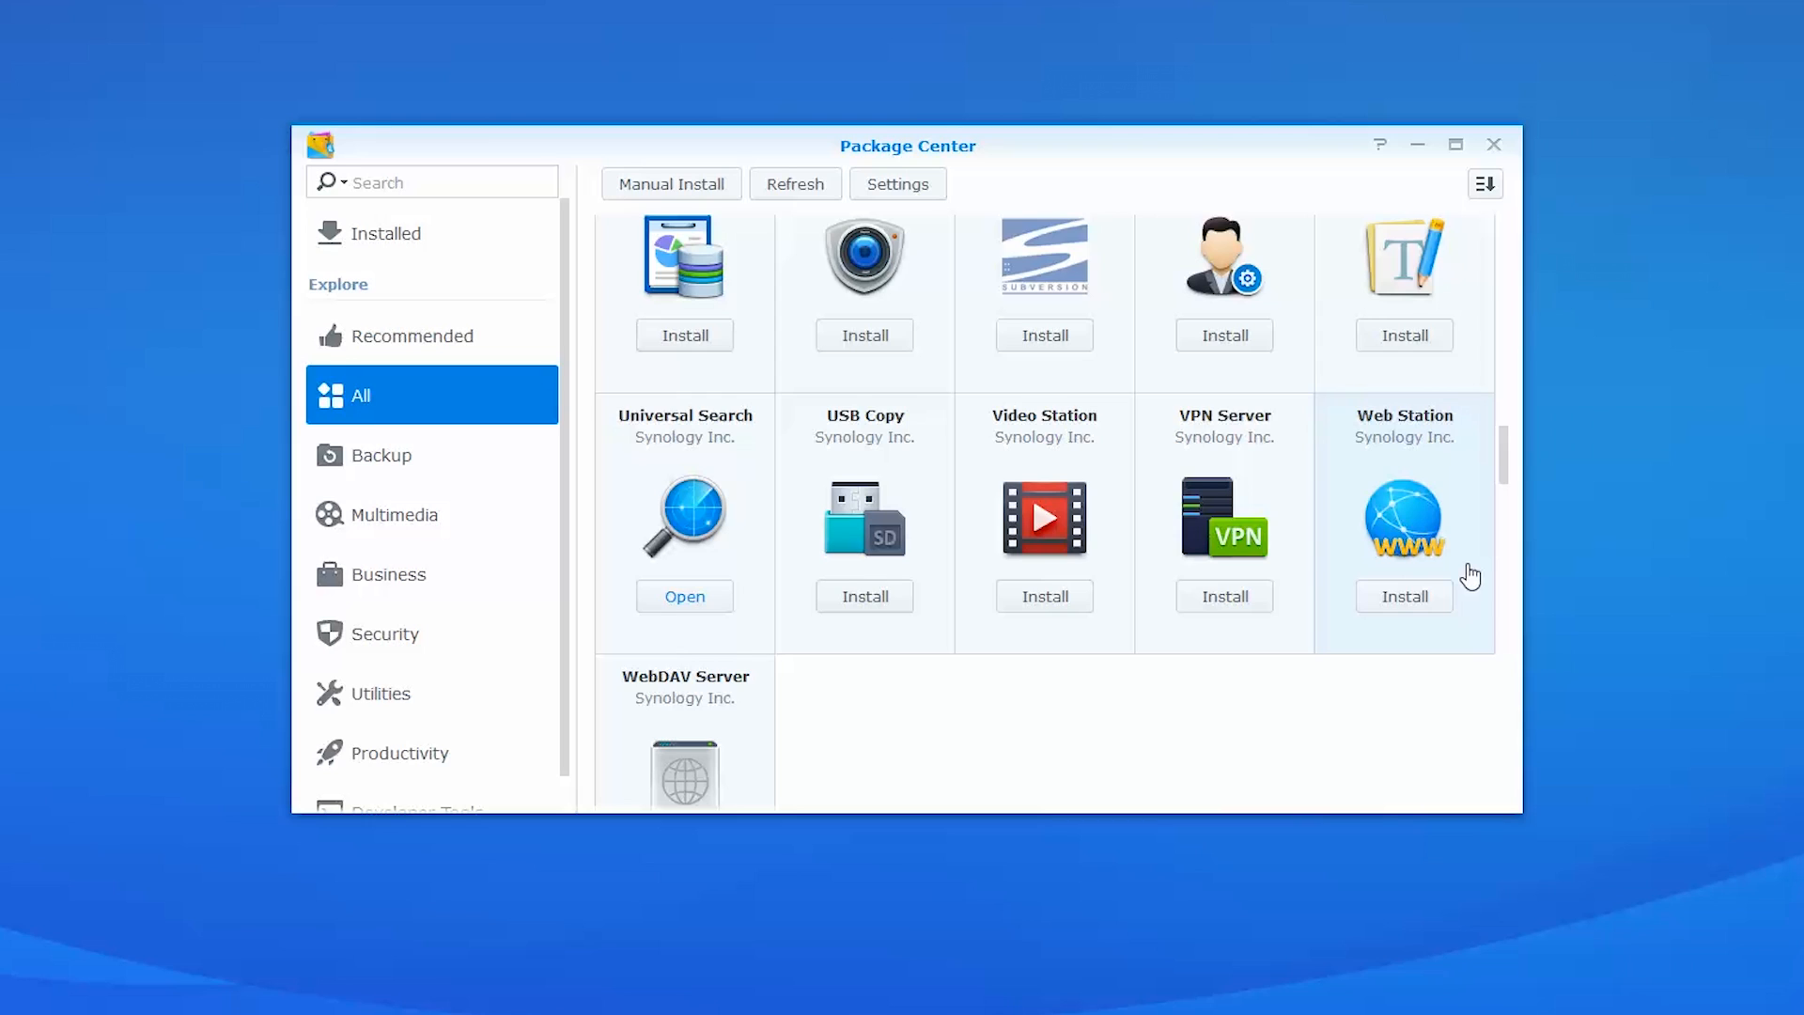
pyautogui.click(379, 455)
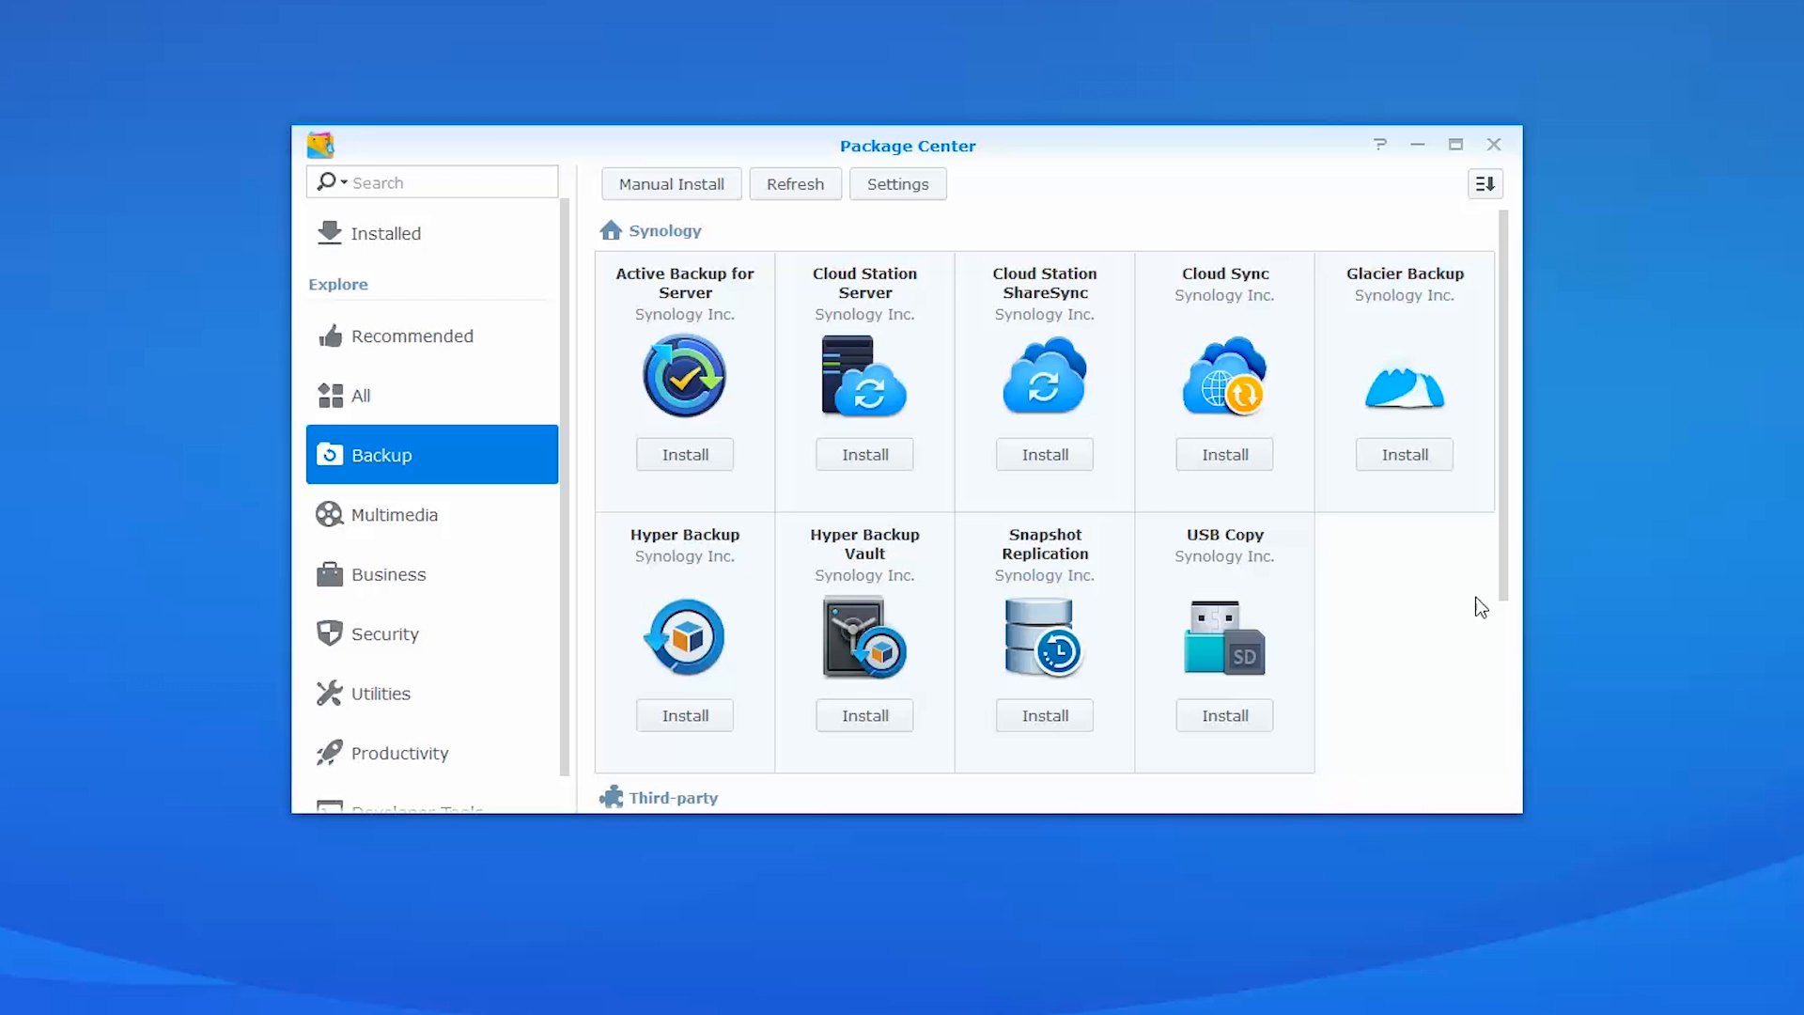
pyautogui.moveTo(201, 551)
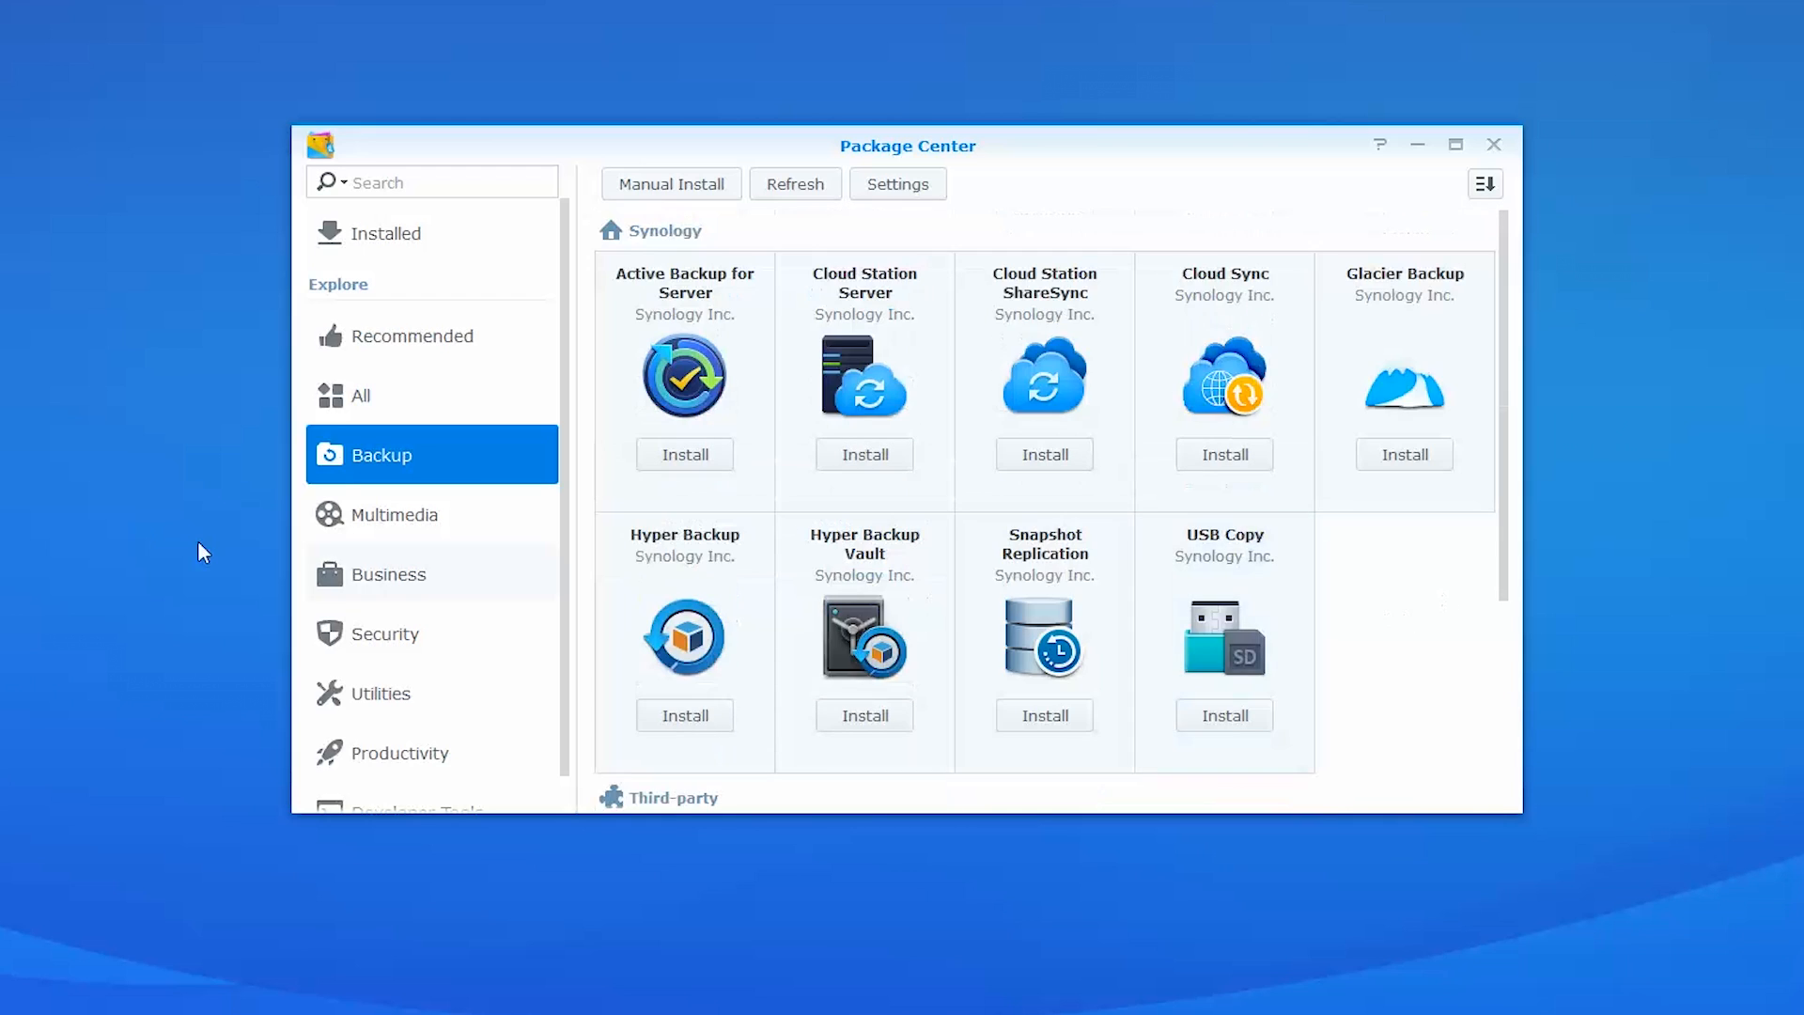
# Step: List Business packages and scroll to third-party ones like DokuWiki, Drupal, Magento, Spree
pyautogui.click(389, 574)
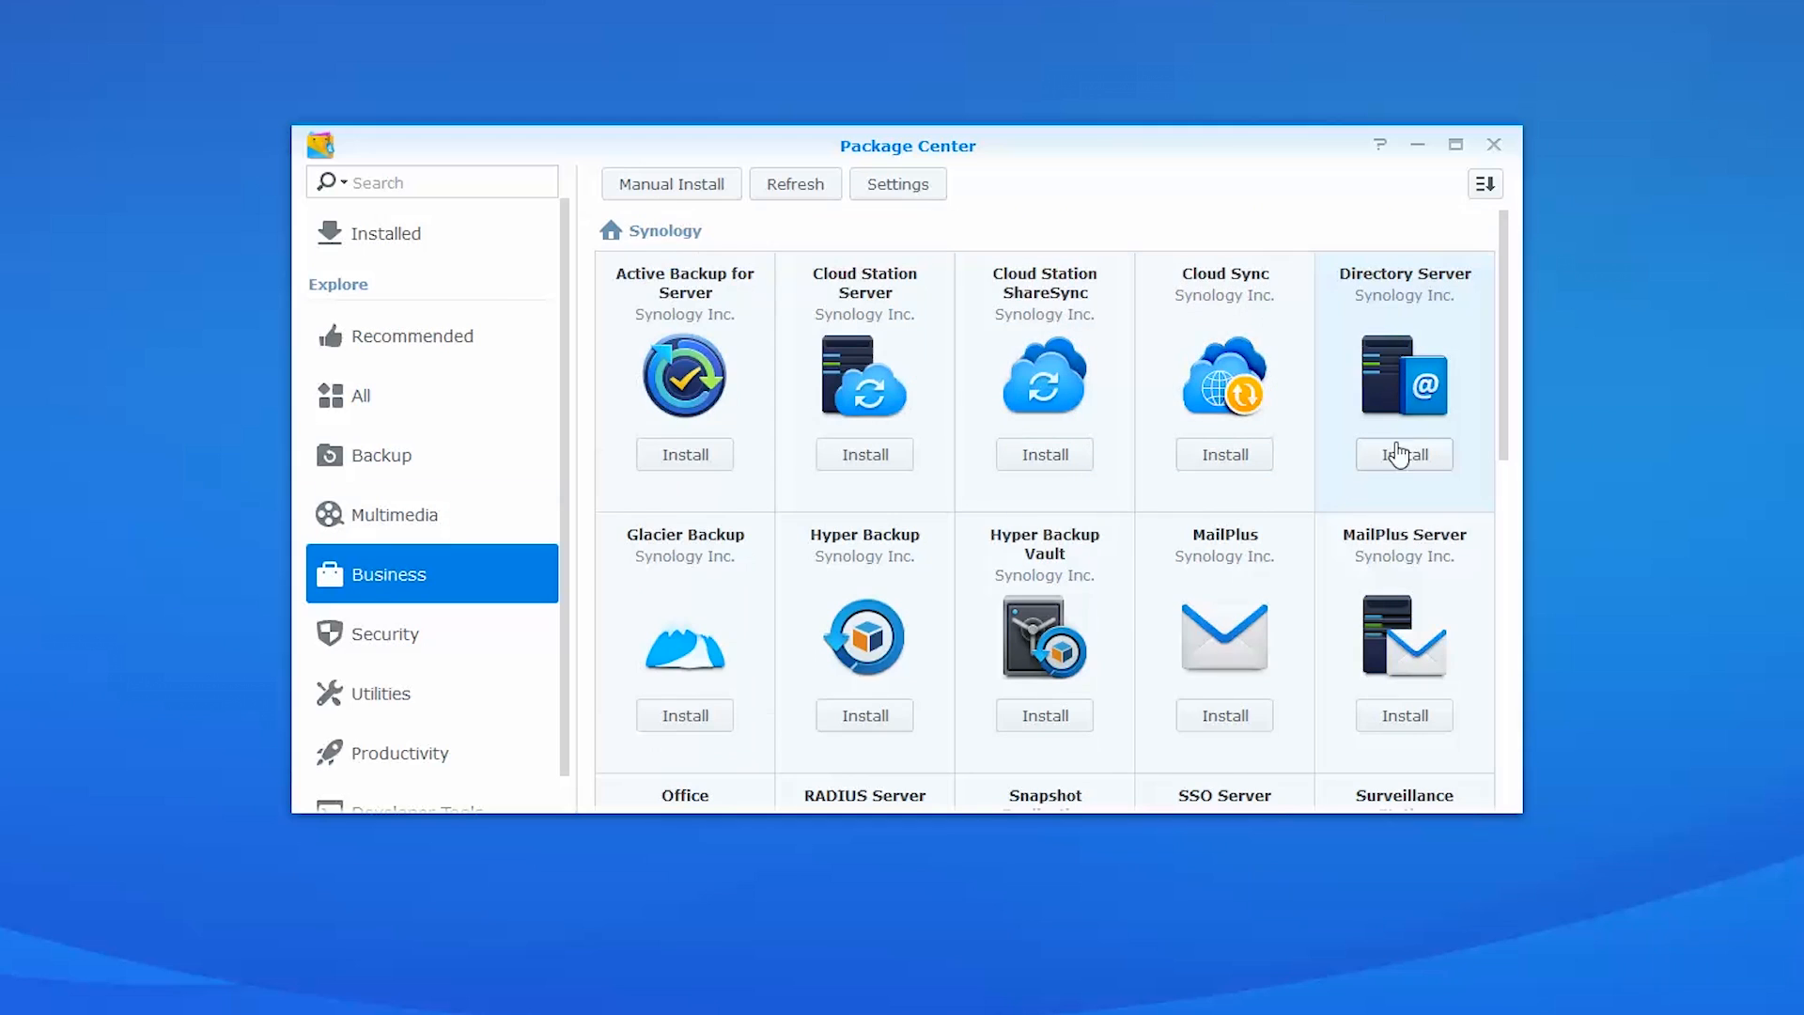
pyautogui.scroll(-3)
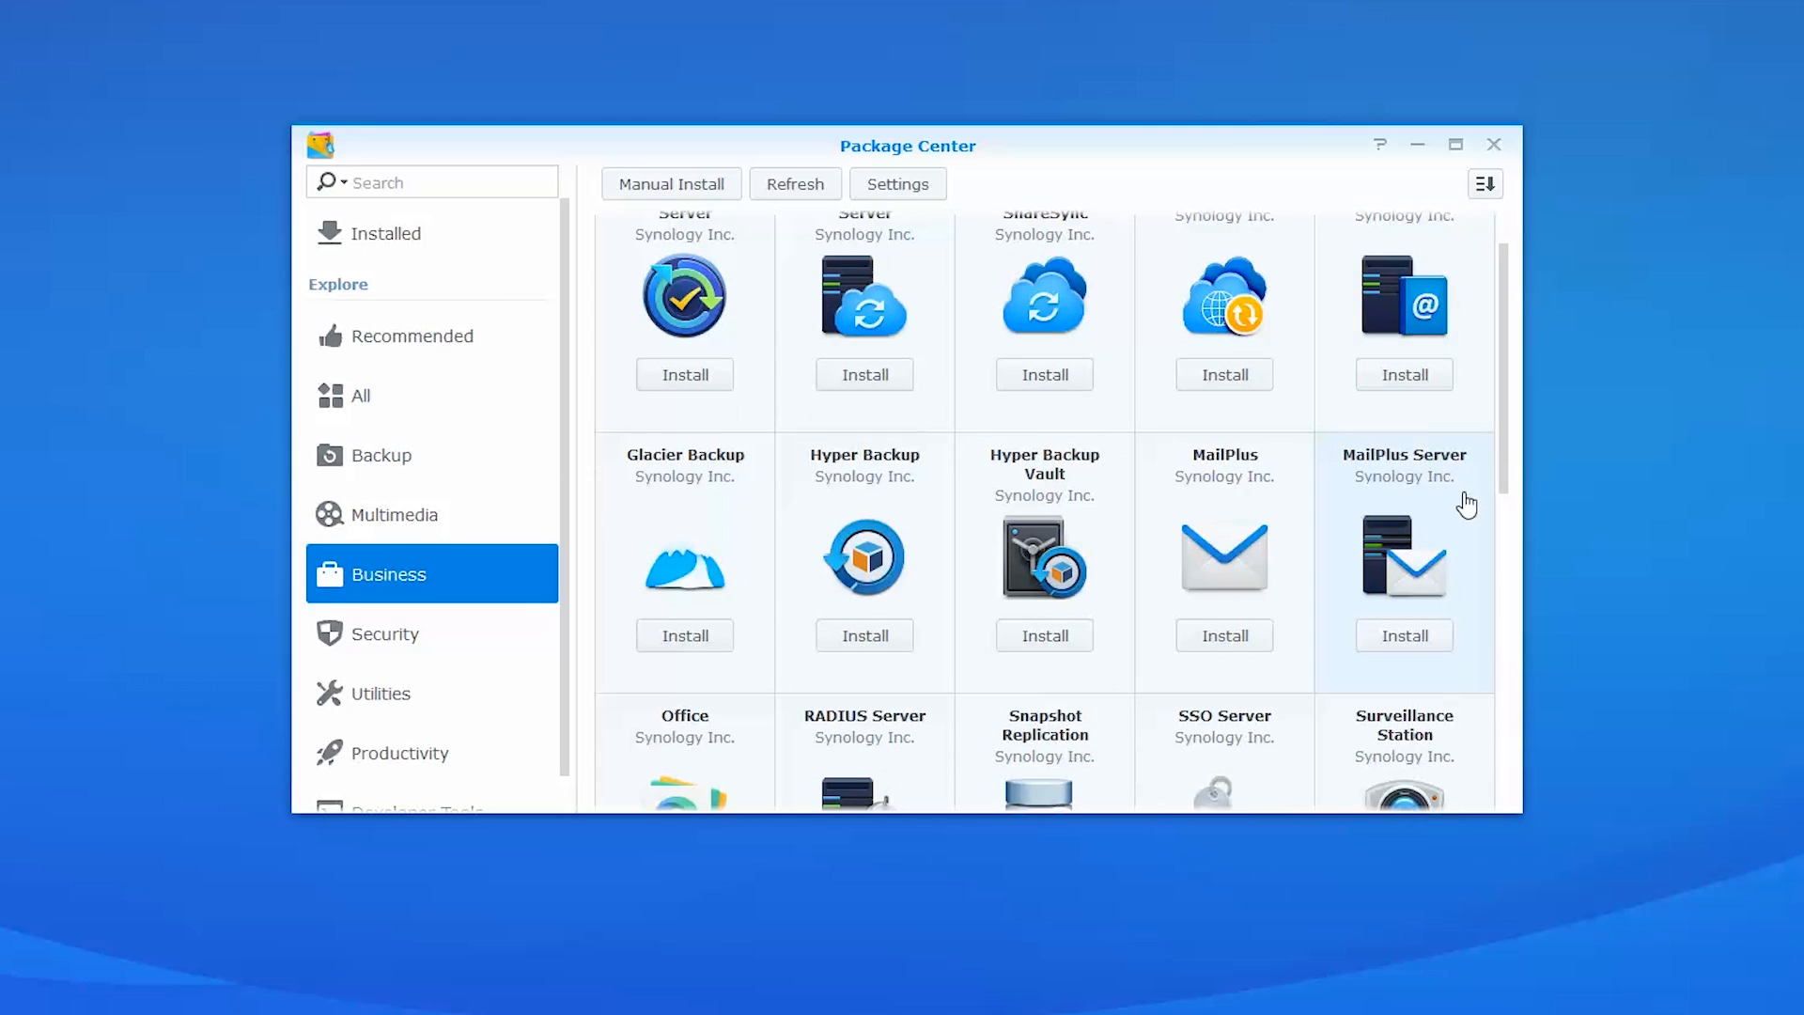
pyautogui.moveTo(1474, 492)
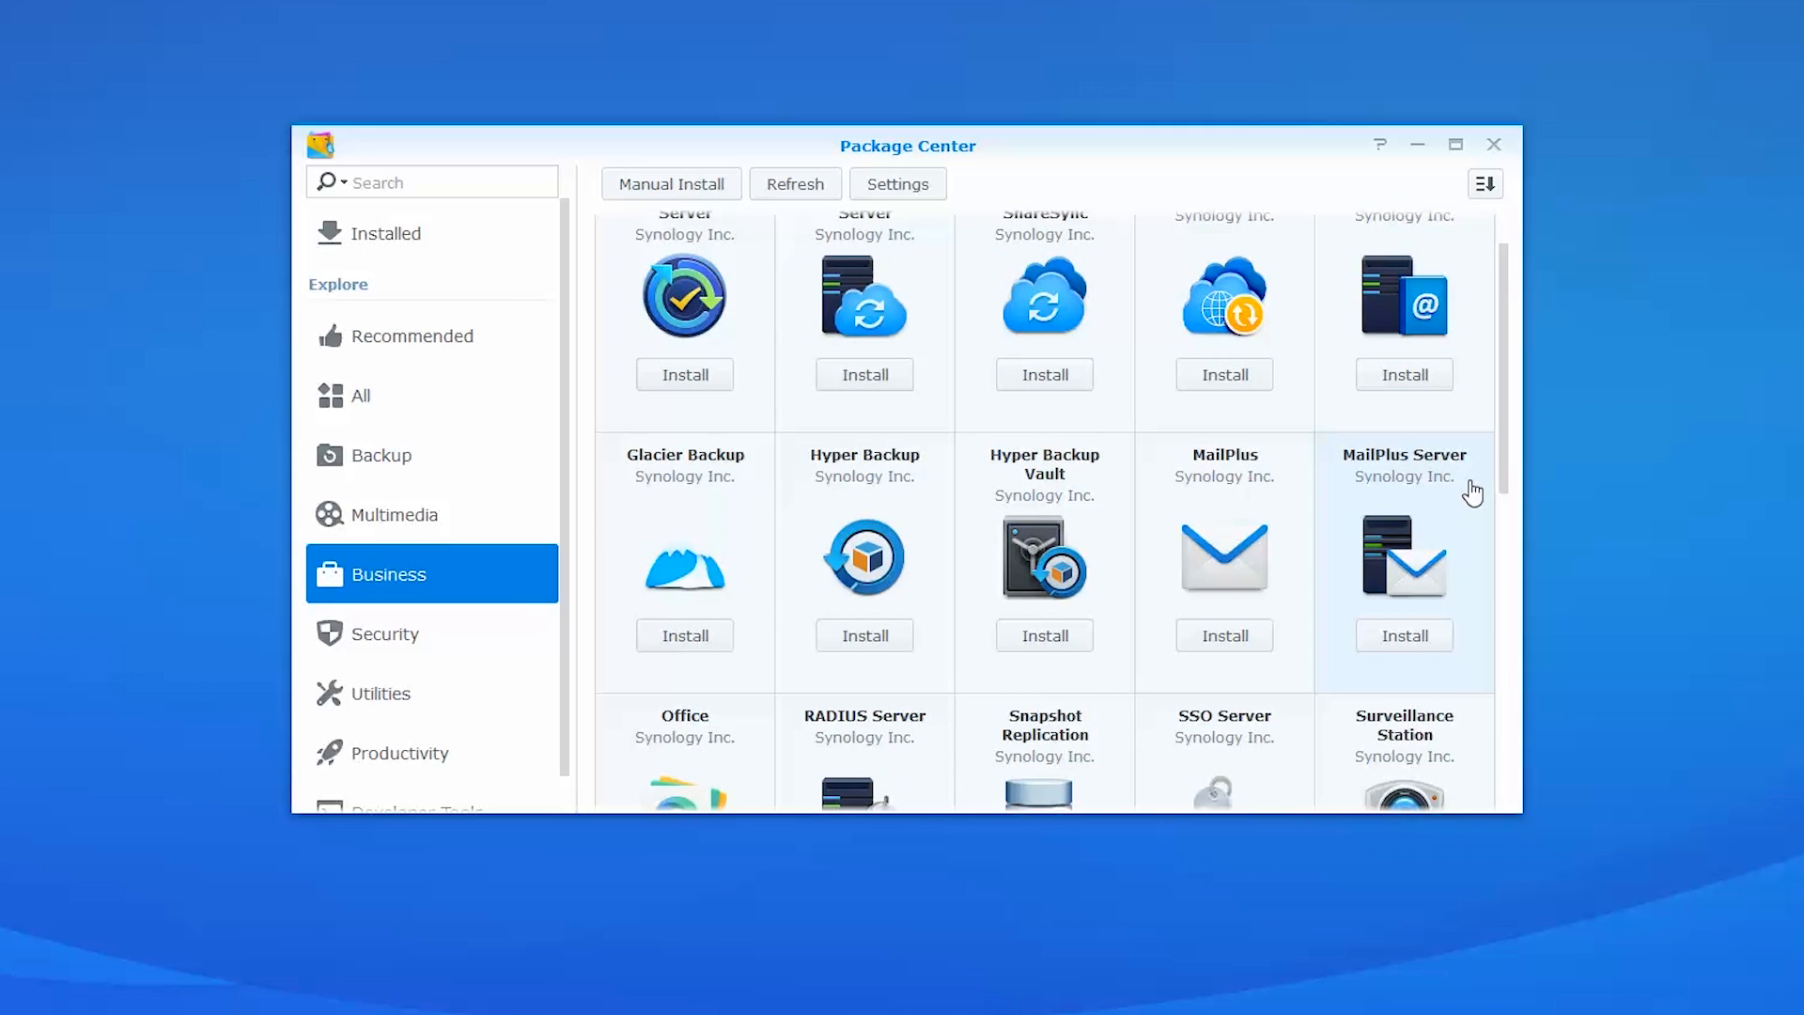
pyautogui.scroll(-3)
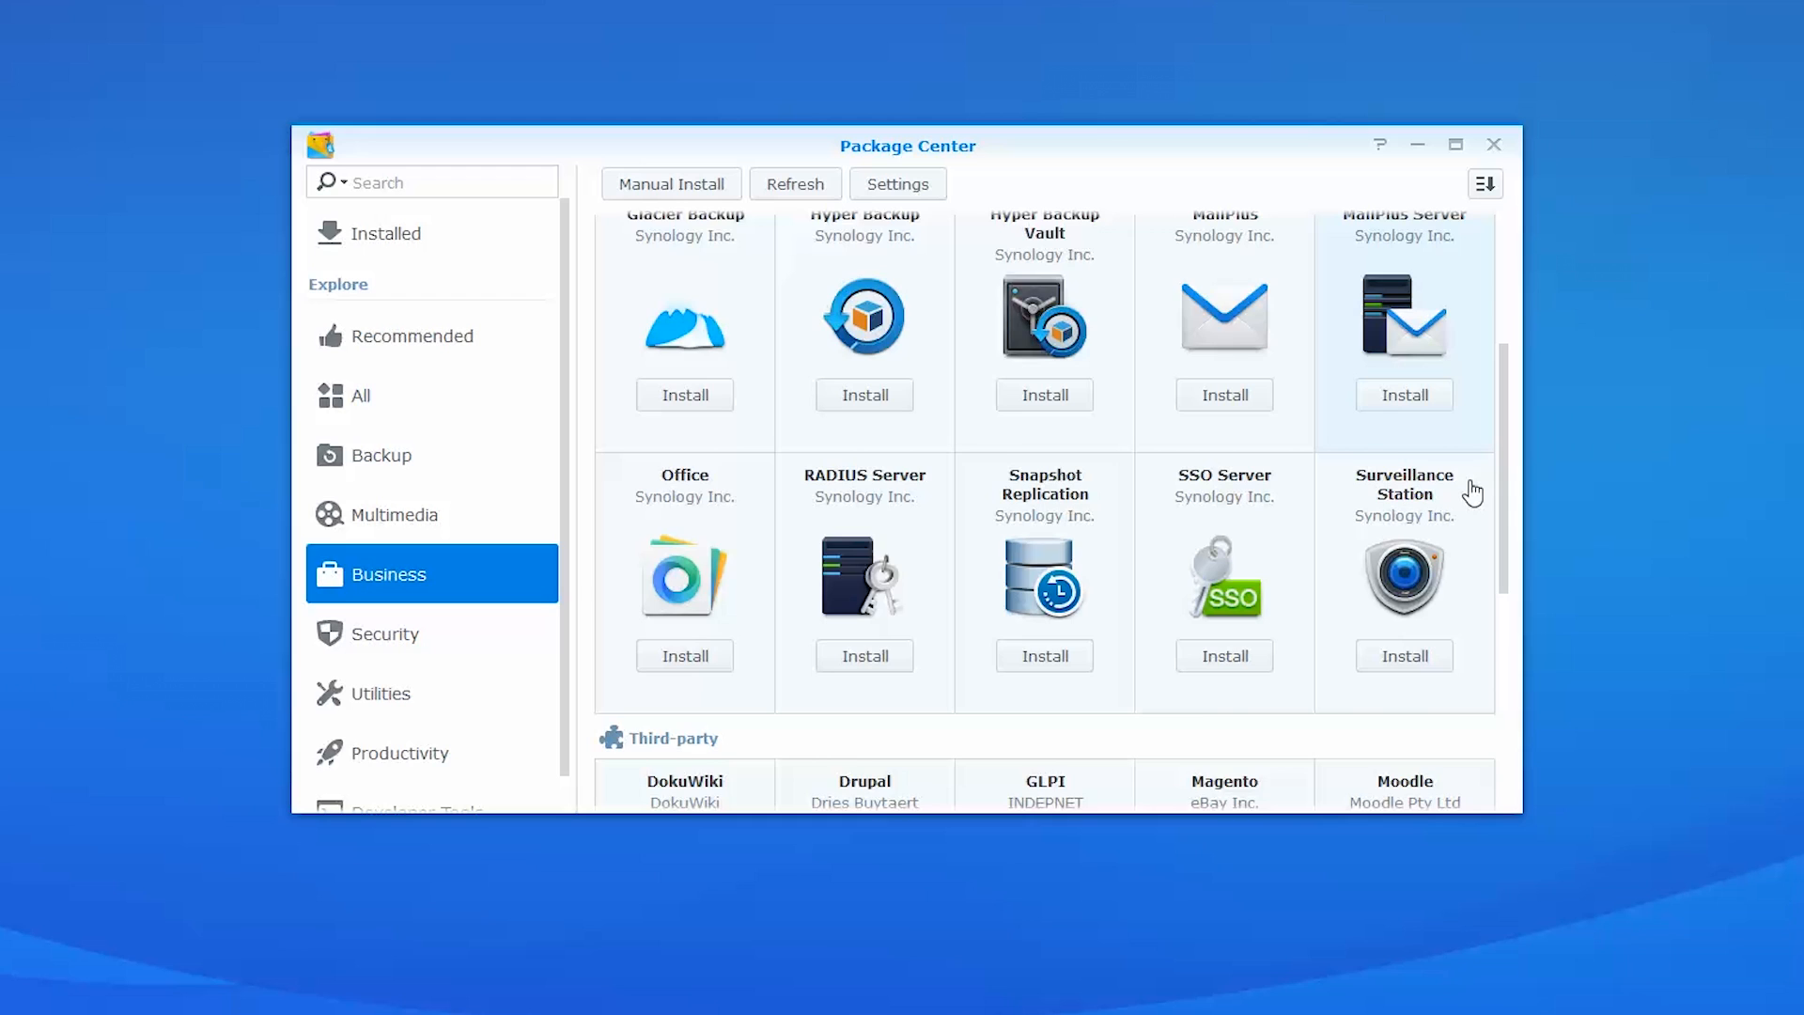
pyautogui.scroll(-3)
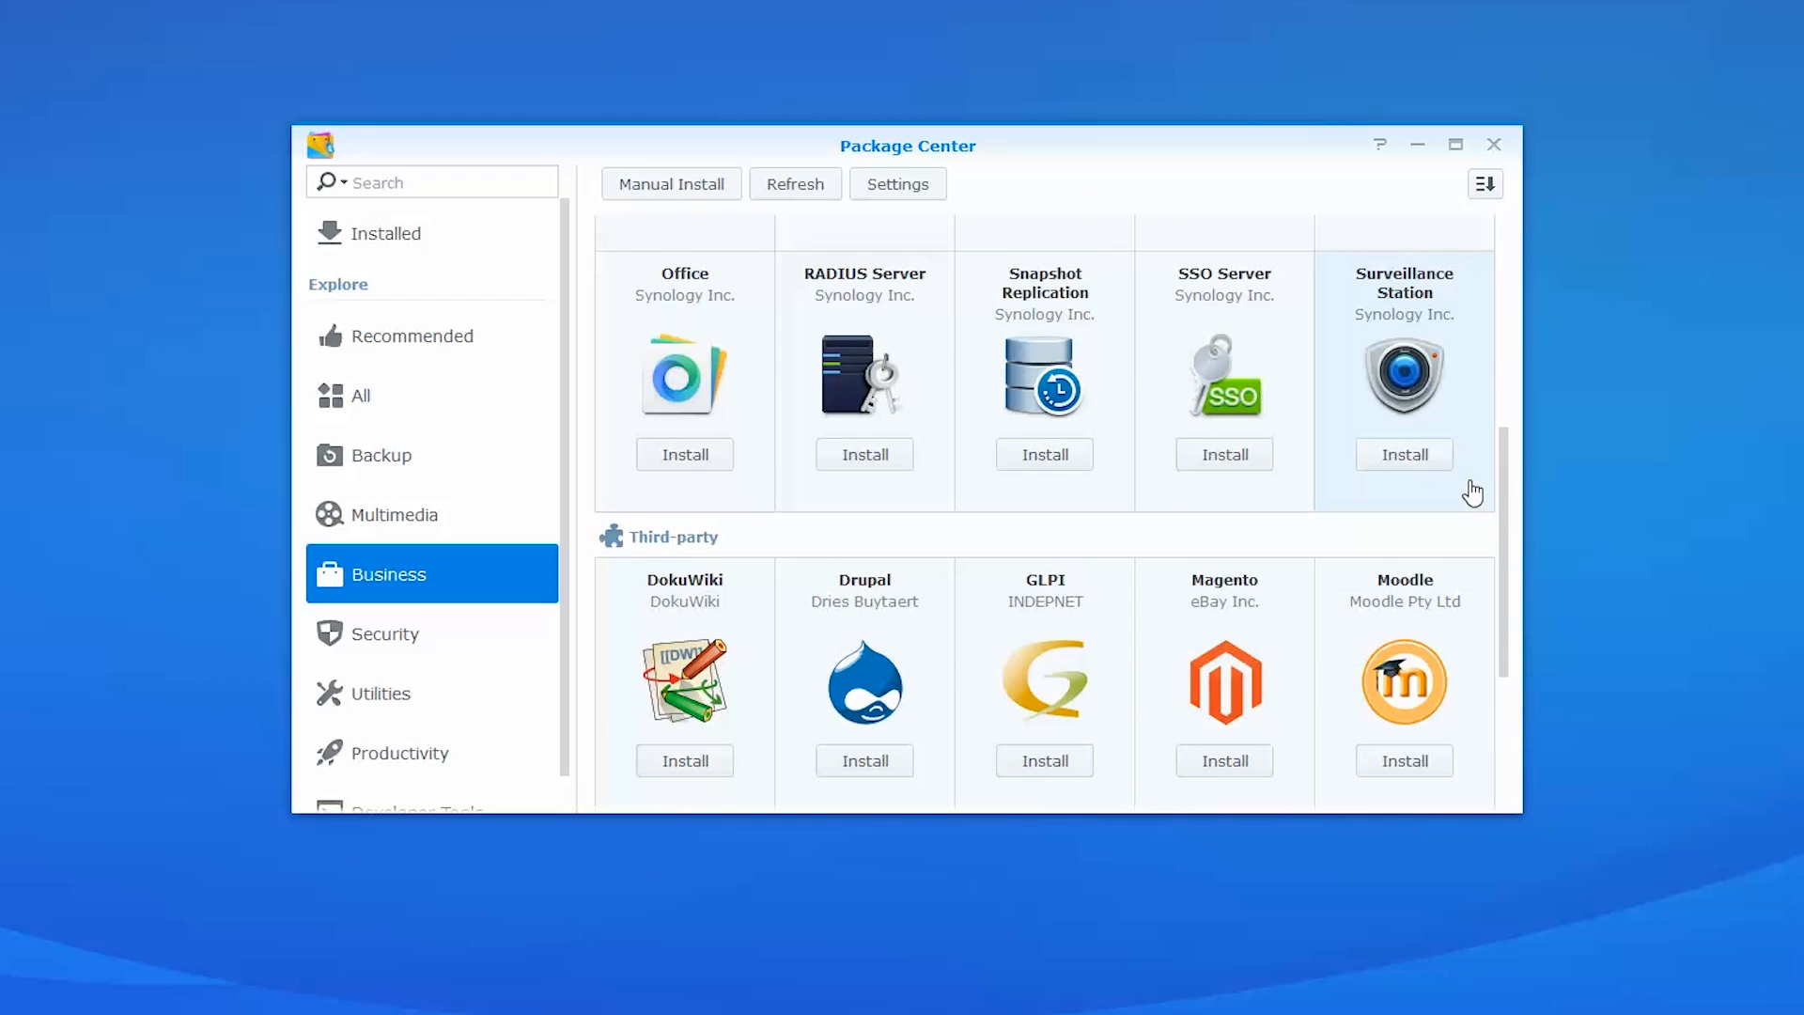
pyautogui.scroll(-3)
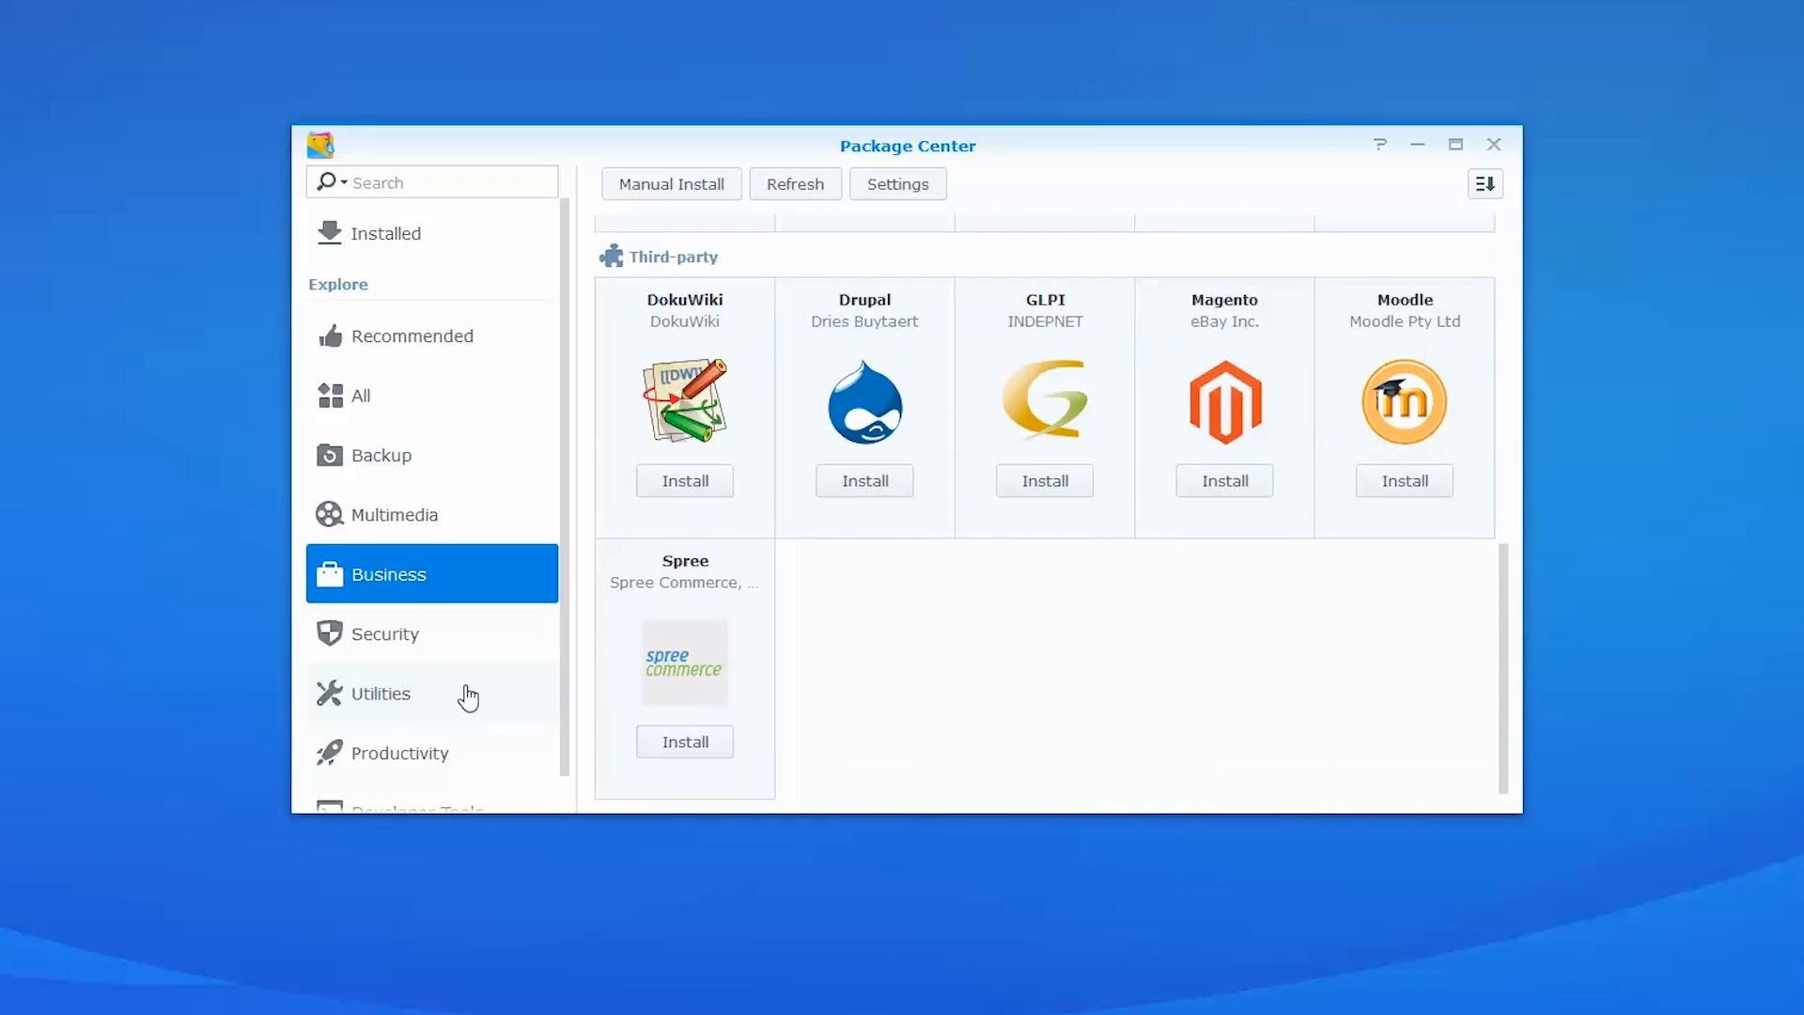